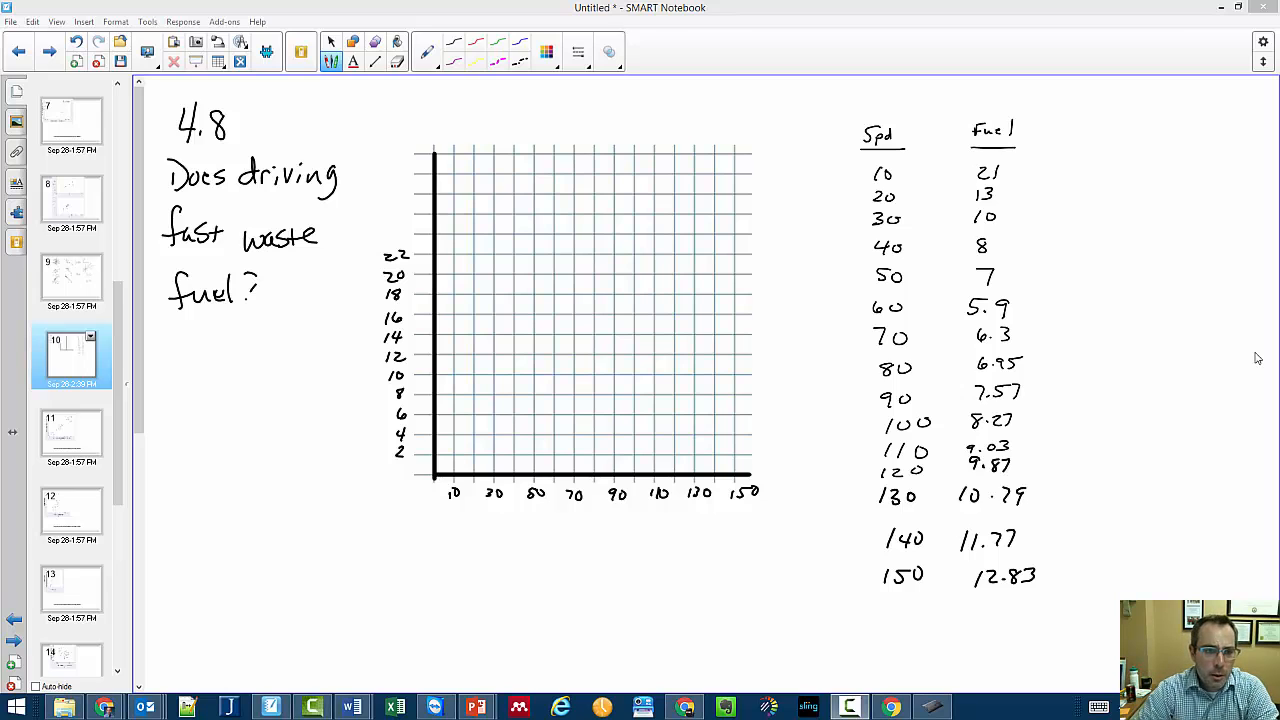
mouse_move(782, 212)
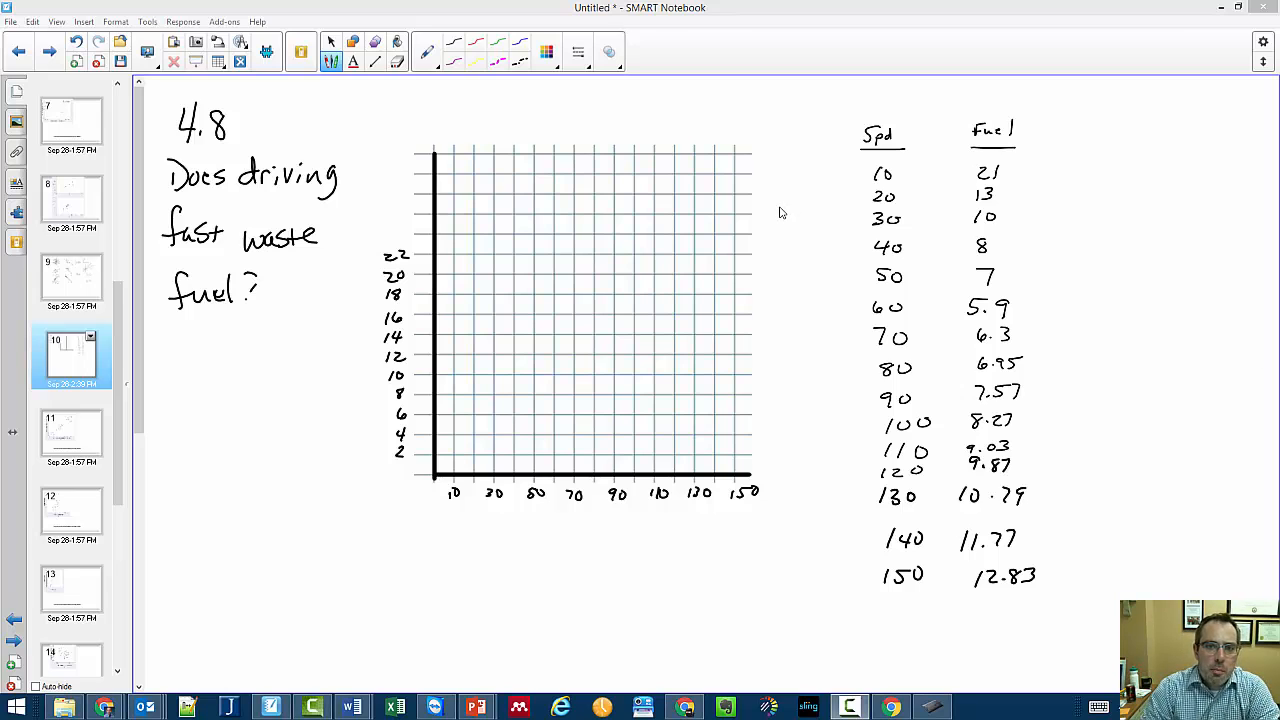
mouse_move(980, 160)
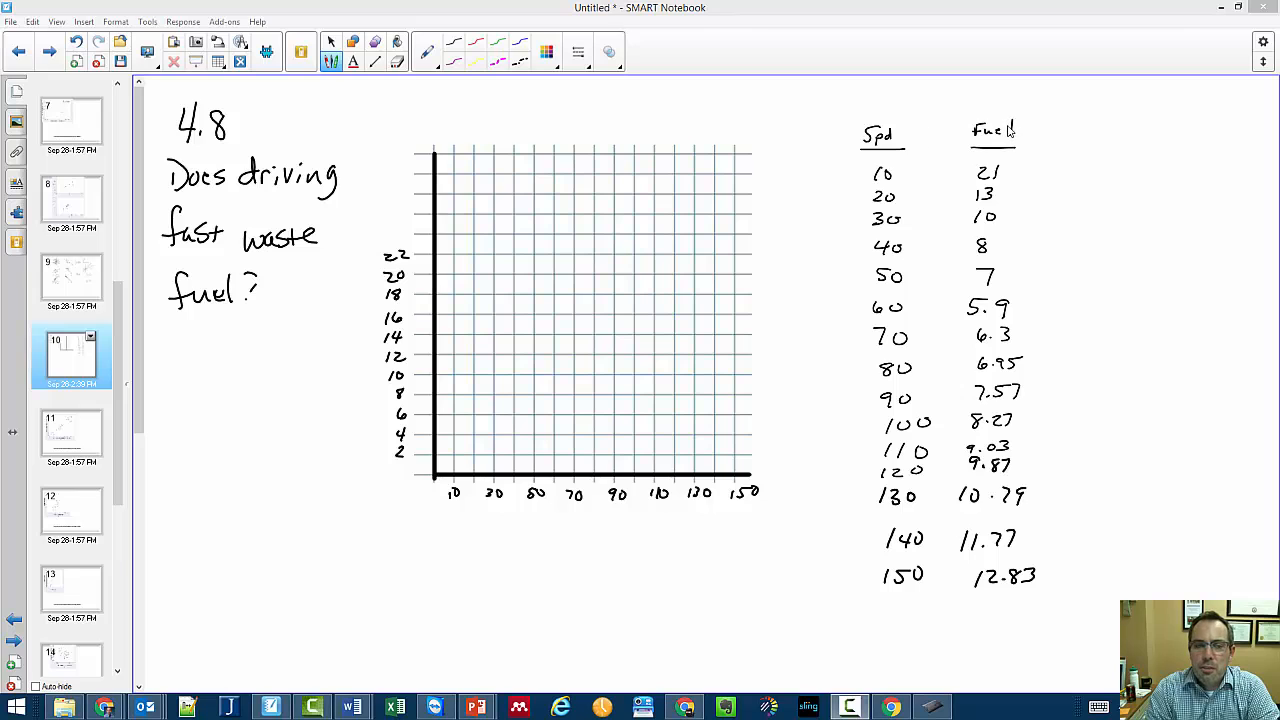
mouse_move(258, 206)
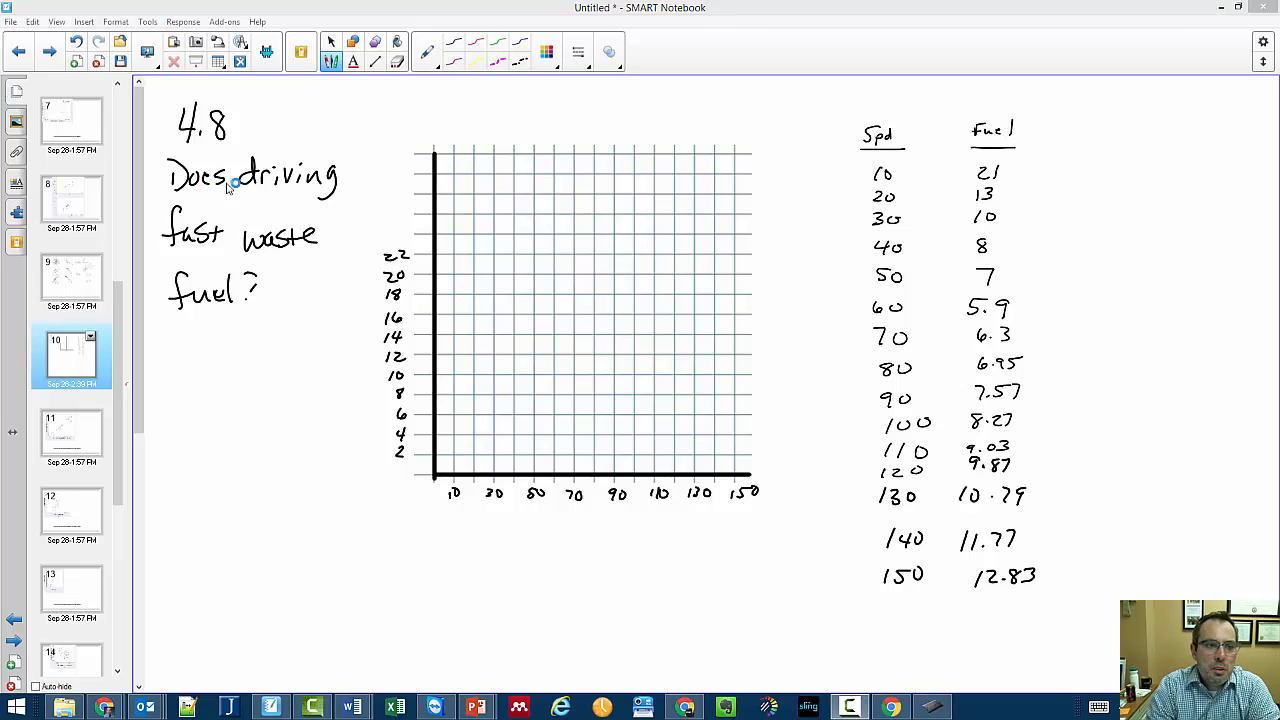
mouse_move(238, 280)
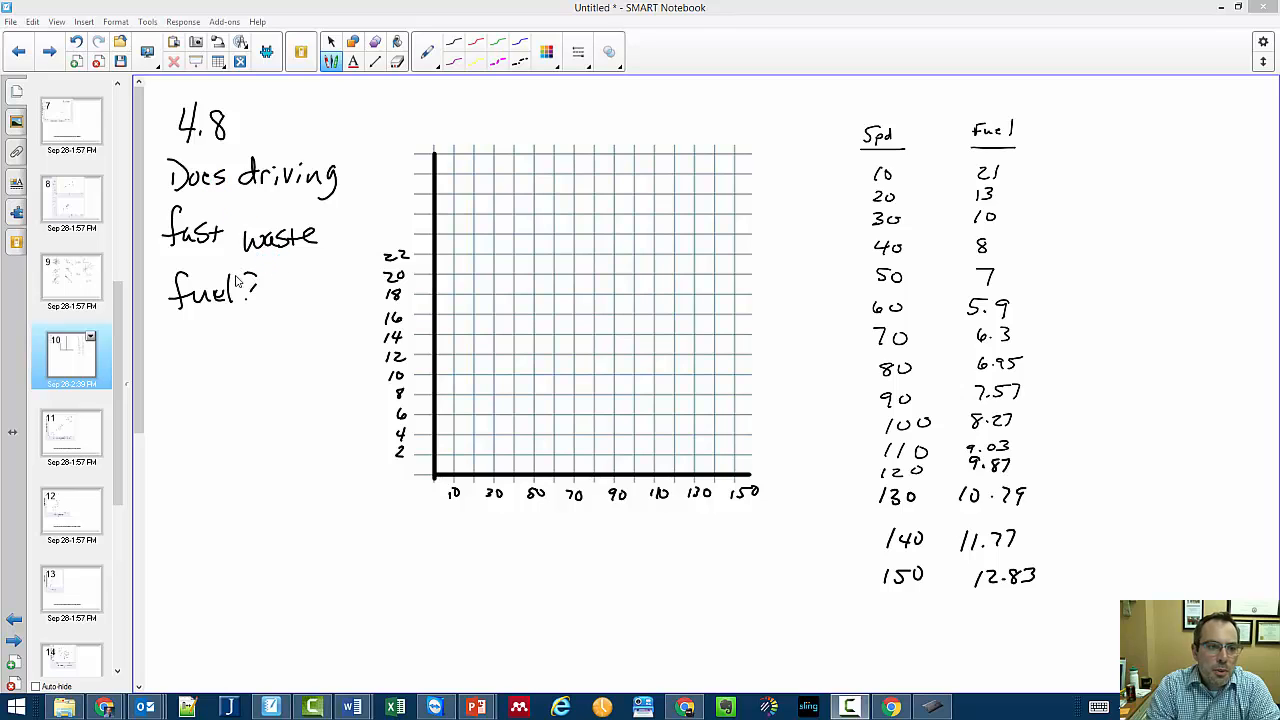
mouse_move(320, 368)
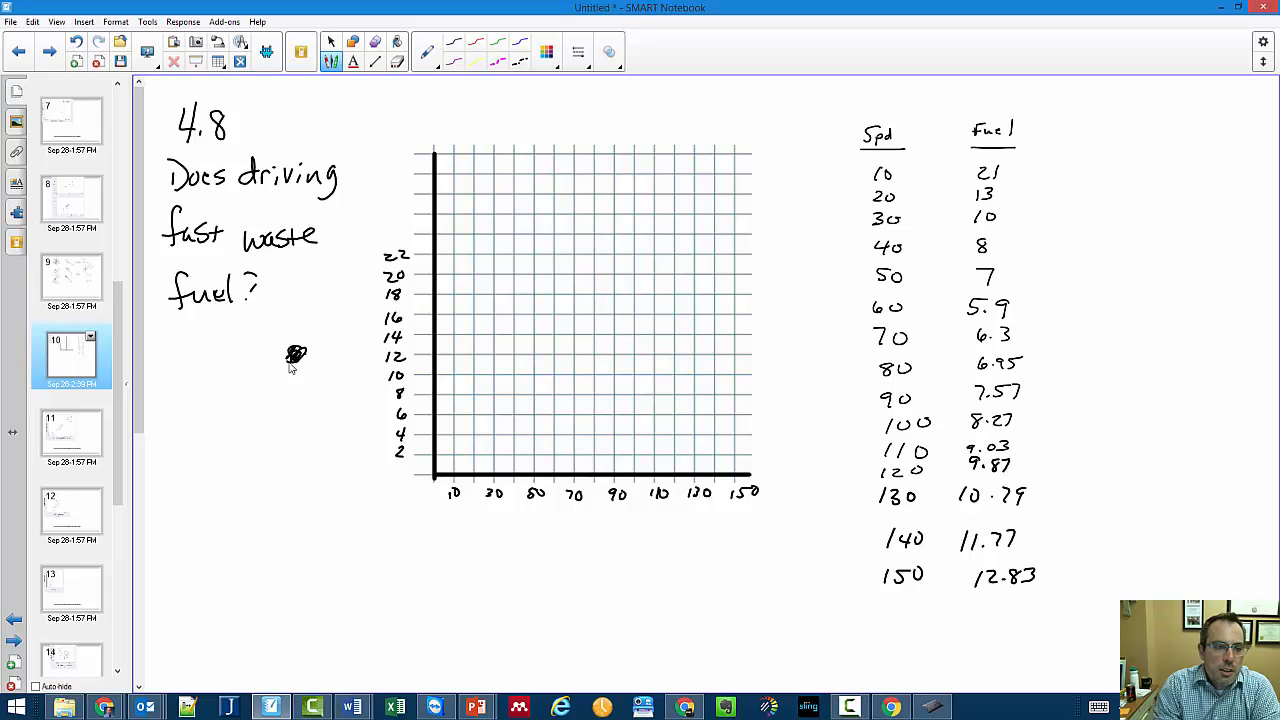
mouse_move(292, 308)
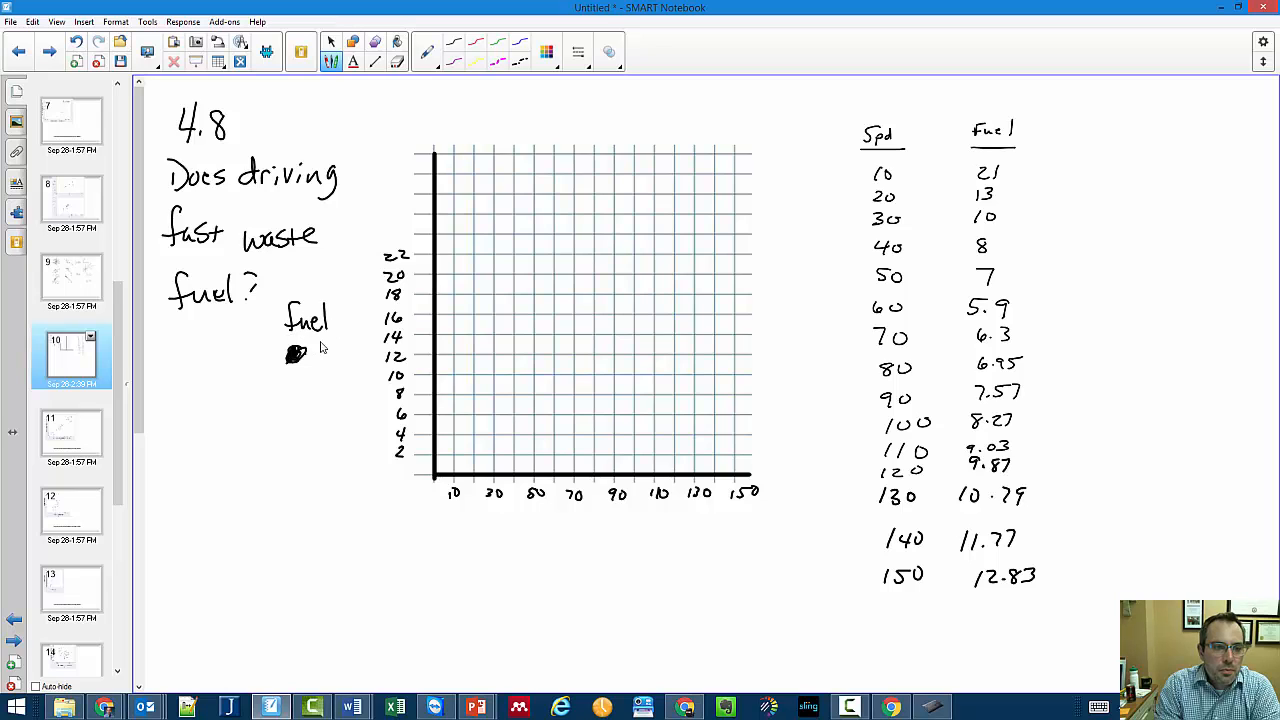
Write 'fuel cons.' and 'mpg' by the y-axis, mark column x, and rule a divider between the columns
drag(310, 350, 356, 368)
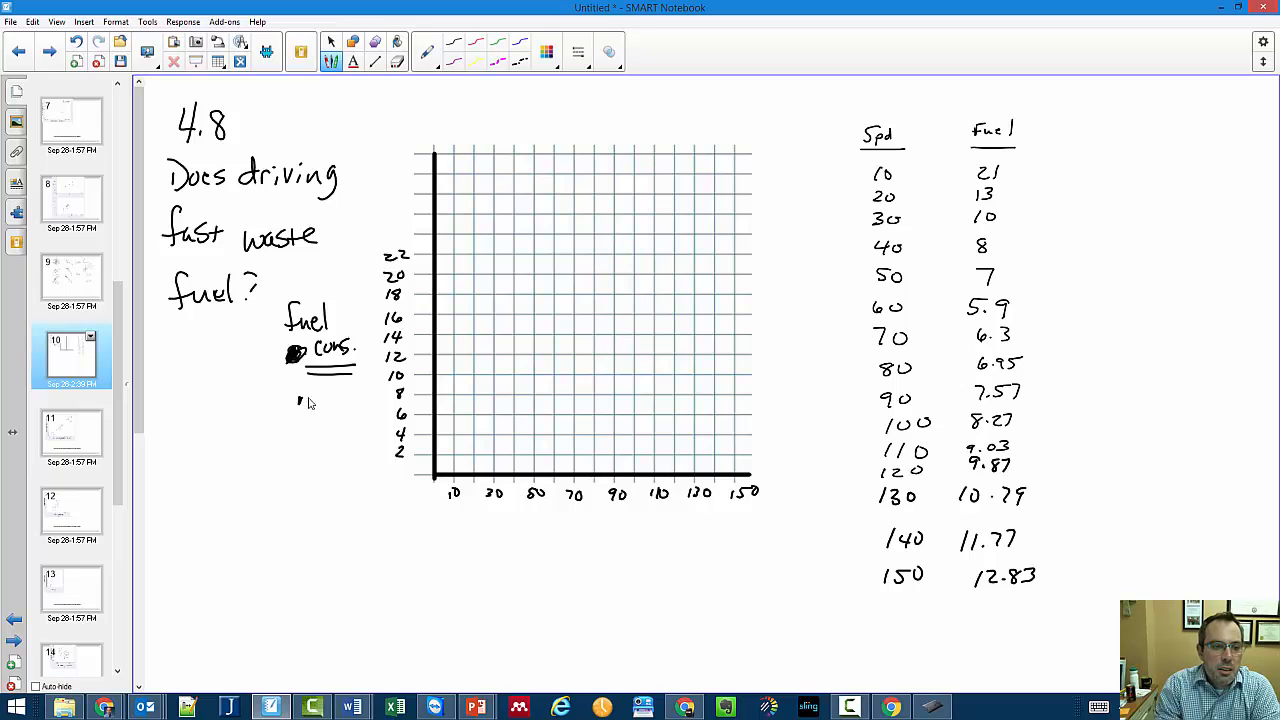
text(mpg)
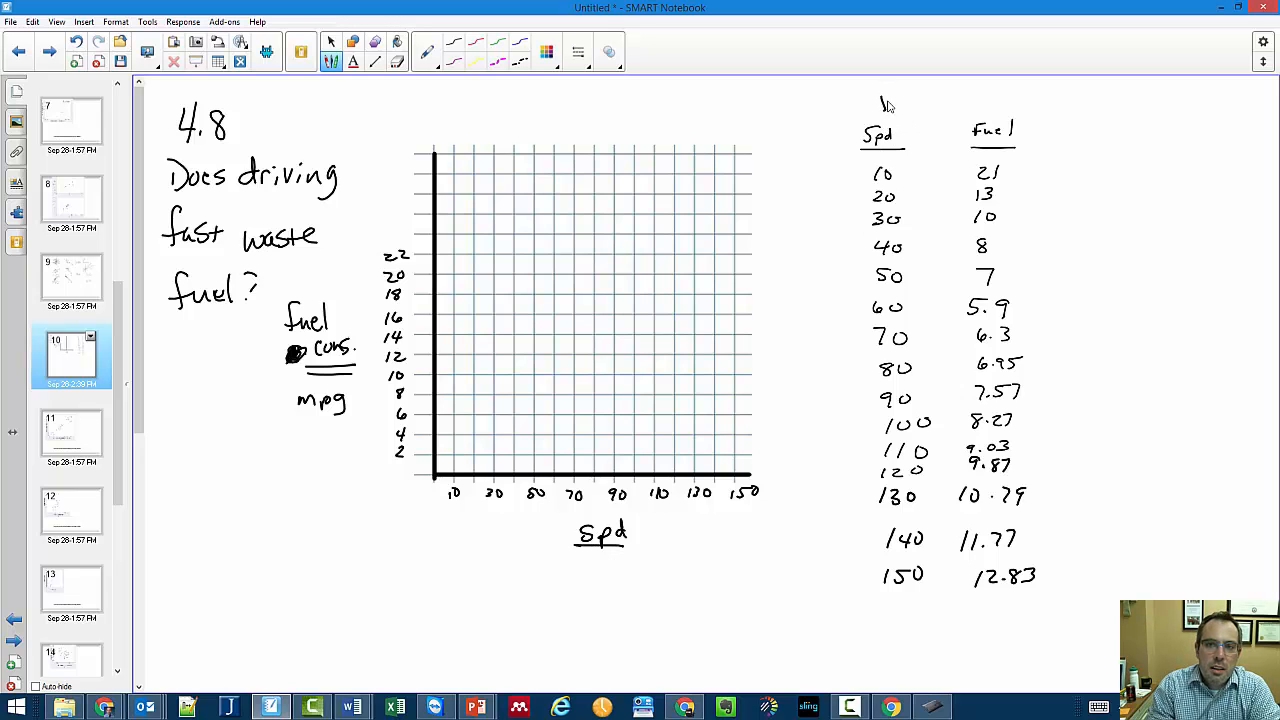
text(x)
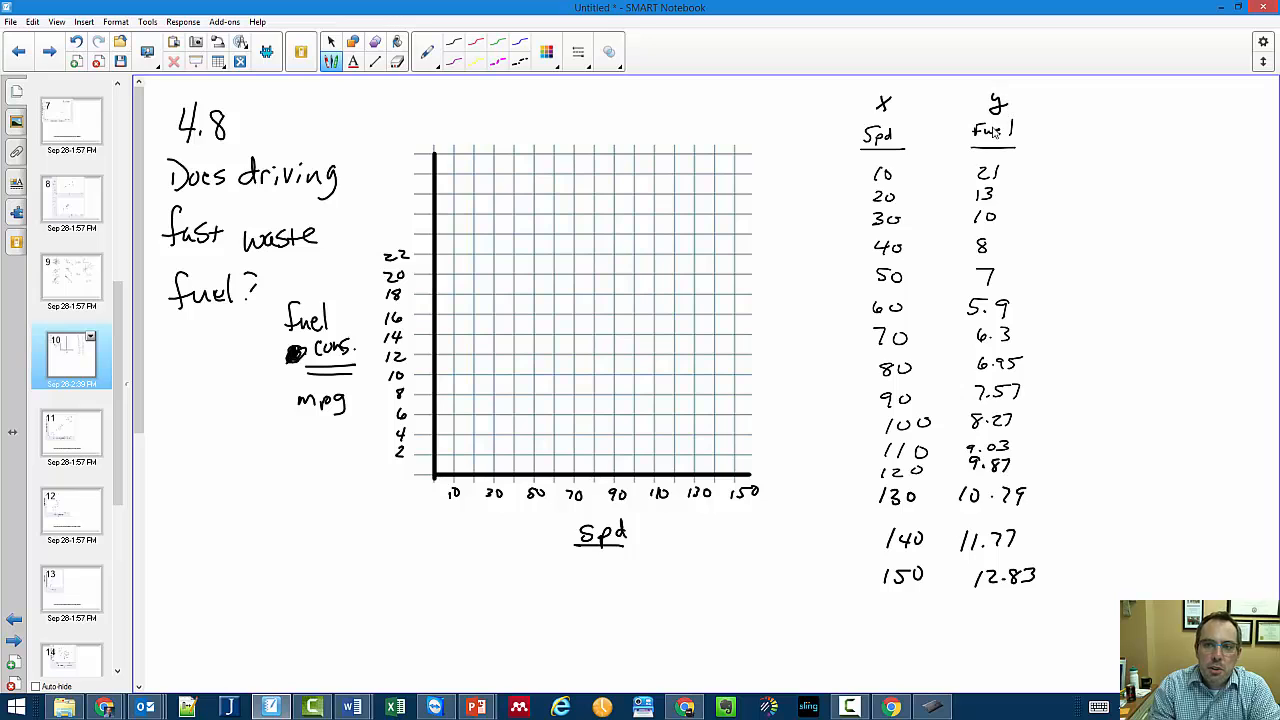
drag(936, 96, 932, 250)
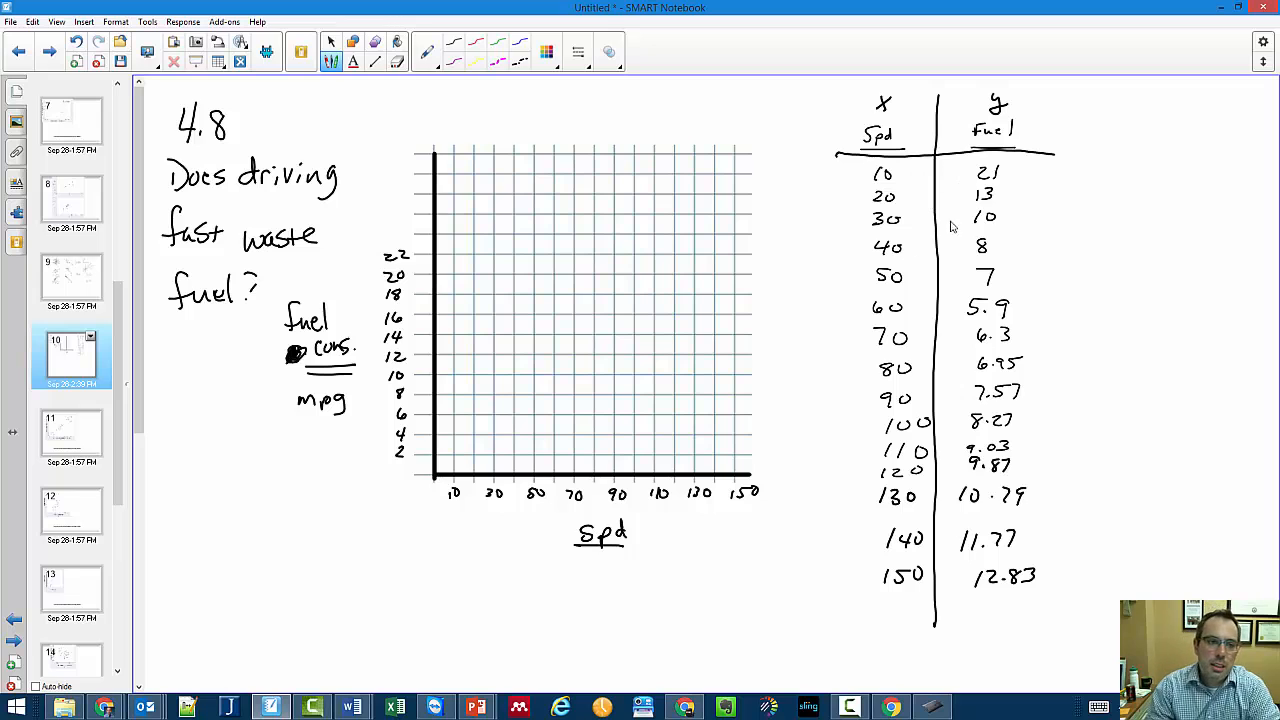
mouse_move(462, 492)
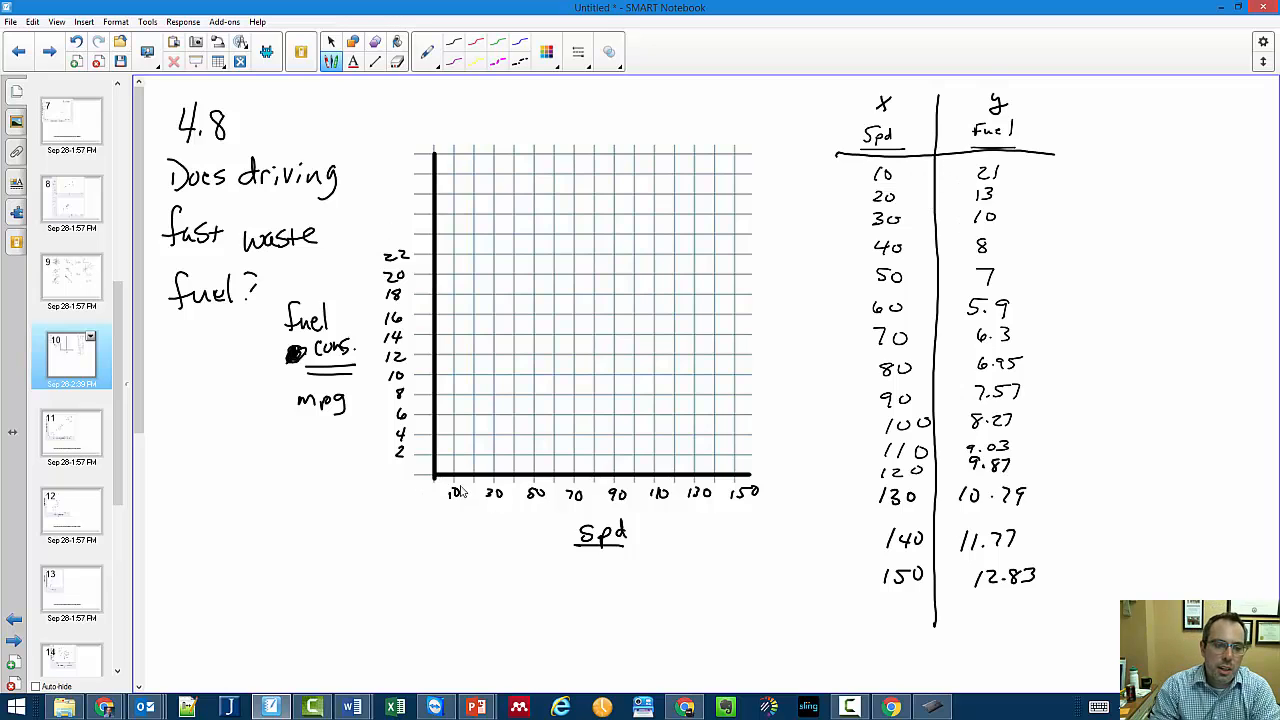
mouse_move(408, 414)
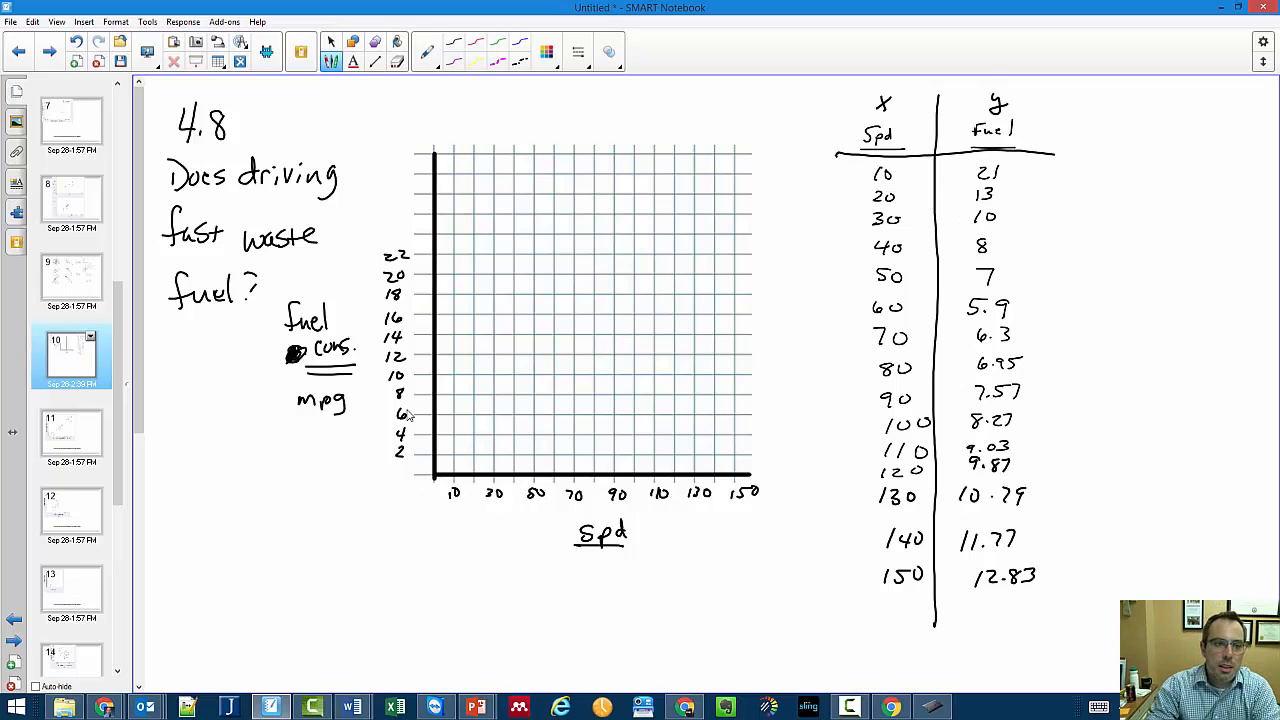
mouse_move(780, 264)
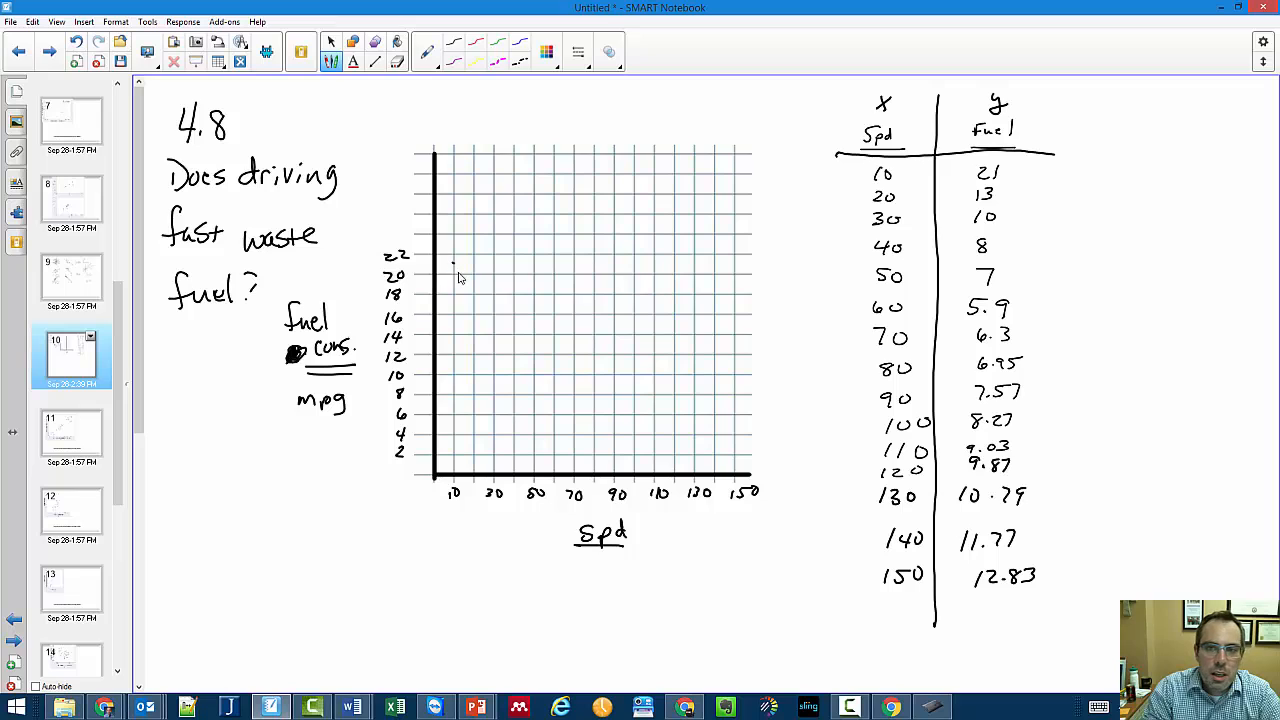
mouse_move(476, 348)
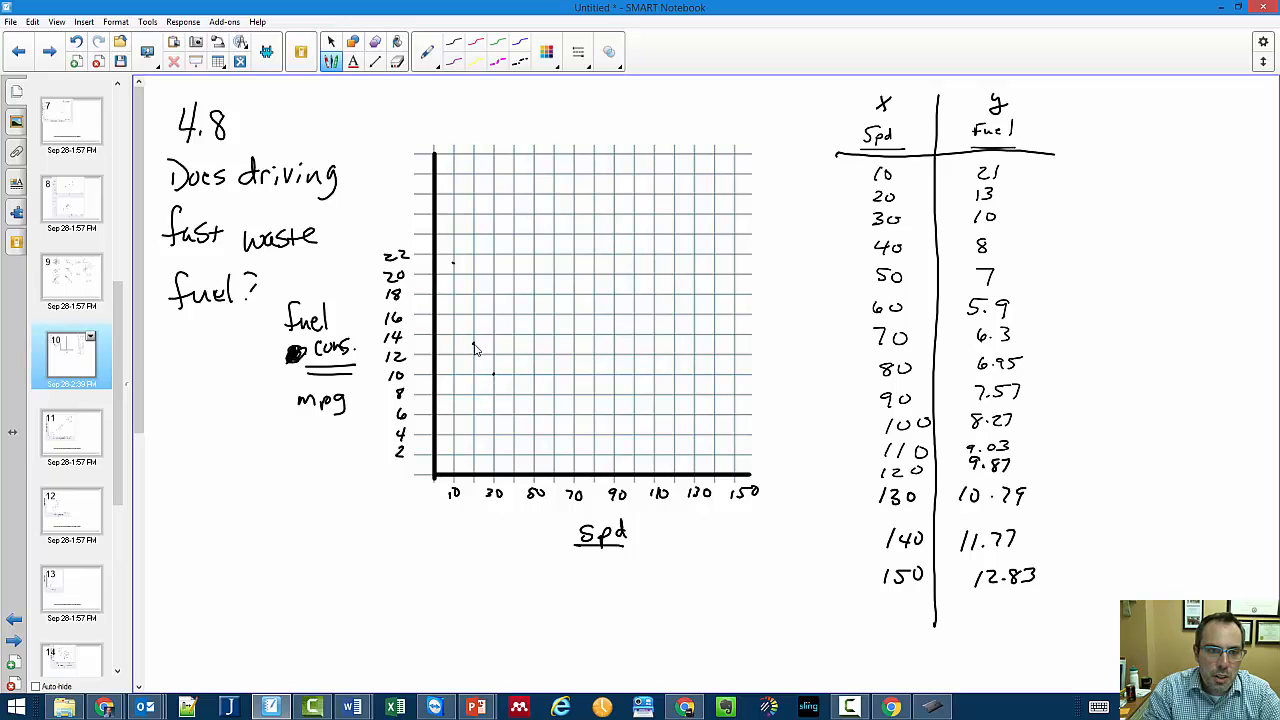
Dot a speed–fuel data point onto the grid
click(472, 344)
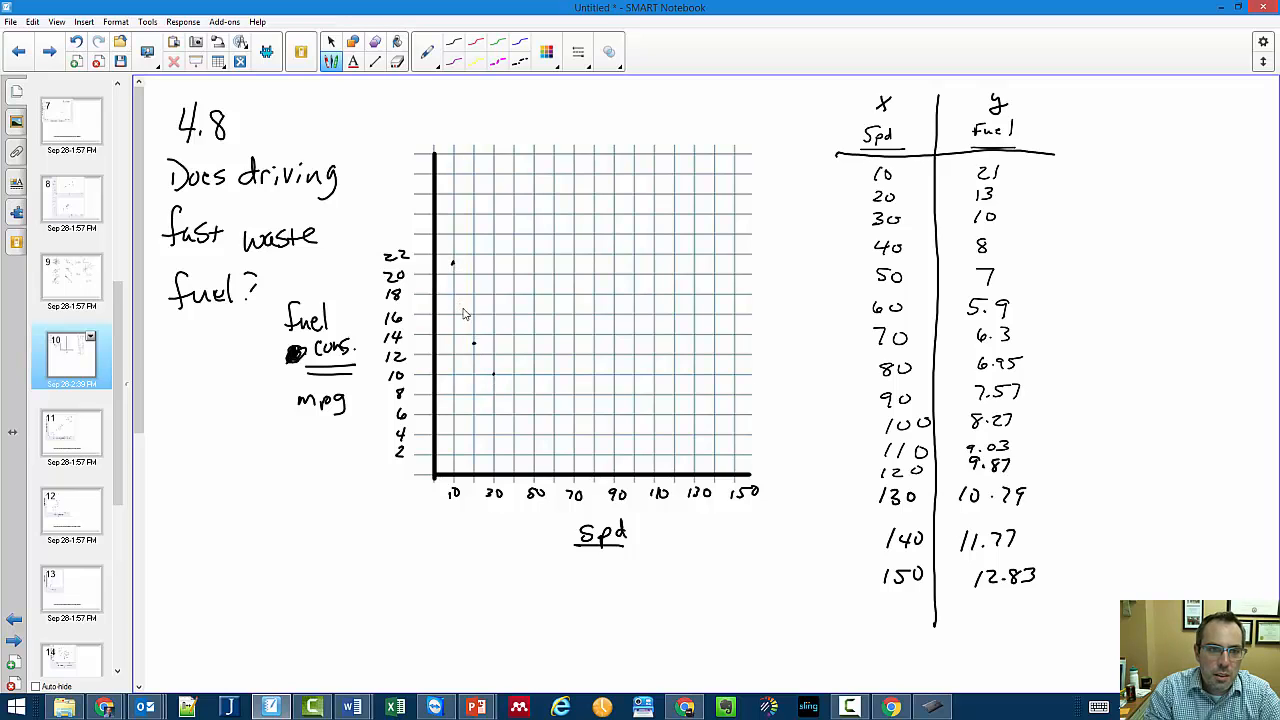
mouse_move(858, 360)
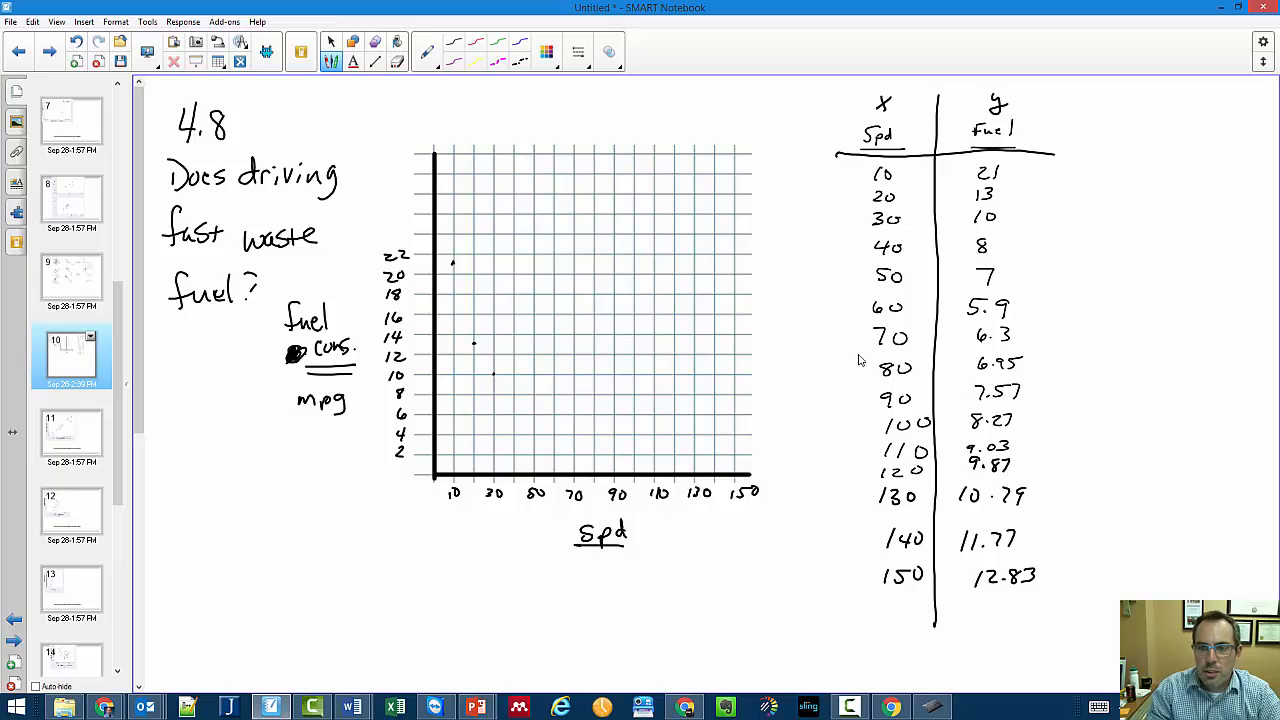
mouse_move(1266, 578)
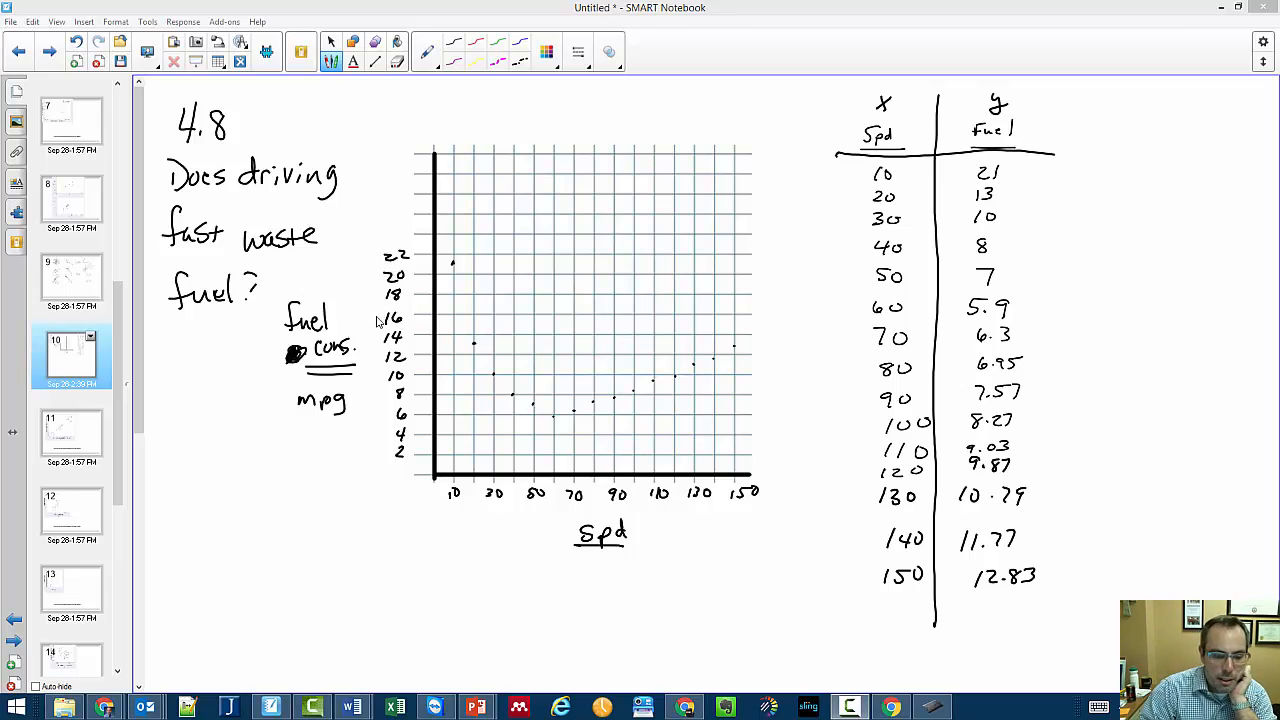
mouse_move(372, 330)
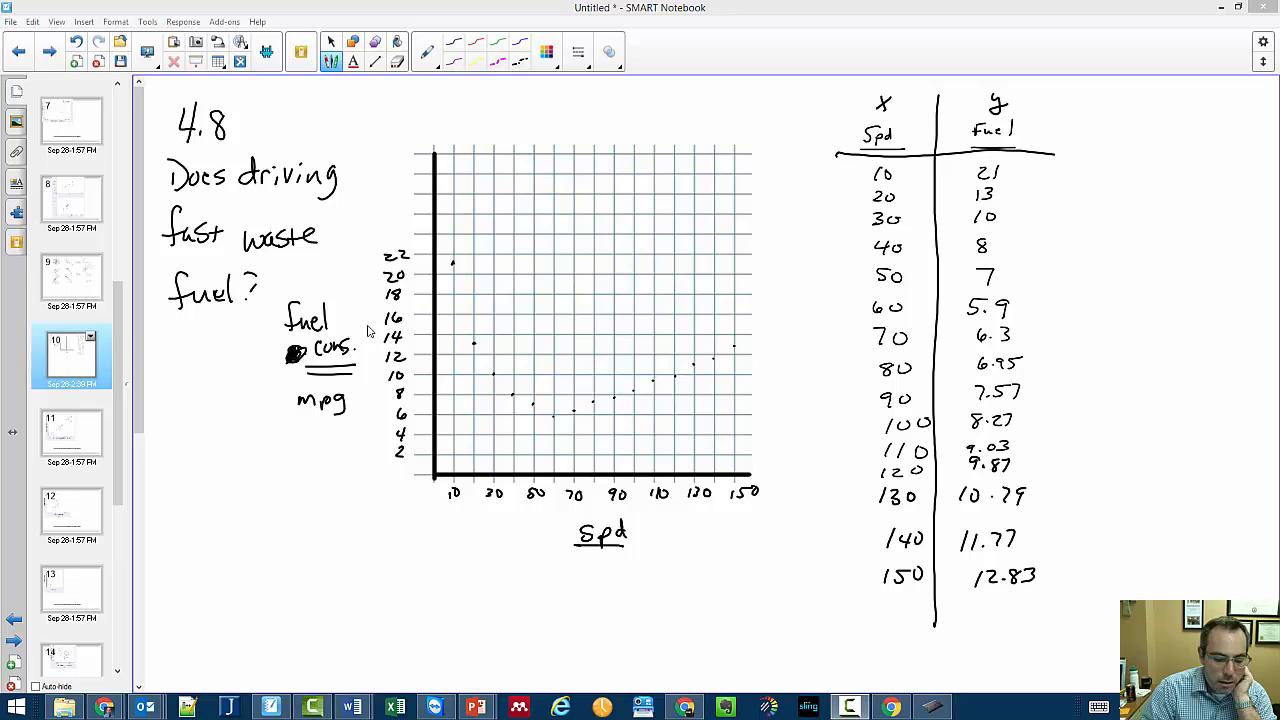
mouse_move(496, 280)
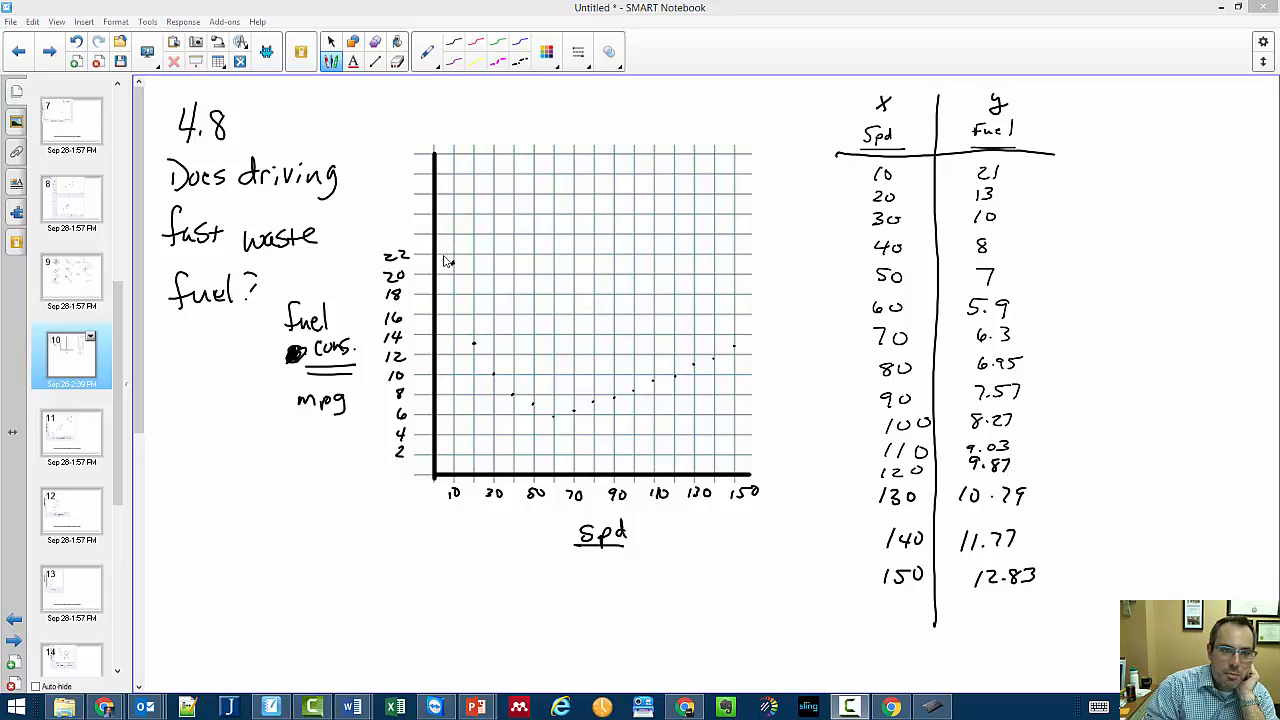
drag(438, 258, 470, 316)
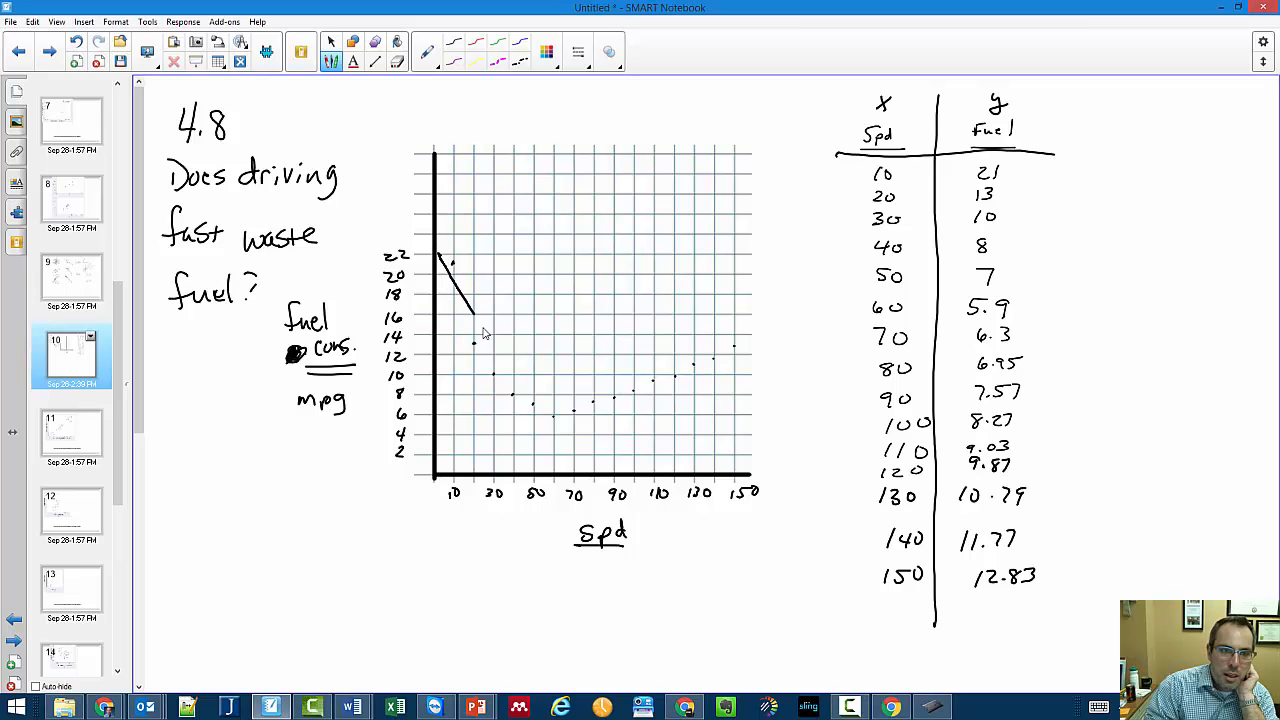
drag(476, 318, 630, 364)
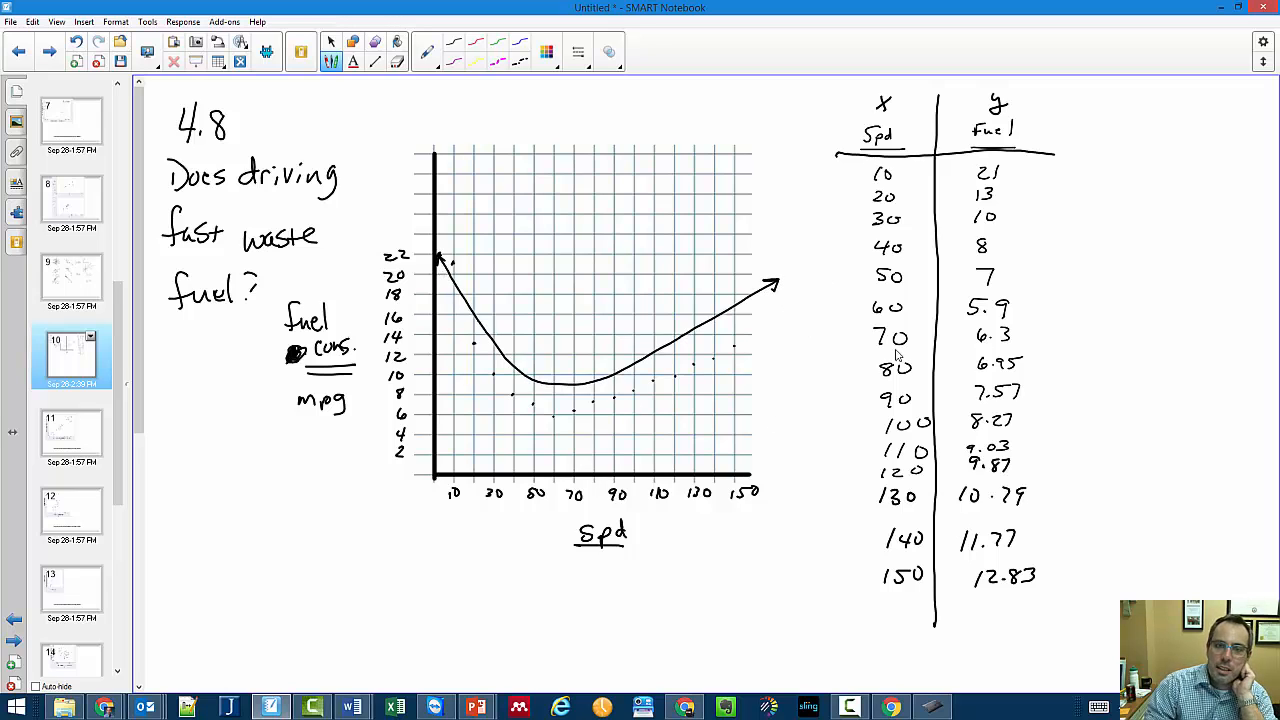
mouse_move(928, 328)
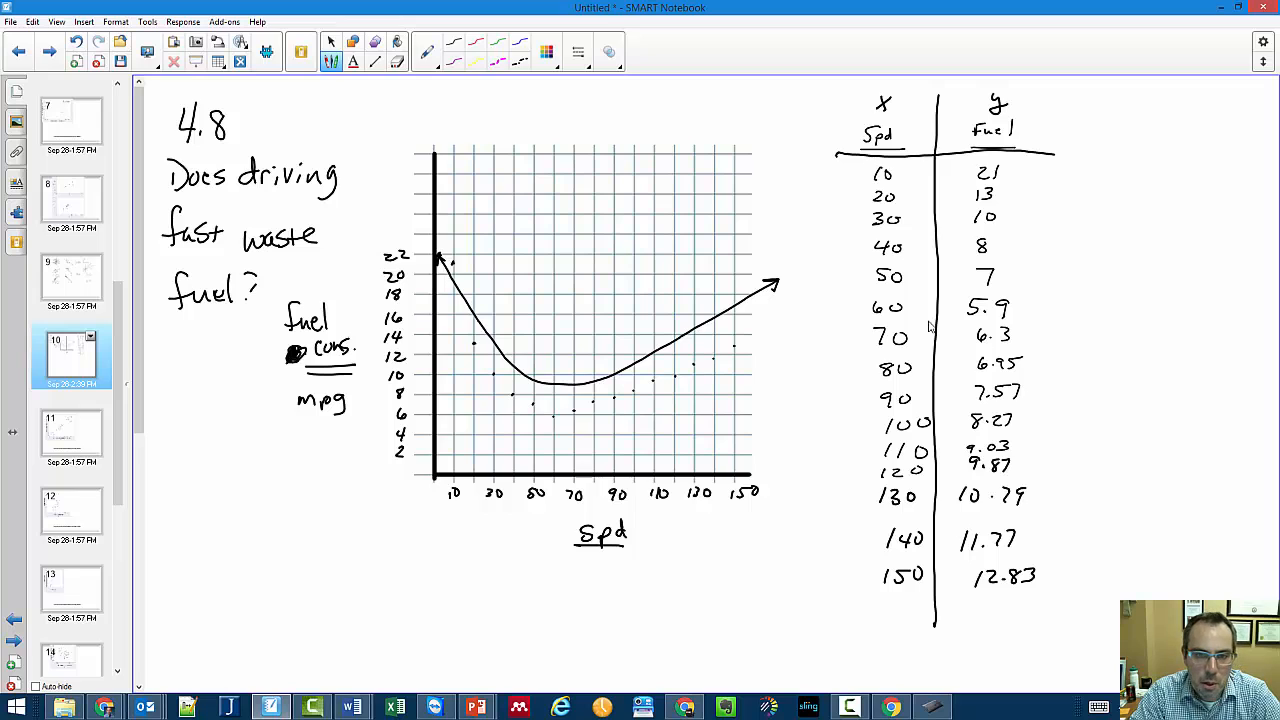
mouse_move(670, 390)
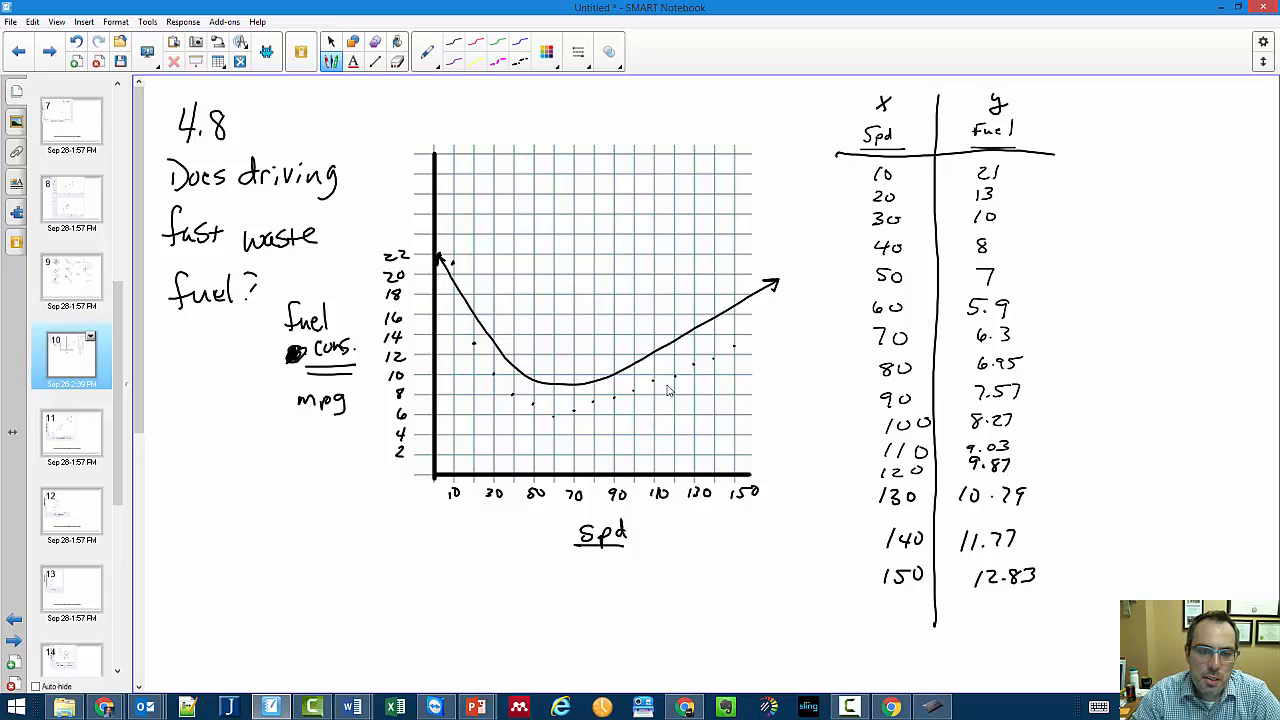
mouse_move(440, 258)
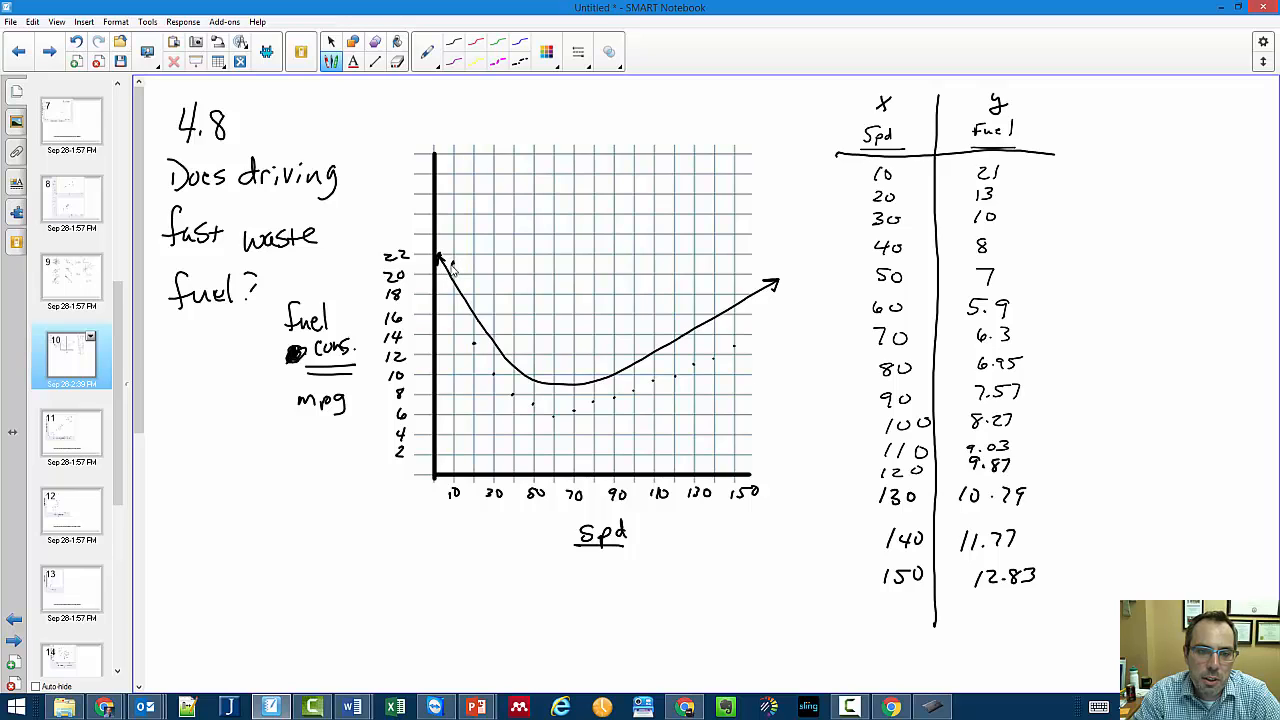
mouse_move(548, 368)
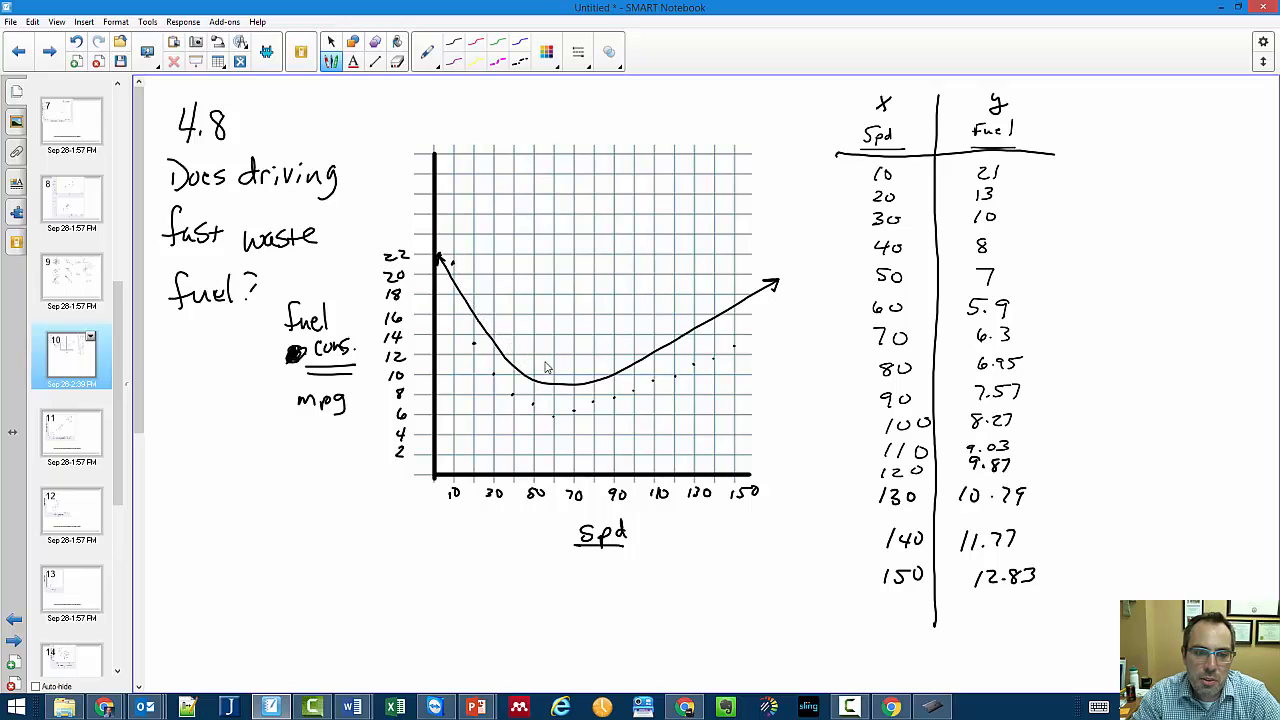
mouse_move(736, 312)
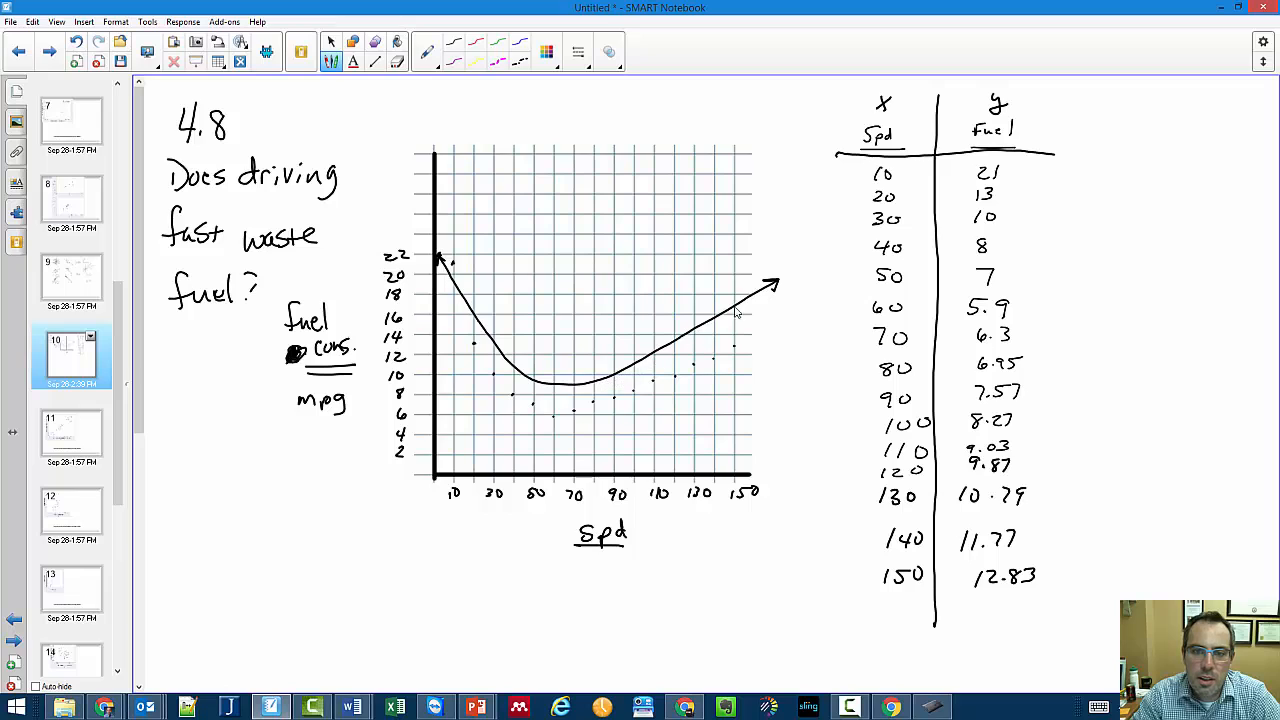
mouse_move(716, 340)
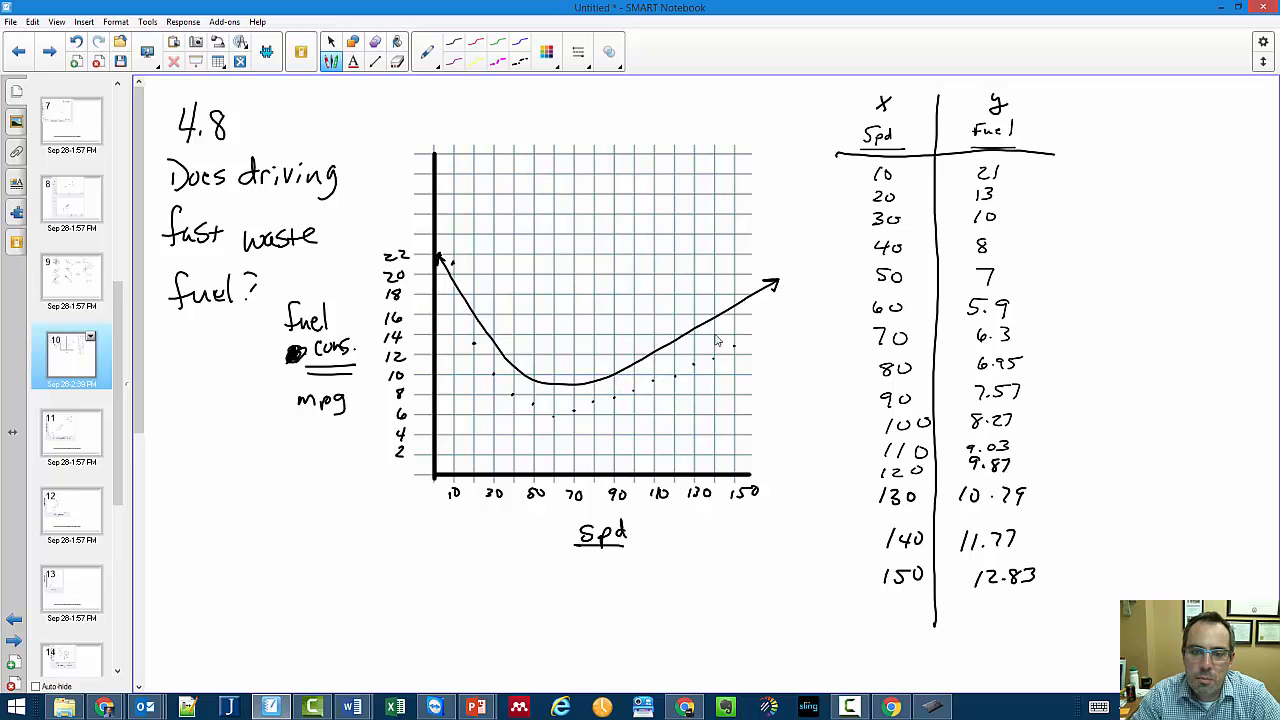
mouse_move(716, 348)
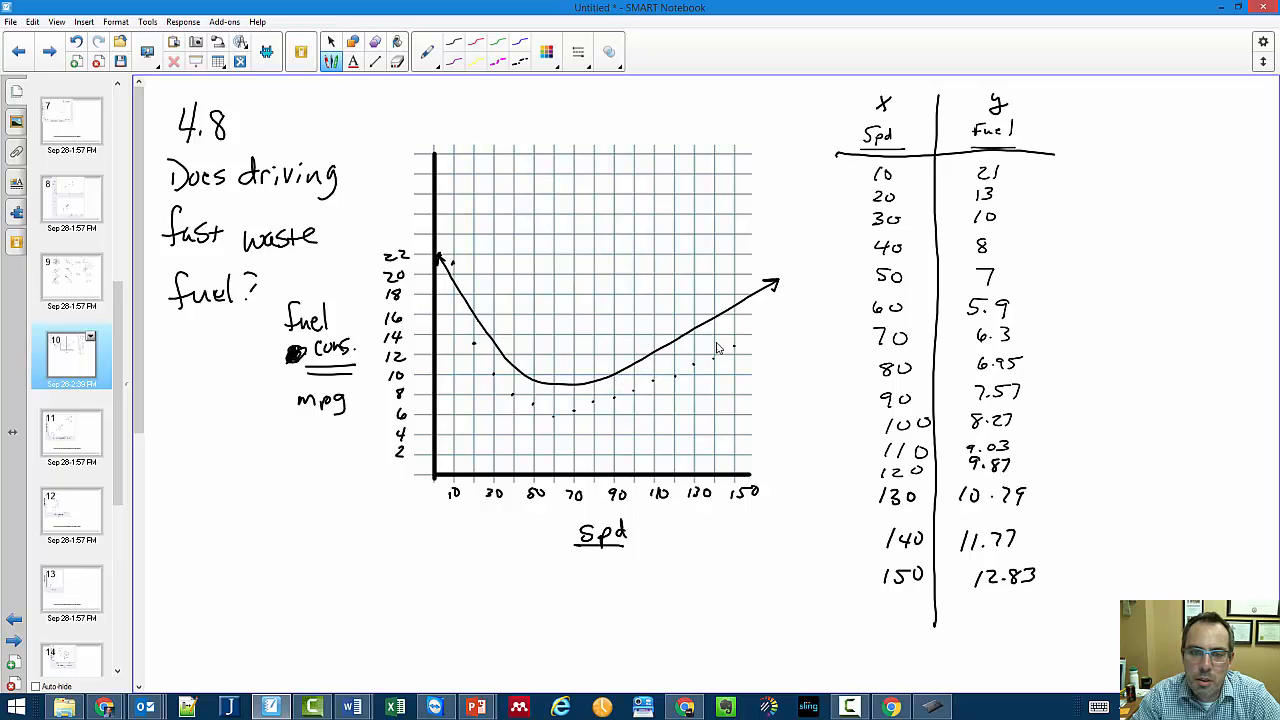
mouse_move(592, 340)
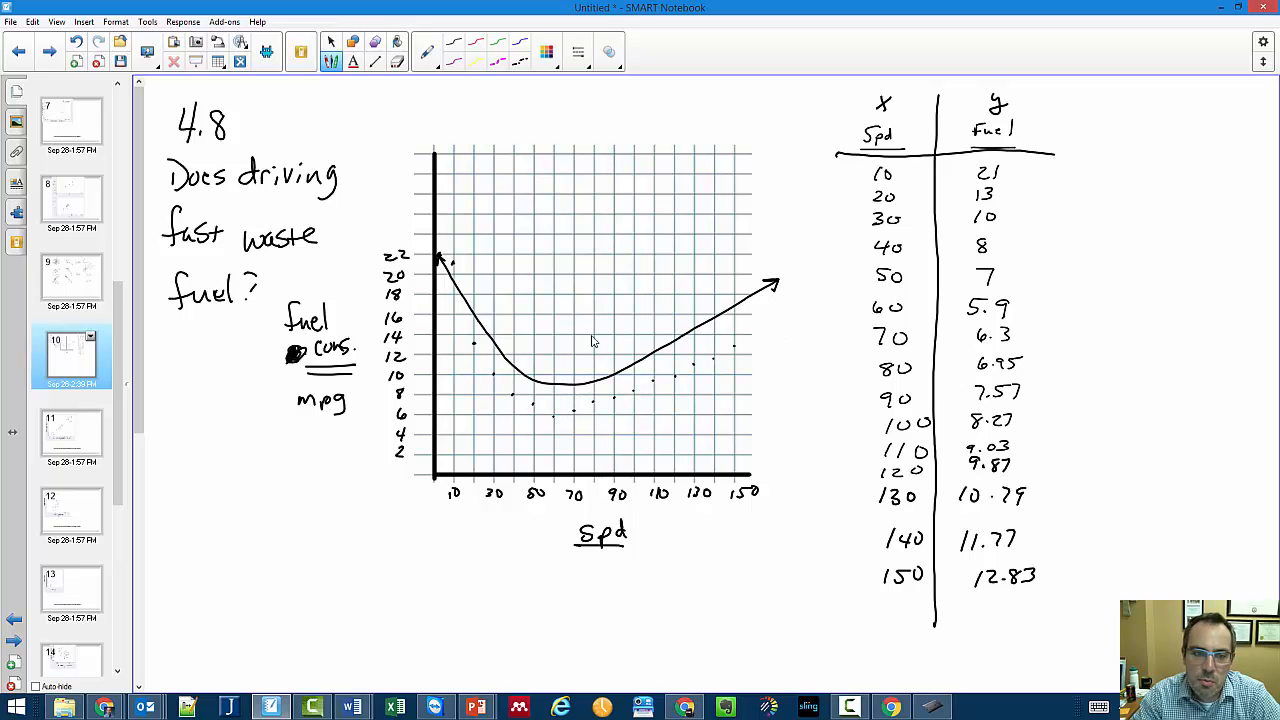
mouse_move(644, 414)
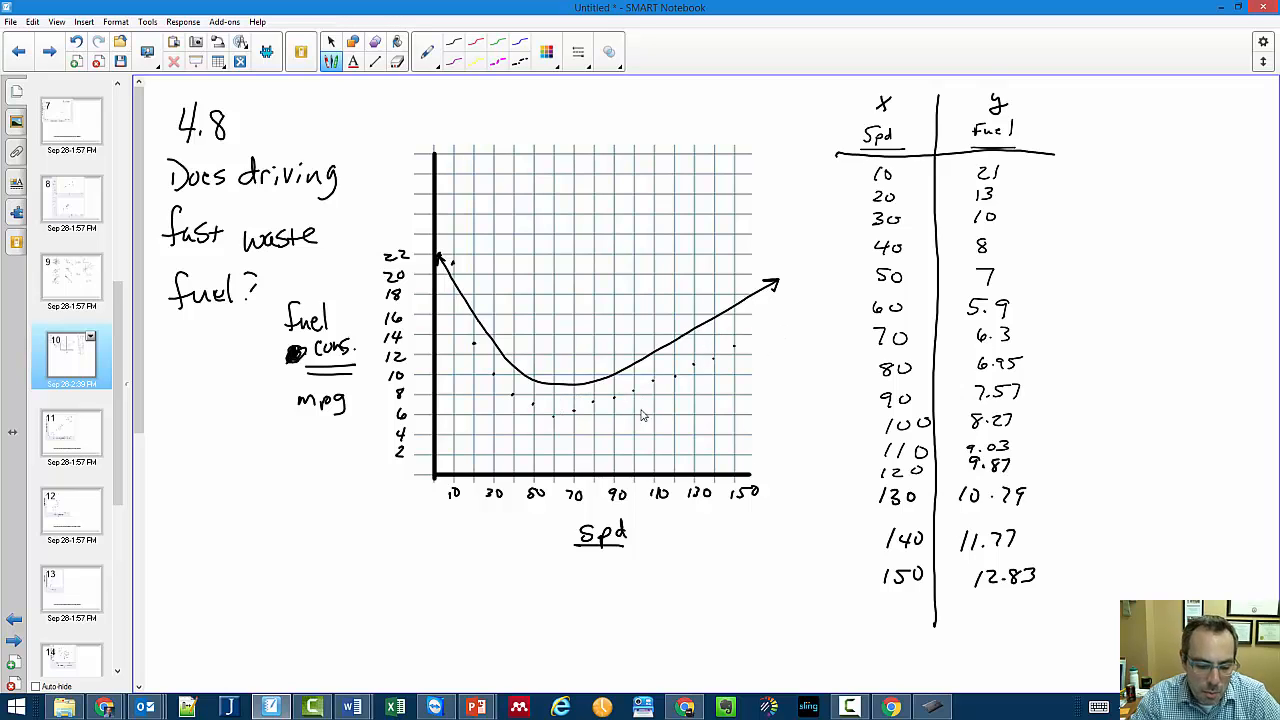
mouse_move(584, 380)
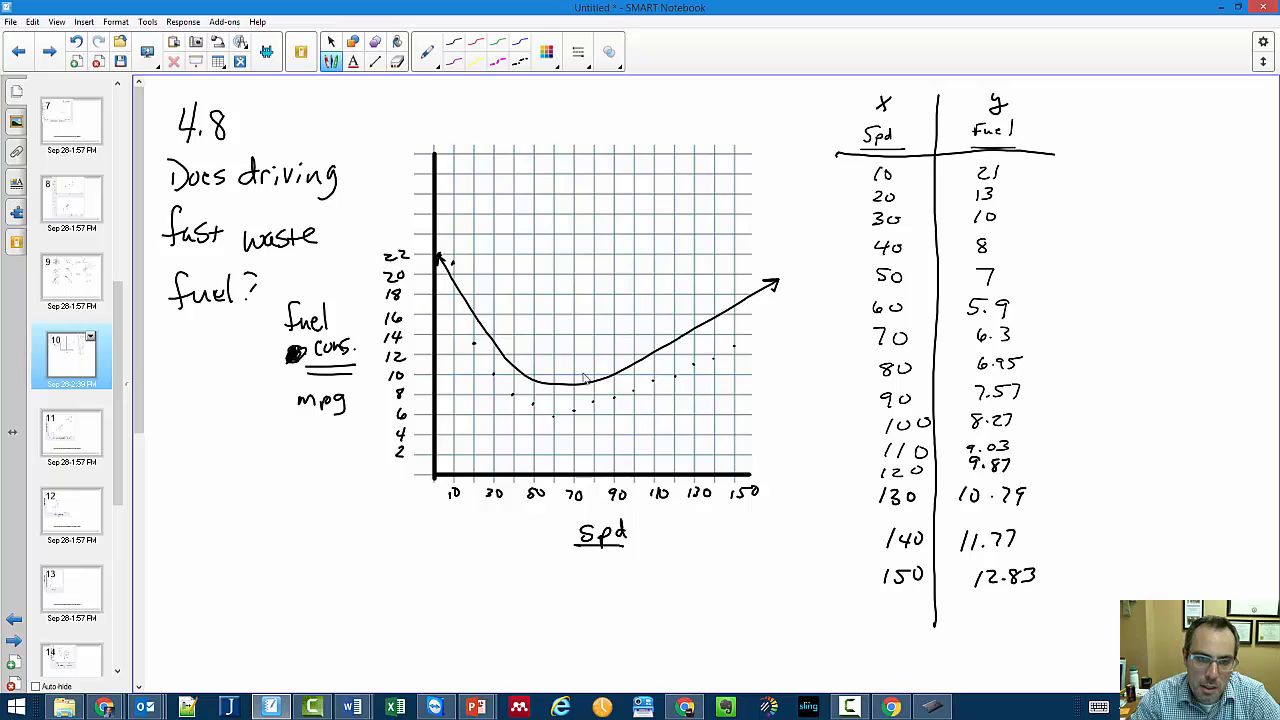
mouse_move(584, 446)
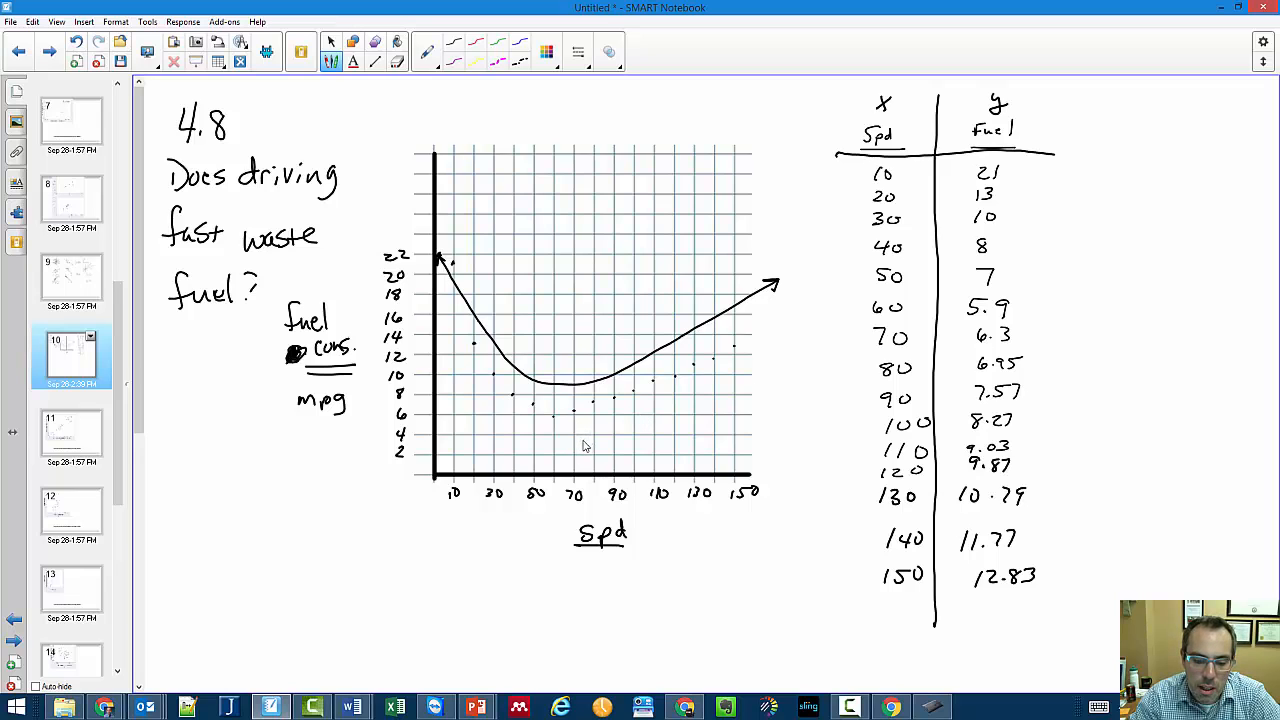
mouse_move(584, 388)
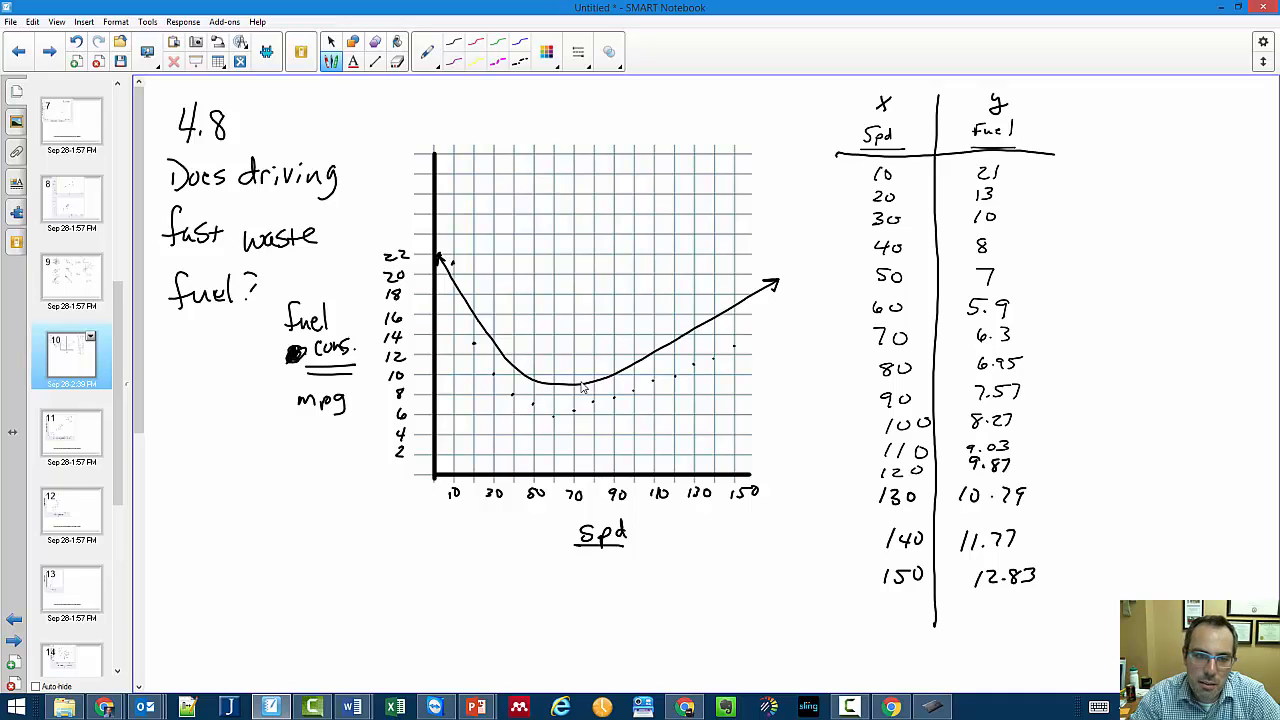
mouse_move(508, 272)
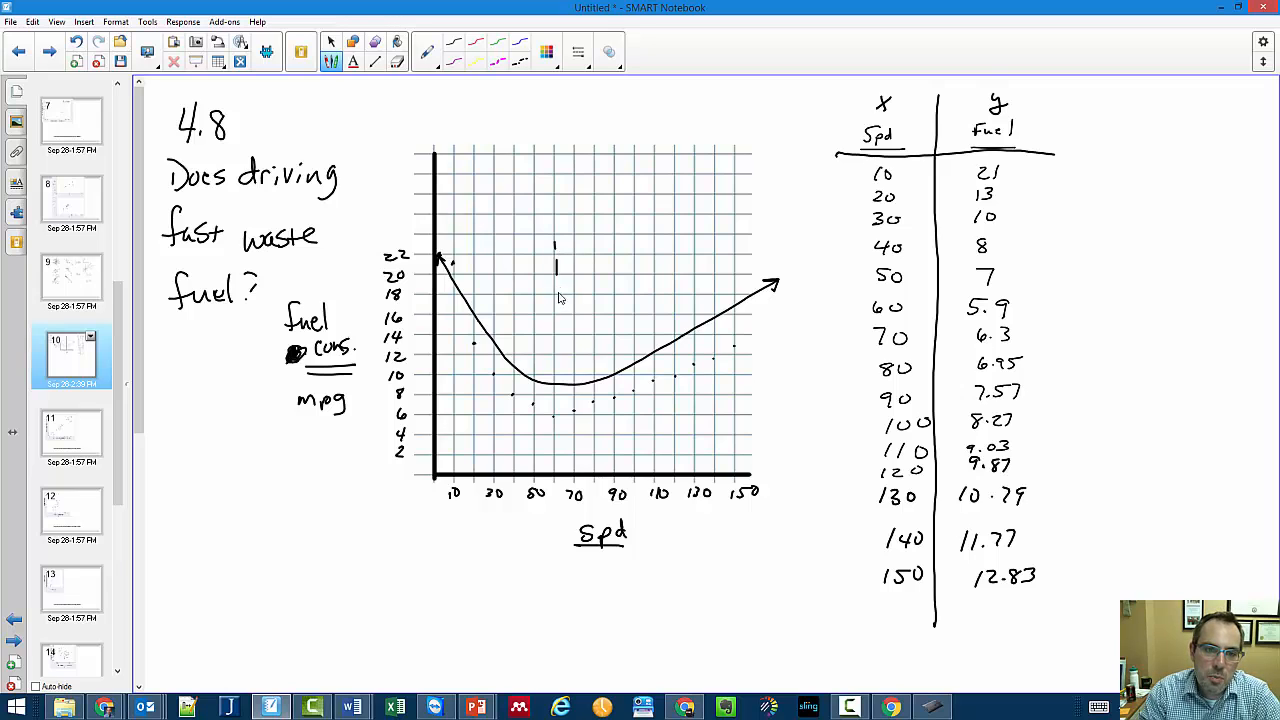
Draw a dashed vertical line through the curve's minimum down to the speed axis
drag(556, 244, 556, 464)
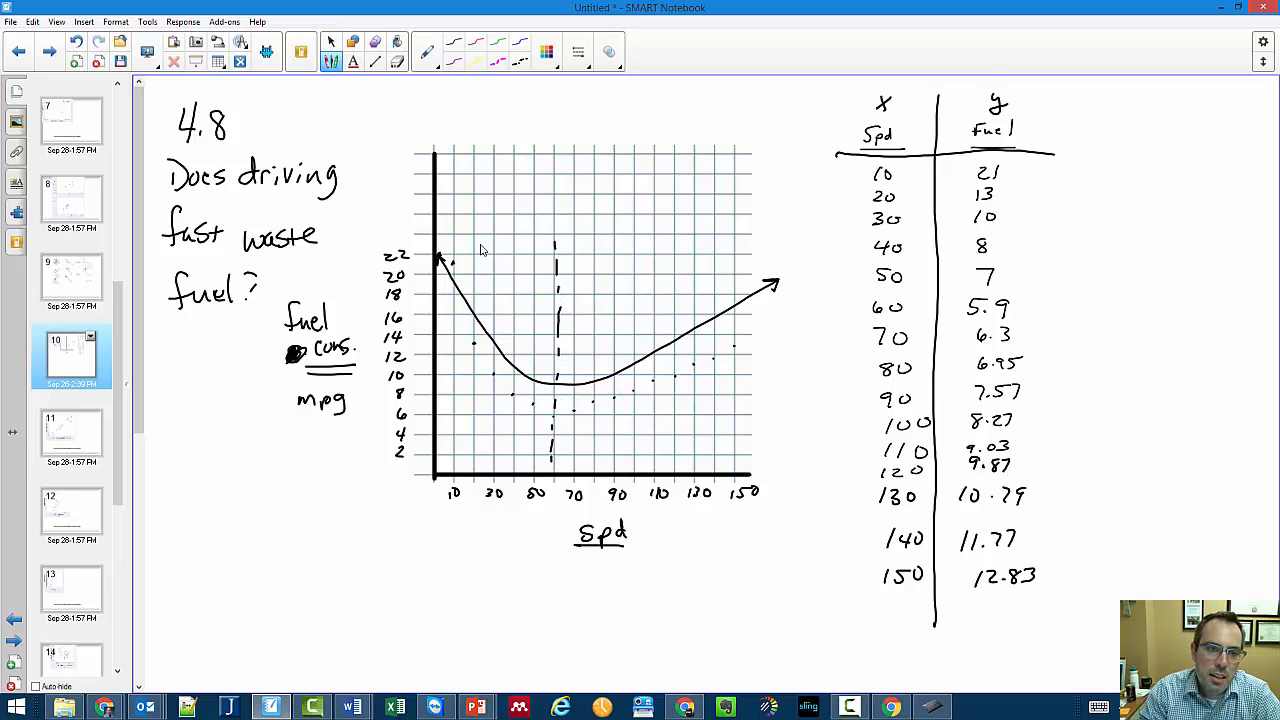
drag(490, 222, 508, 270)
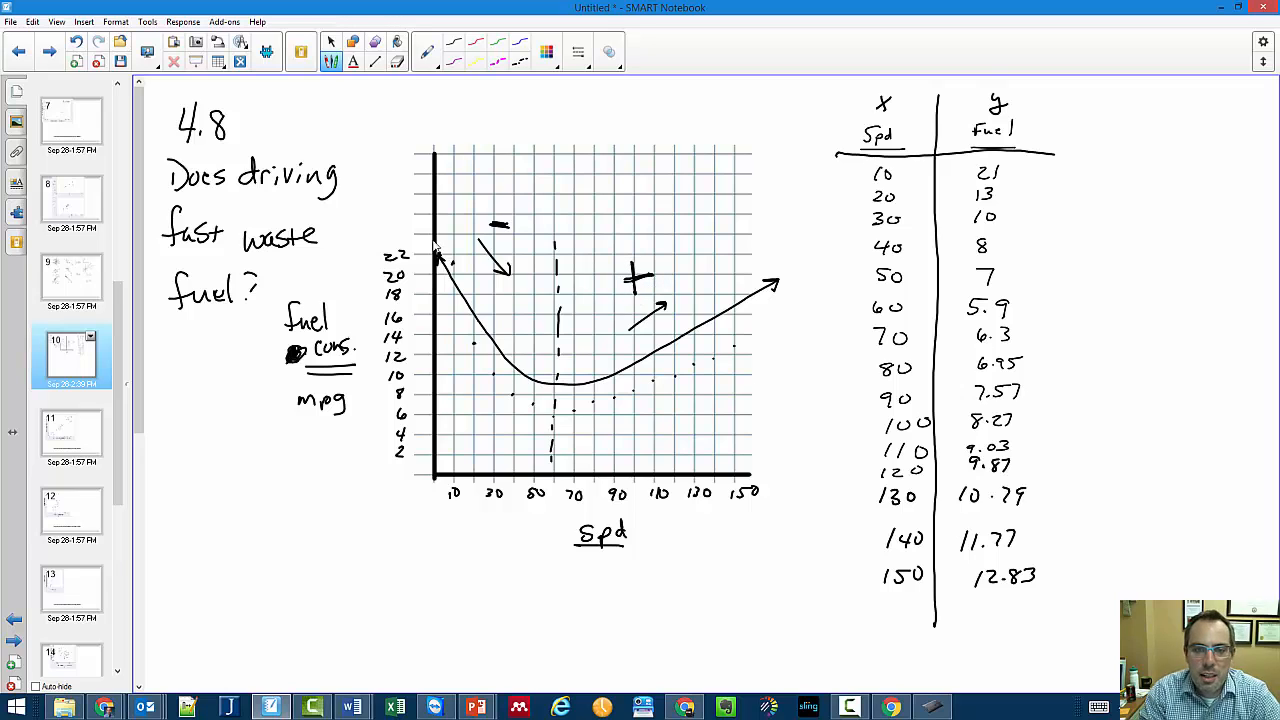
mouse_move(836, 248)
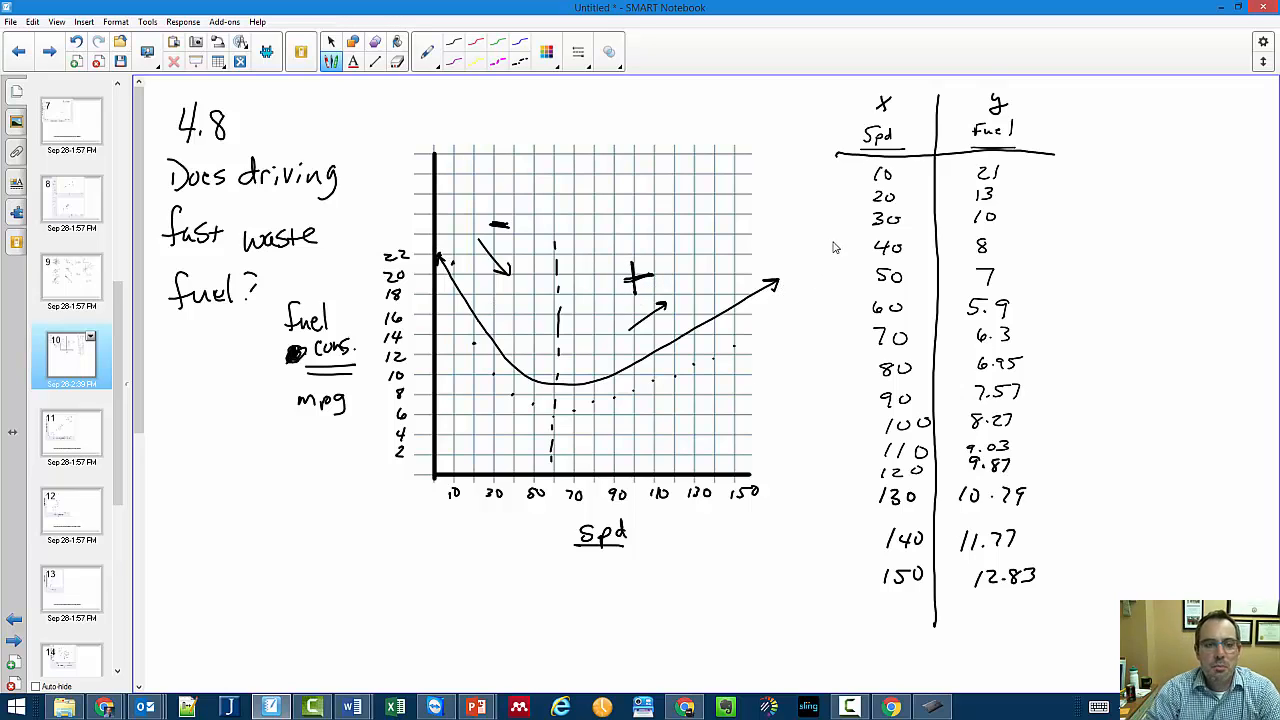
mouse_move(812, 292)
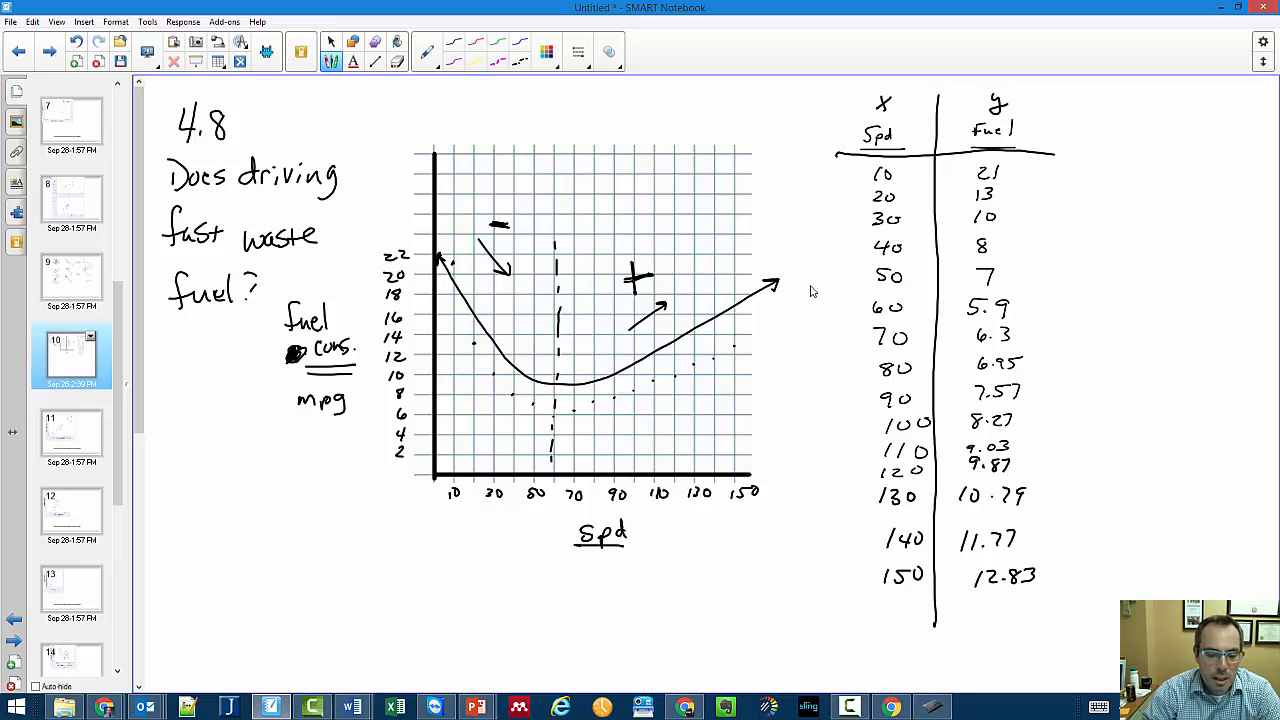
mouse_move(808, 308)
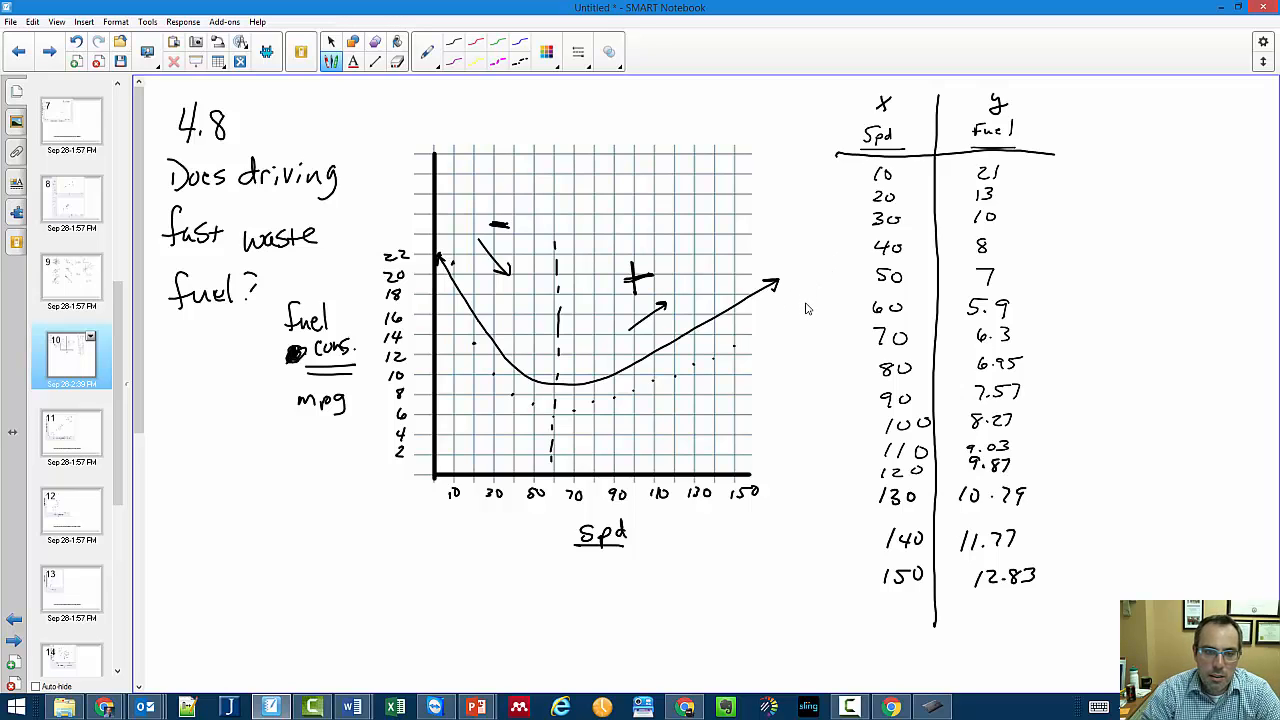
mouse_move(782, 308)
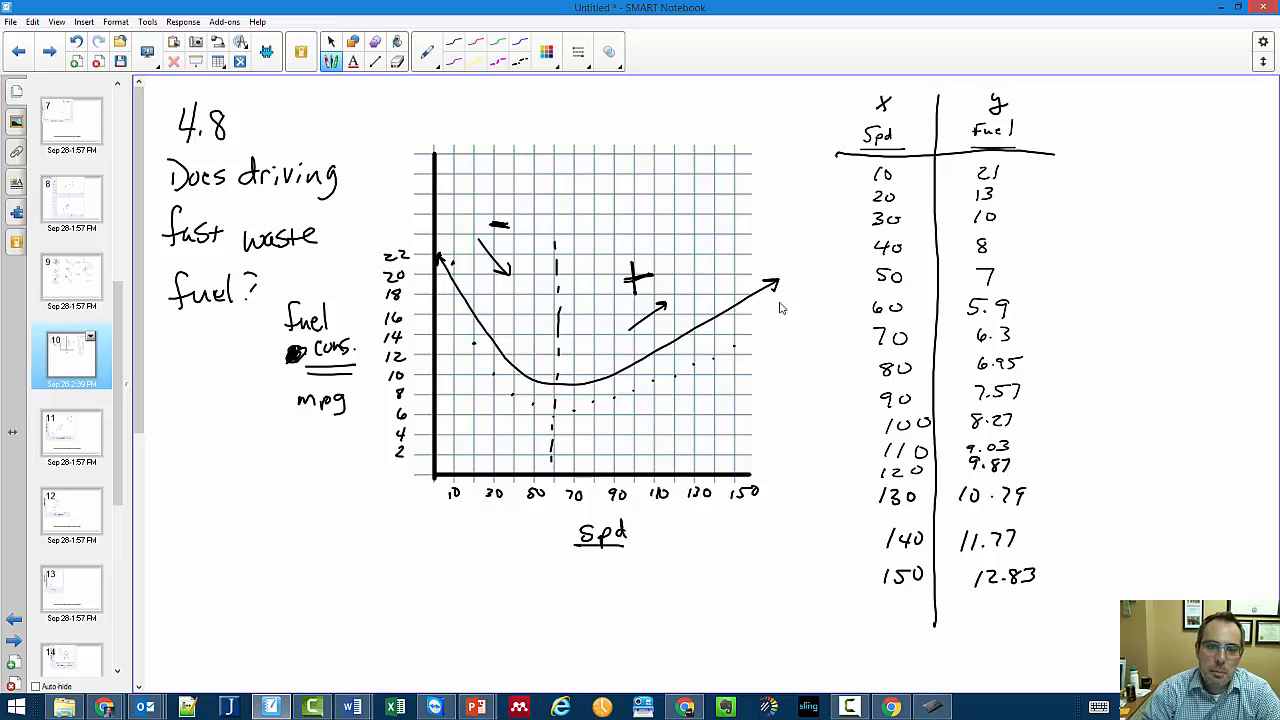
mouse_move(648, 376)
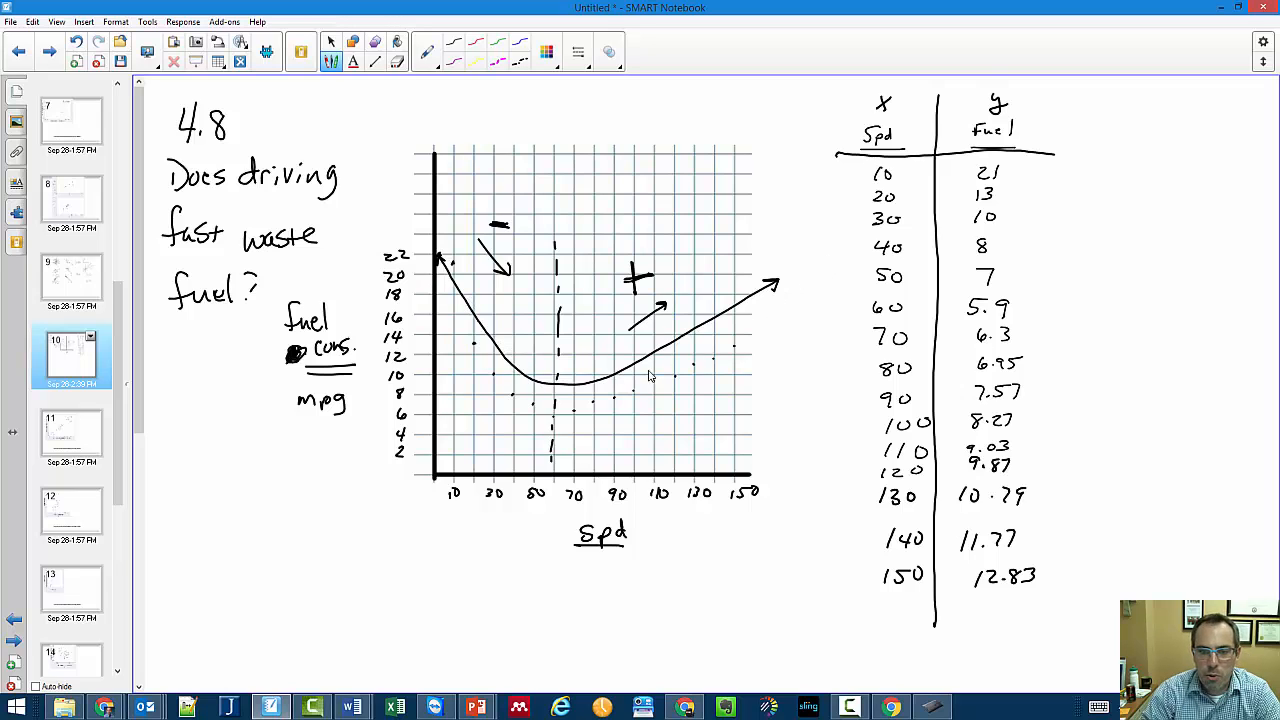
mouse_move(408, 290)
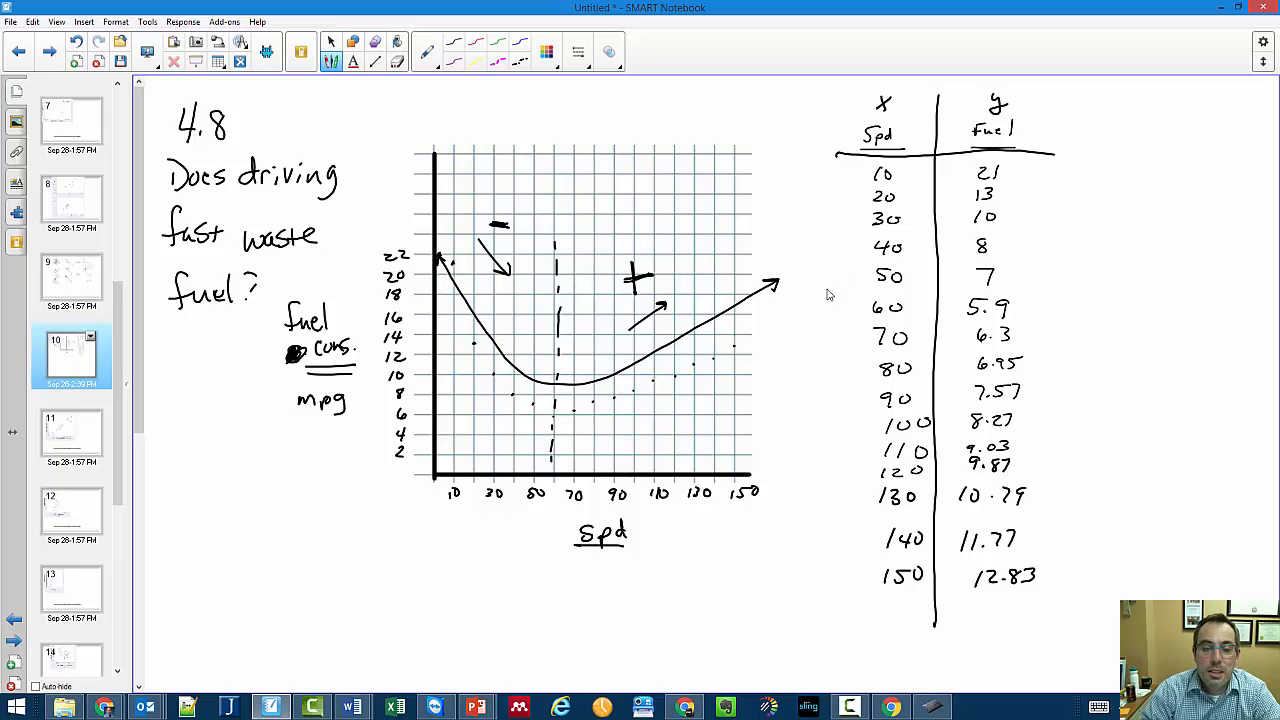
mouse_move(684, 370)
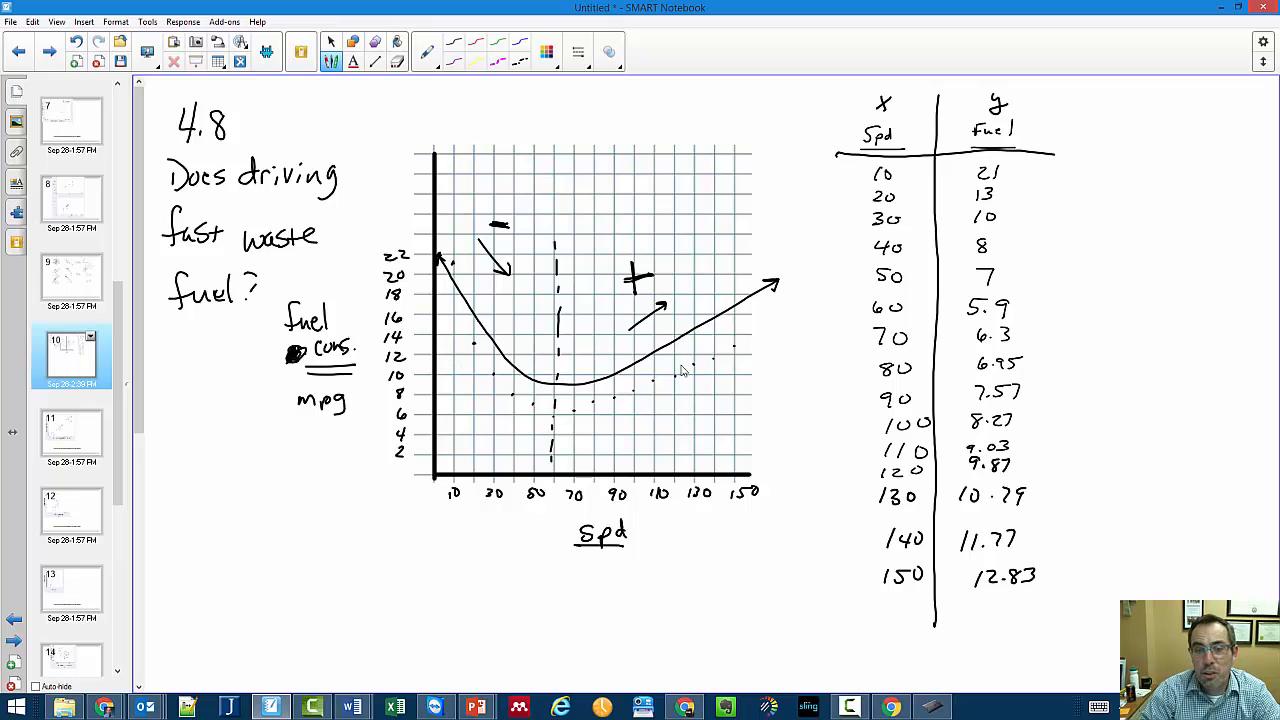
mouse_move(492, 380)
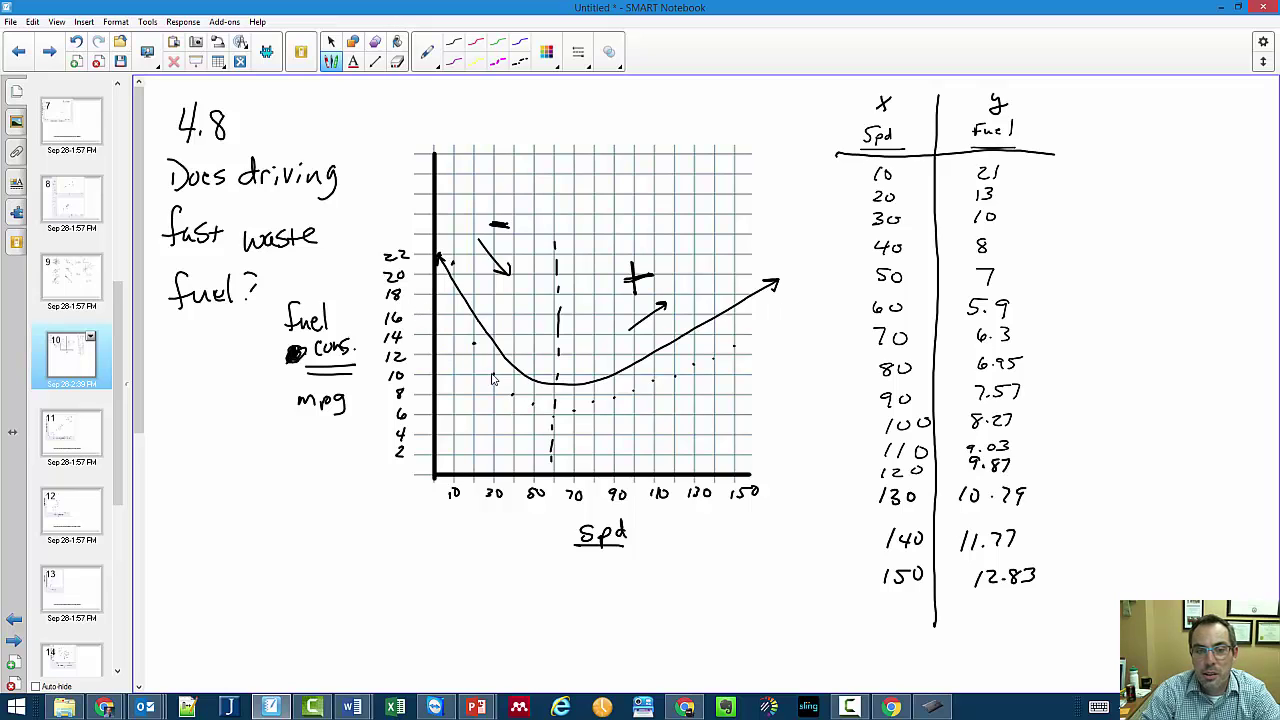
mouse_move(576, 422)
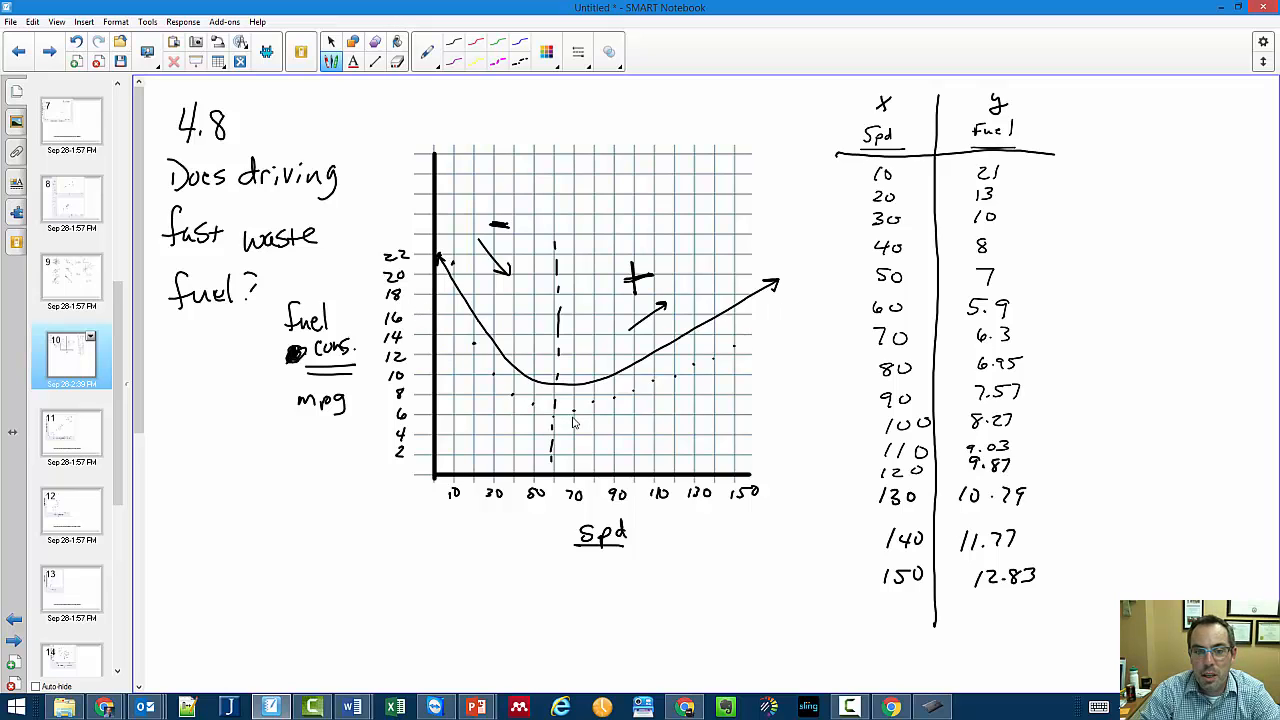
mouse_move(504, 354)
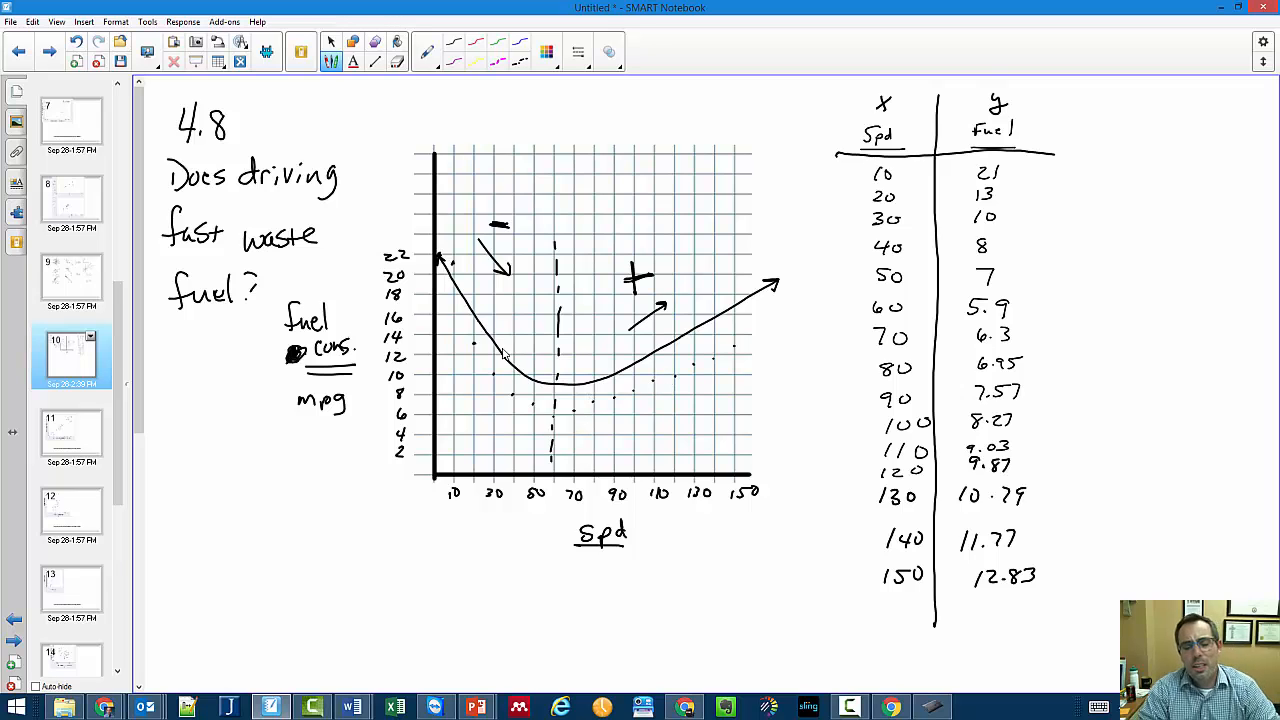
mouse_move(656, 376)
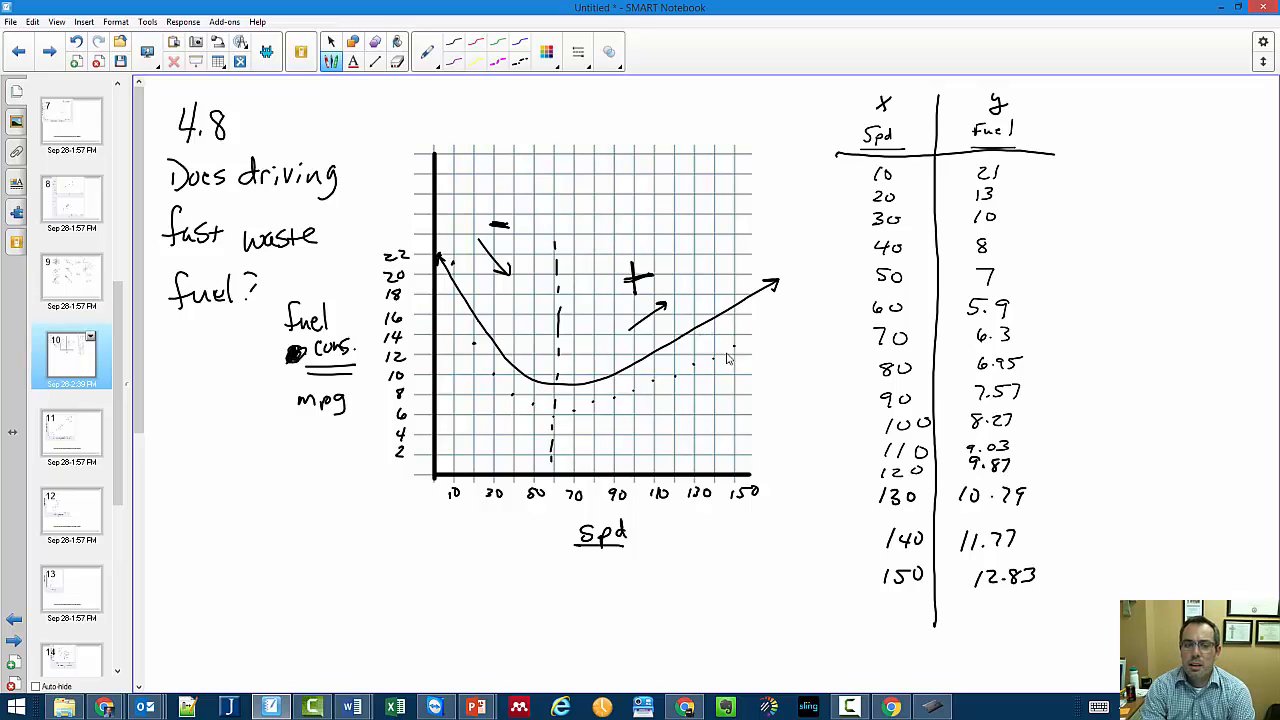
mouse_move(834, 320)
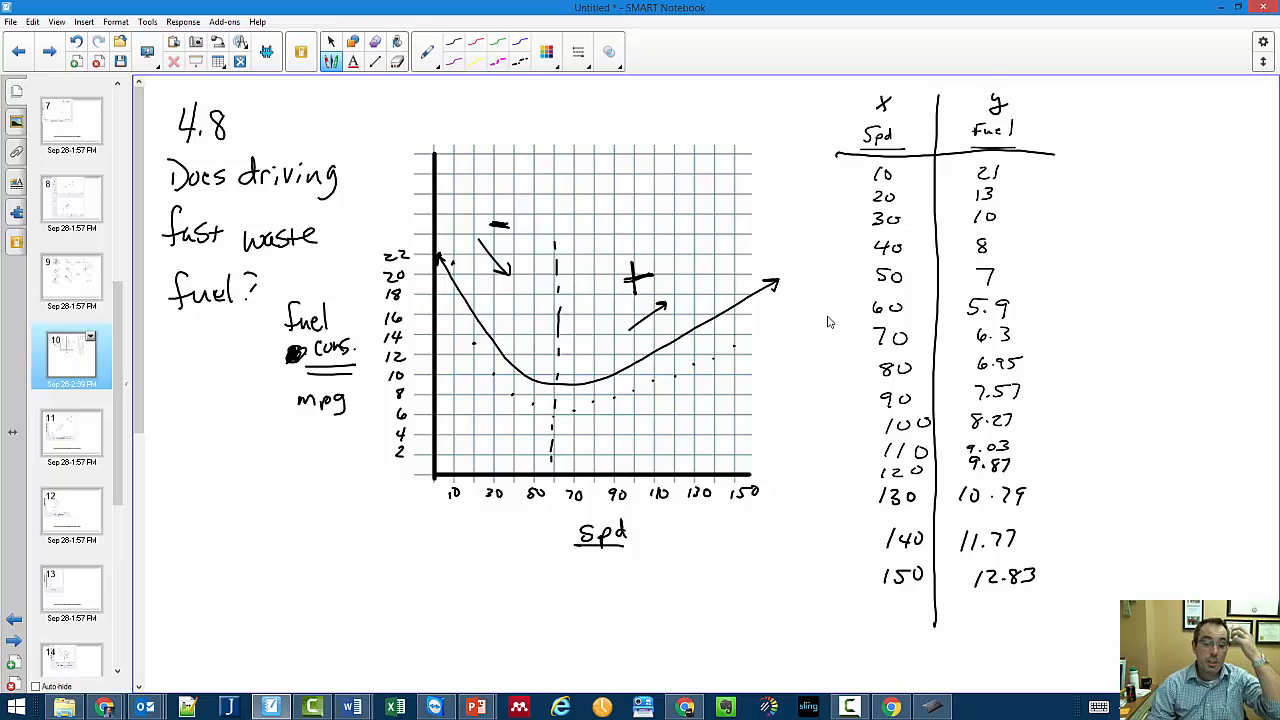
mouse_move(572, 380)
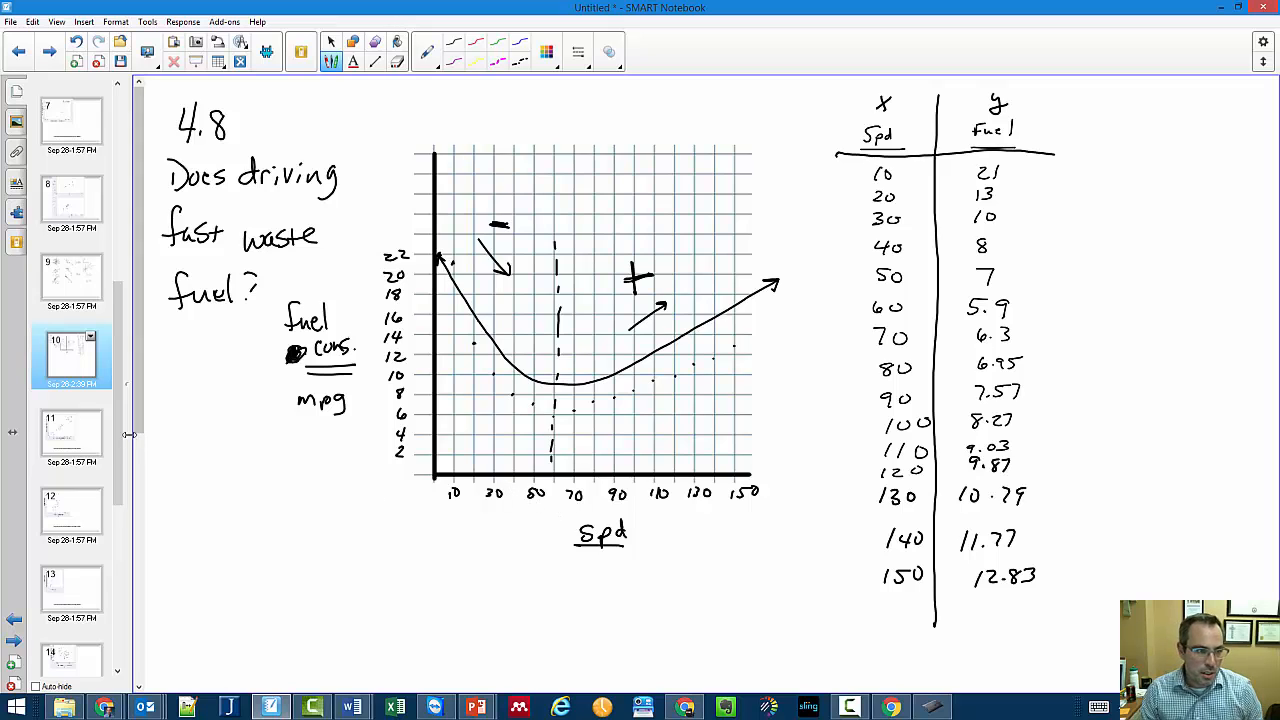
mouse_move(90, 444)
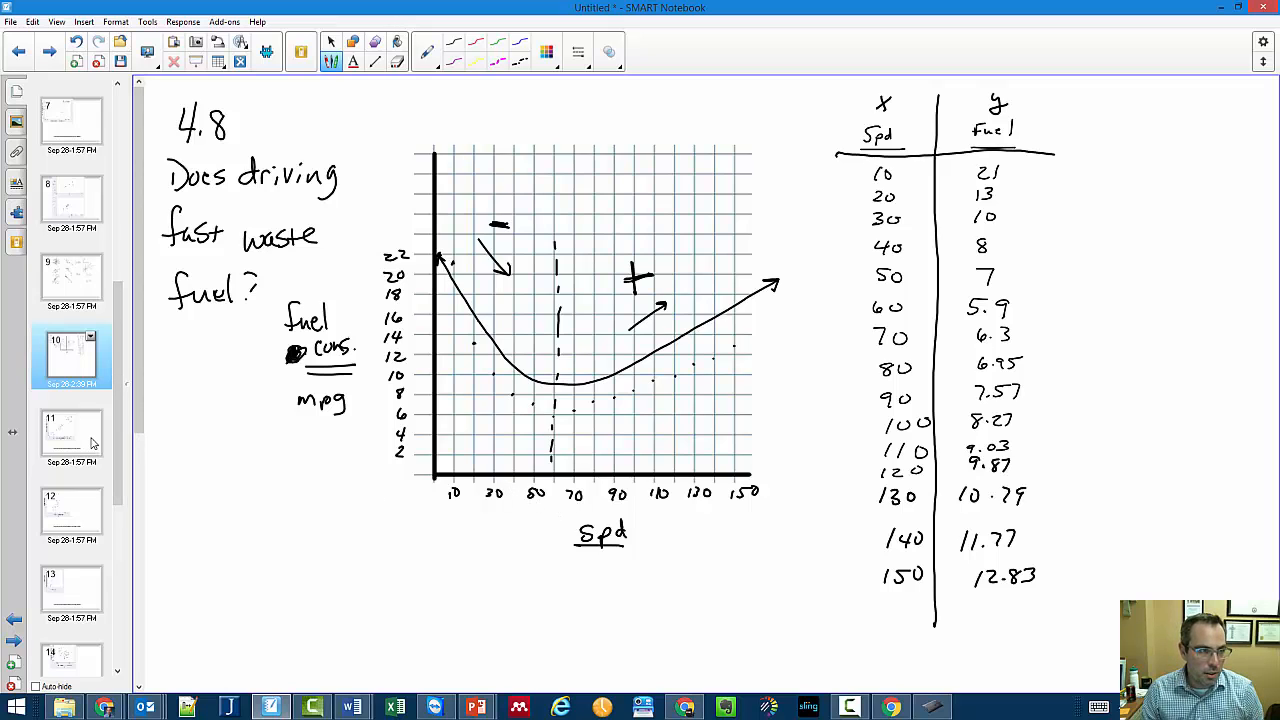
Go via the page 8 thumbnail to page 7 with the SAT math scatterplot
click(72, 200)
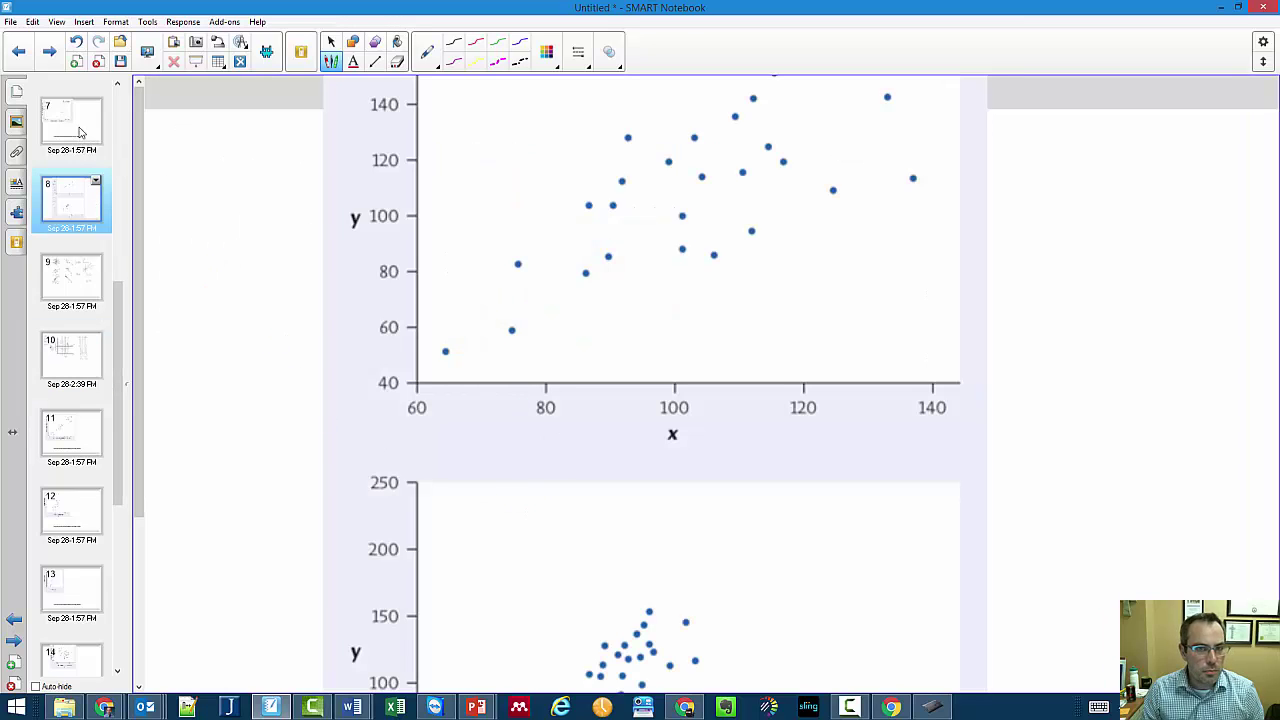
click(72, 122)
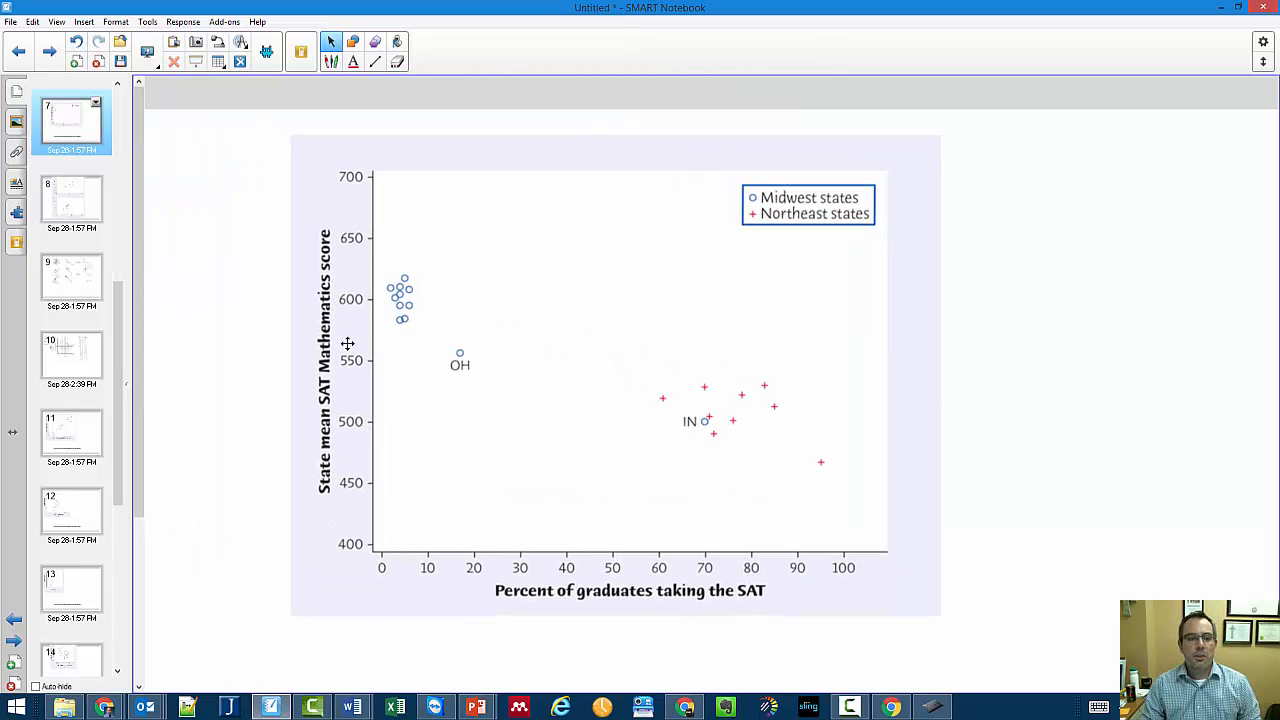
mouse_move(768, 616)
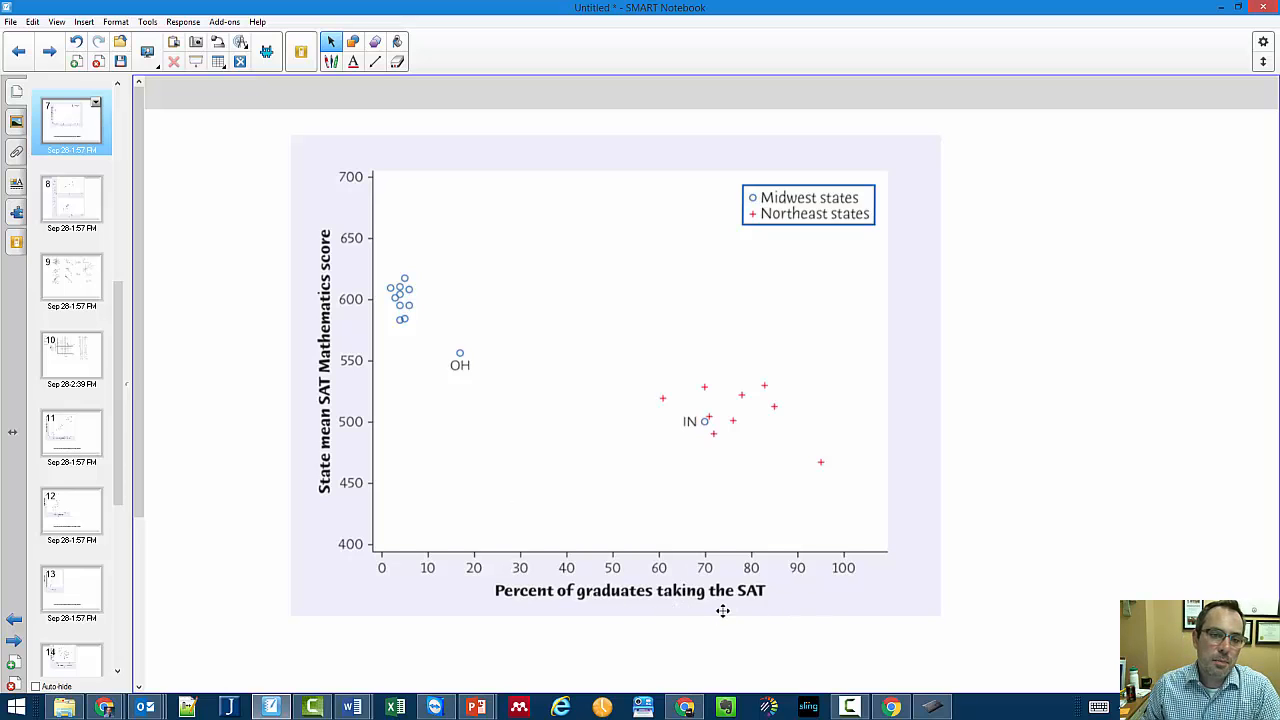
mouse_move(756, 194)
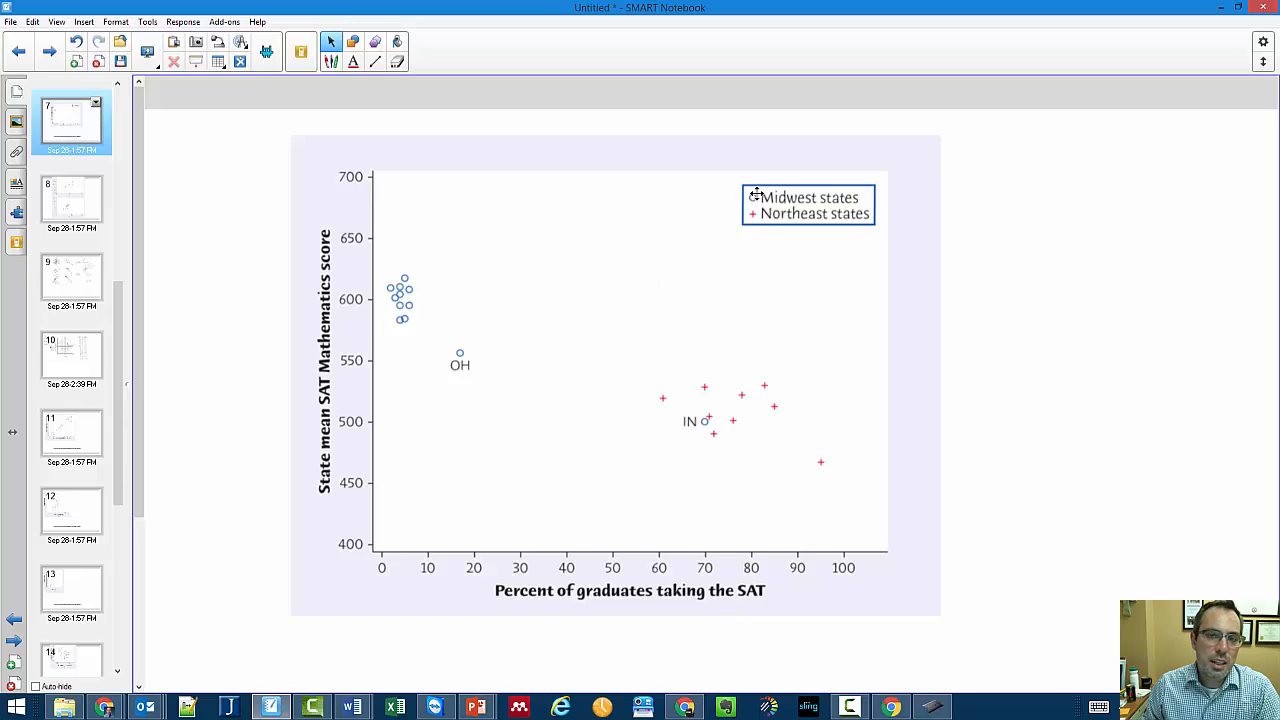
mouse_move(768, 220)
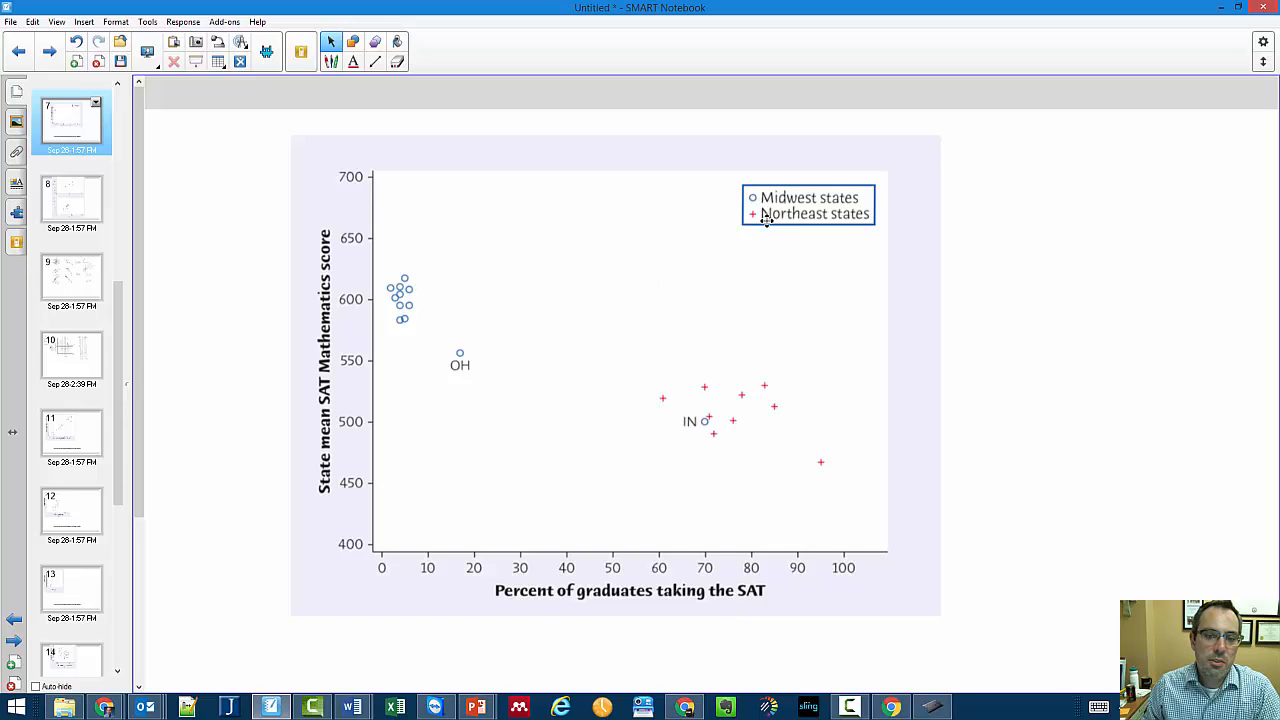
mouse_move(1036, 318)
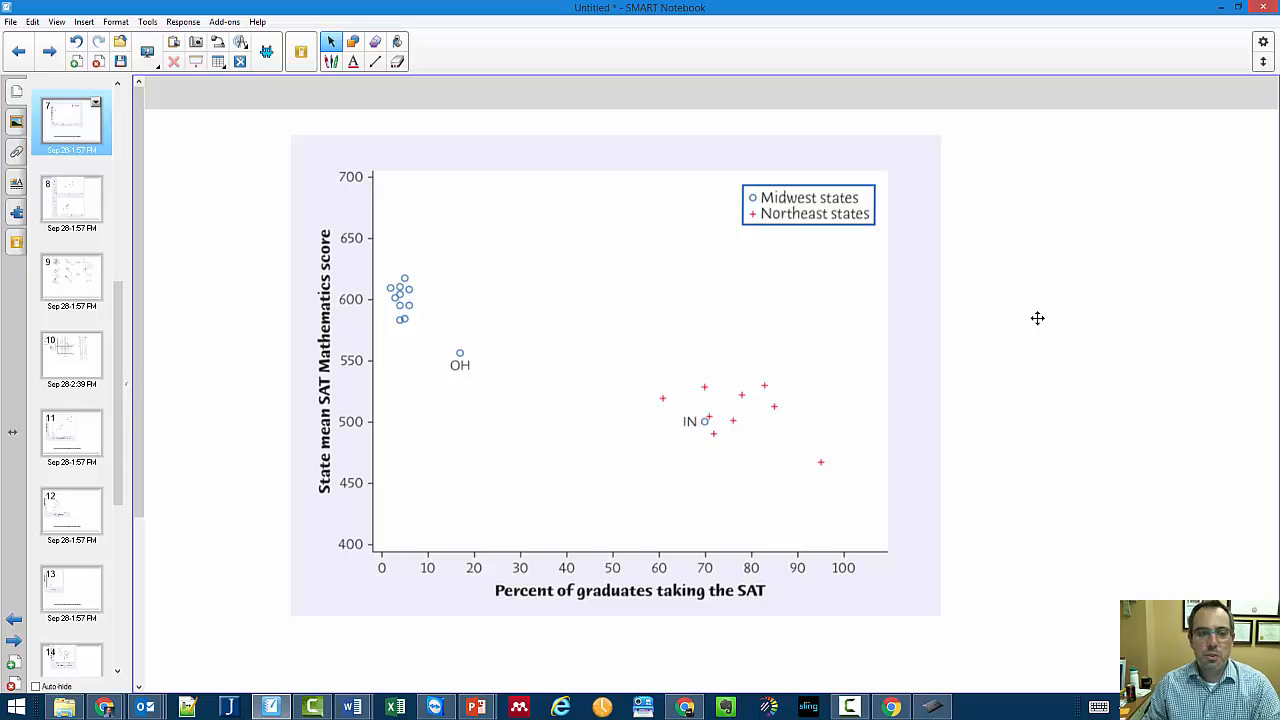
mouse_move(310, 82)
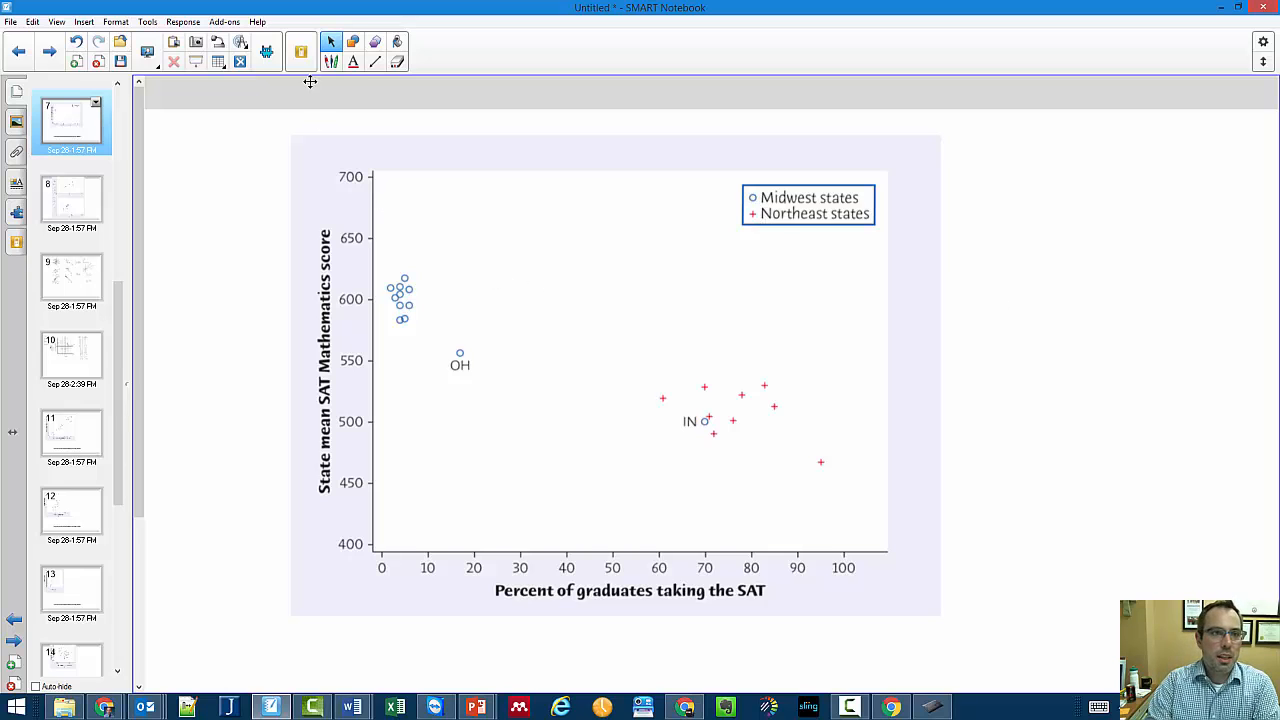
Switch to the freehand pen to annotate the SAT scatterplot
click(332, 40)
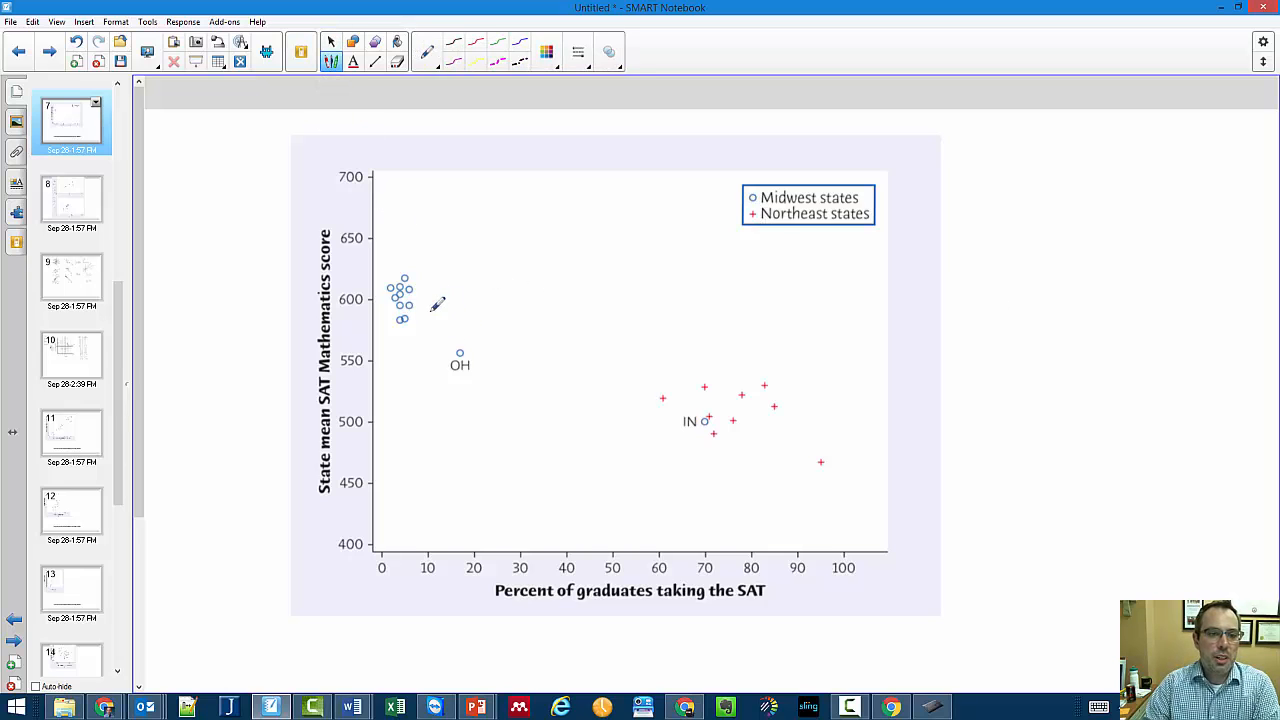
mouse_move(438, 250)
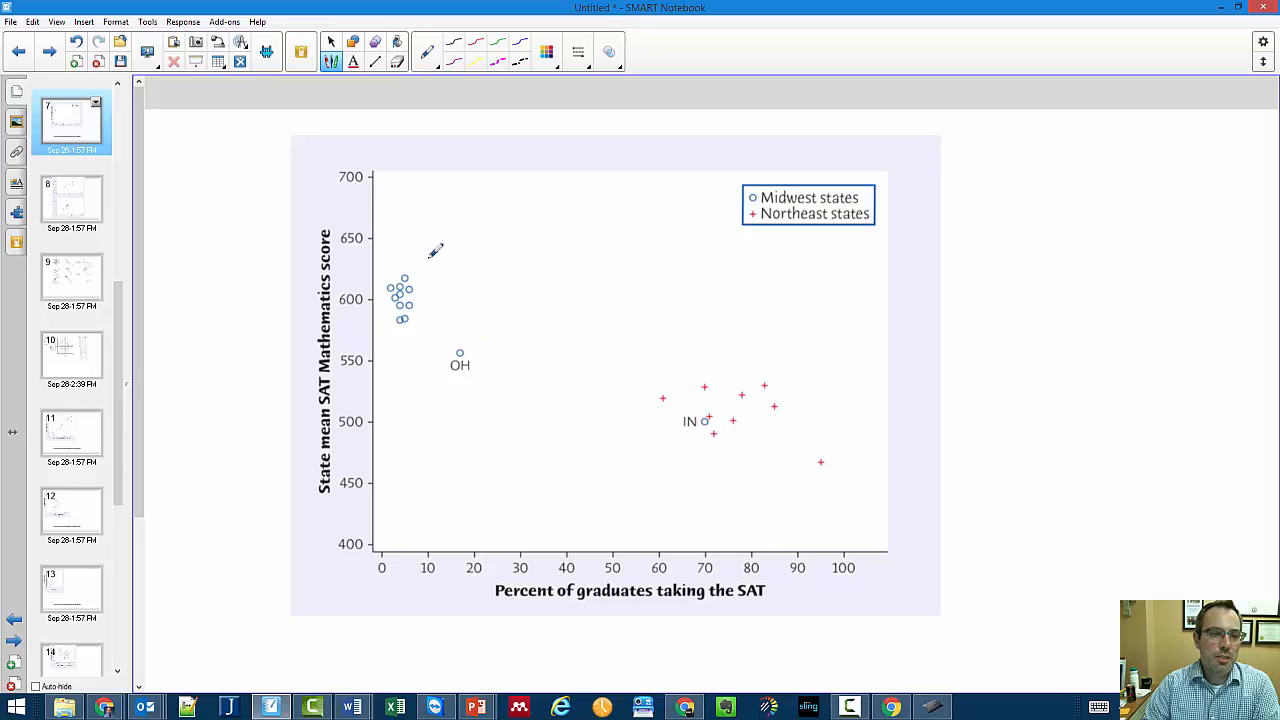
mouse_move(402, 536)
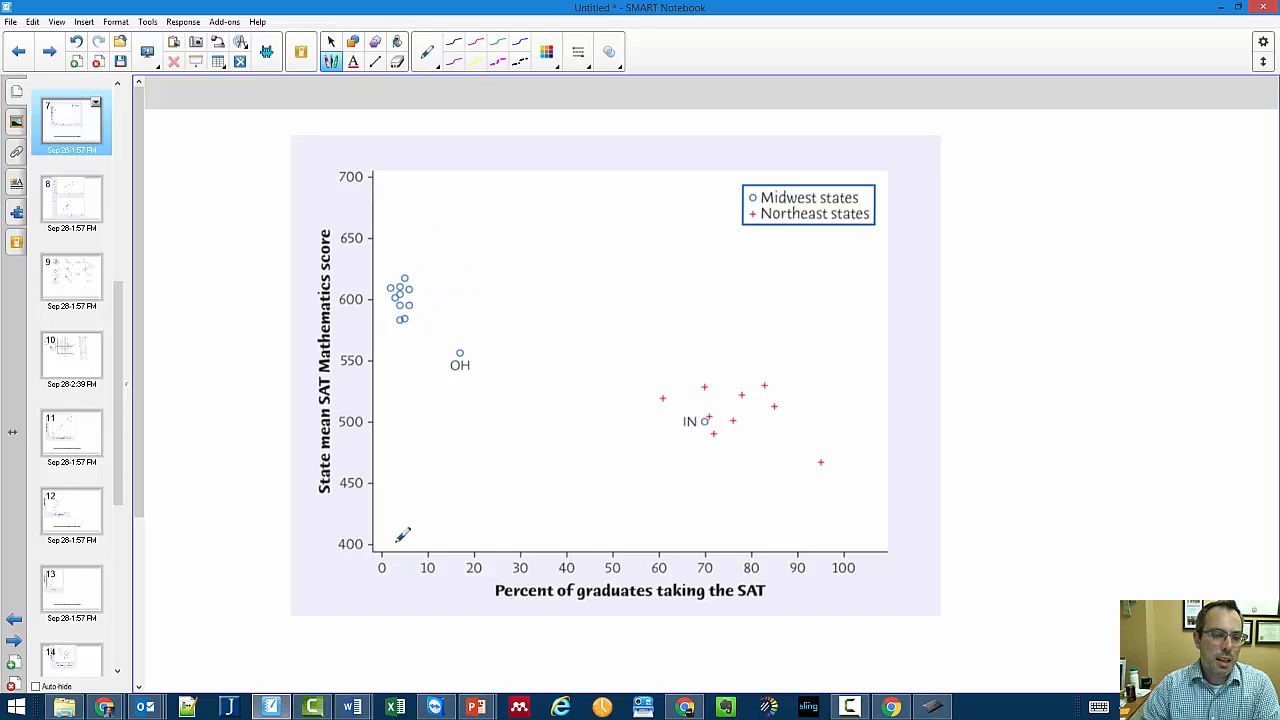
mouse_move(416, 550)
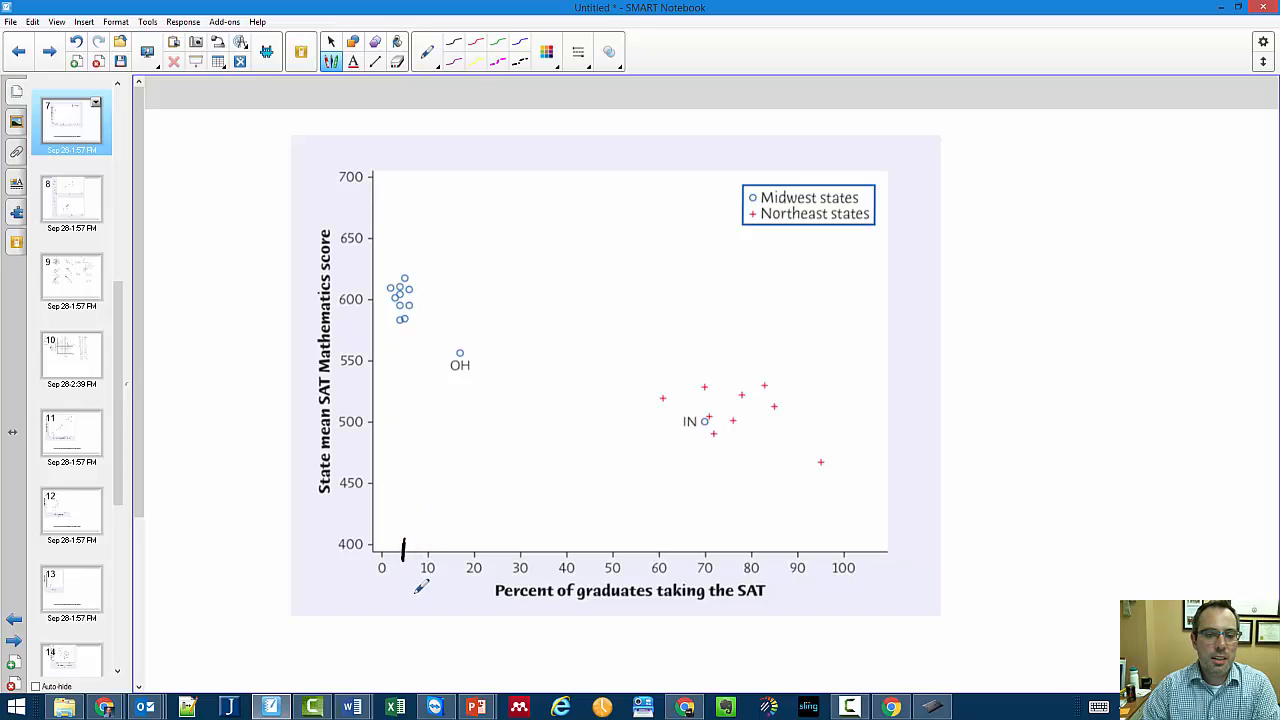
mouse_move(776, 552)
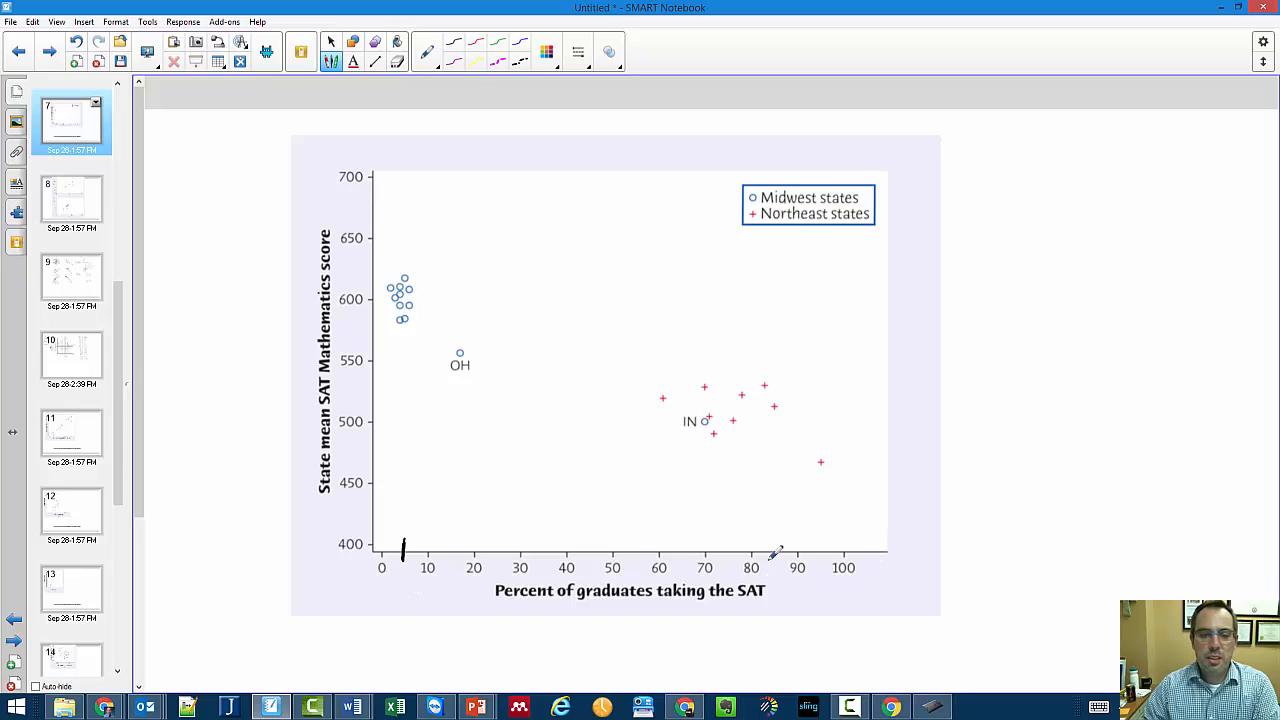
mouse_move(692, 536)
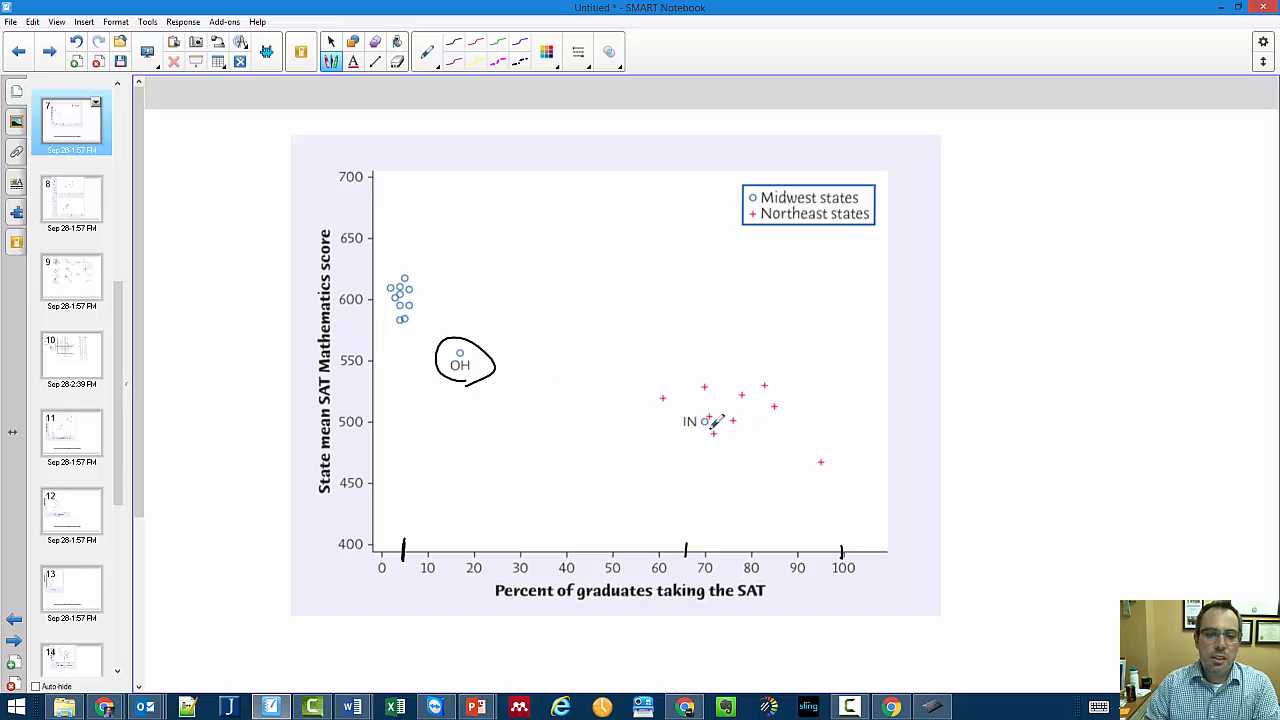
Circle the IN point on the SAT scatterplot
drag(684, 420, 720, 424)
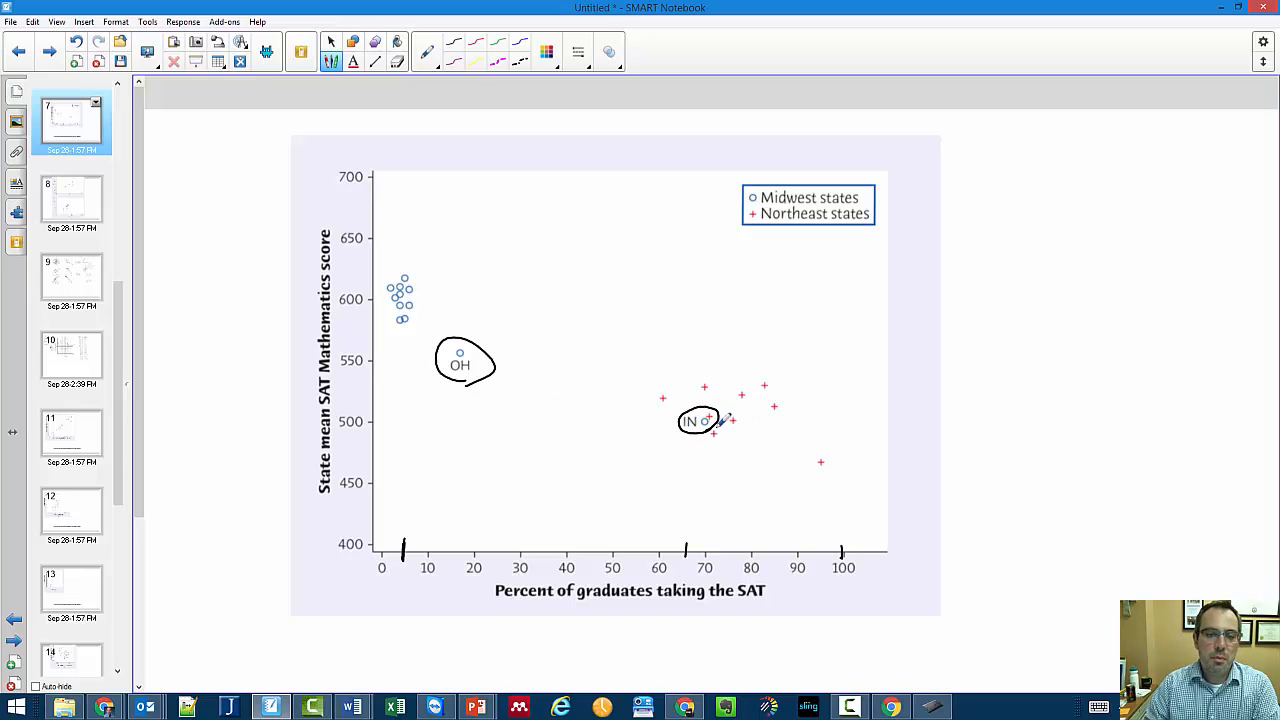
mouse_move(744, 476)
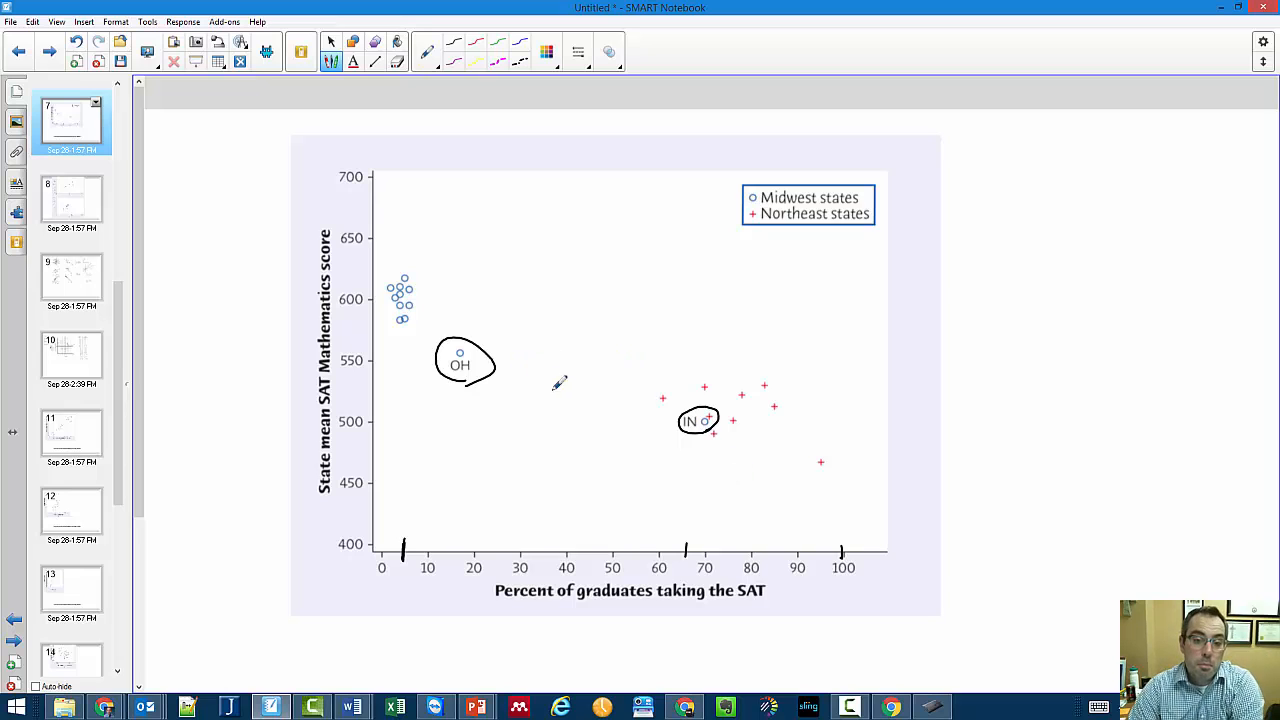
mouse_move(666, 412)
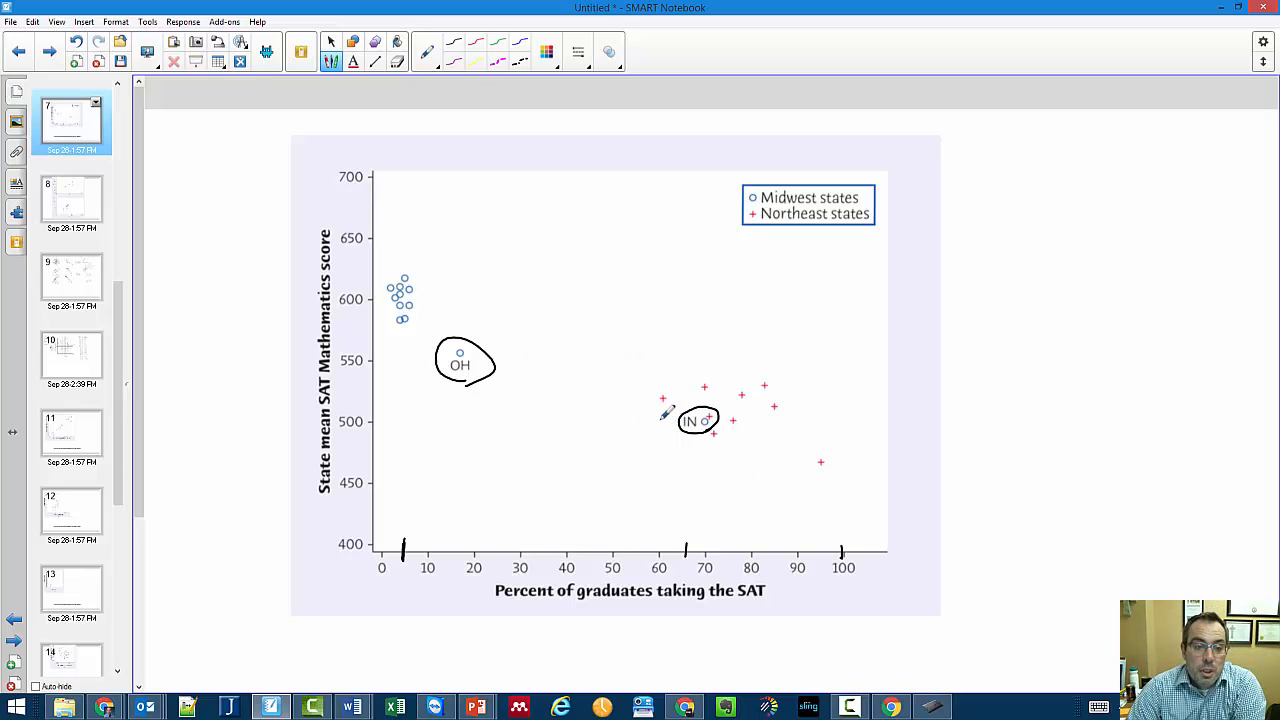
mouse_move(544, 404)
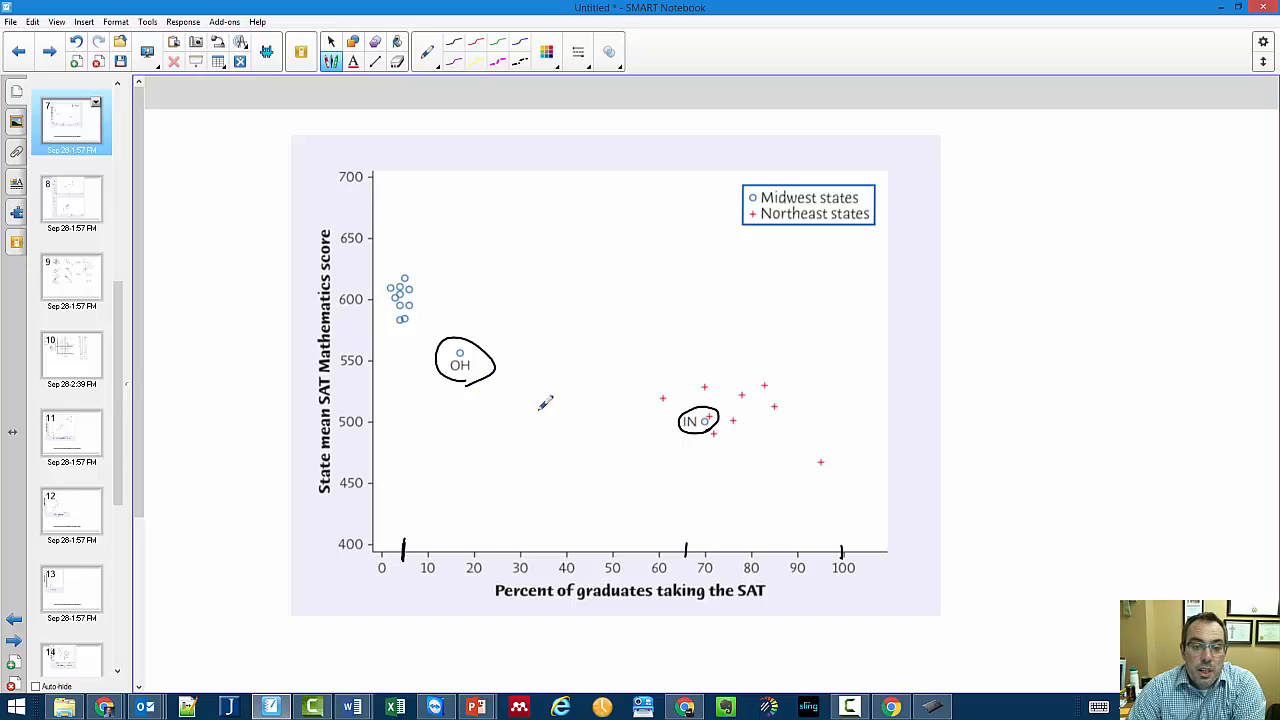
mouse_move(678, 468)
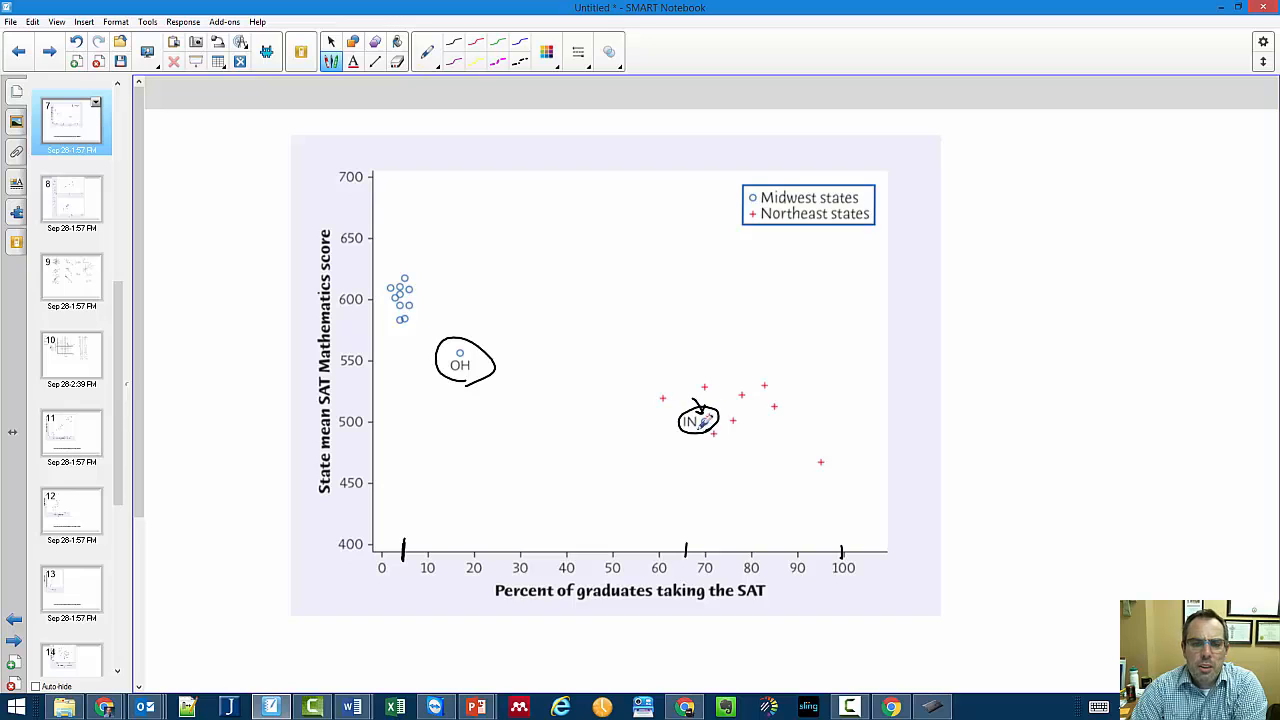
mouse_move(670, 480)
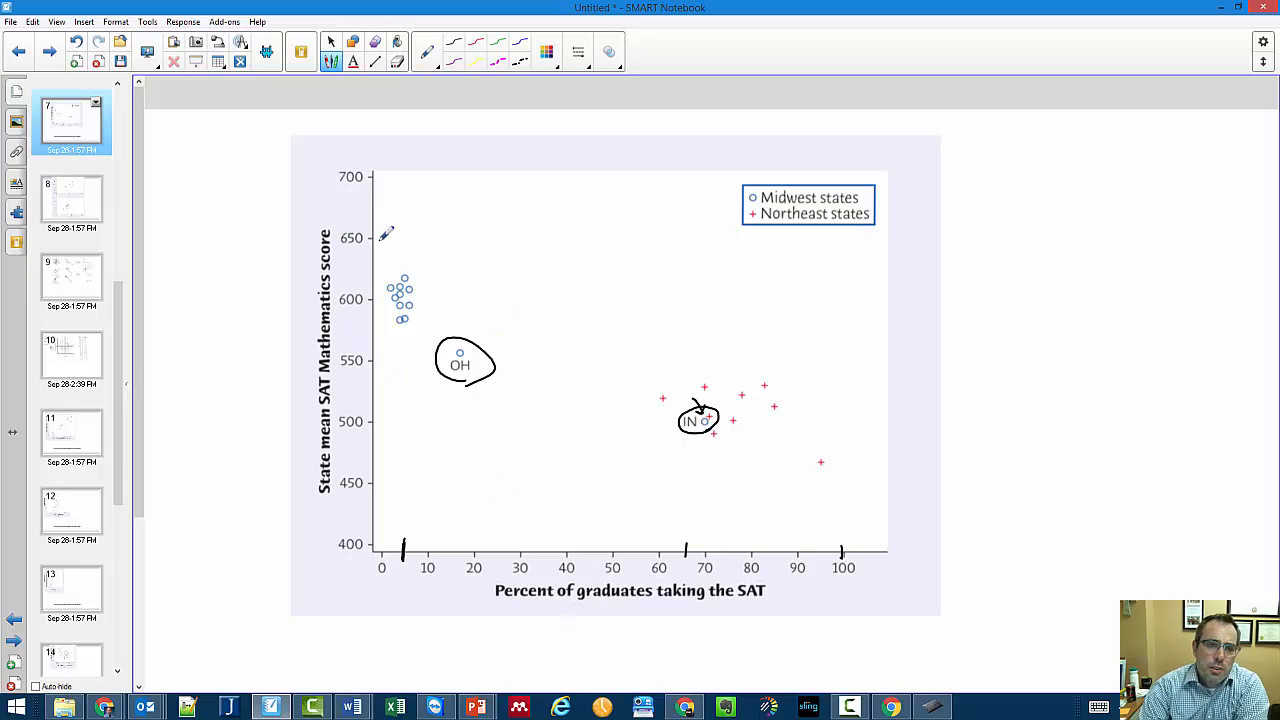
mouse_move(436, 400)
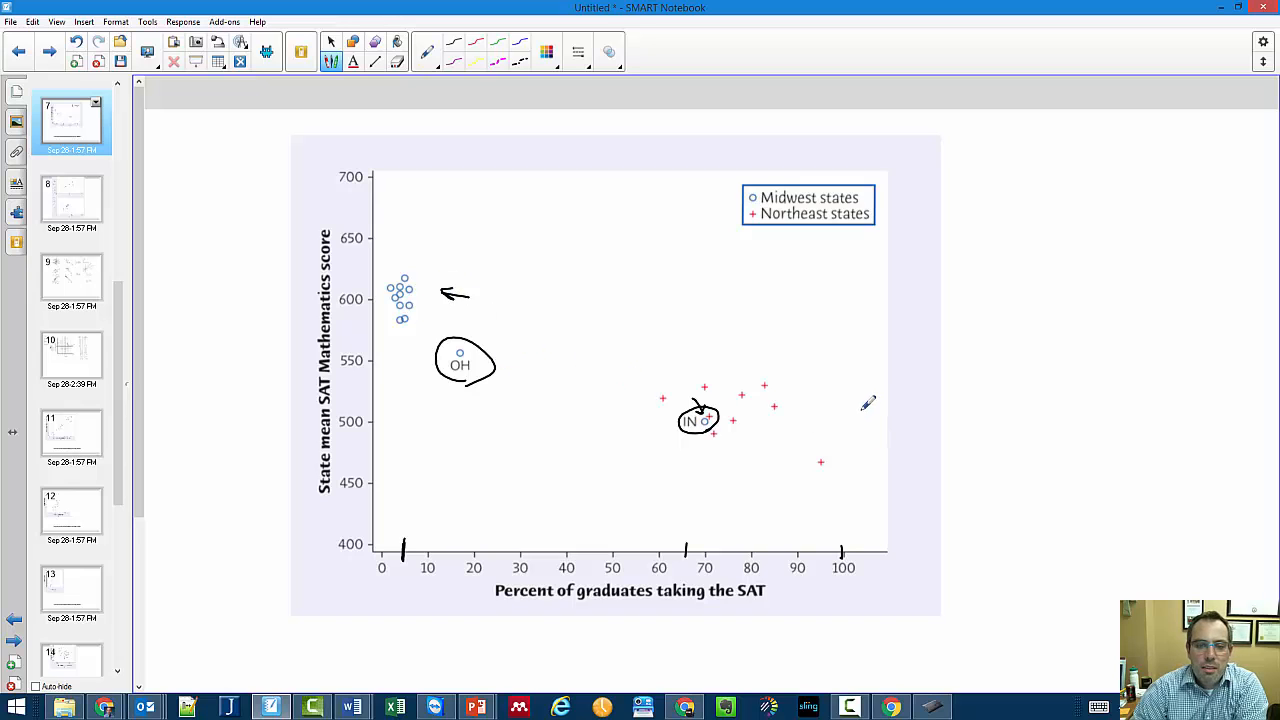
Draw an arrow at the Northeast states, then switch to the Excel speed–fuel sheet
drag(876, 400, 830, 412)
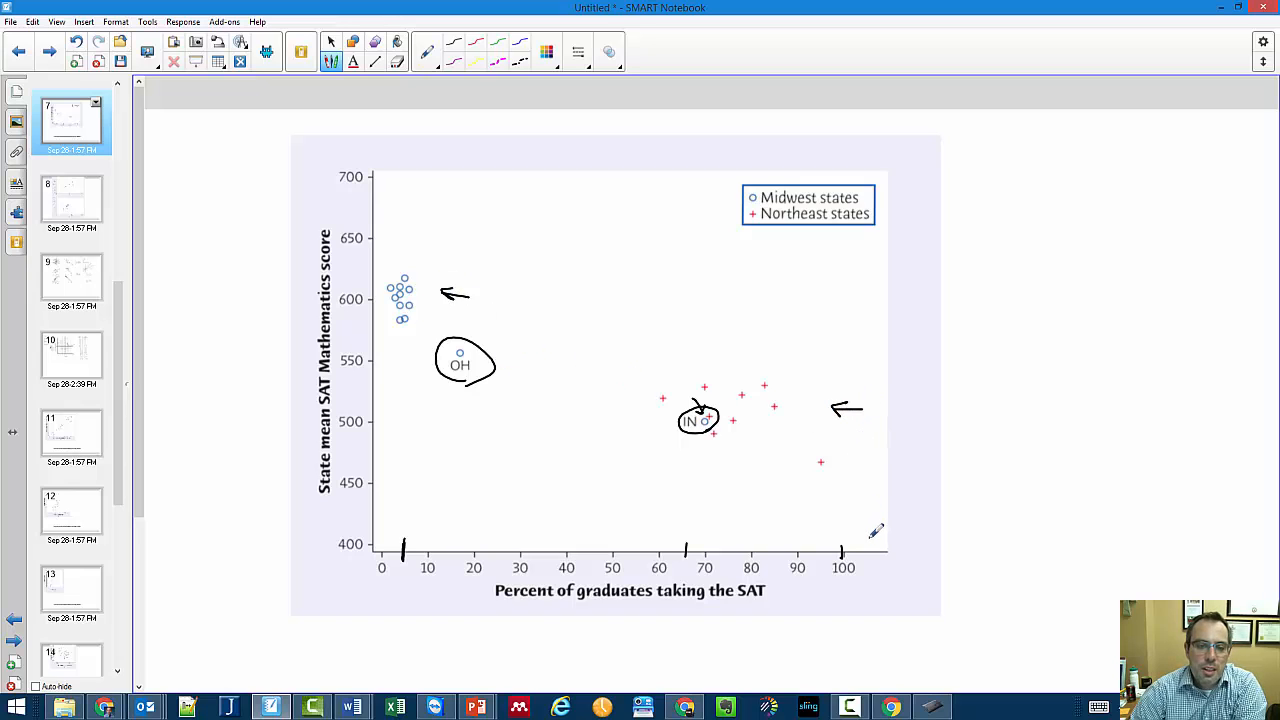
mouse_move(592, 410)
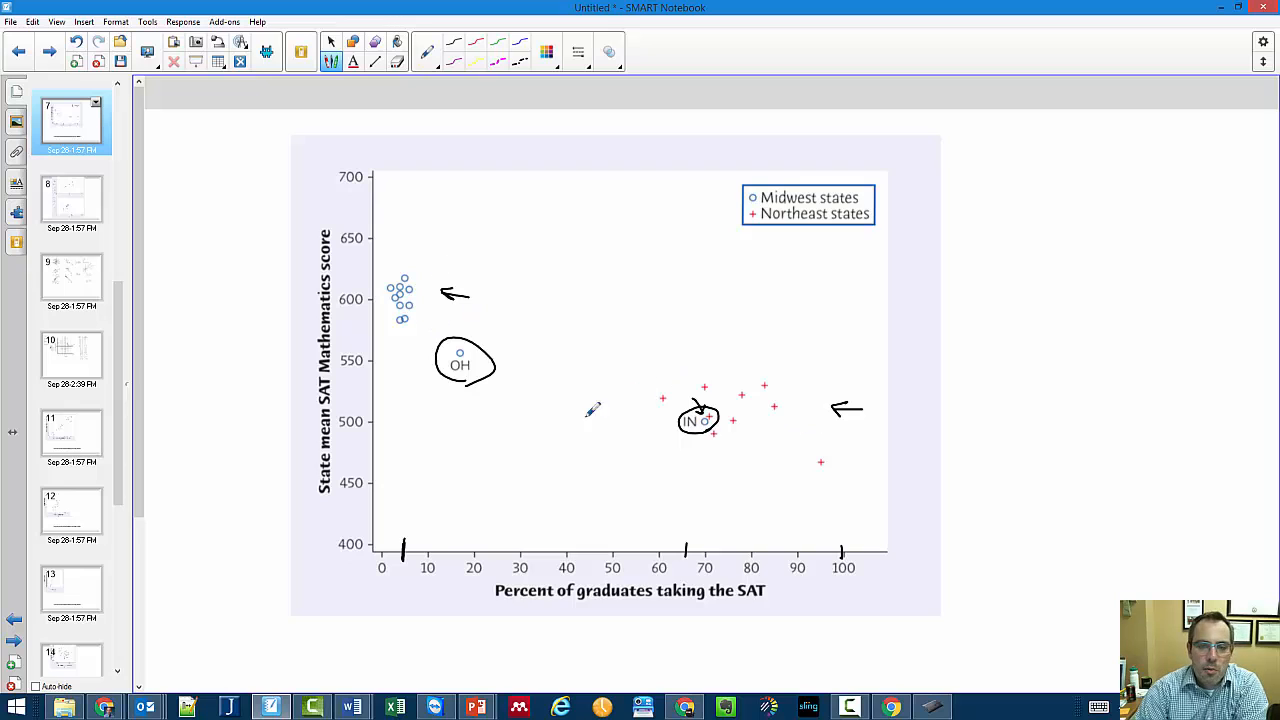
mouse_move(416, 532)
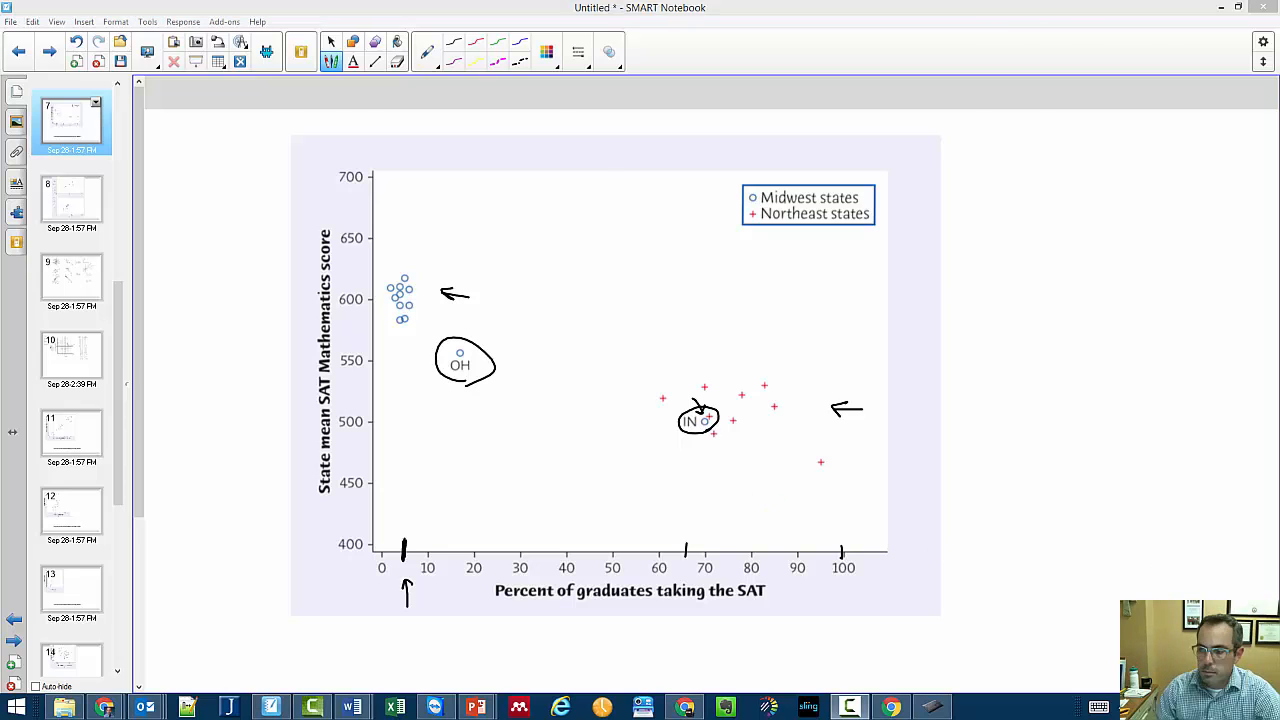
click(392, 708)
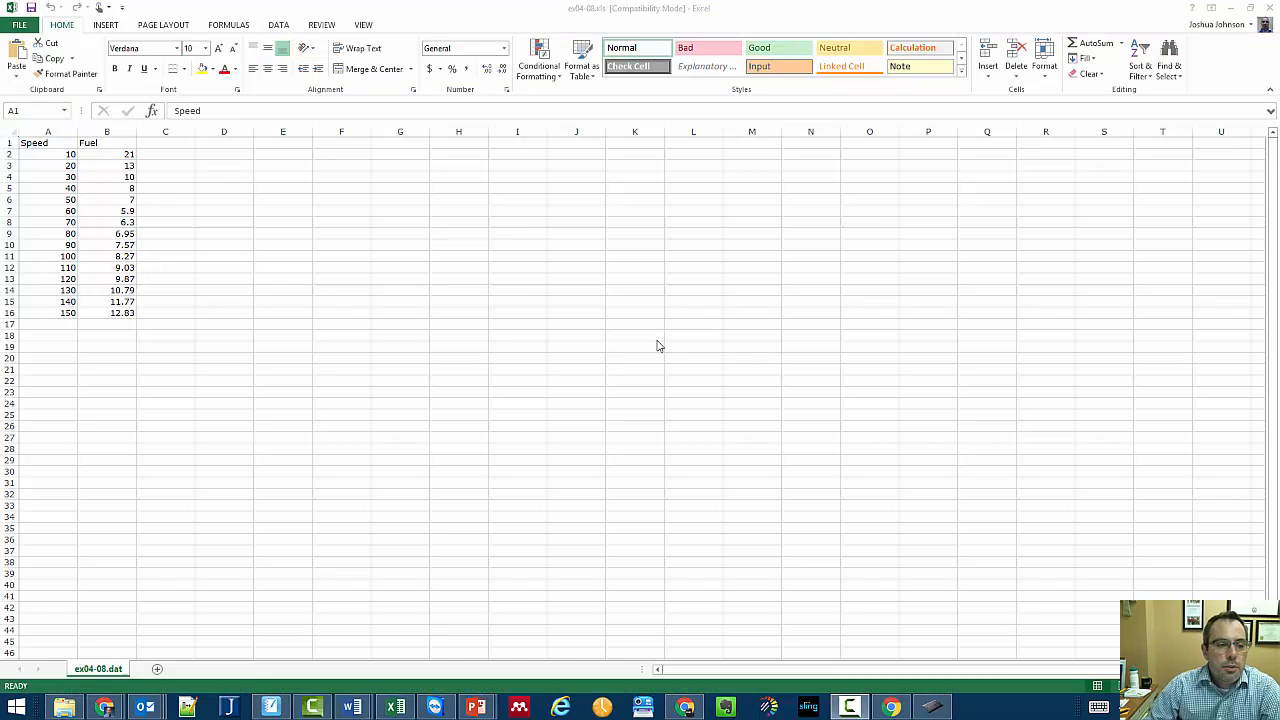
mouse_move(156, 272)
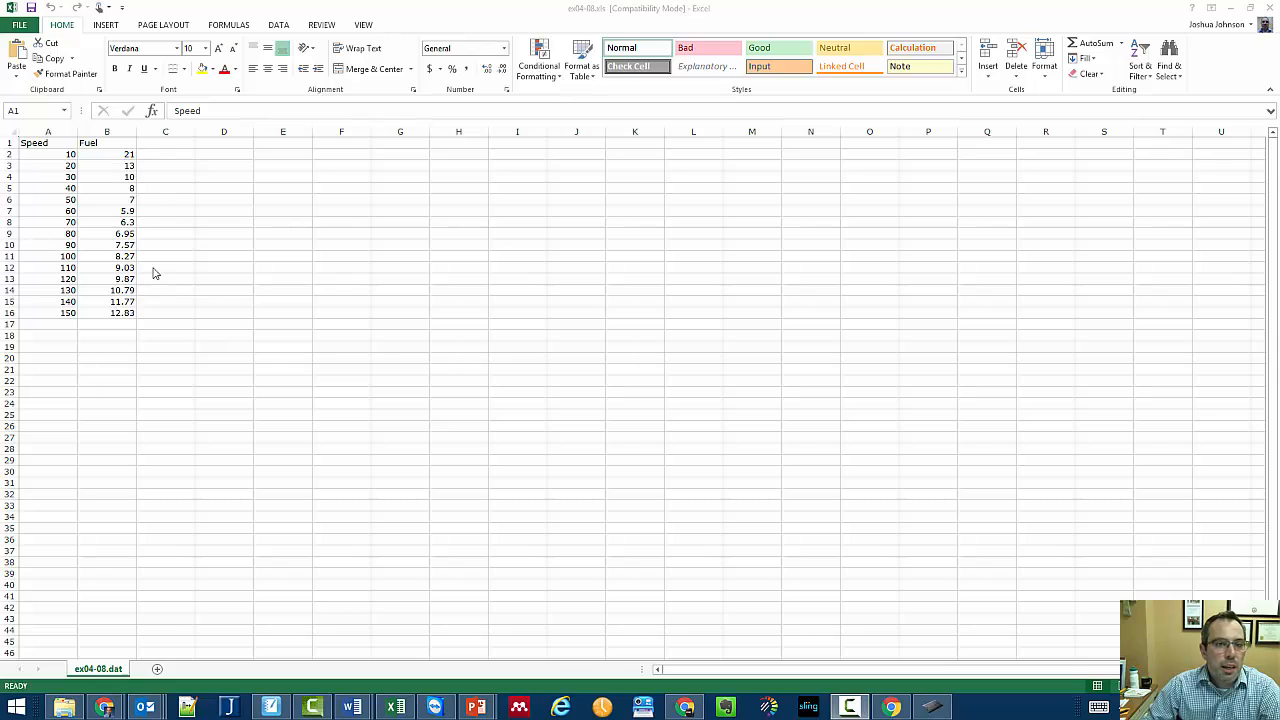
mouse_move(44, 164)
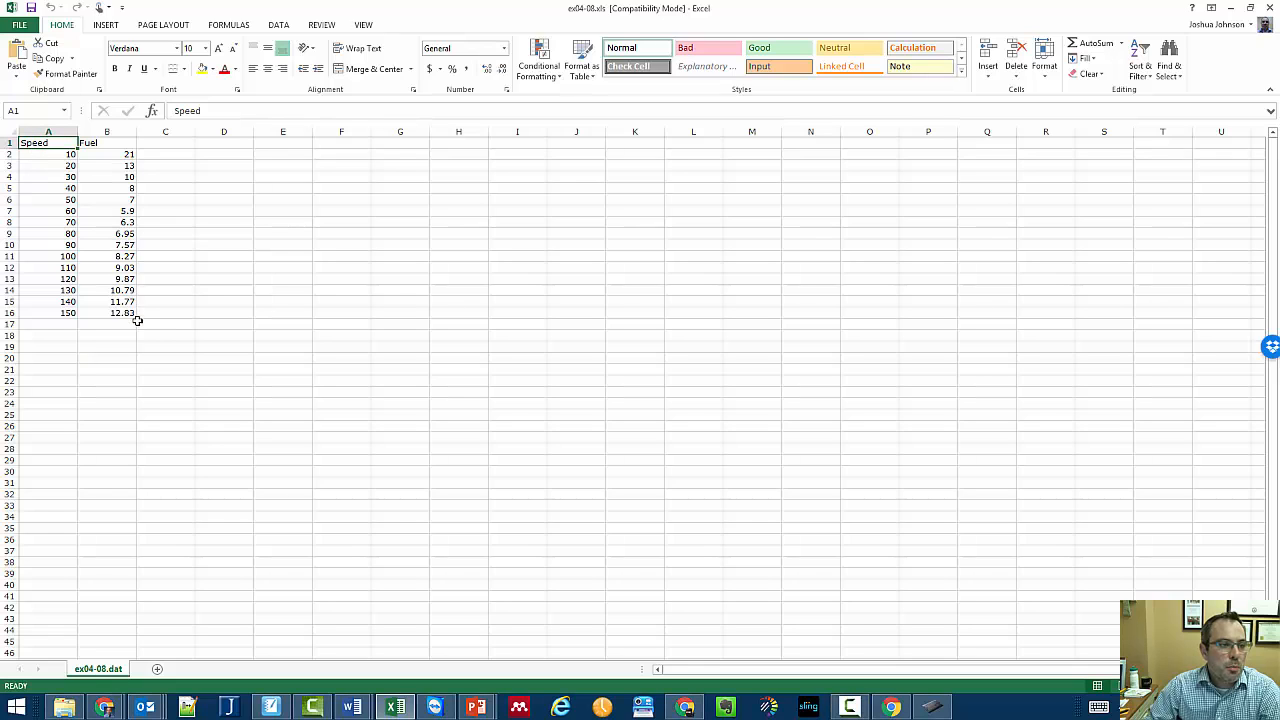
mouse_move(106, 24)
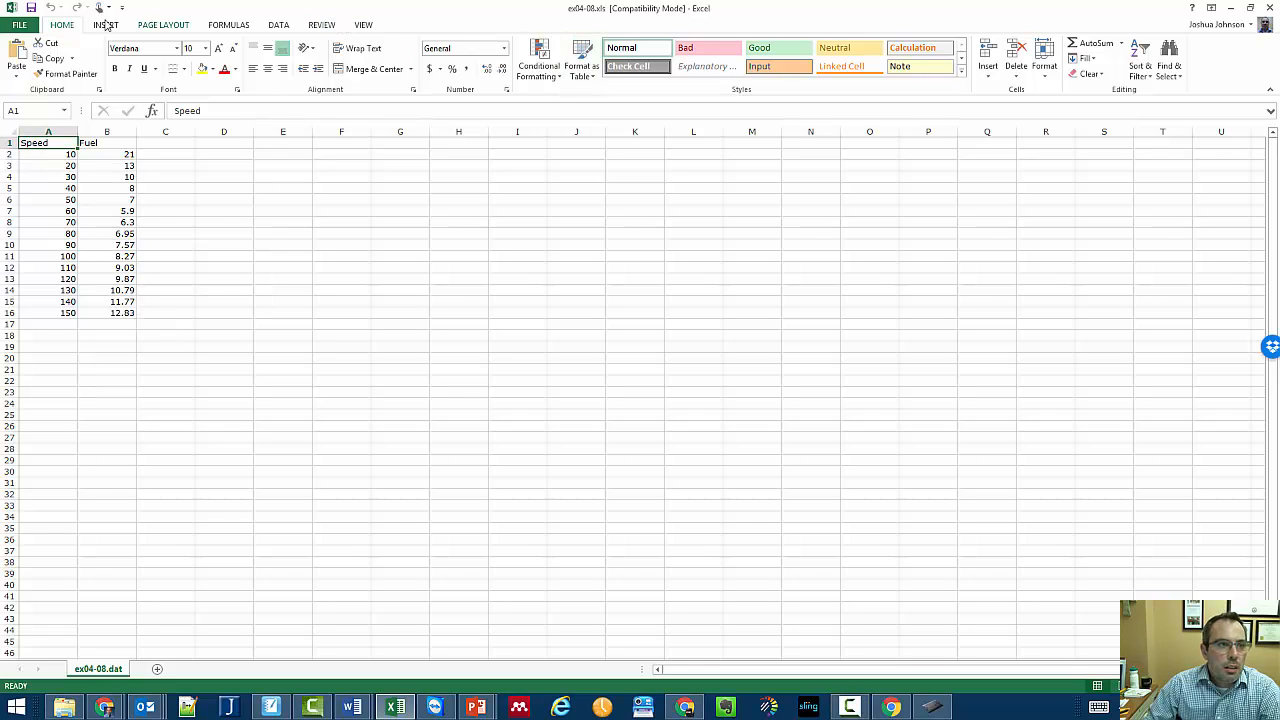
Select the Speed and Fuel data in A1:B16
click(48, 166)
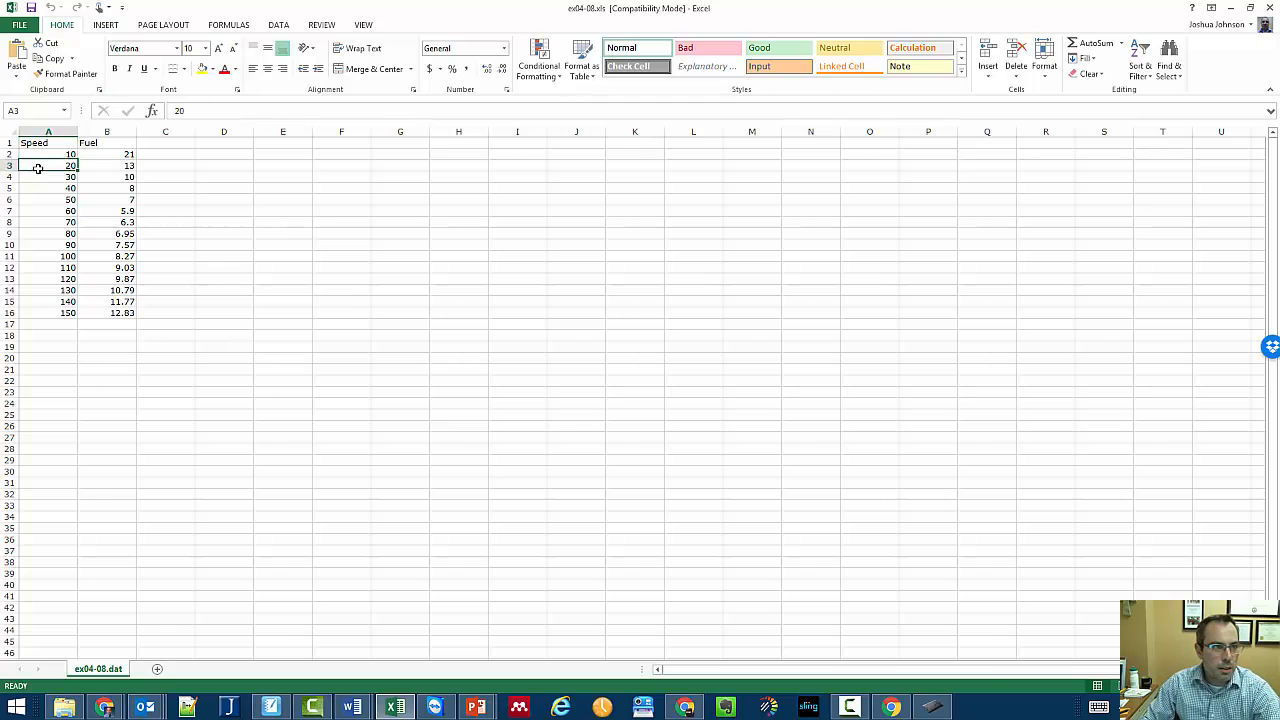
drag(32, 142, 108, 312)
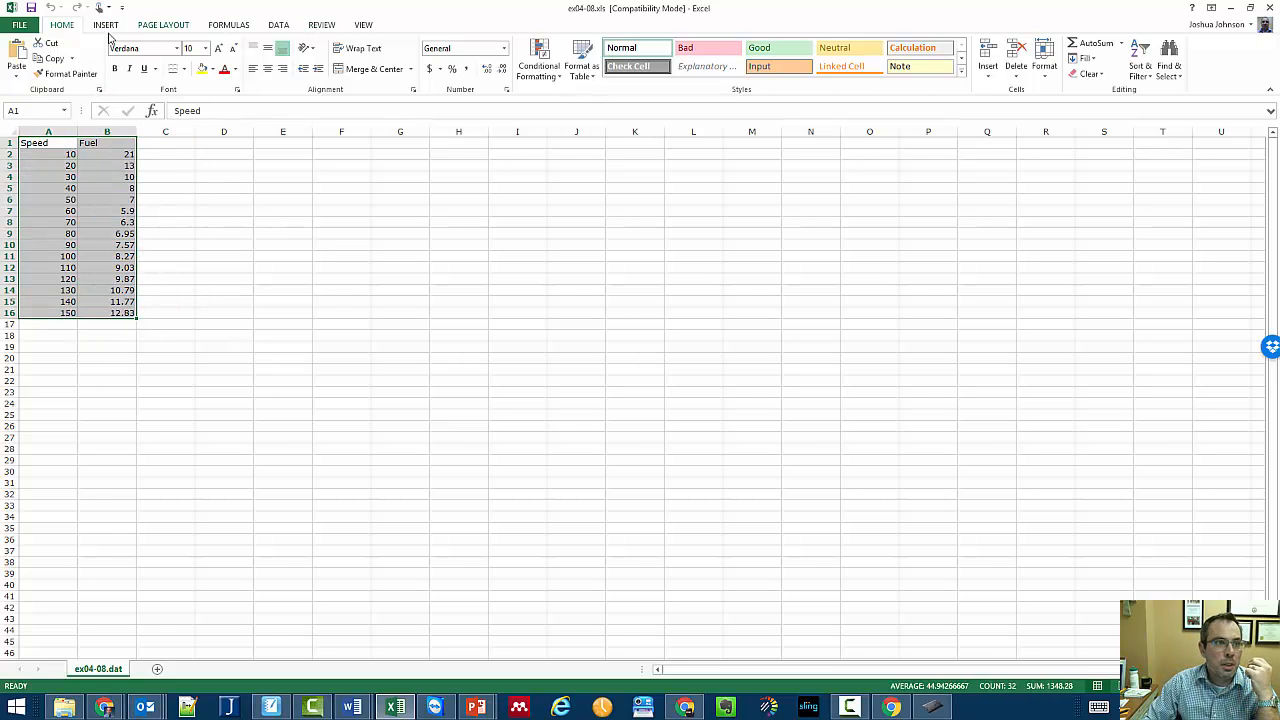
Insert a plain Scatter chart of Fuel against Speed
click(104, 24)
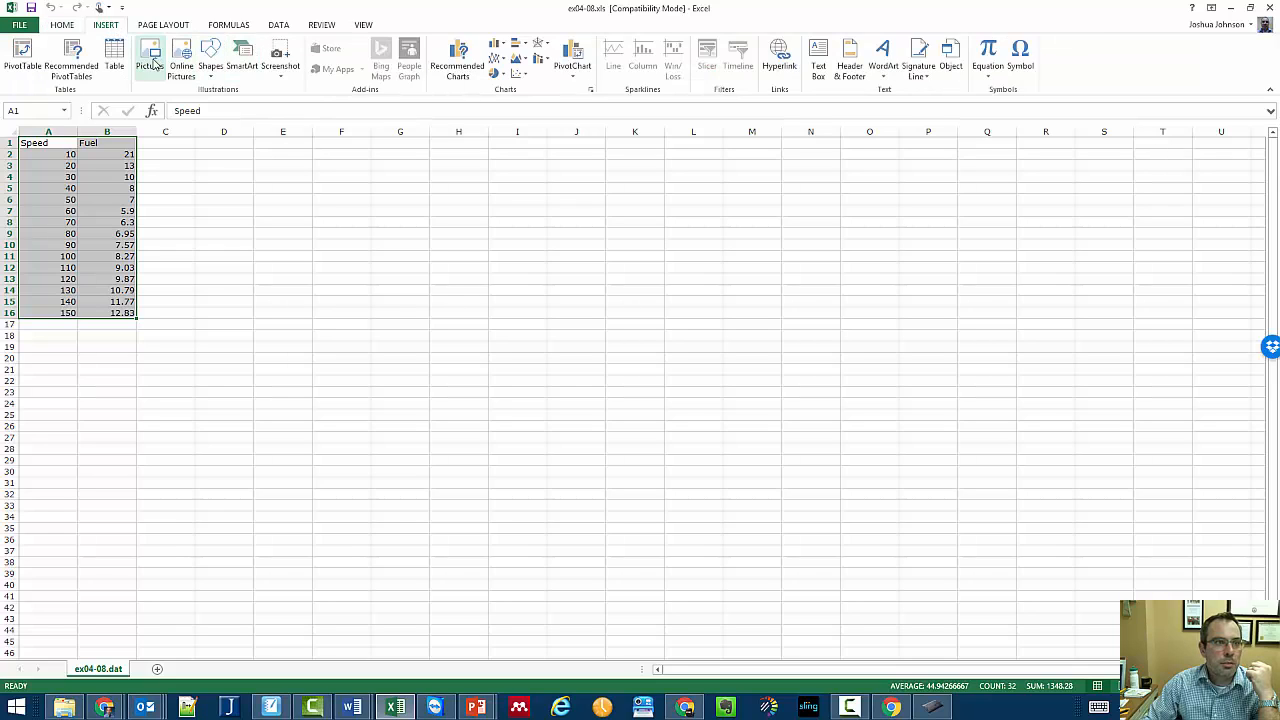
mouse_move(456, 56)
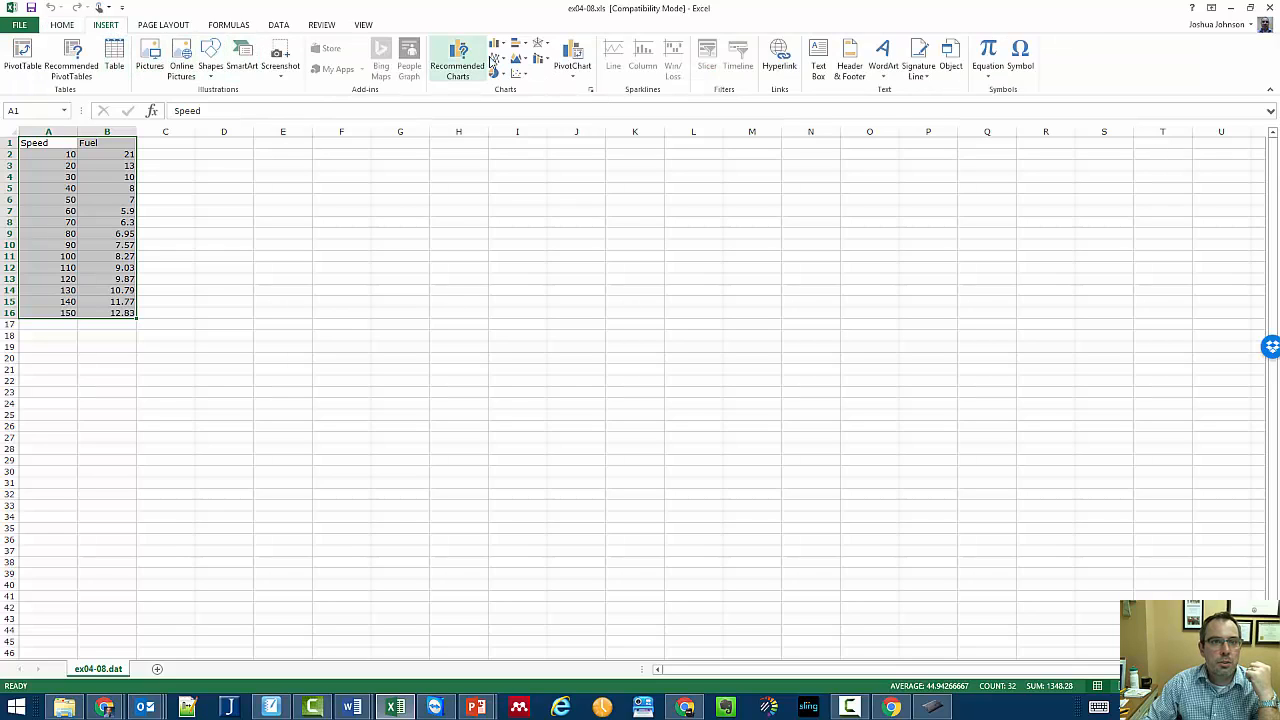
click(520, 56)
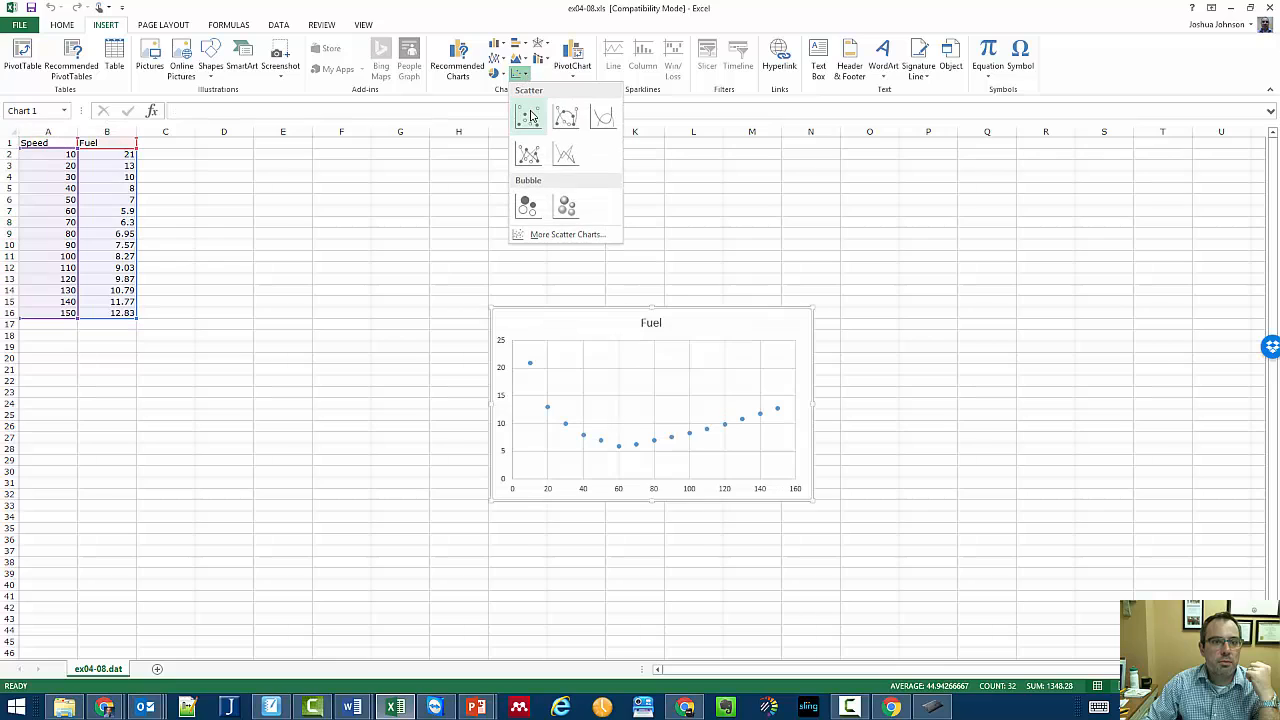
click(528, 112)
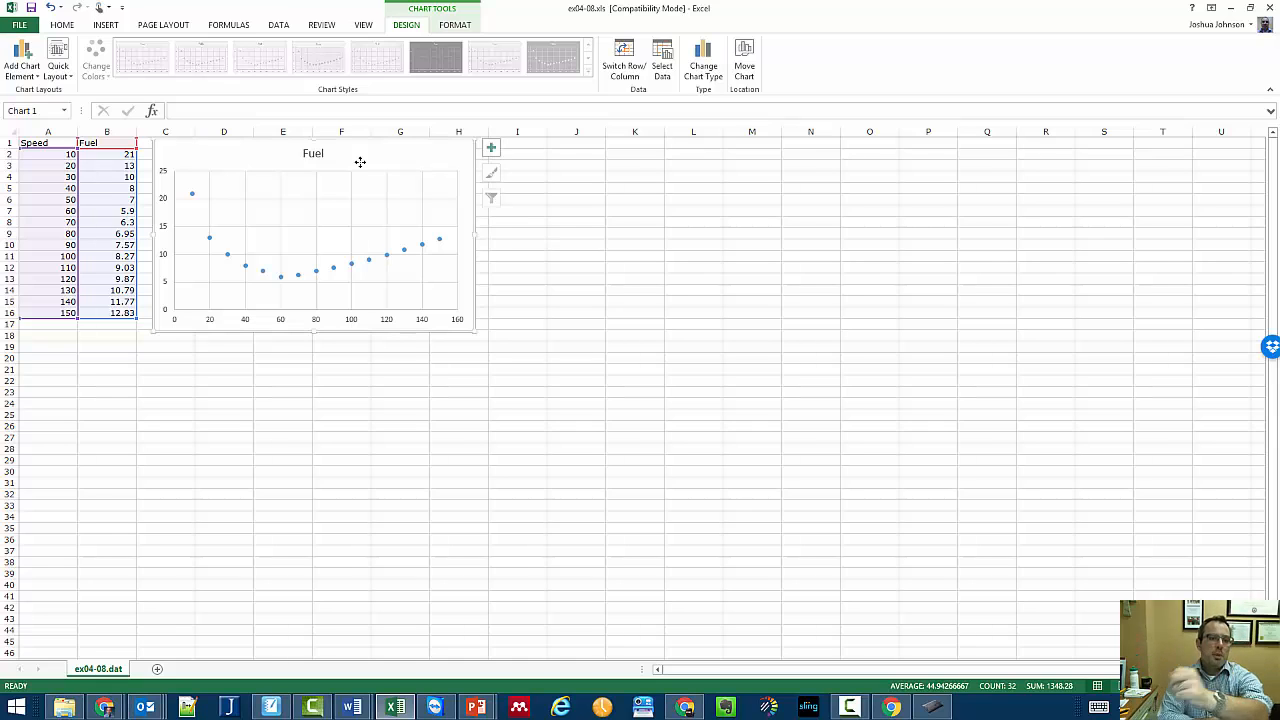
mouse_move(400, 164)
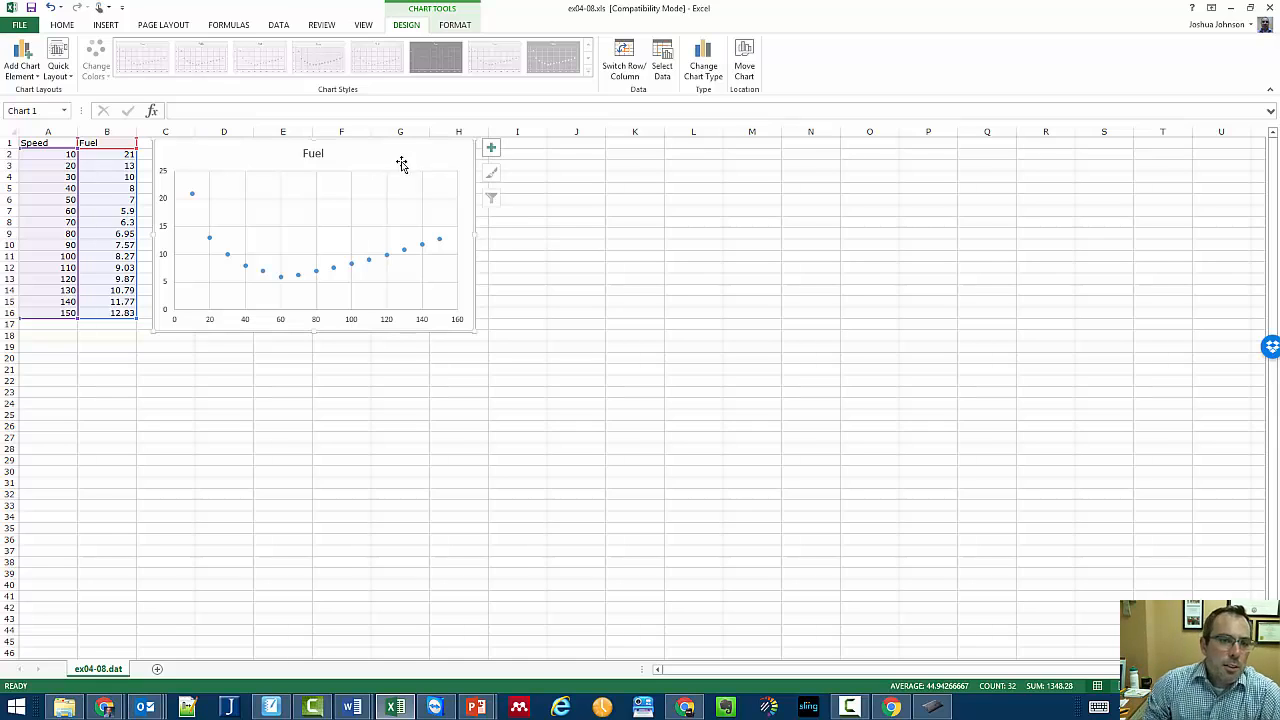
In ink beside the chart, write r = 1/(n−1) Σ and the (x−x̄)/sx term
click(576, 278)
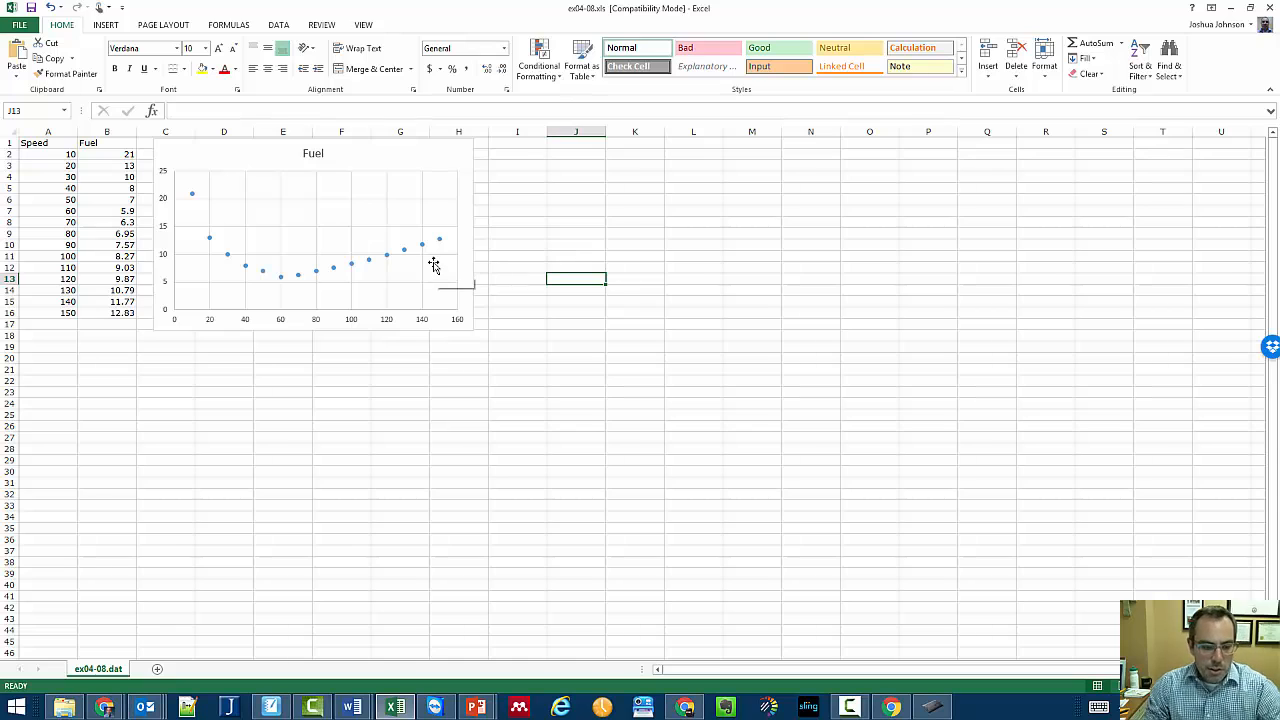
mouse_move(432, 264)
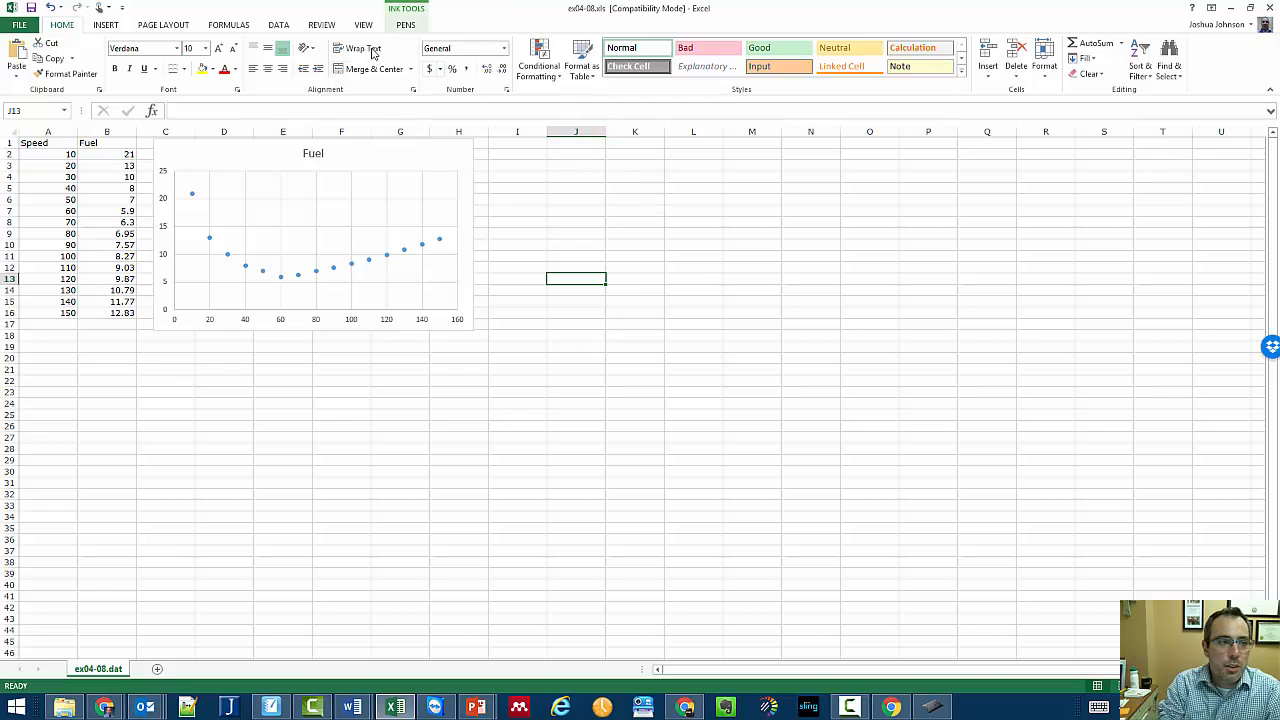
click(404, 24)
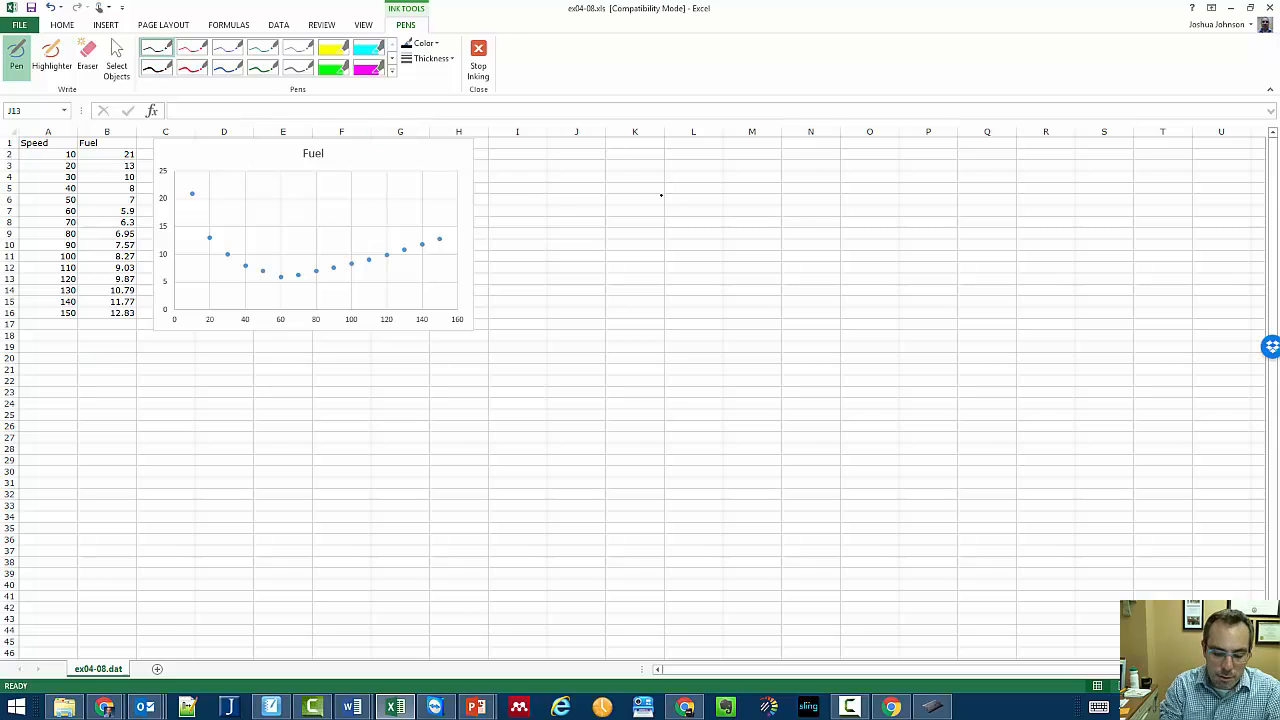
mouse_move(640, 152)
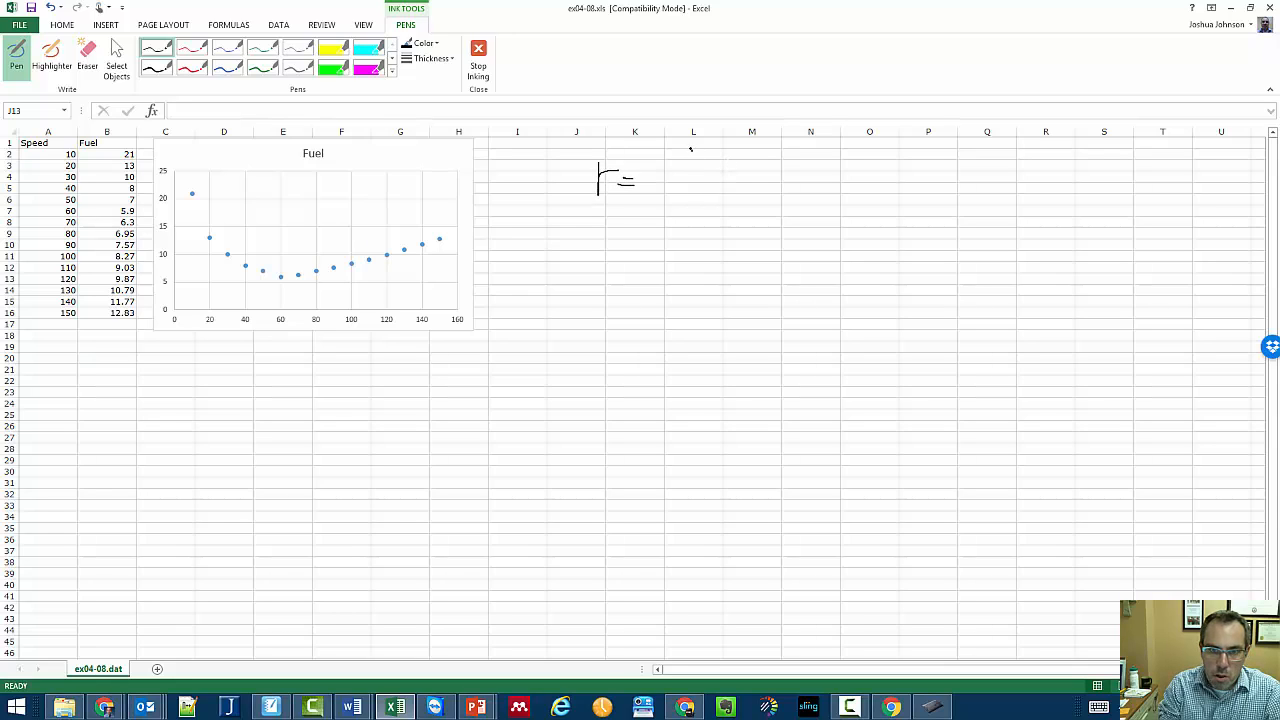
drag(690, 160, 710, 204)
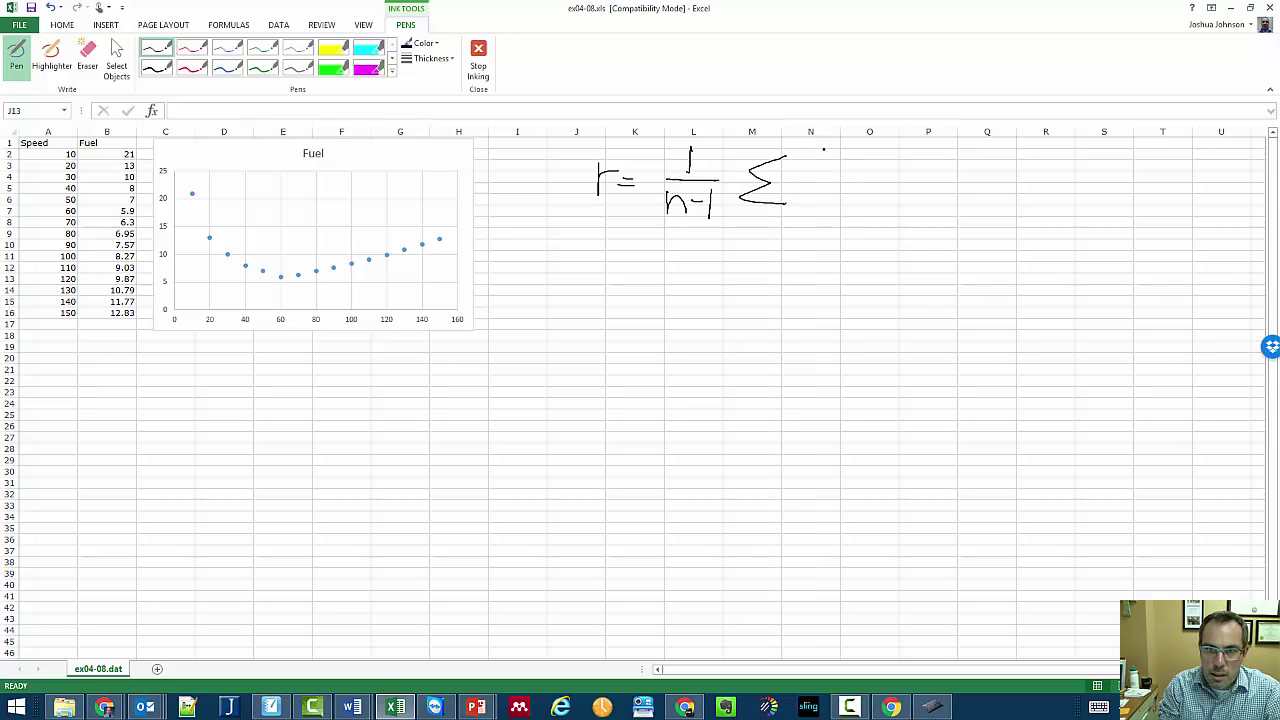
drag(820, 160, 812, 216)
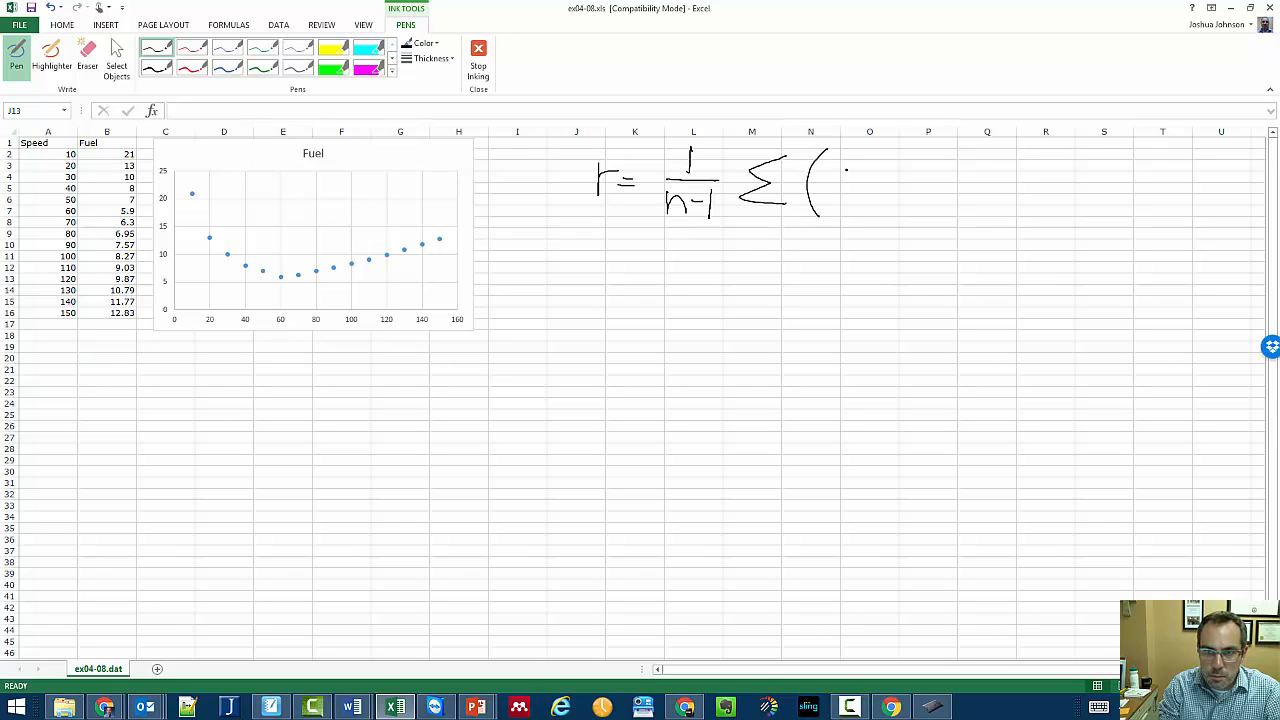
drag(828, 170, 870, 170)
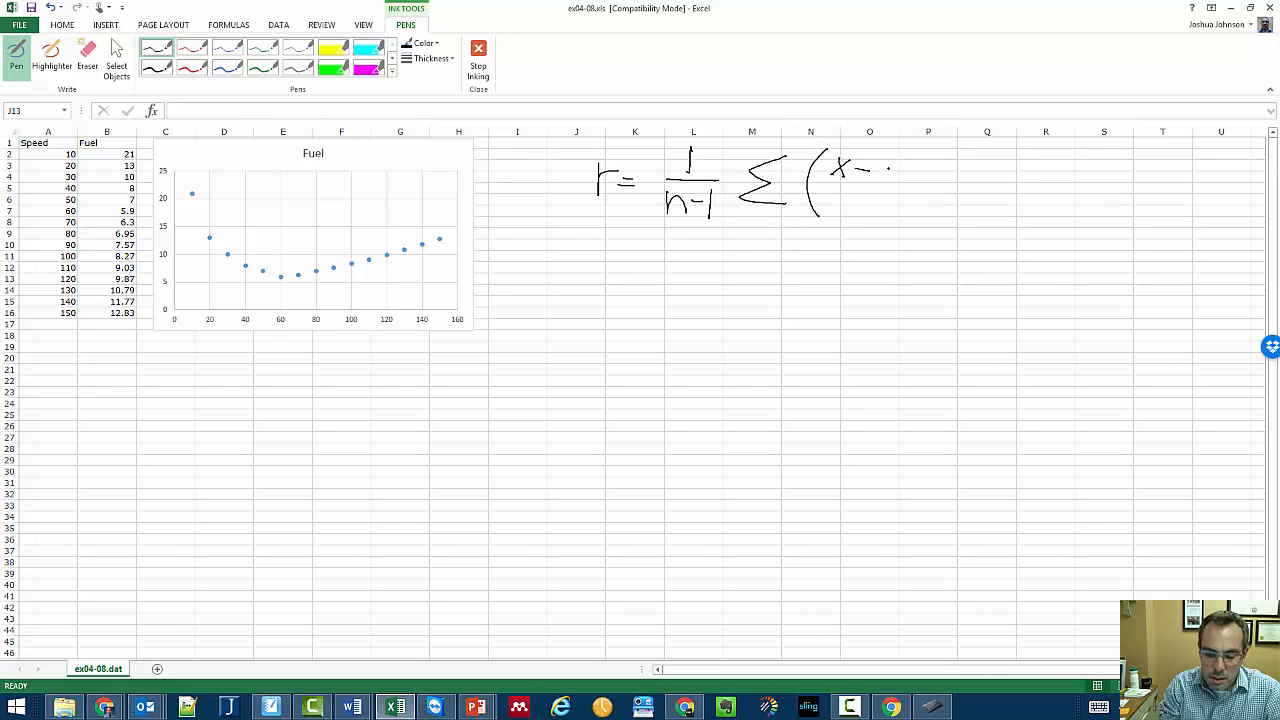
drag(870, 164, 890, 164)
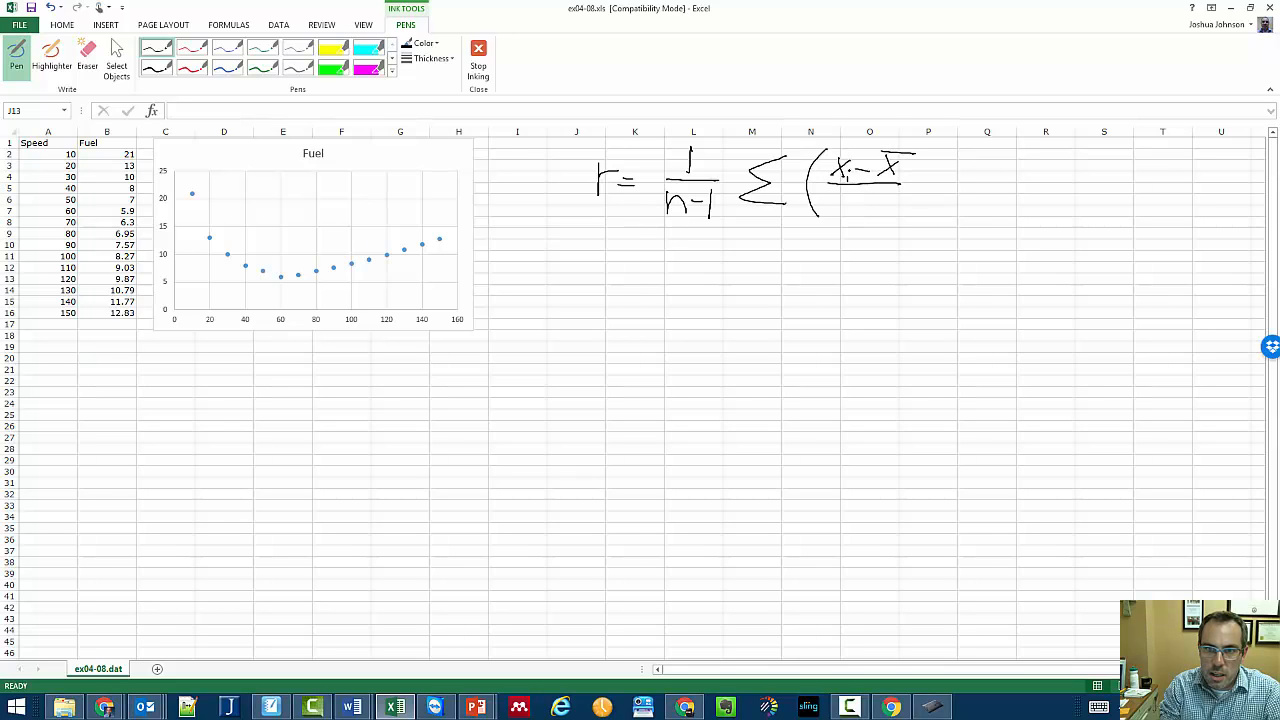
drag(848, 204, 880, 210)
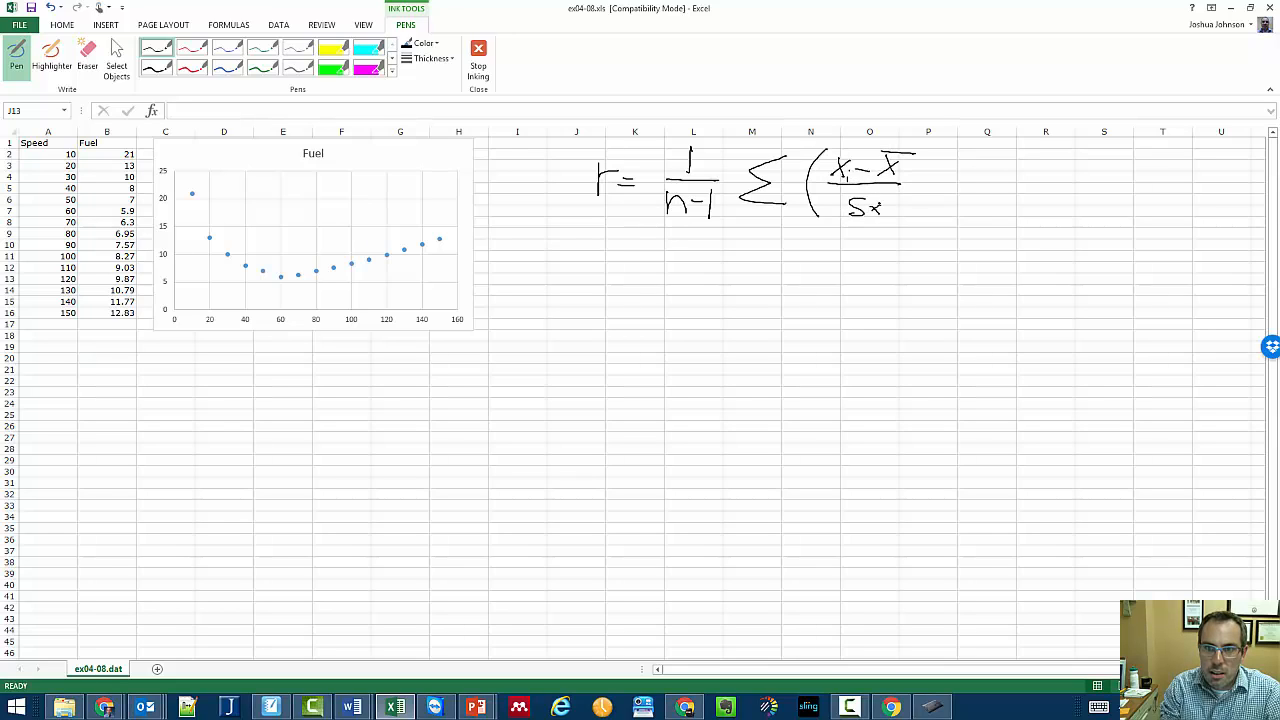
drag(910, 160, 924, 216)
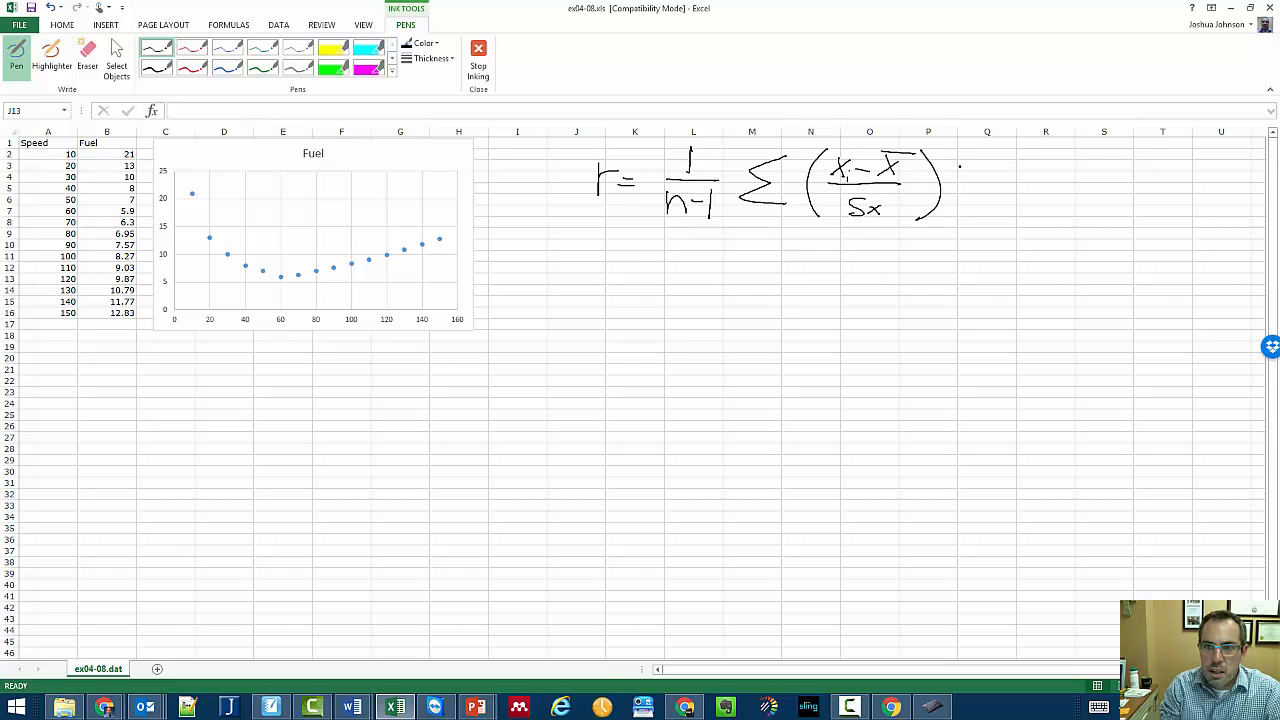
Write the (y−ȳ)/sy term to finish the formula and circle sx
drag(960, 160, 950, 210)
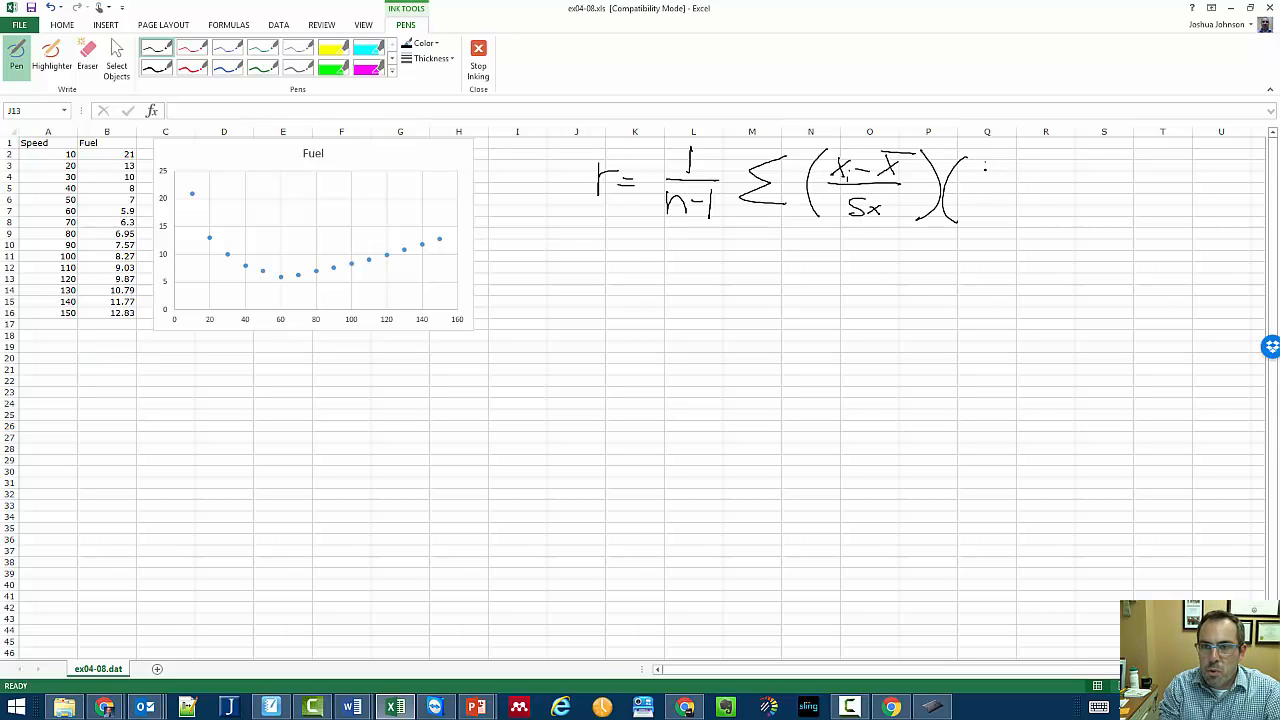
drag(984, 176, 1050, 184)
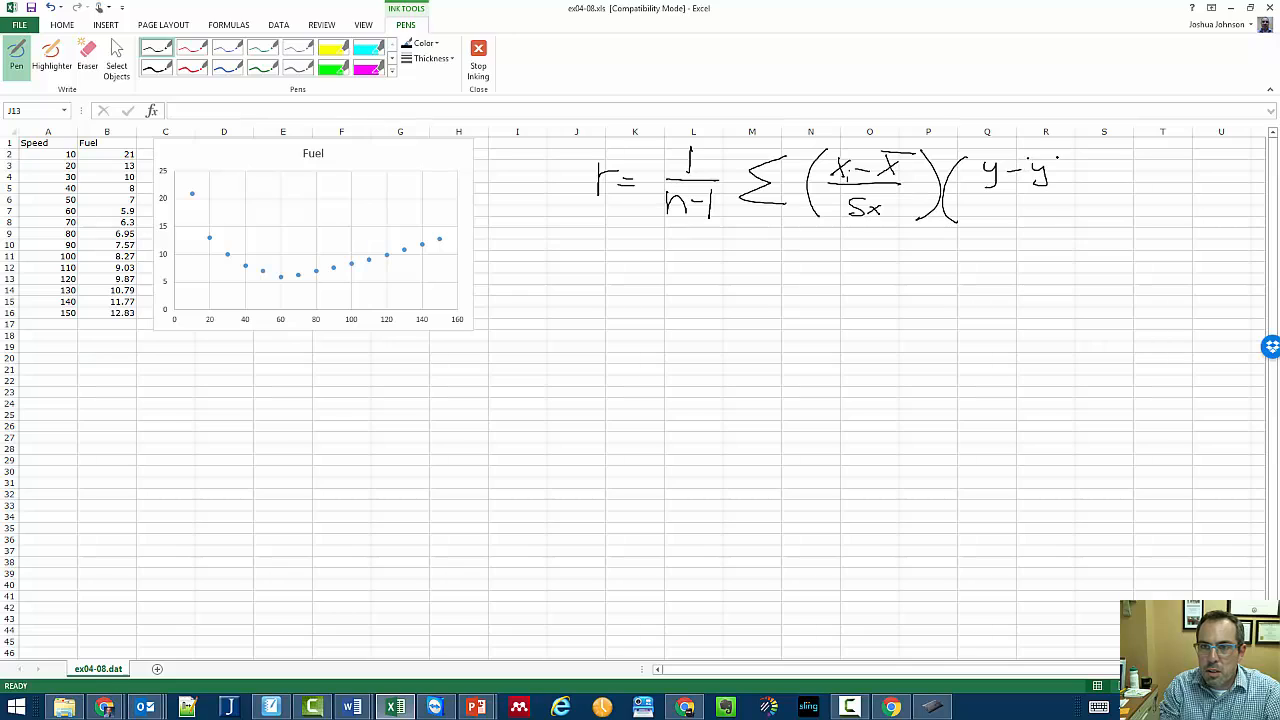
drag(1000, 200, 1040, 224)
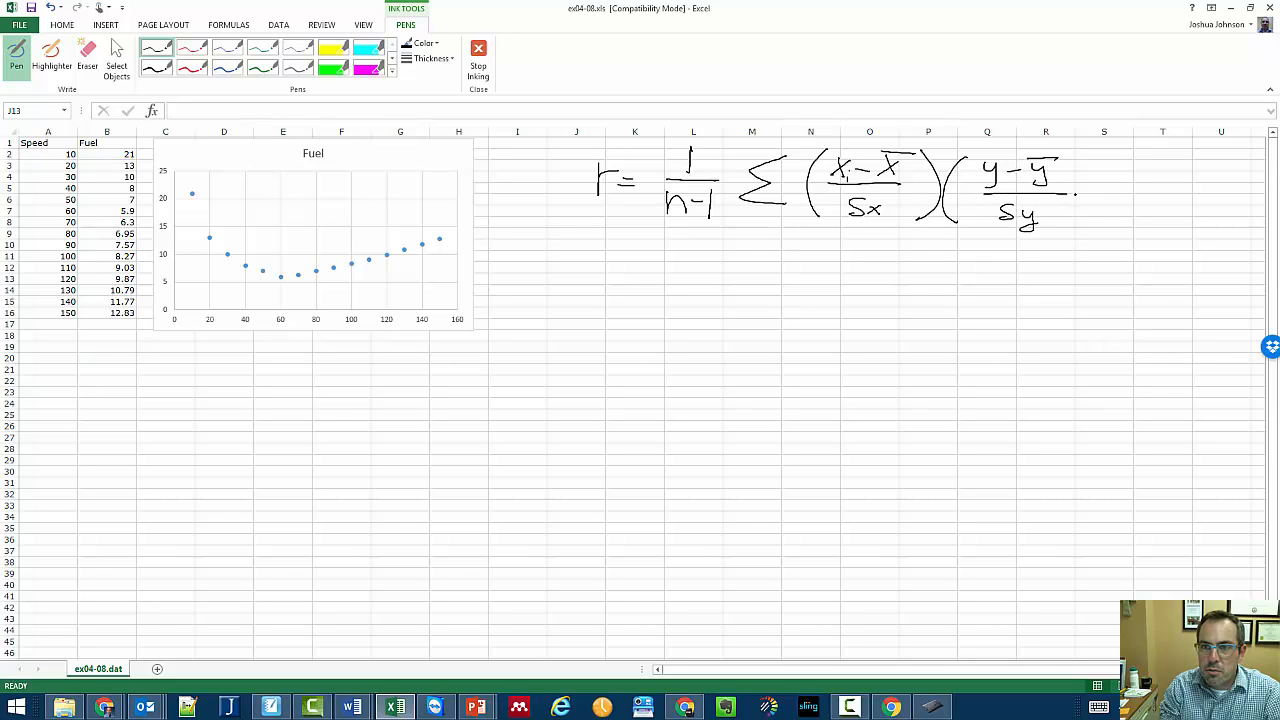
drag(1070, 150, 1090, 230)
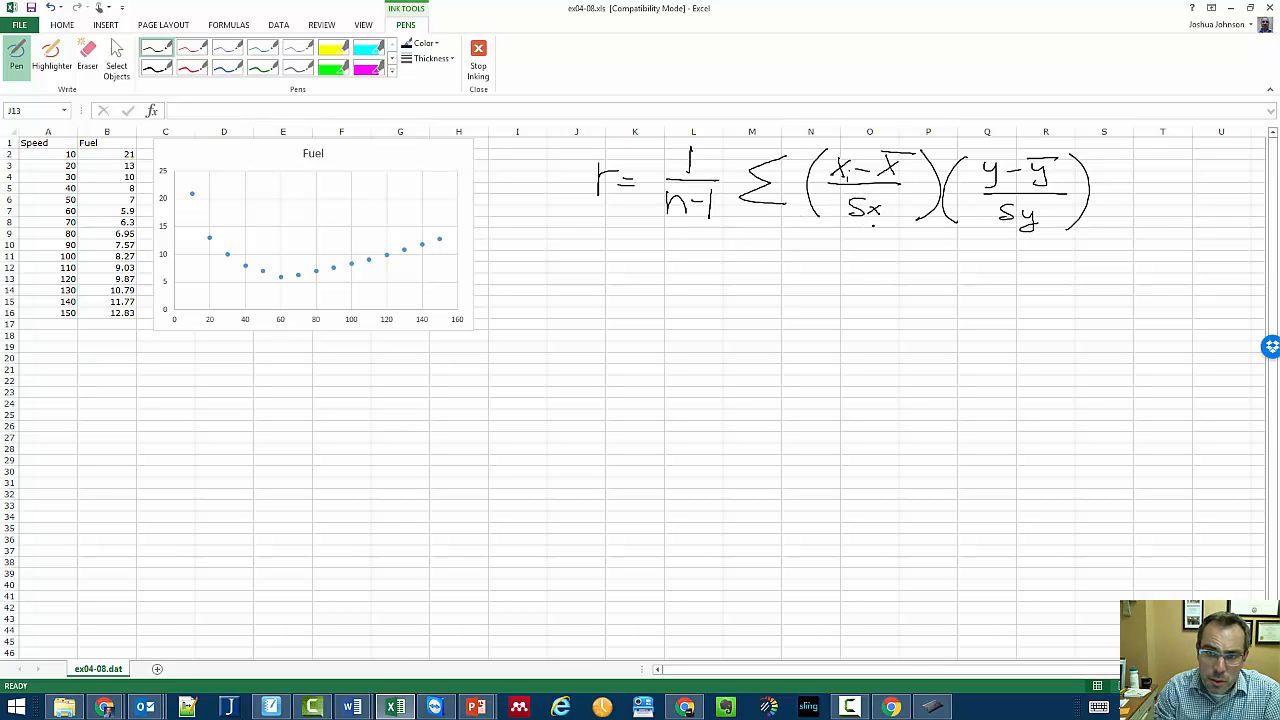
drag(844, 196, 896, 224)
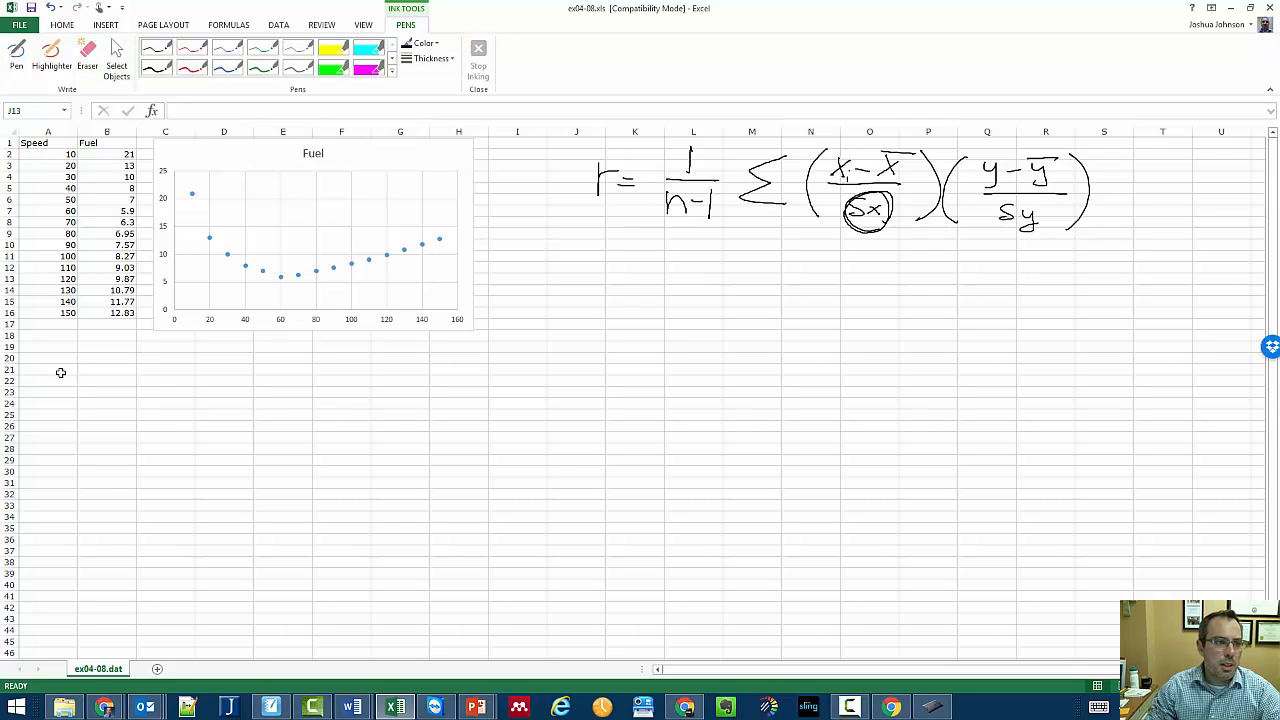
mouse_move(286, 390)
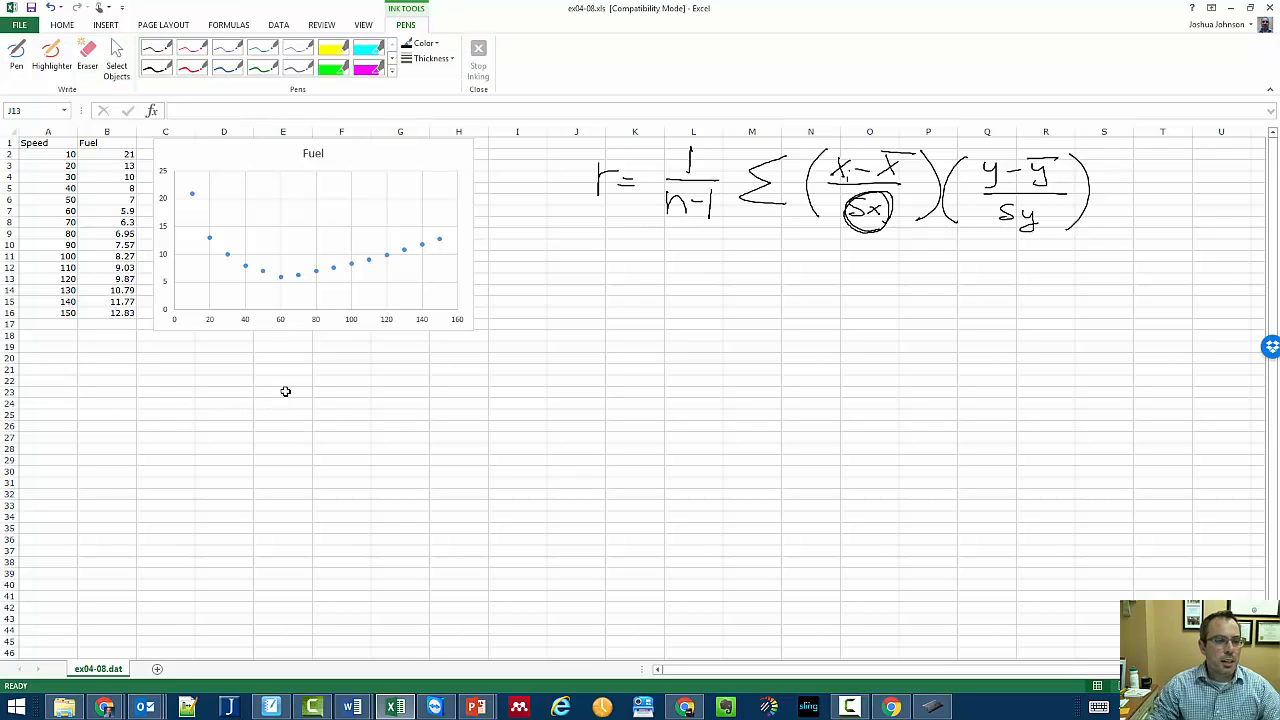
Return to the worksheet and look over the Fuel values in column B
click(284, 390)
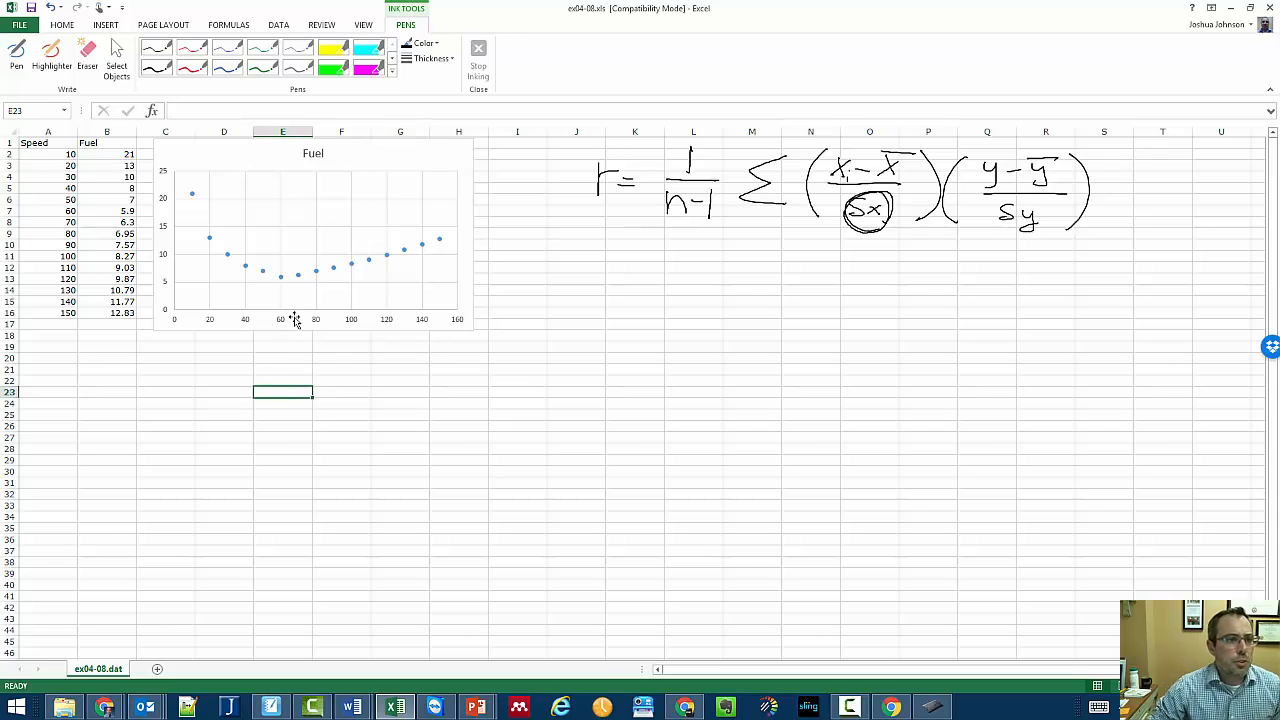
click(108, 152)
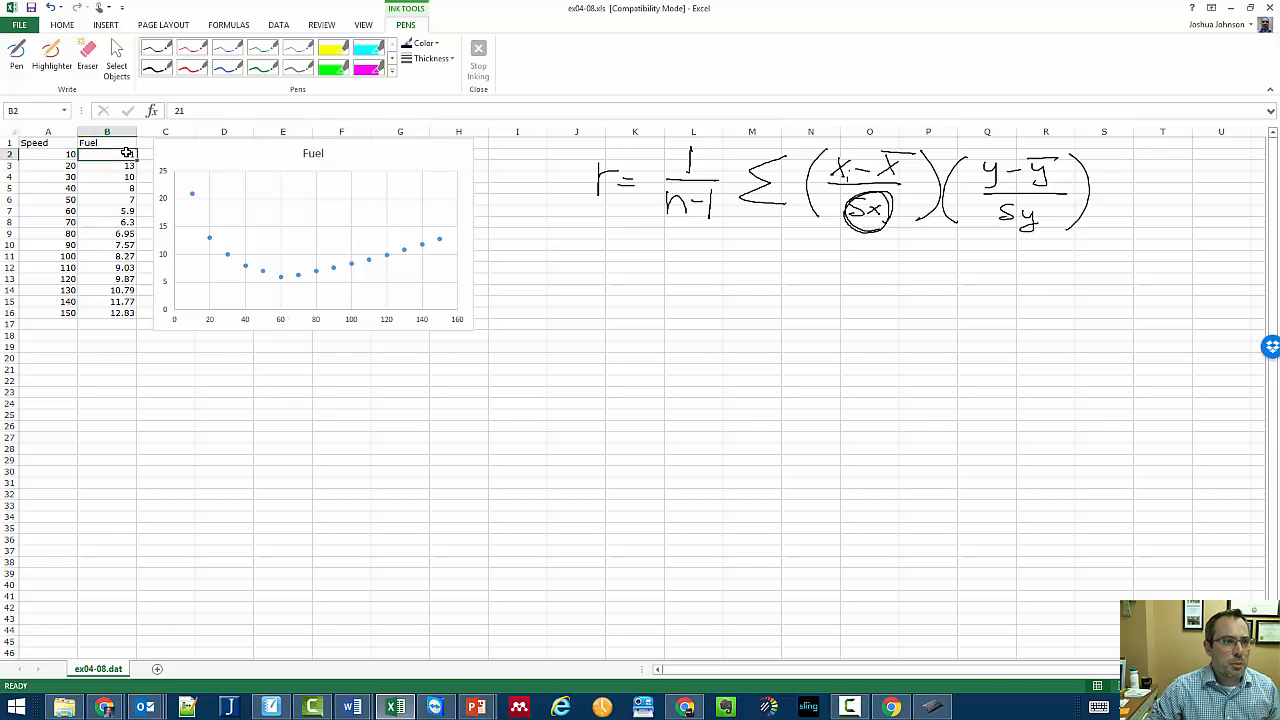
drag(108, 152, 108, 324)
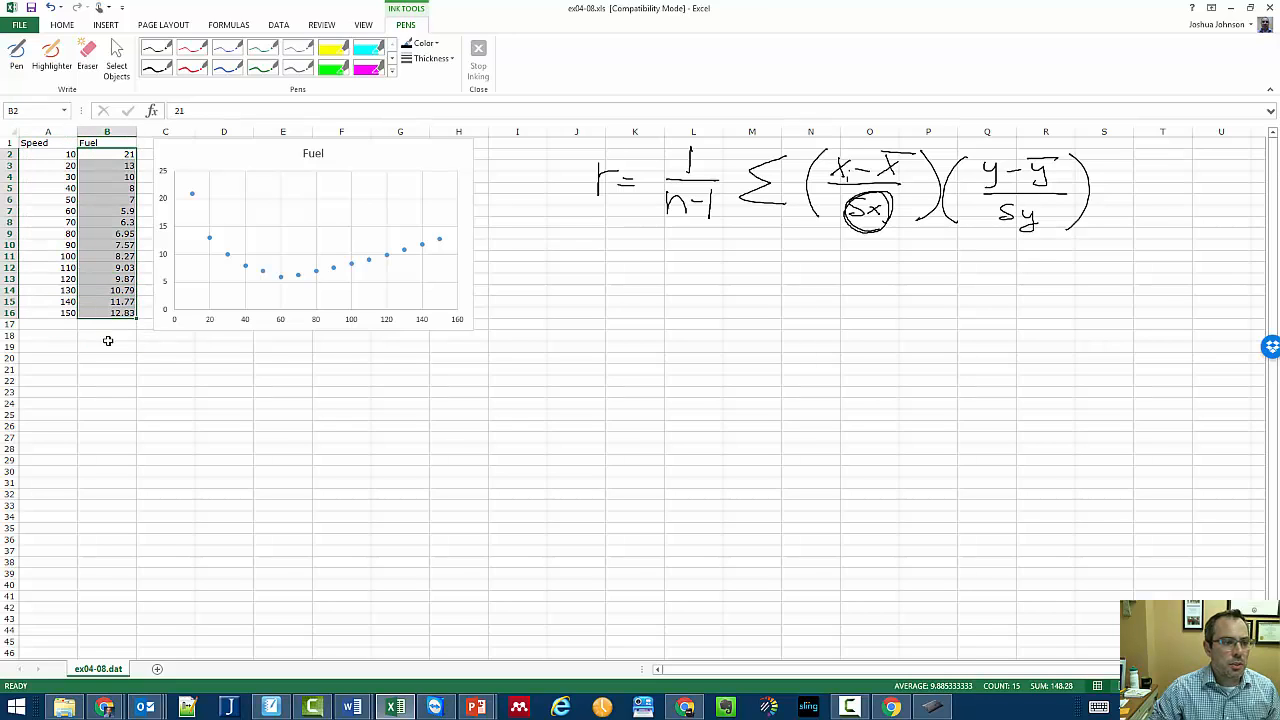
click(48, 390)
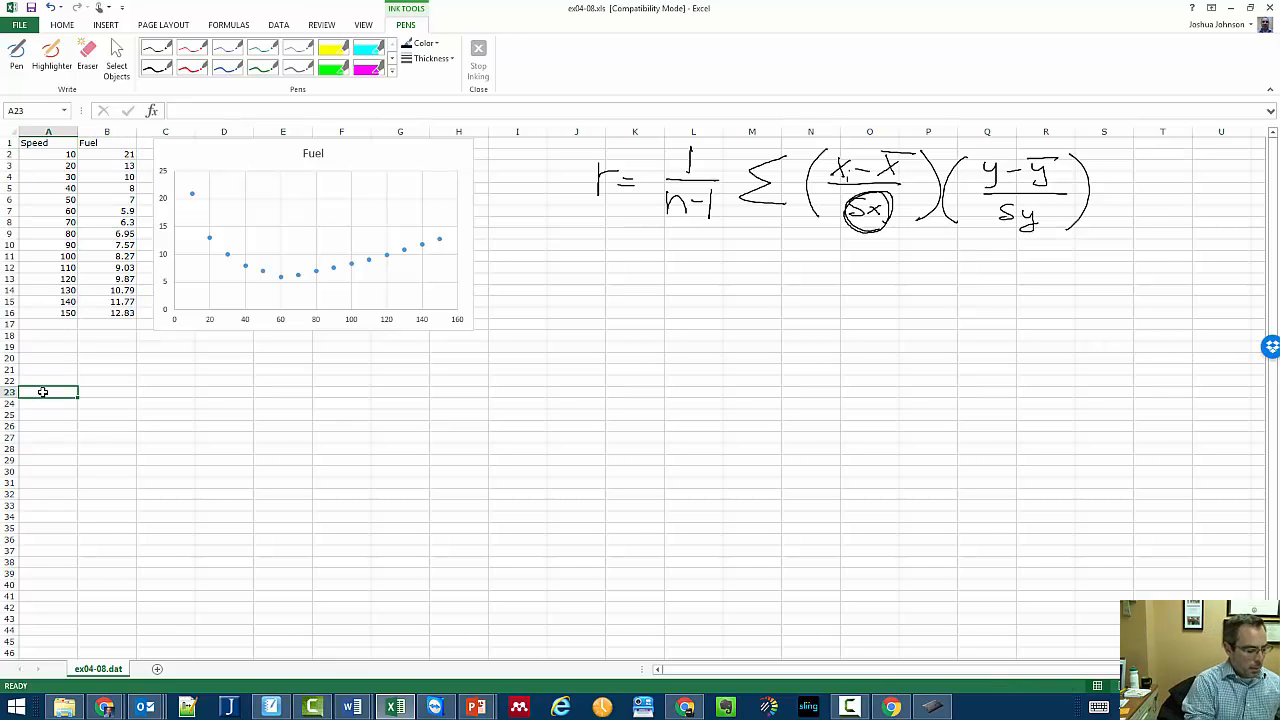
mouse_move(492, 356)
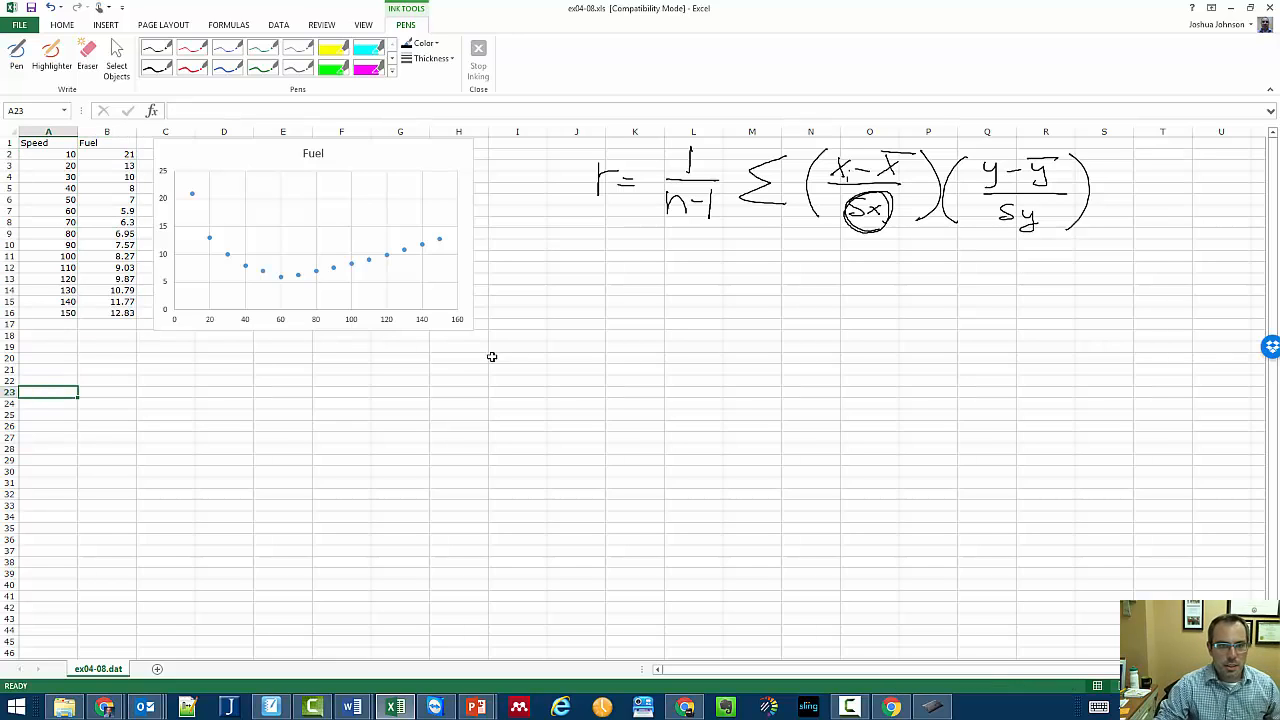
Enter =STDEV over the Speed values in I20, giving 44.7213595
click(516, 356)
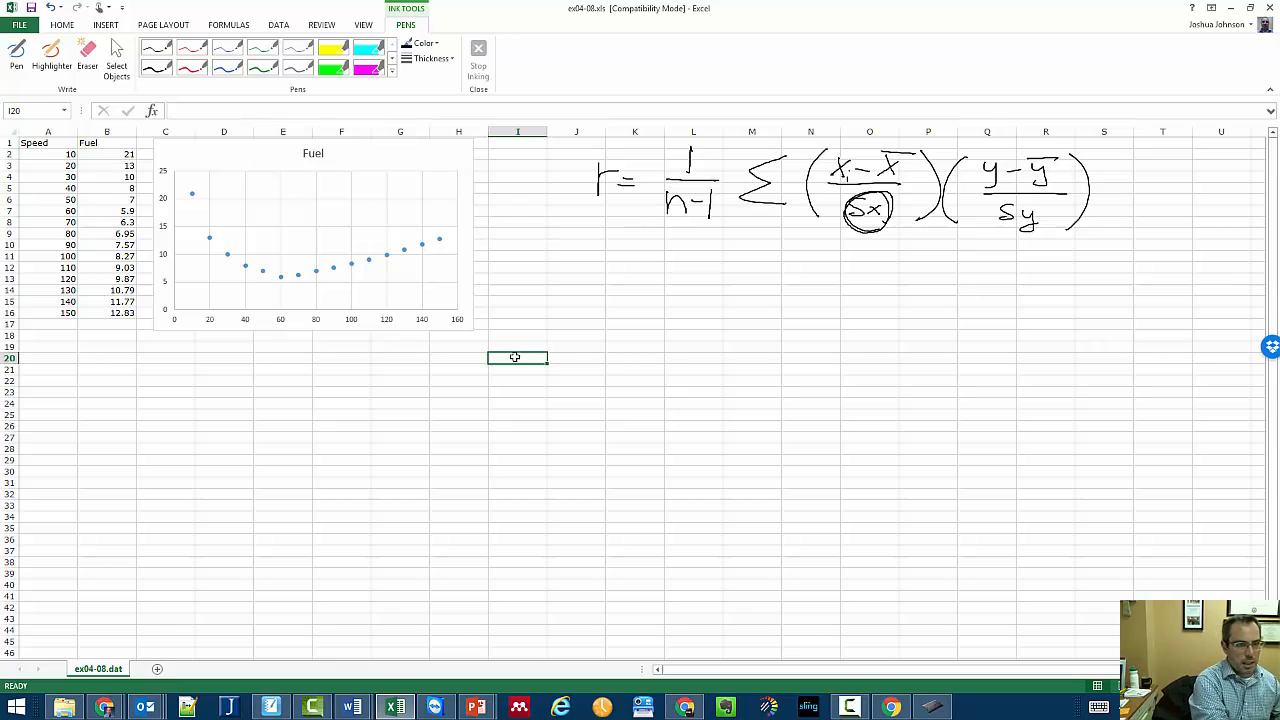
text(=st.)
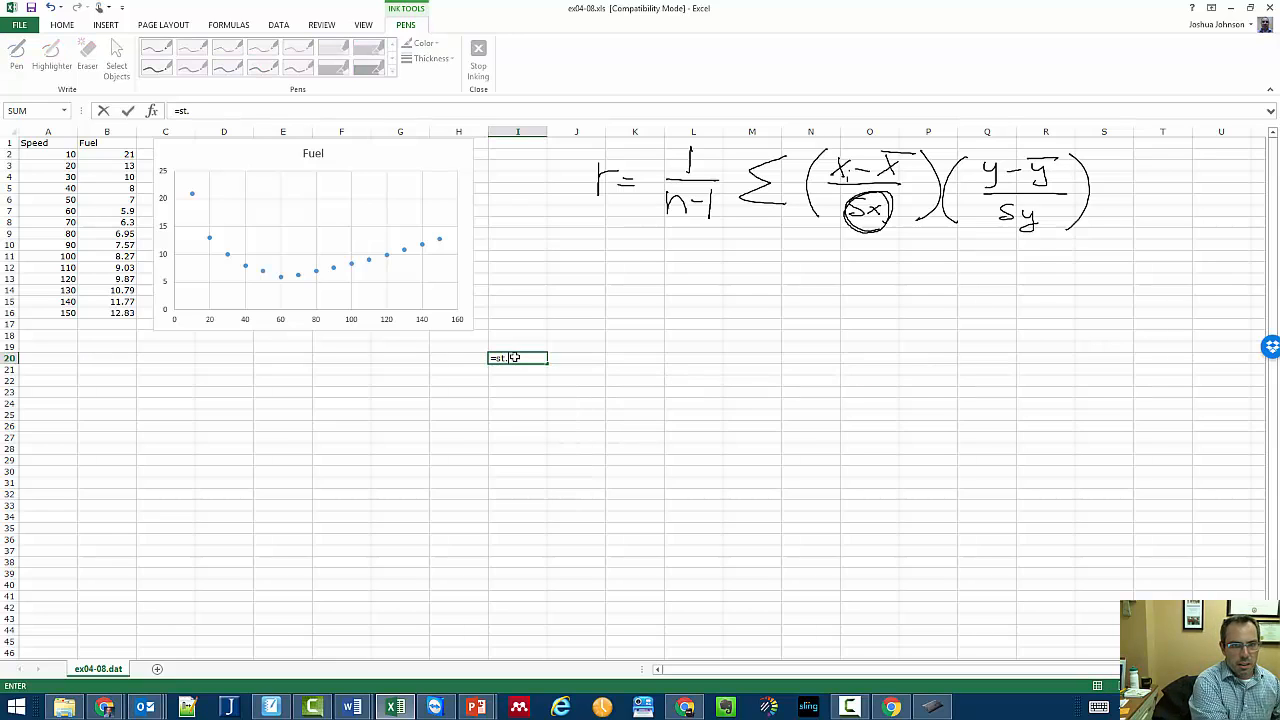
text(dev)
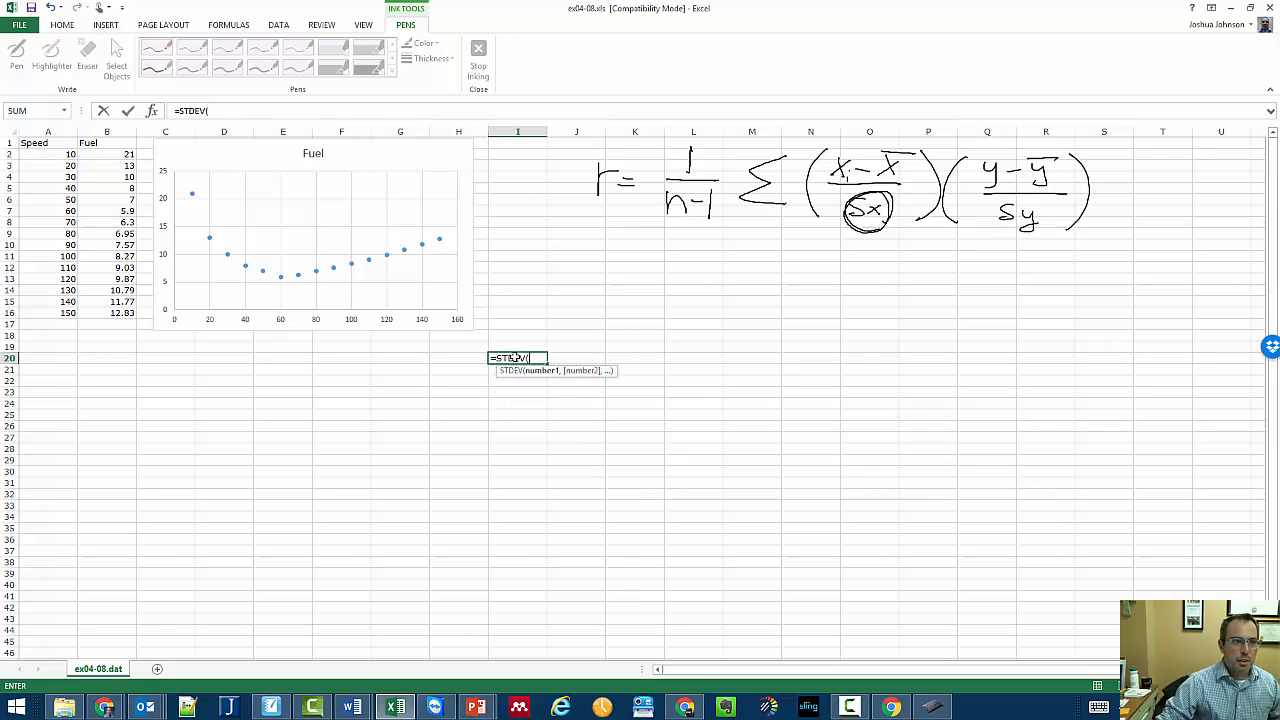
drag(48, 152, 48, 244)
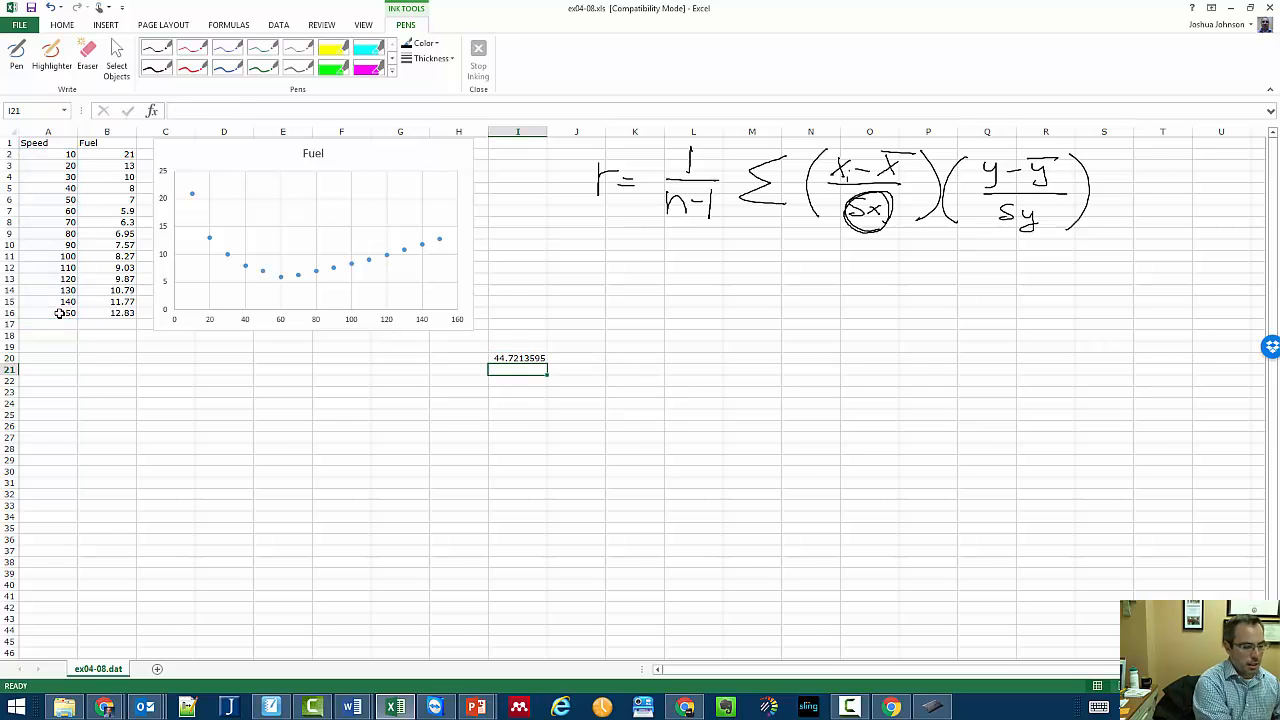
Enter =AVERAGE over the Speed values in I21, giving 80
text(=average)
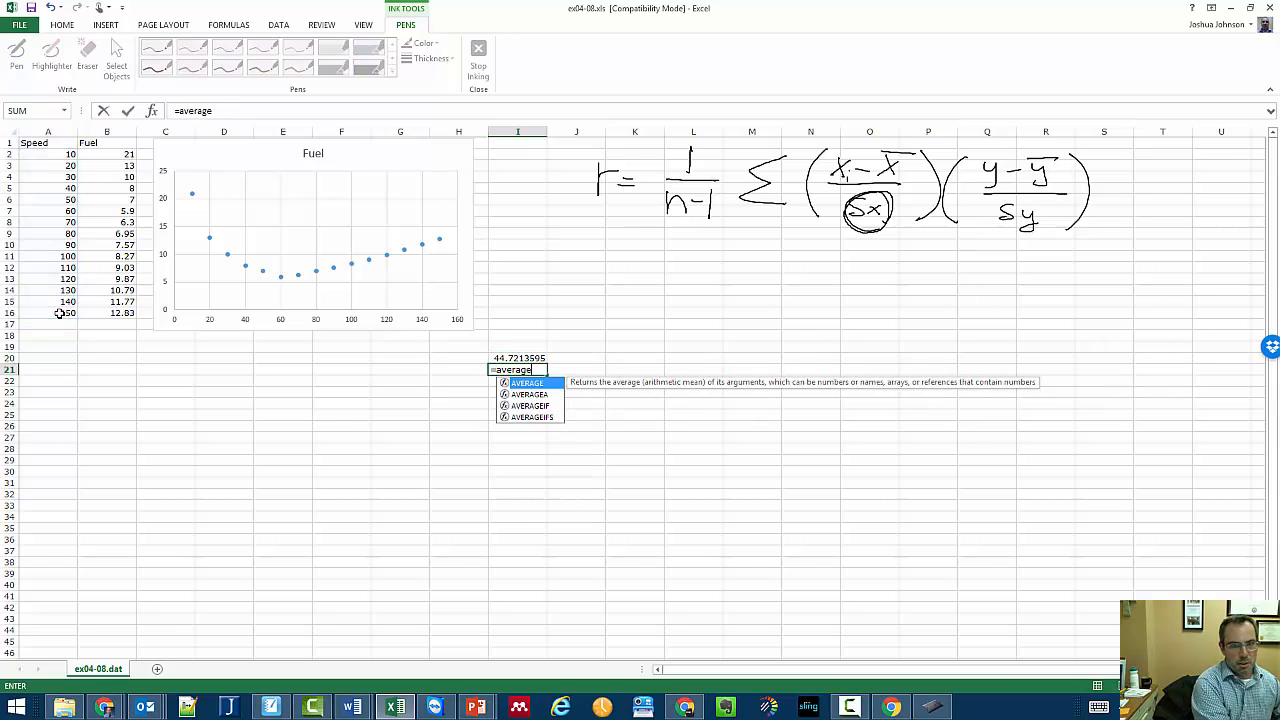
drag(48, 154, 108, 312)
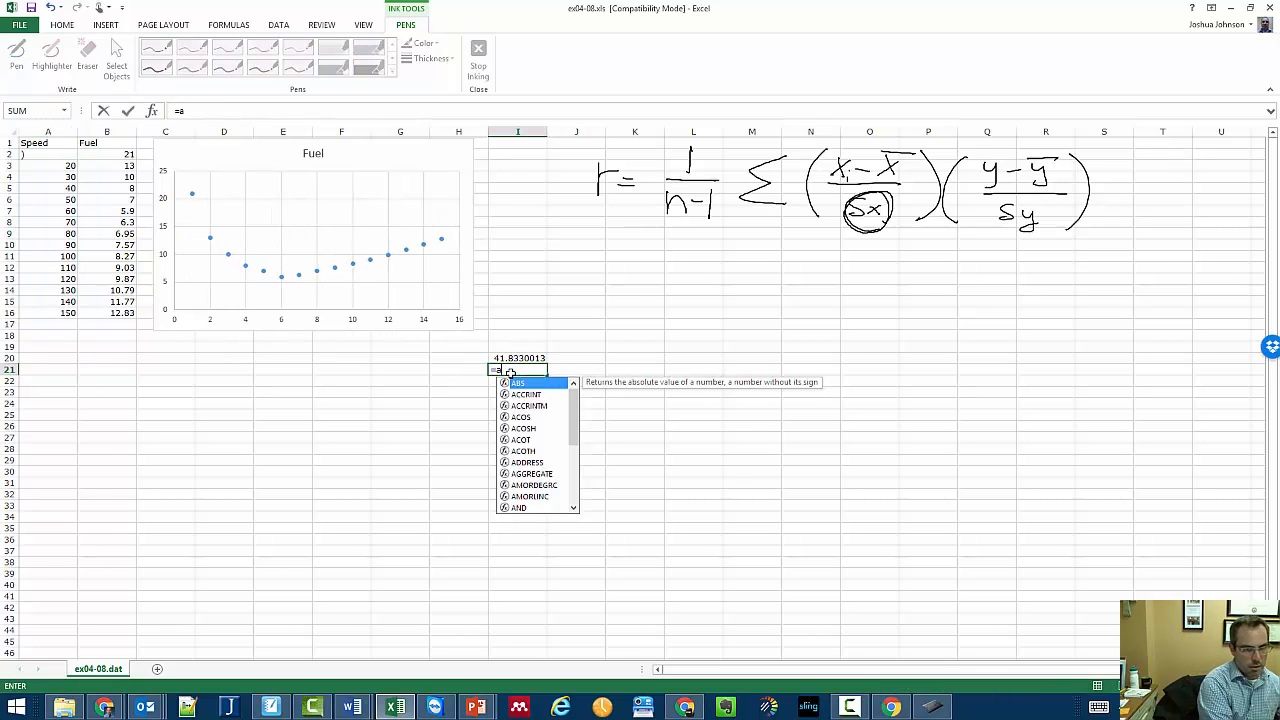
key(Return)
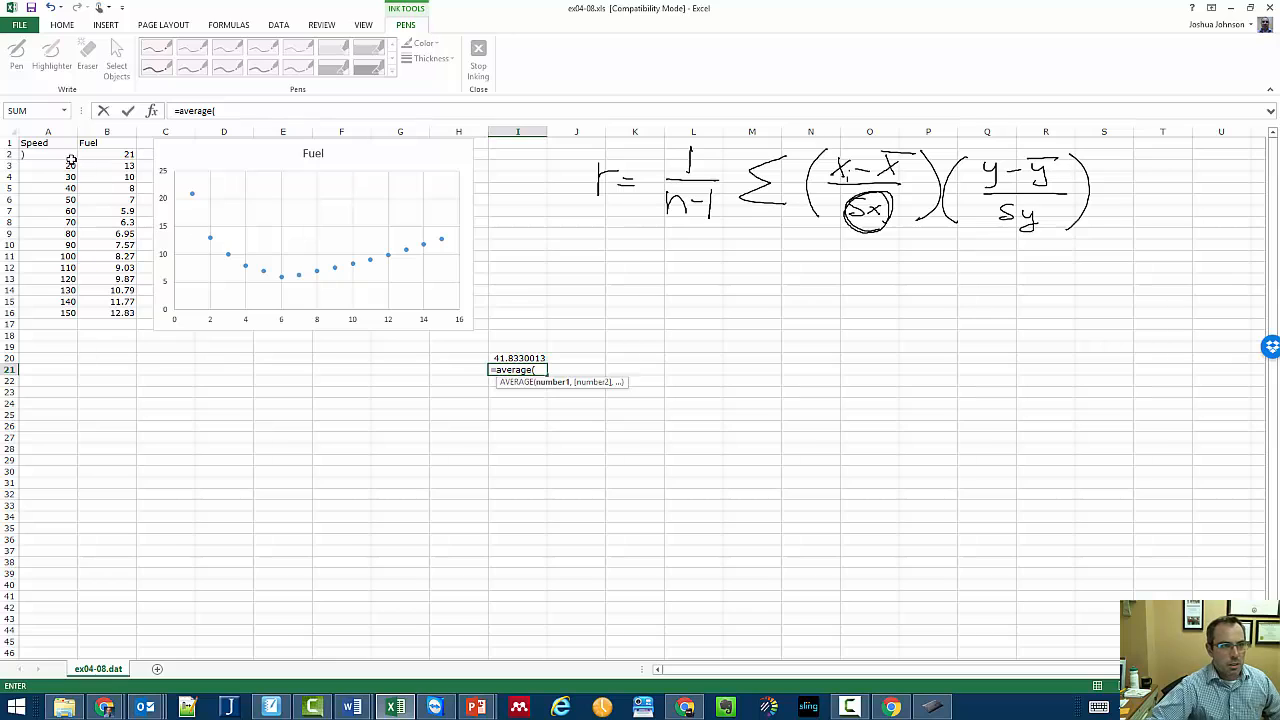
drag(48, 152, 48, 312)
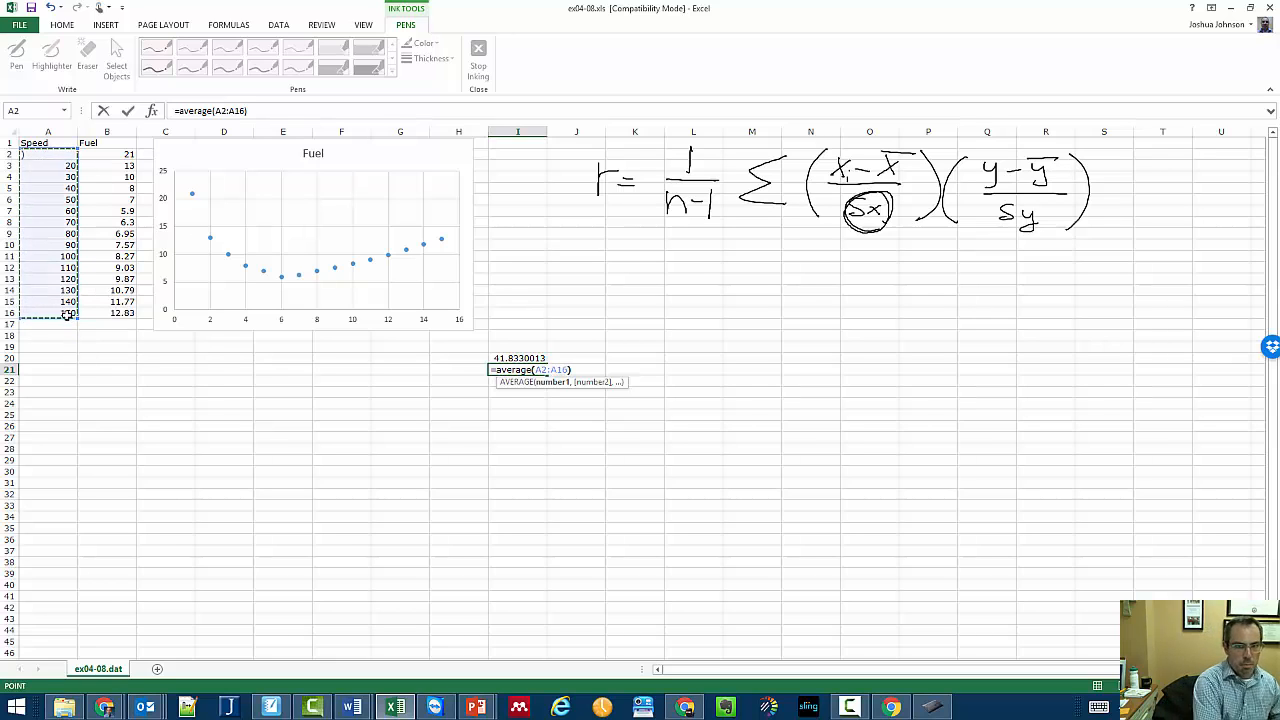
key(Return)
text(10)
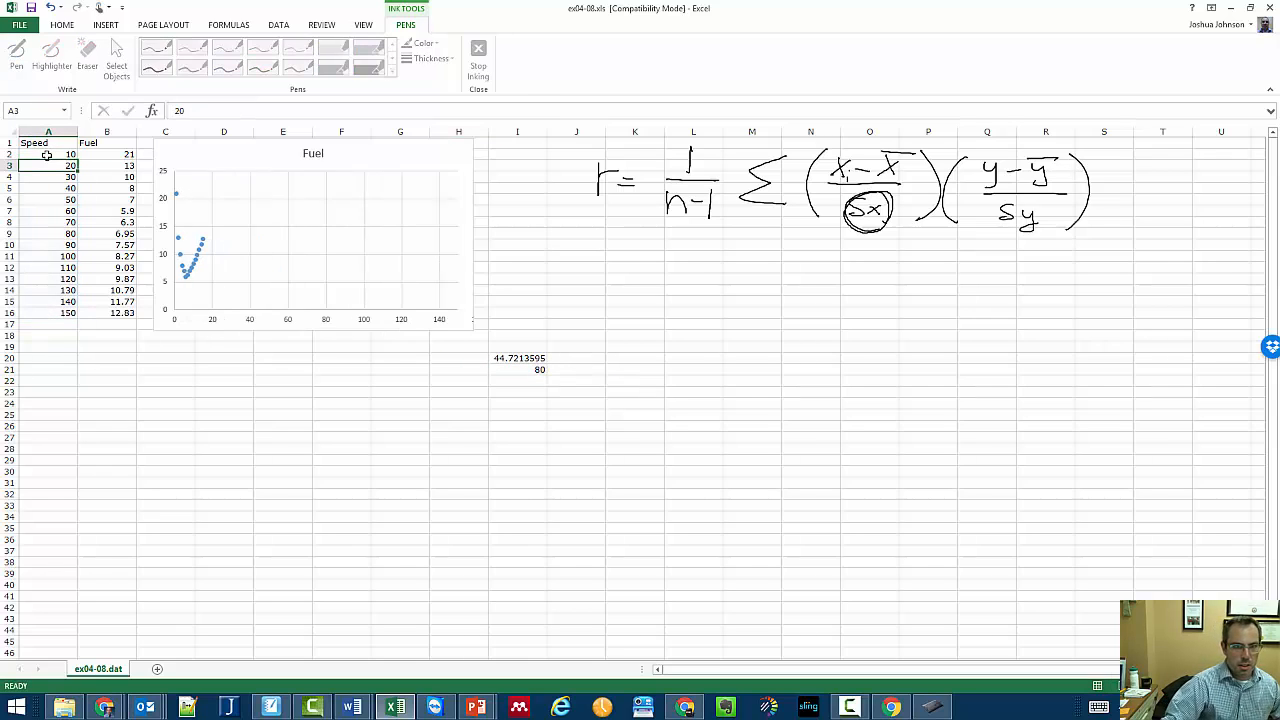
Select the cell left of the standard deviation for a row label
click(108, 152)
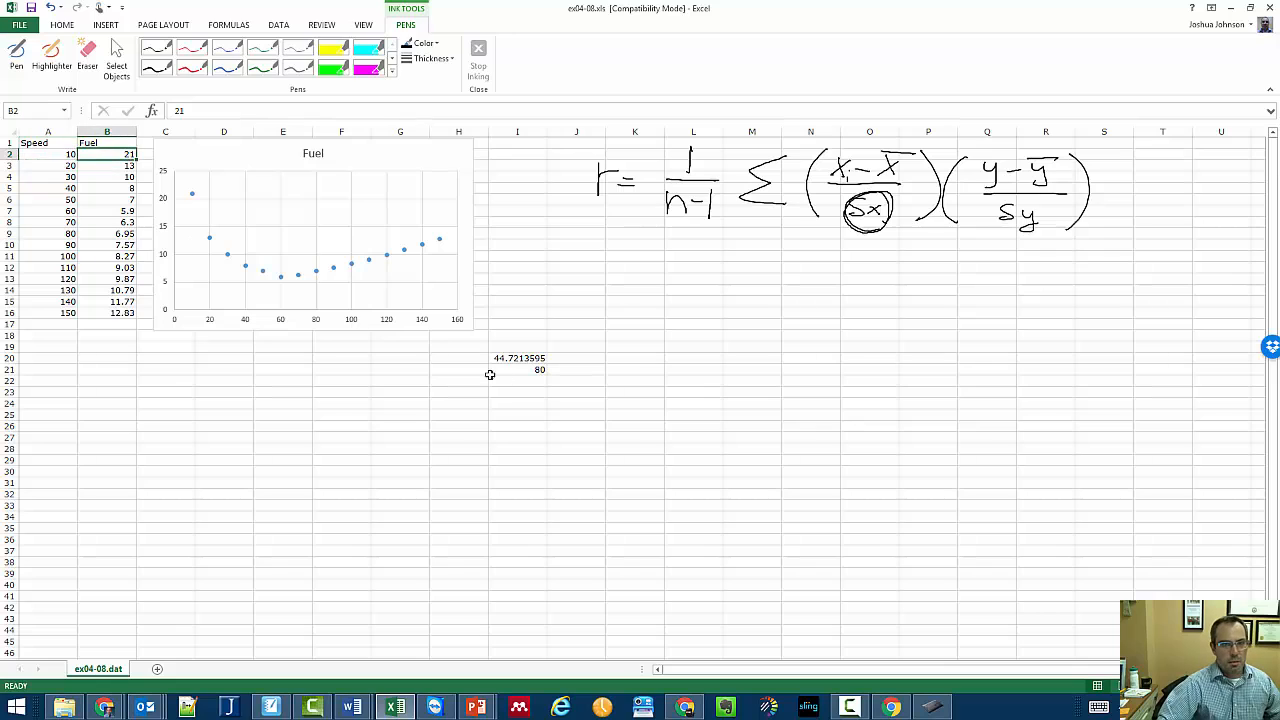
click(456, 356)
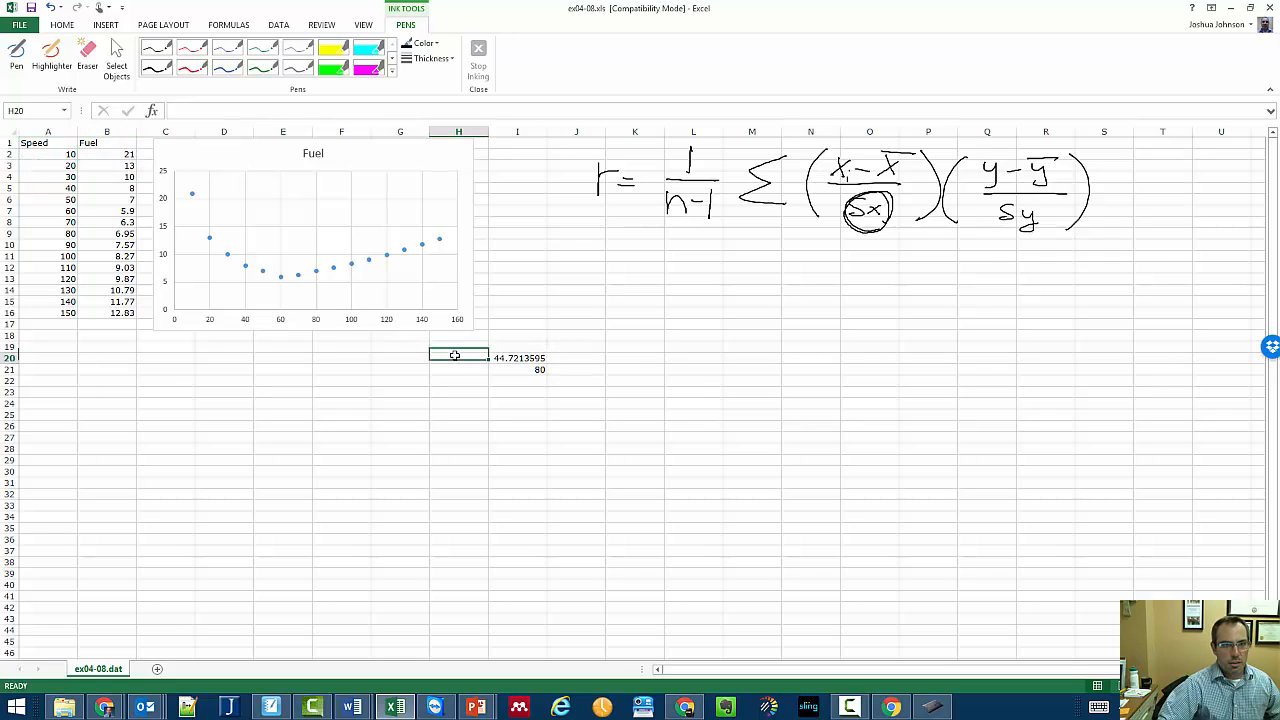
Label the rows st. dev and avg and head the columns x and y
text(st. dev)
click(458, 370)
text(avg)
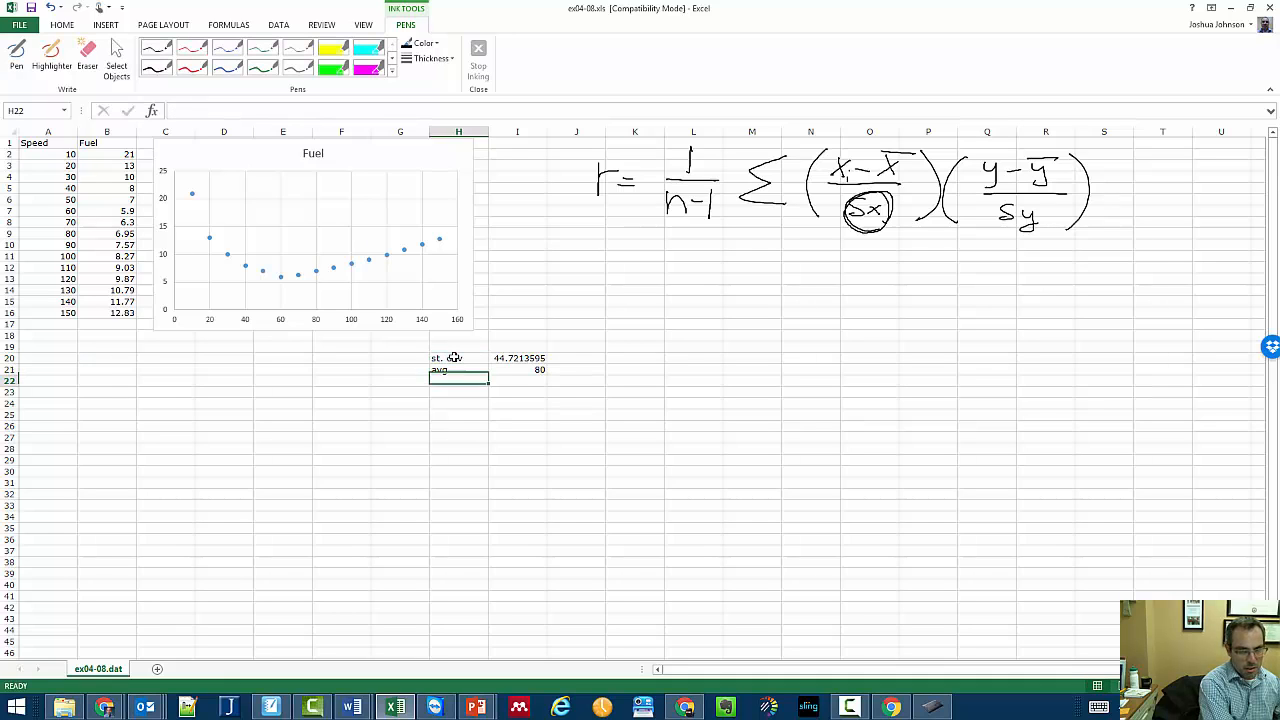
click(516, 358)
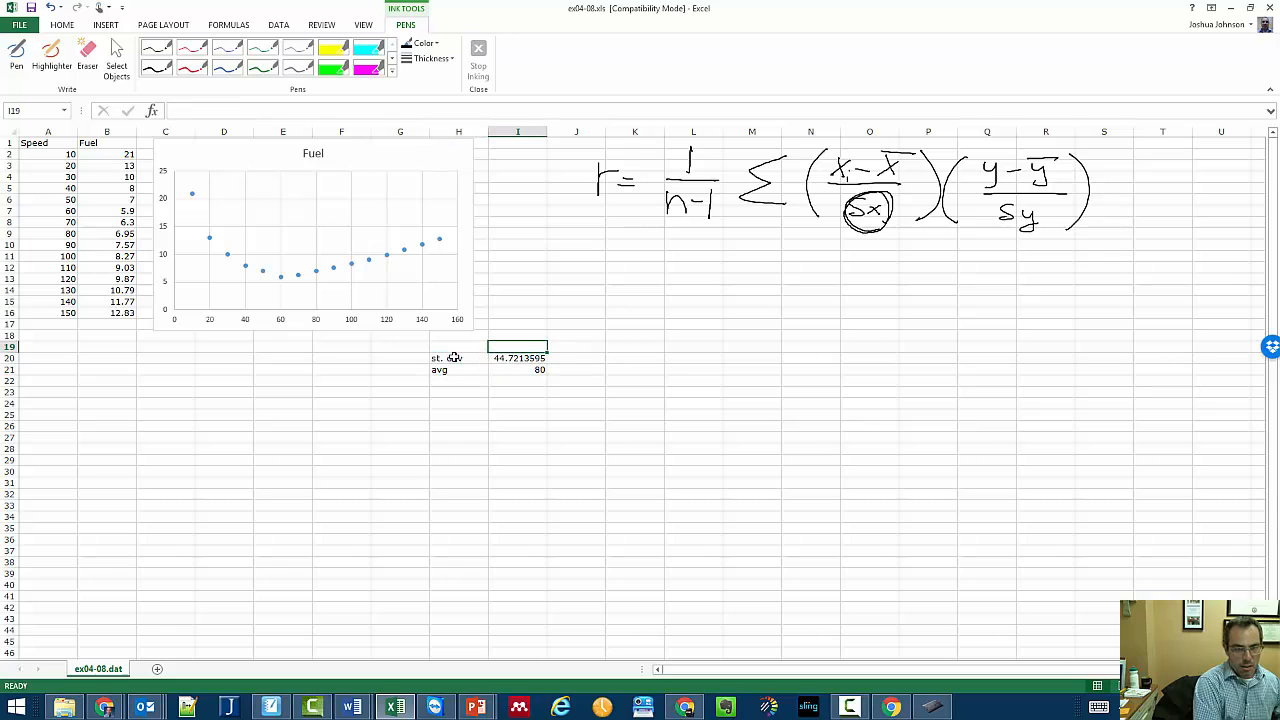
click(576, 356)
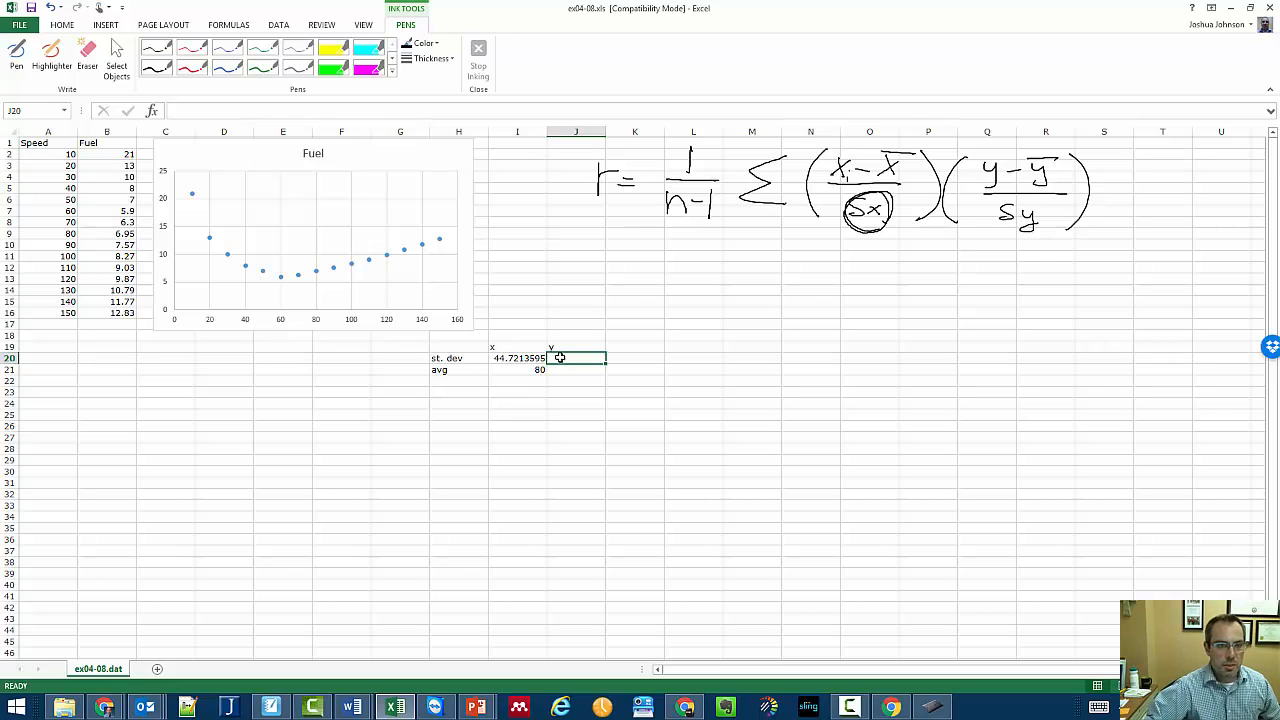
Compute the Fuel standard deviation 3.819 in J20 and average 9.885 in J21
click(516, 356)
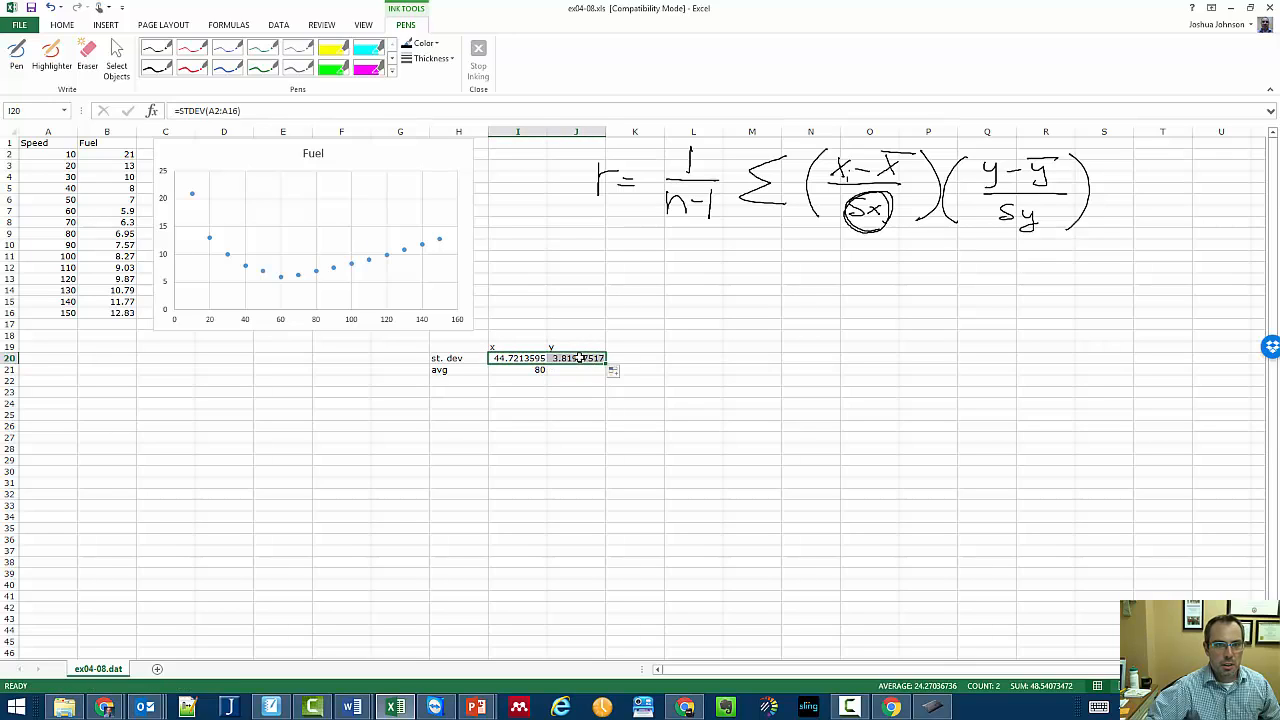
click(576, 356)
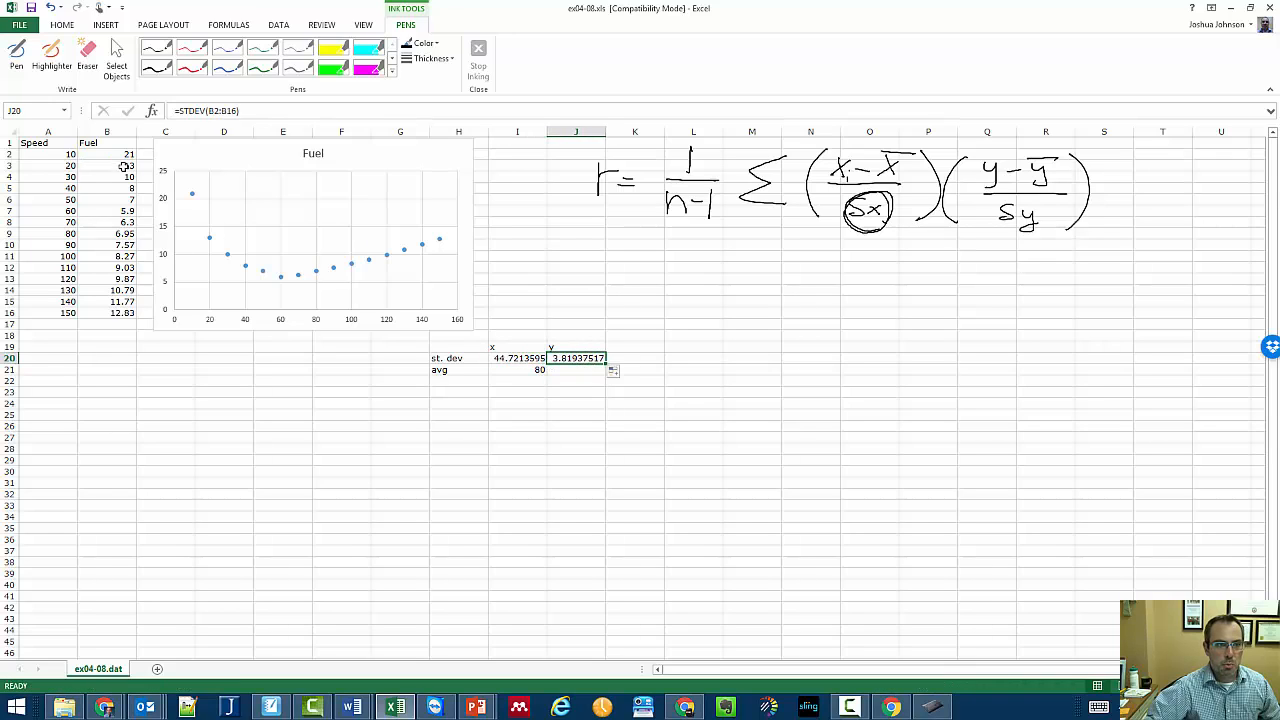
click(516, 368)
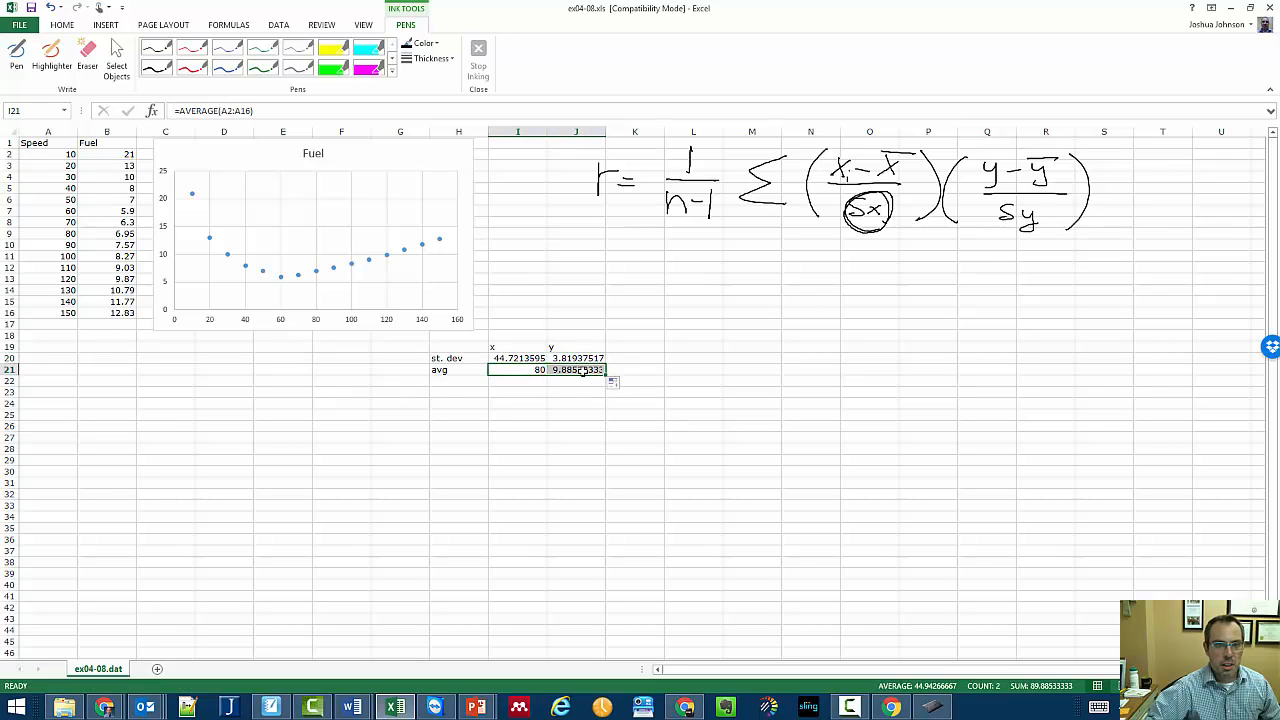
click(576, 368)
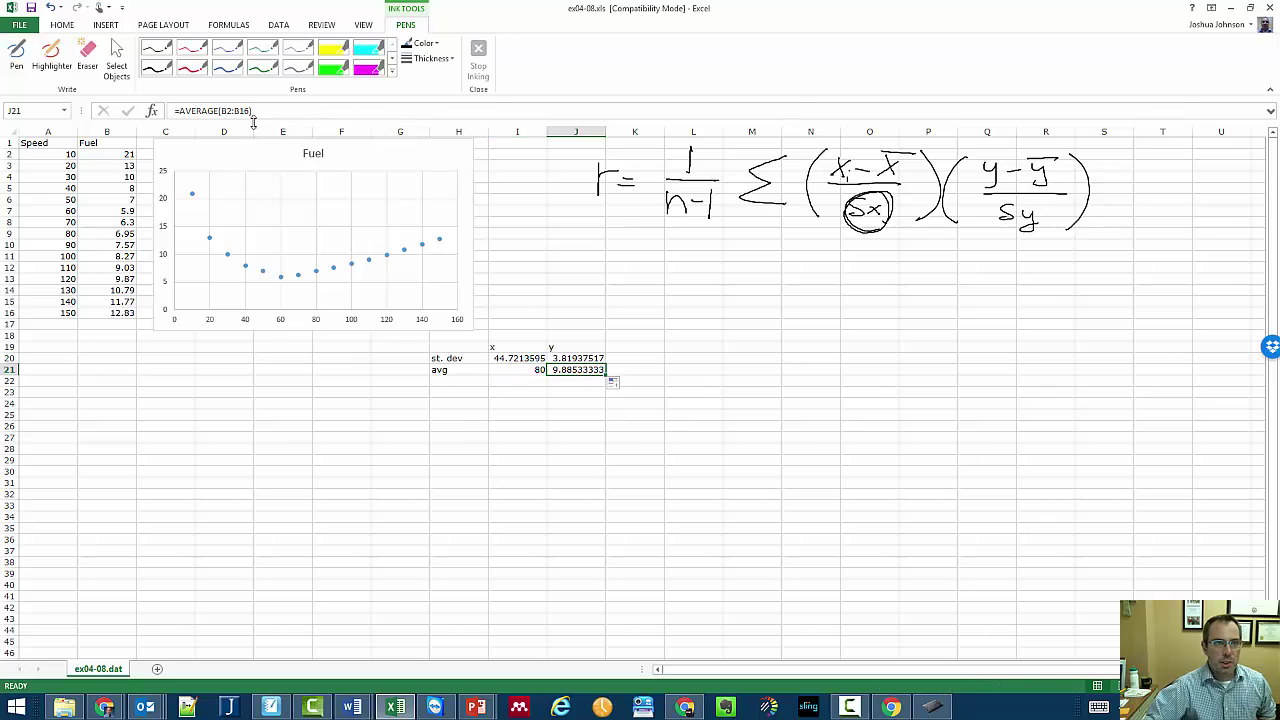
mouse_move(474, 360)
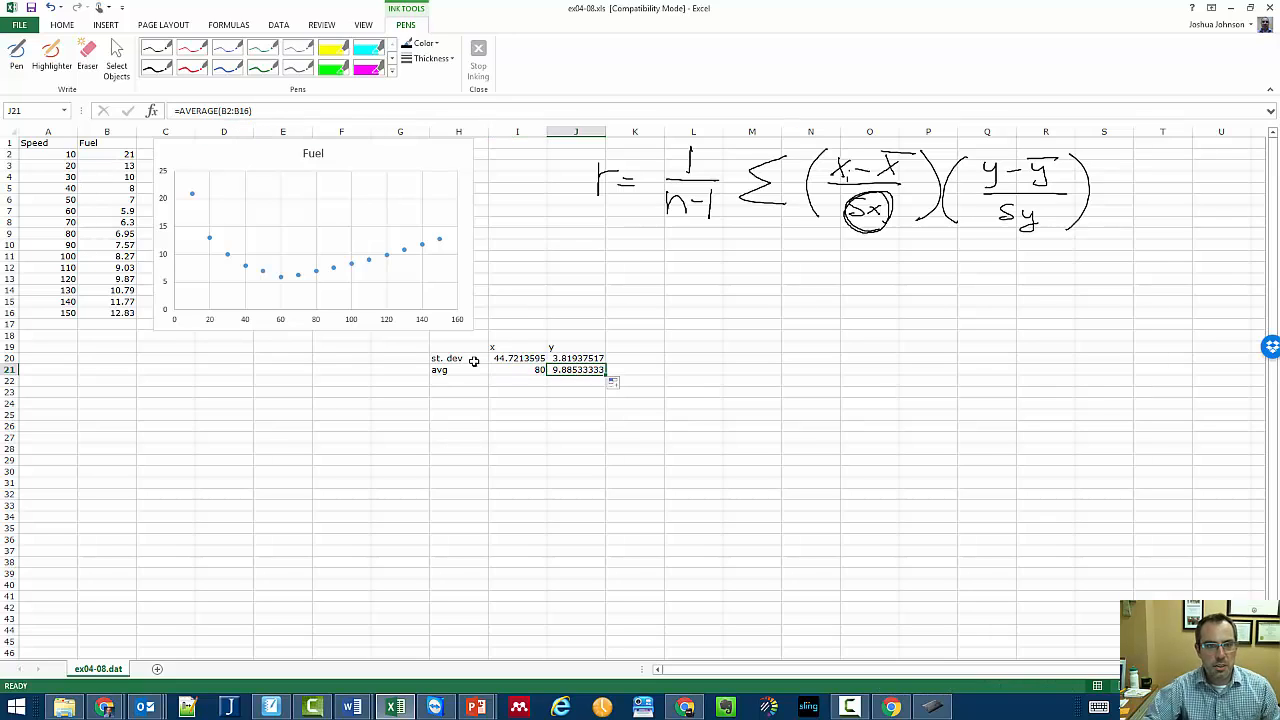
mouse_move(228, 442)
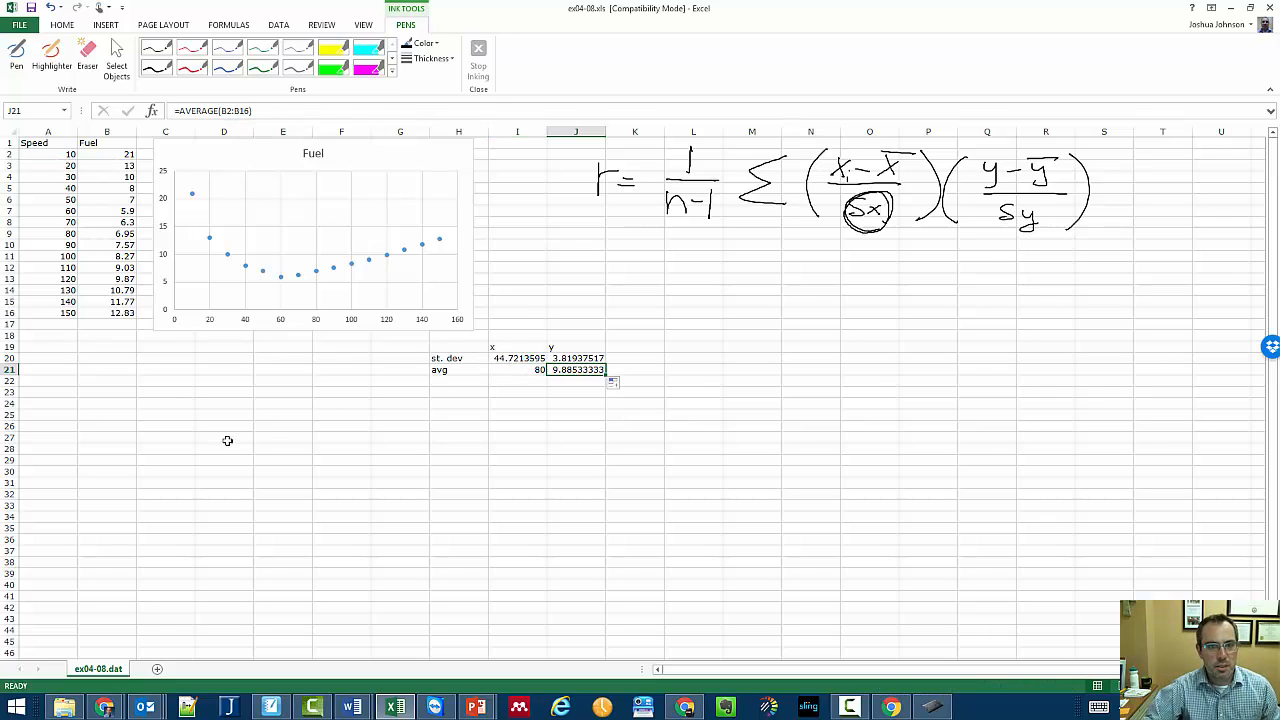
mouse_move(64, 340)
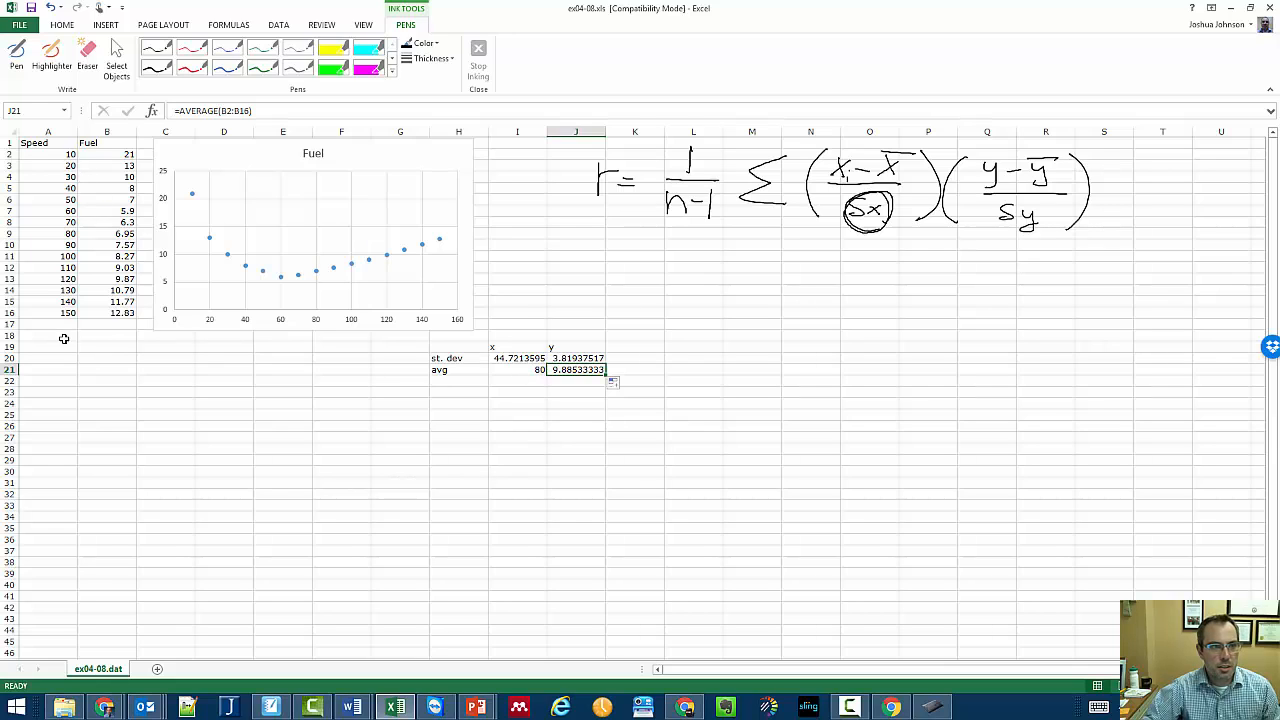
mouse_move(132, 340)
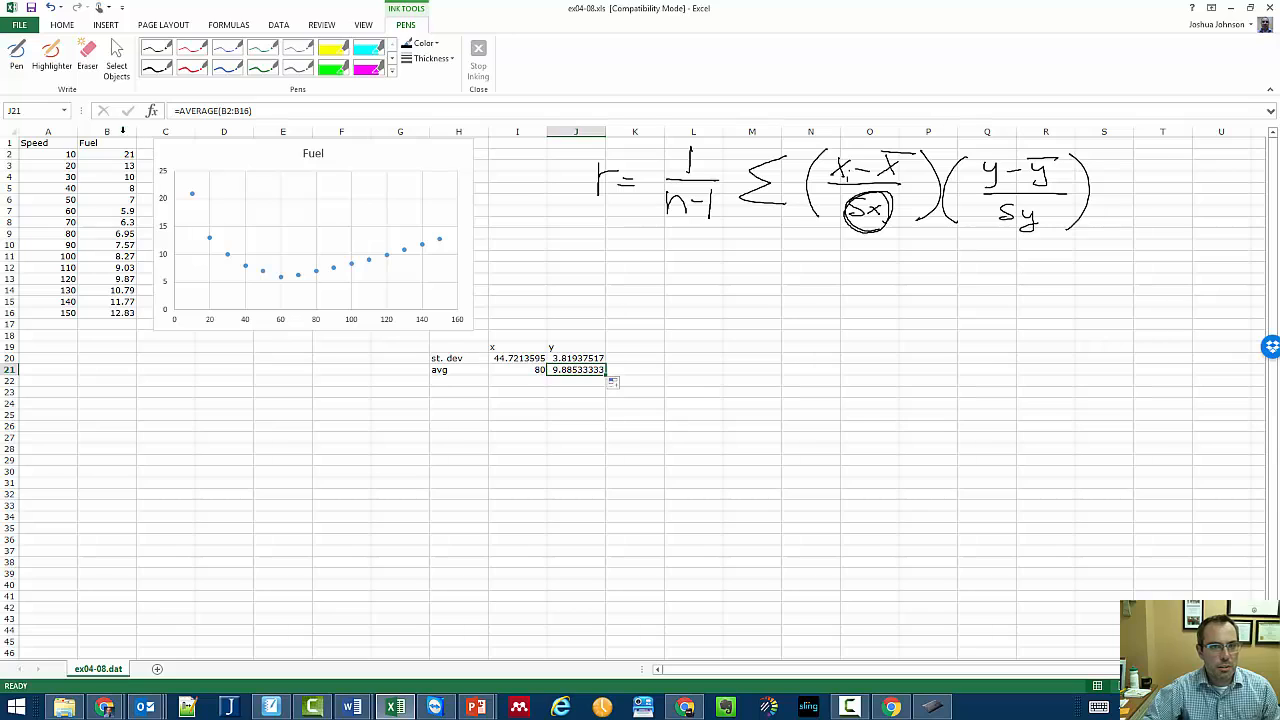
mouse_move(808, 348)
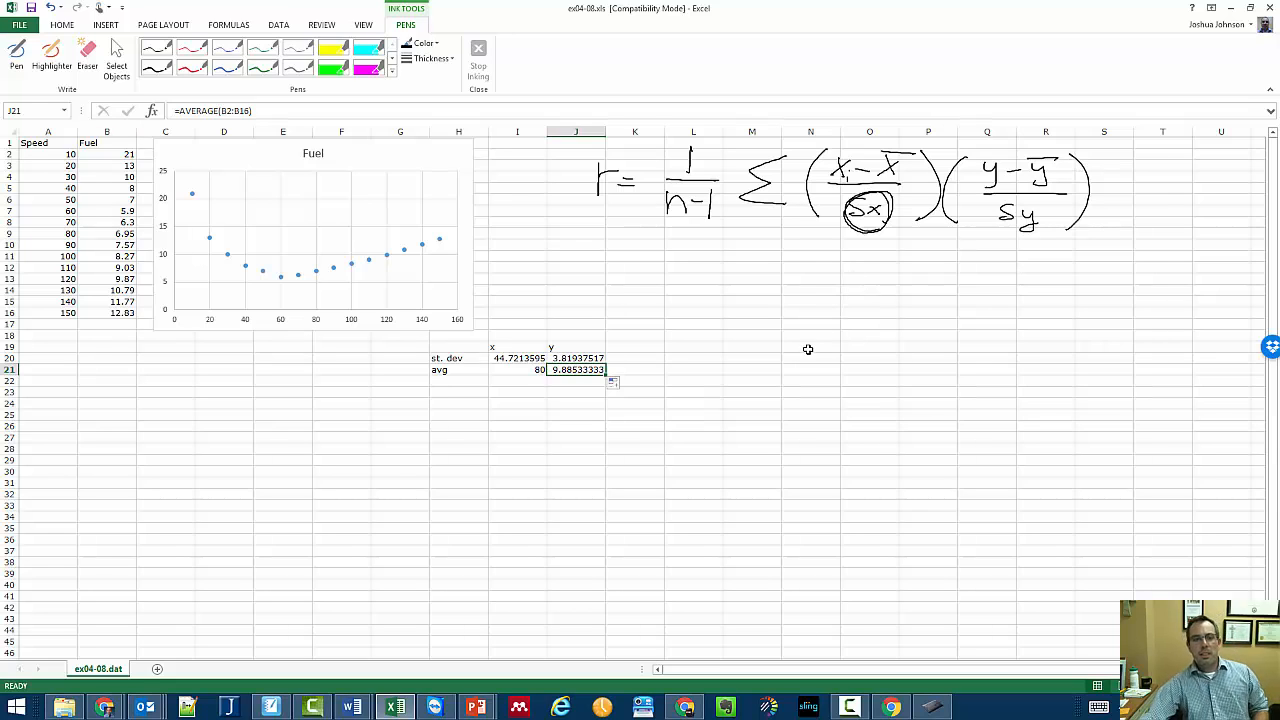
mouse_move(688, 354)
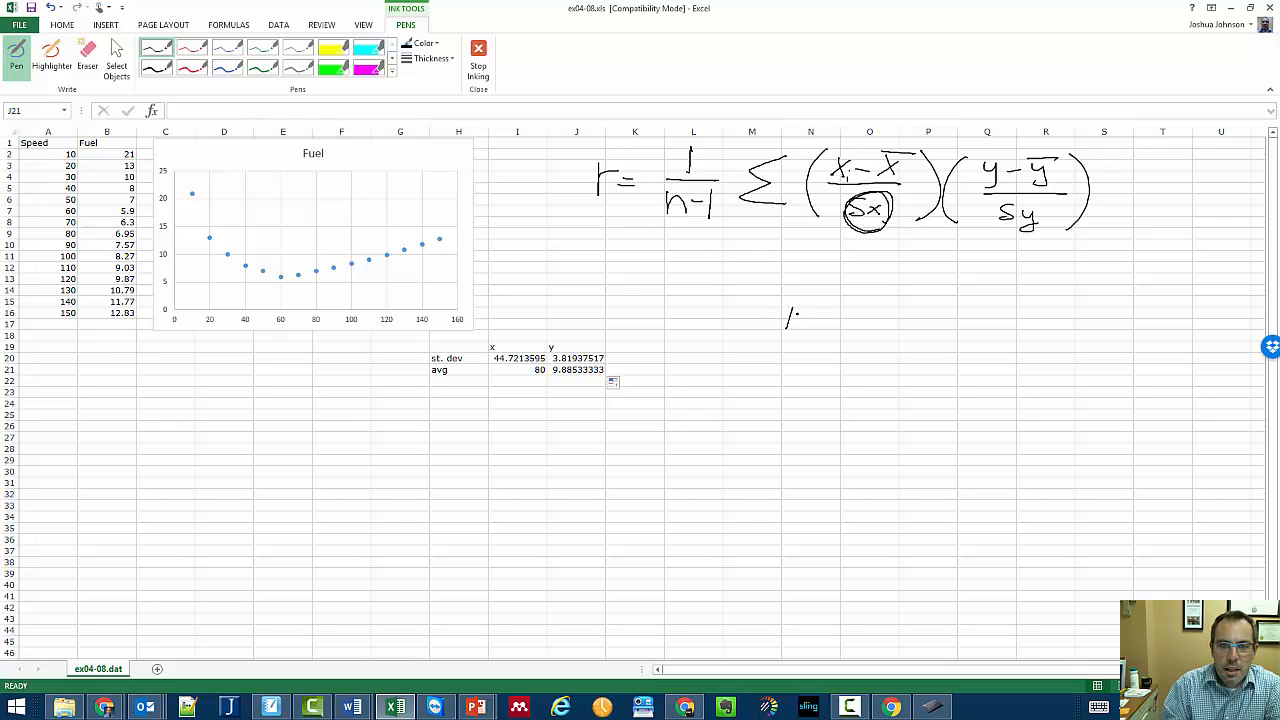
Hand-write the speed fraction (10−80)/44.72 in ink
drag(788, 320, 856, 322)
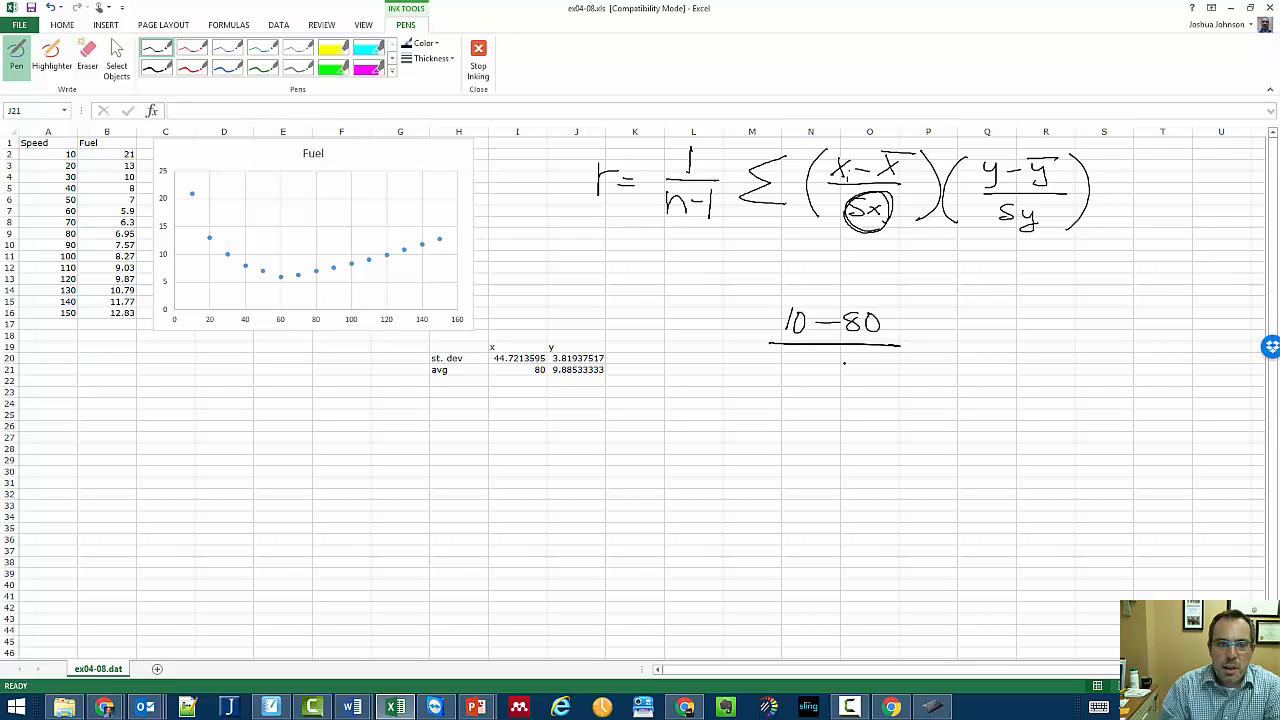
drag(796, 370, 840, 372)
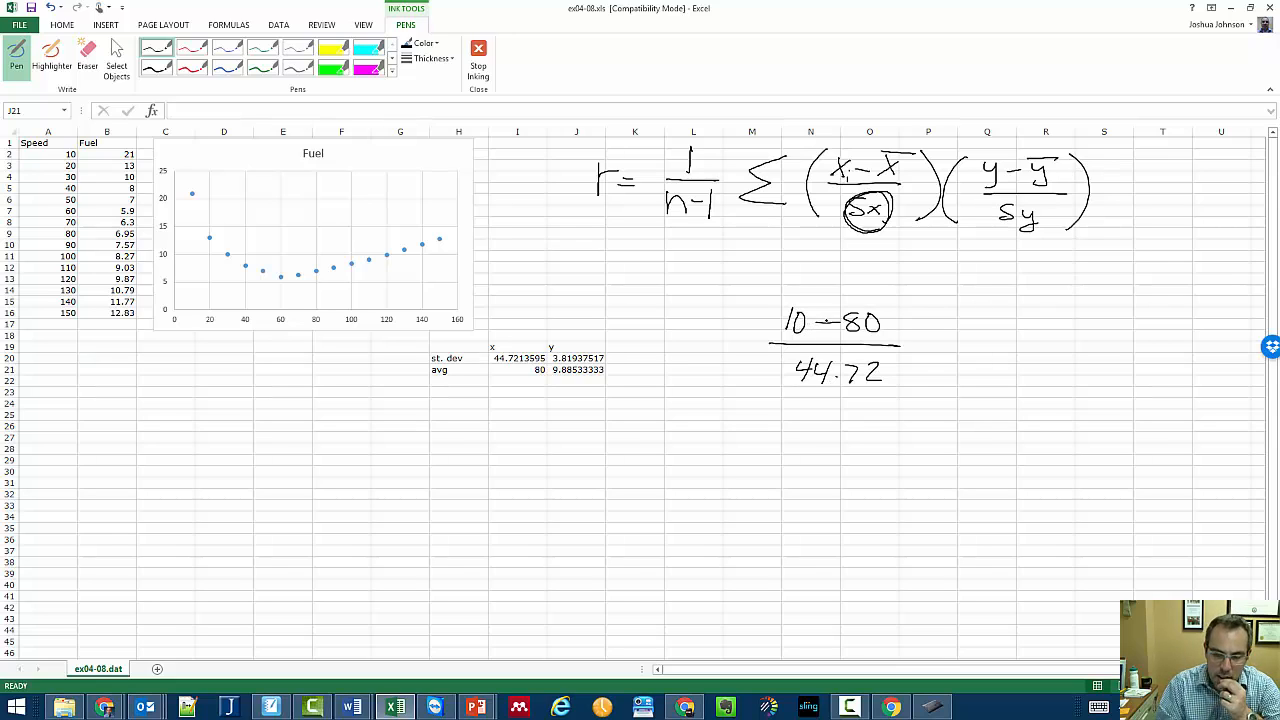
drag(770, 300, 756, 390)
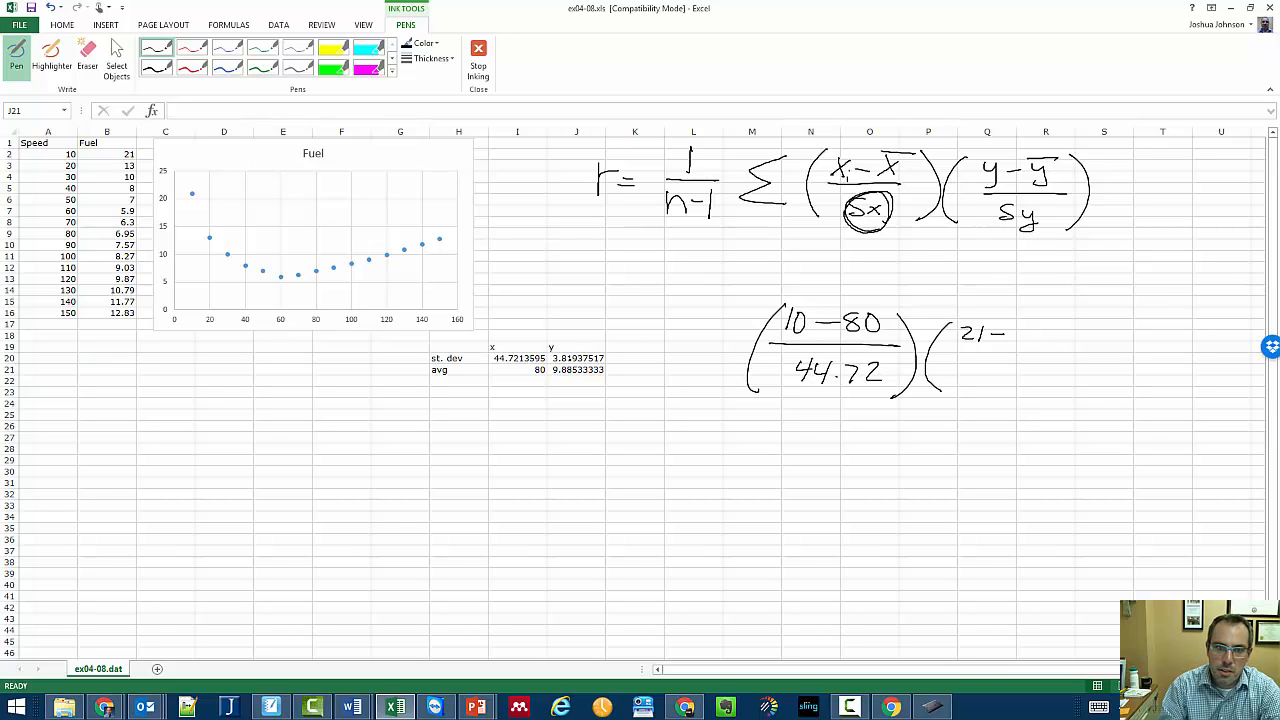
Write the fuel fraction (21−9.88)/3.81, bracket the whole product and add a plus
drag(1020, 330, 1036, 344)
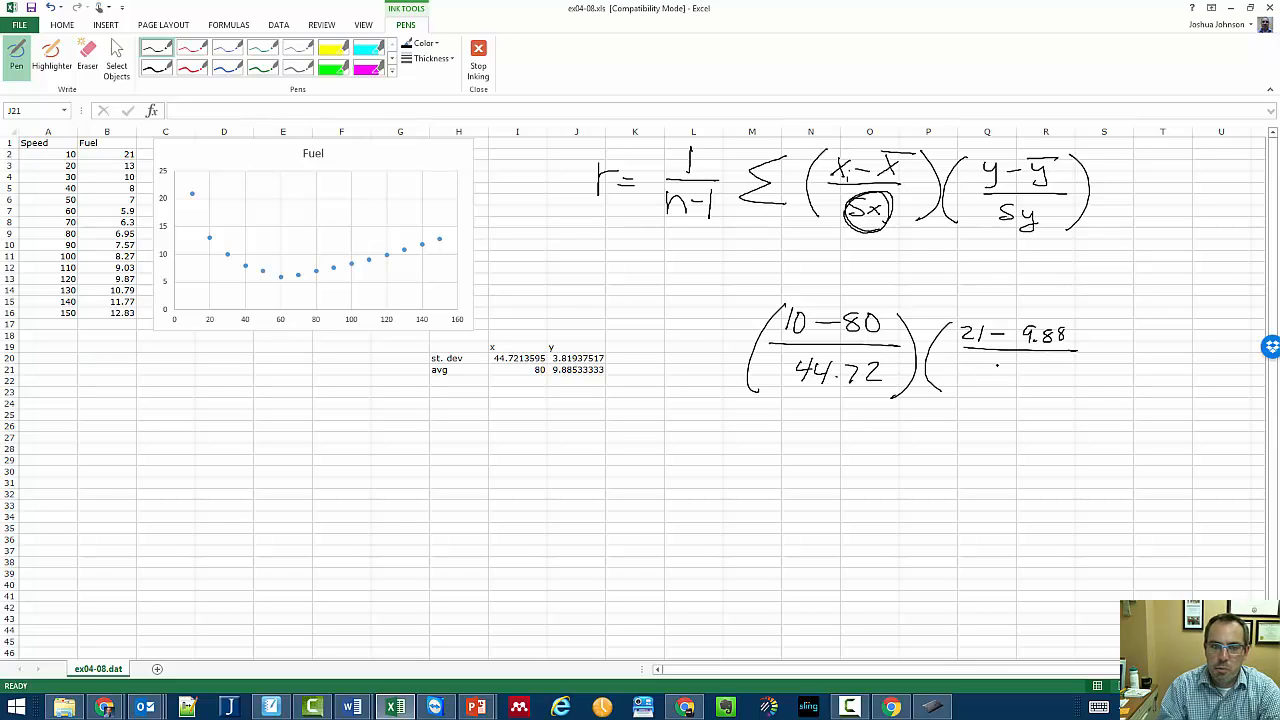
drag(990, 378, 1044, 378)
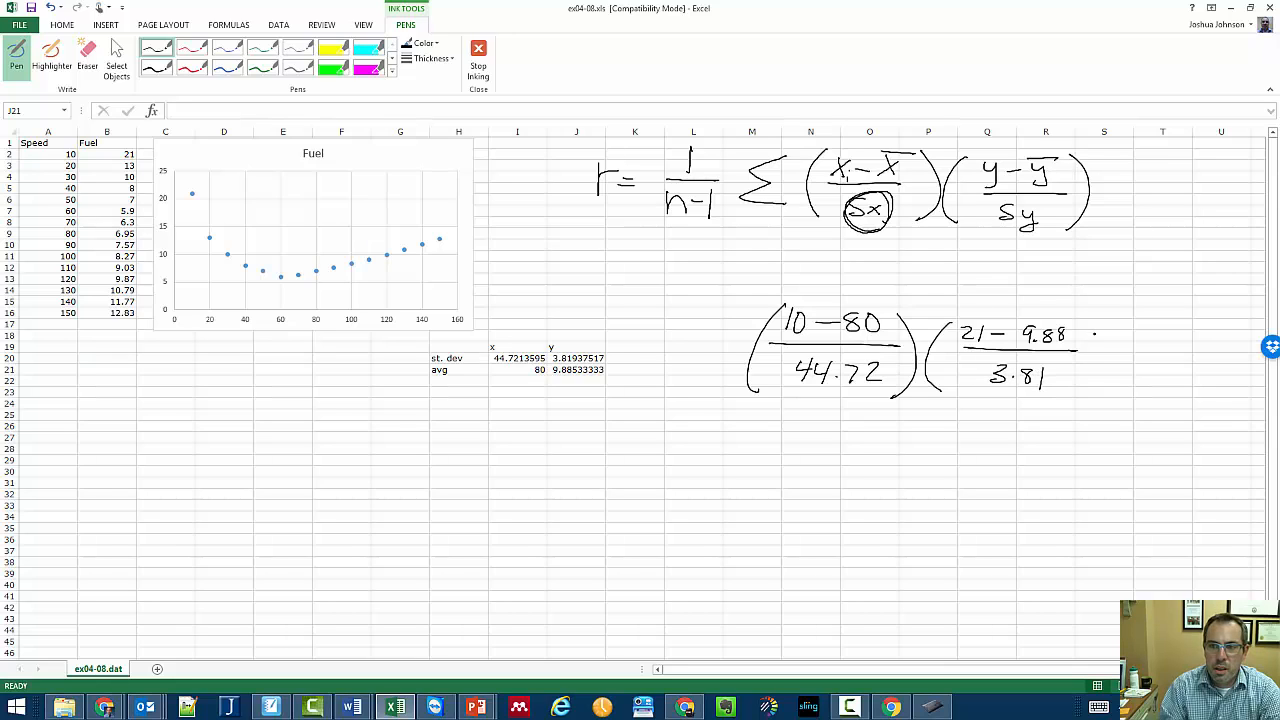
drag(760, 290, 730, 410)
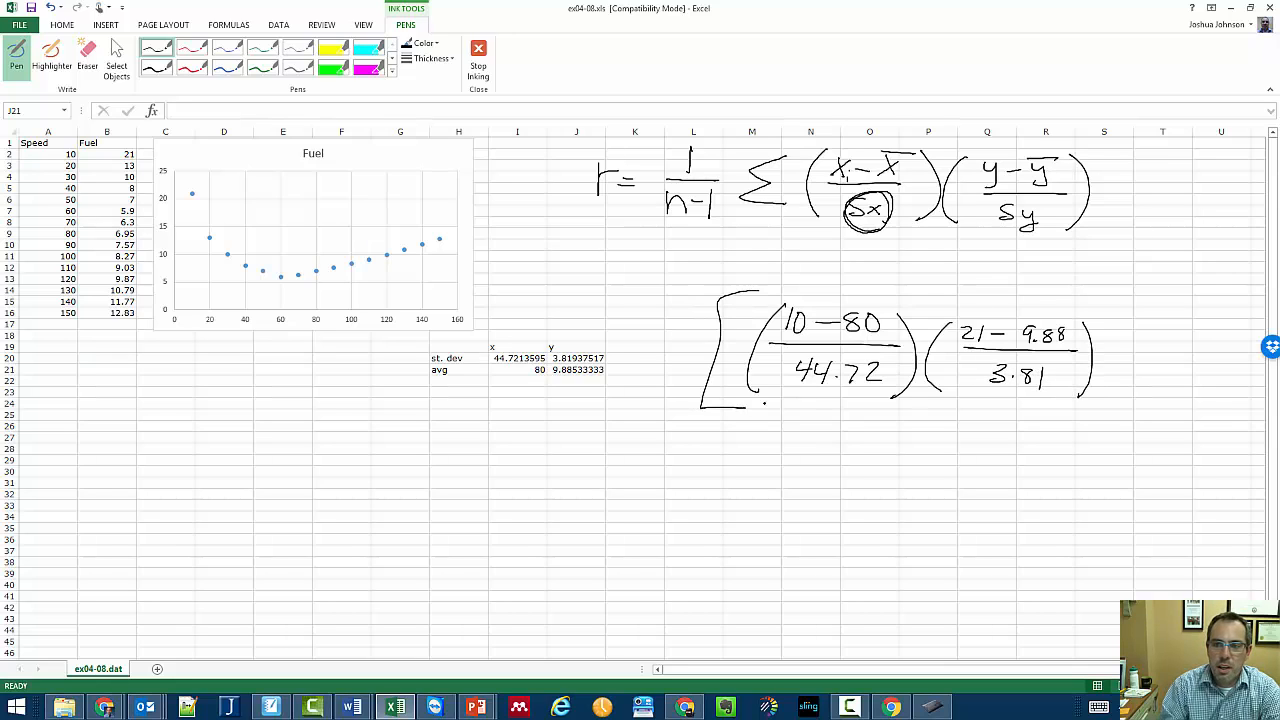
drag(1116, 370, 1136, 370)
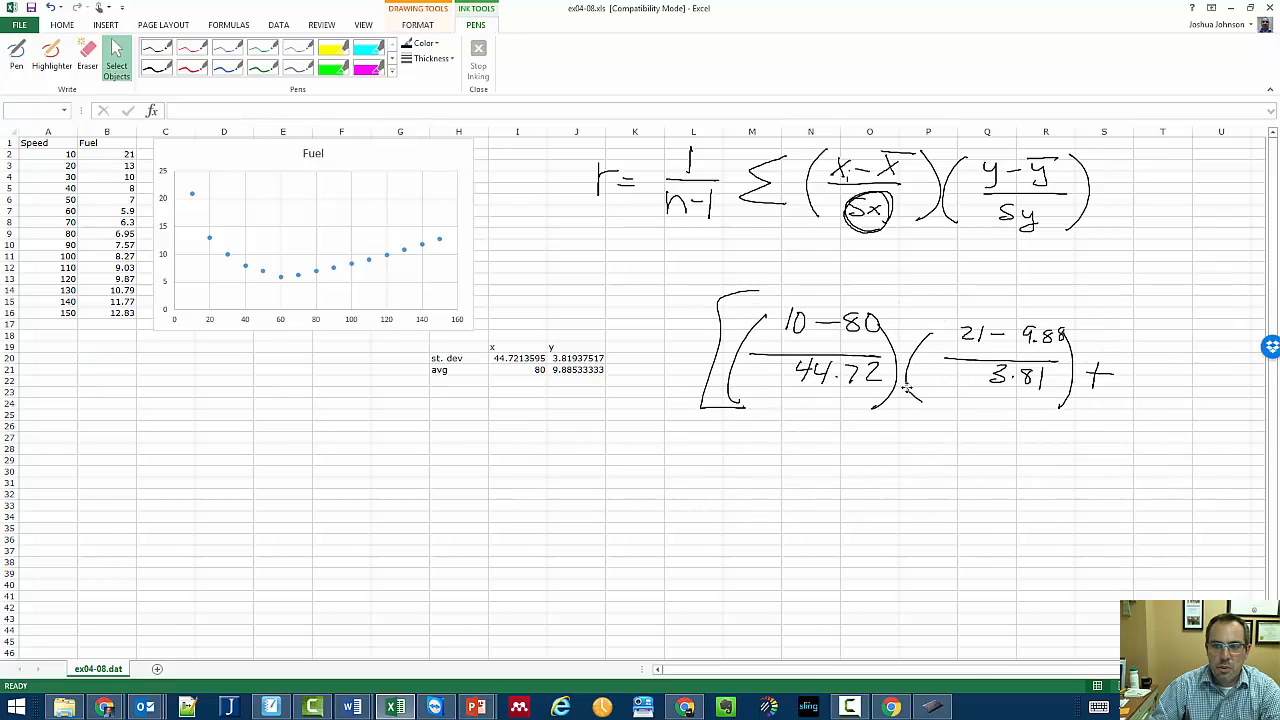
Adjust the first inked term, then write the second term ((20−80)/44.72)((13−9.88)/3.81) below it
drag(704, 276, 1152, 496)
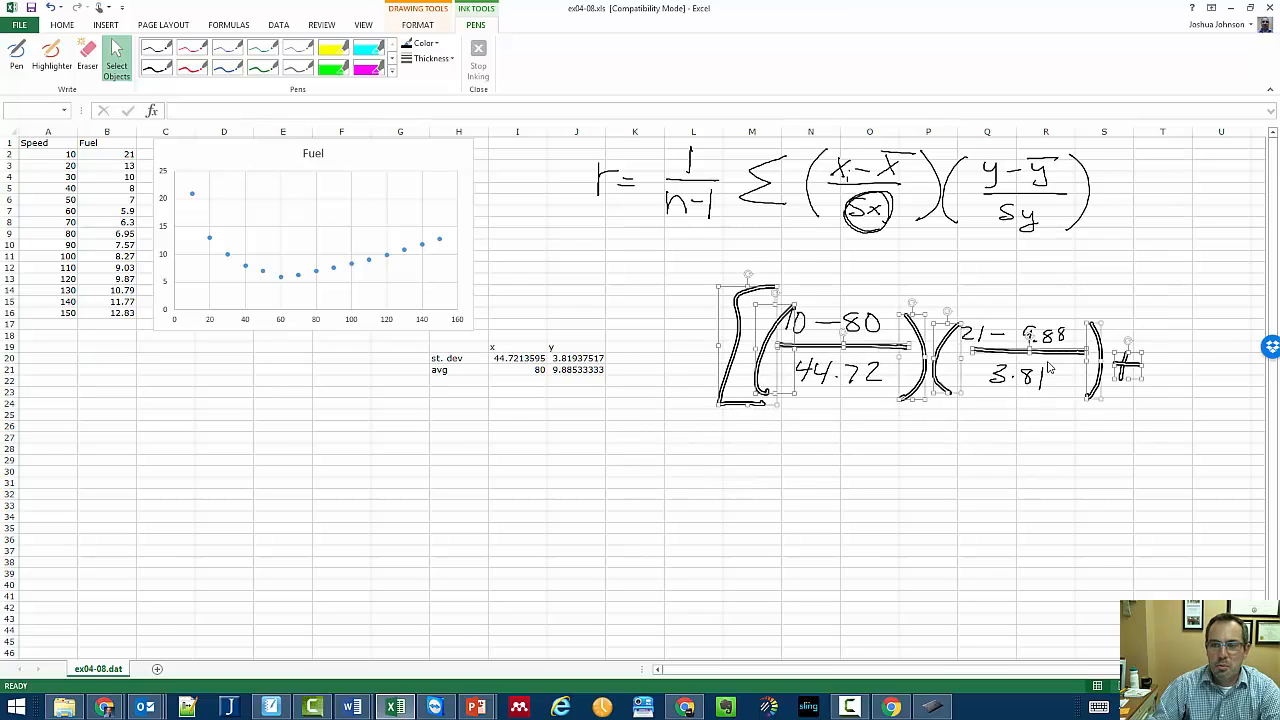
click(576, 368)
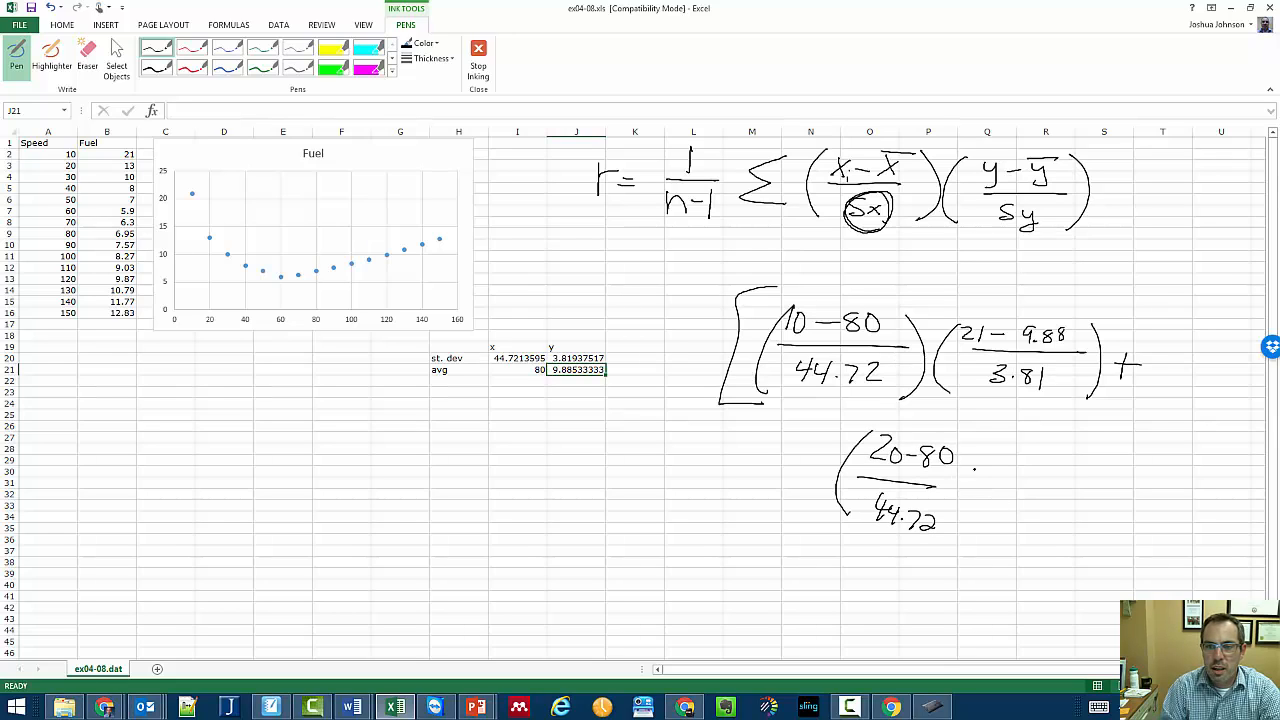
drag(976, 460, 984, 524)
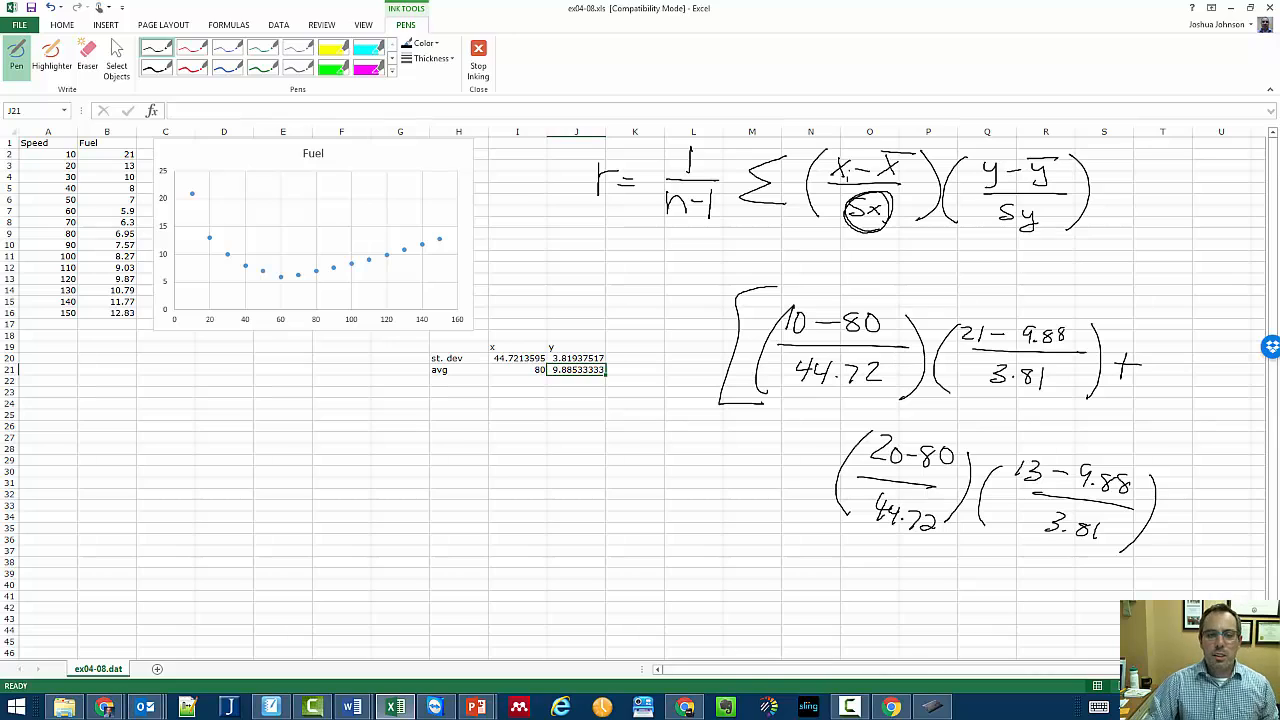
mouse_move(724, 708)
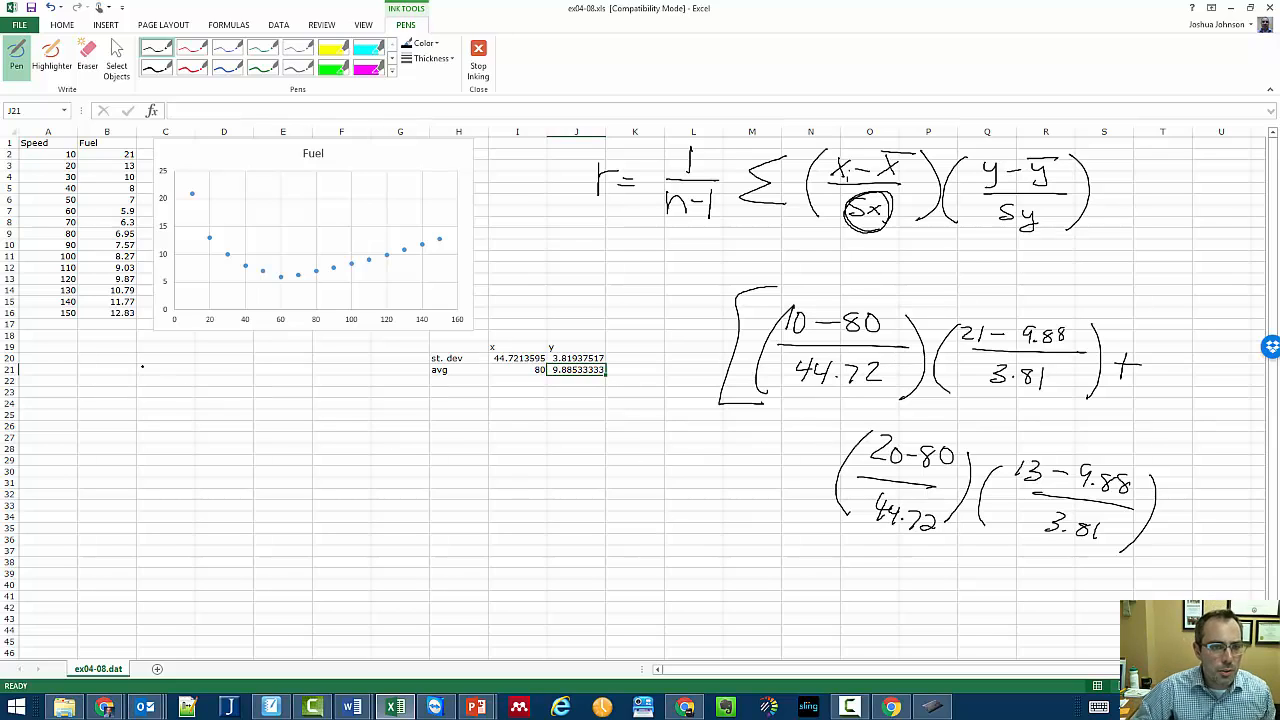
mouse_move(136, 88)
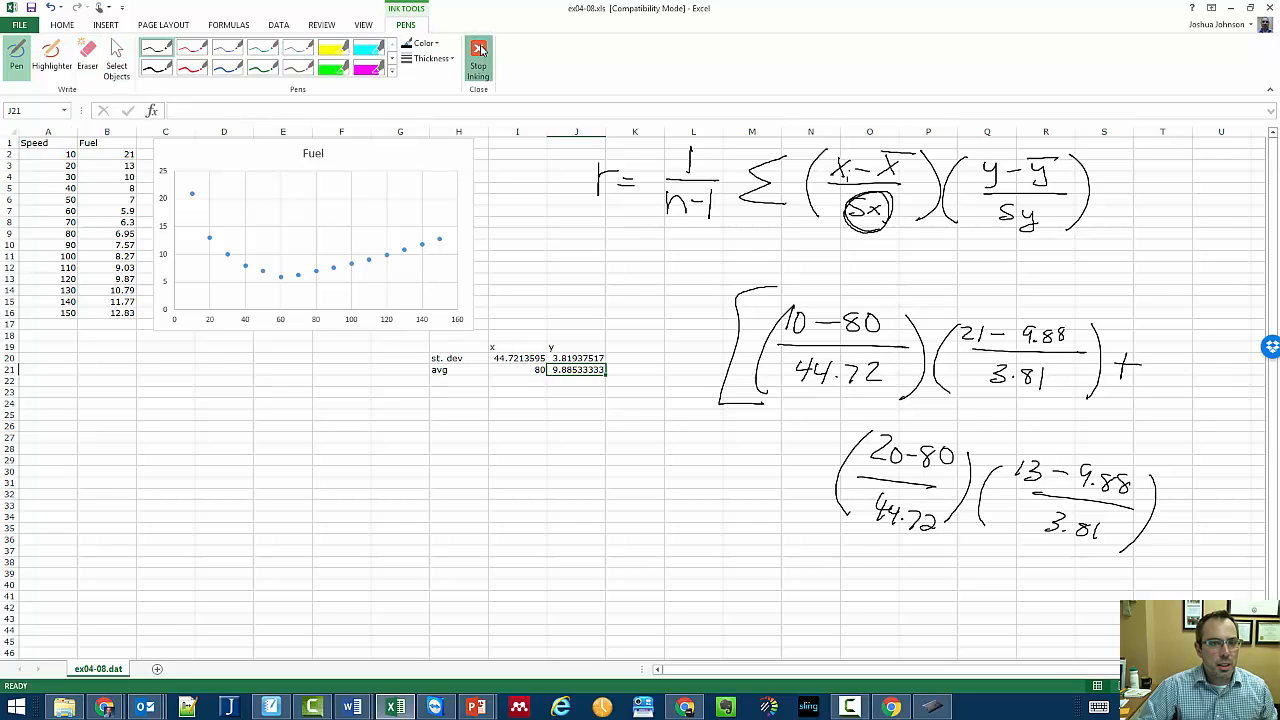
Move the chart below the data and enter a first z-score formula (A2 minus average over st. dev) in D2
click(478, 56)
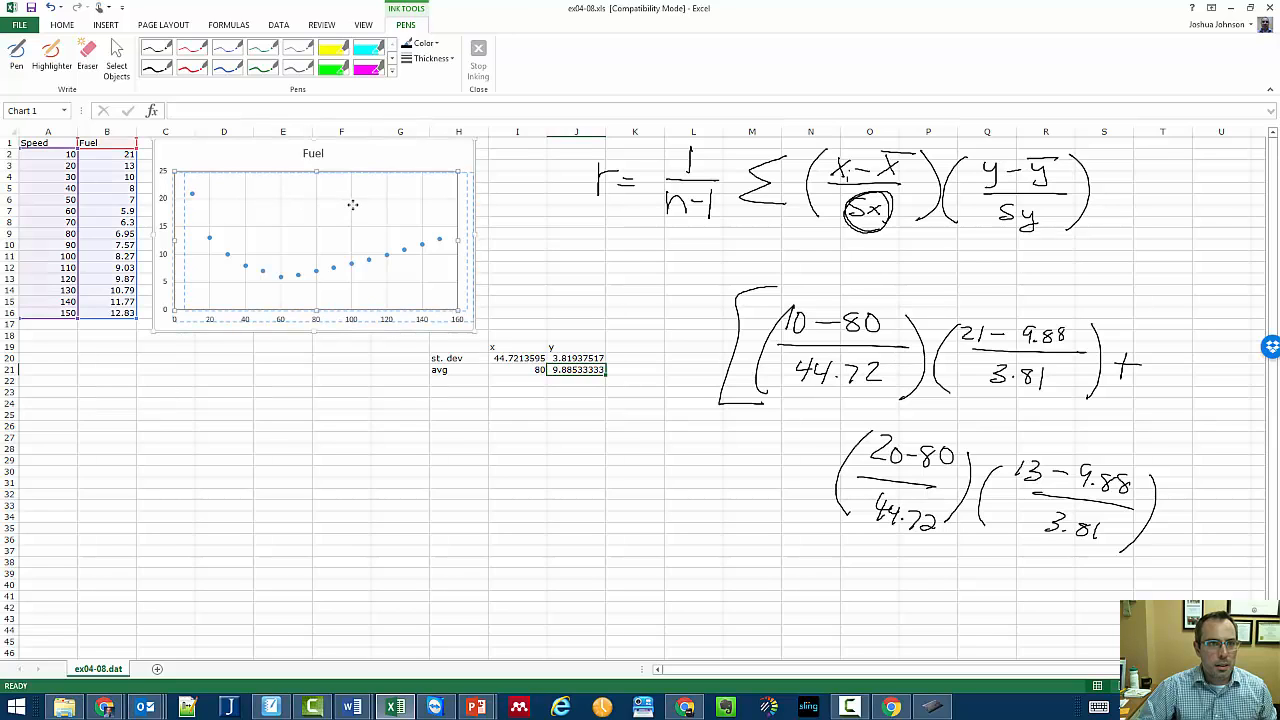
drag(312, 240, 280, 544)
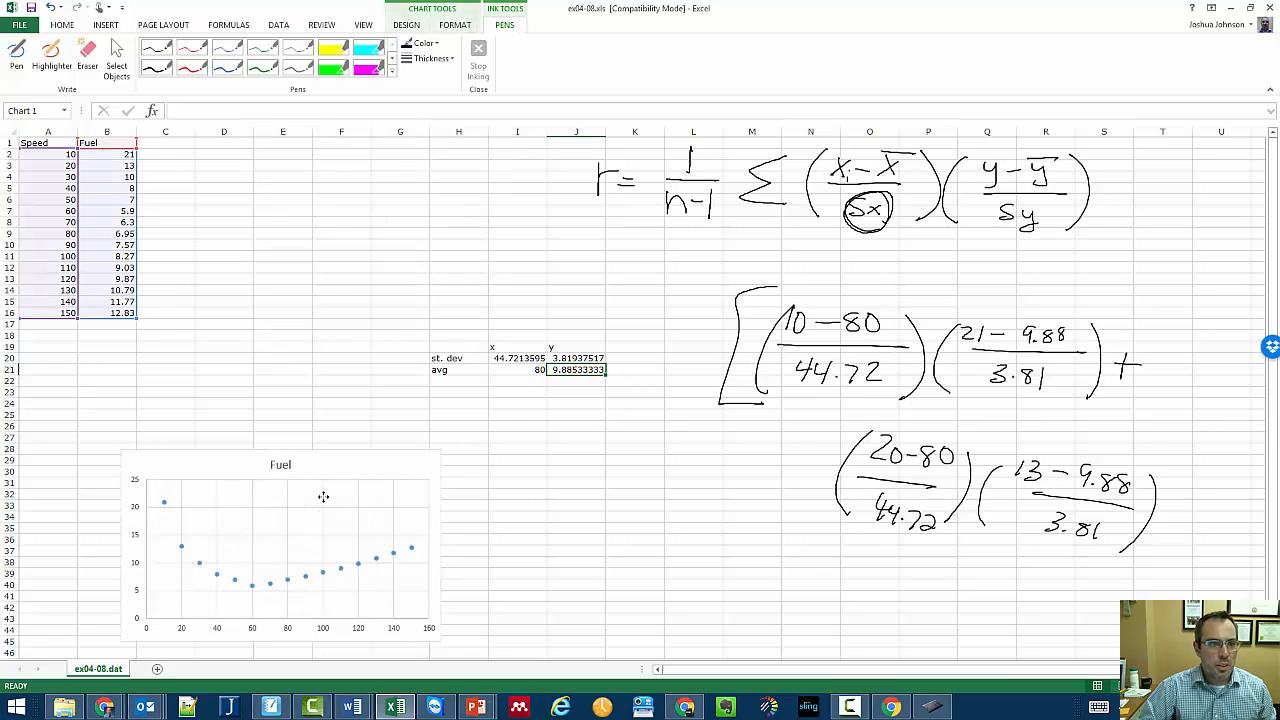
click(224, 146)
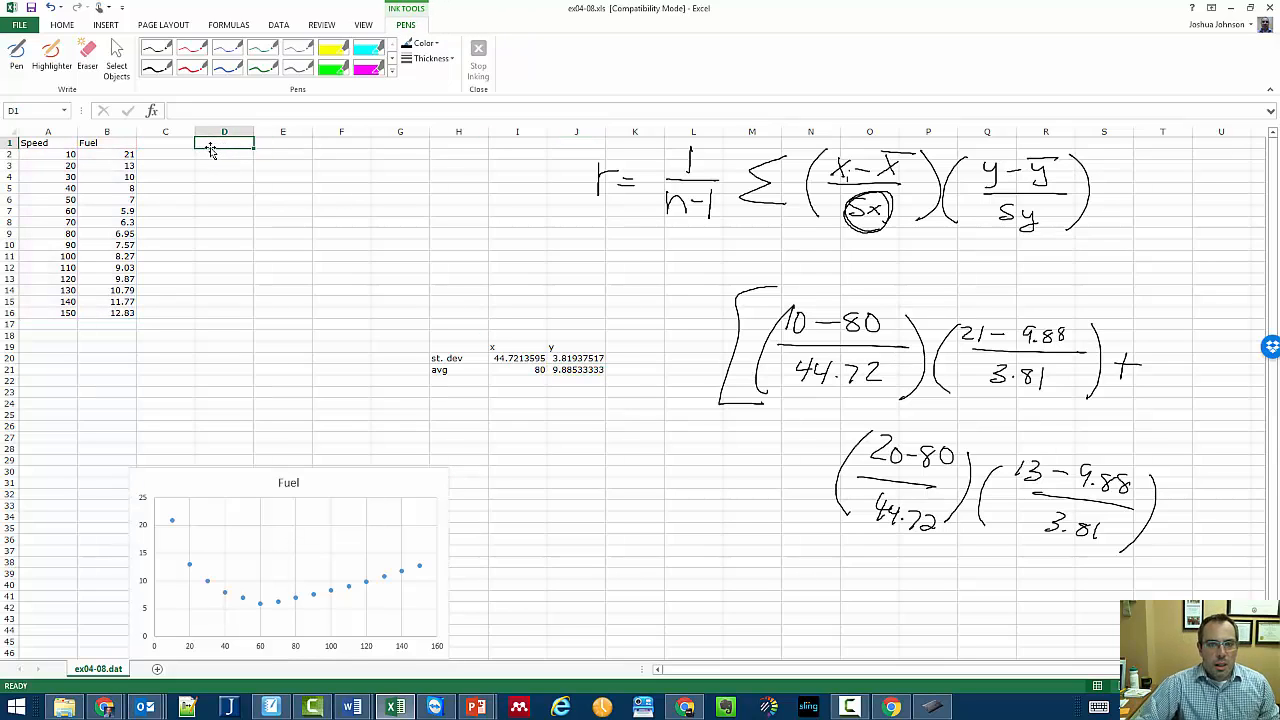
mouse_move(246, 176)
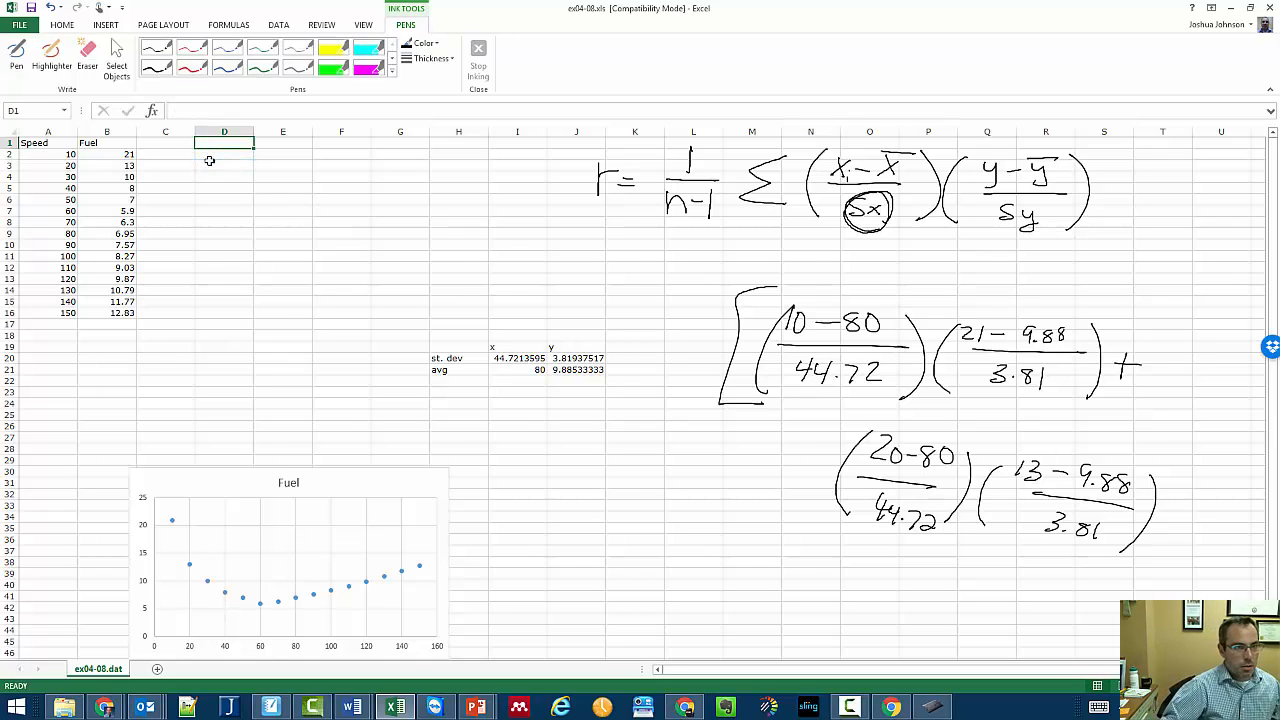
click(224, 152)
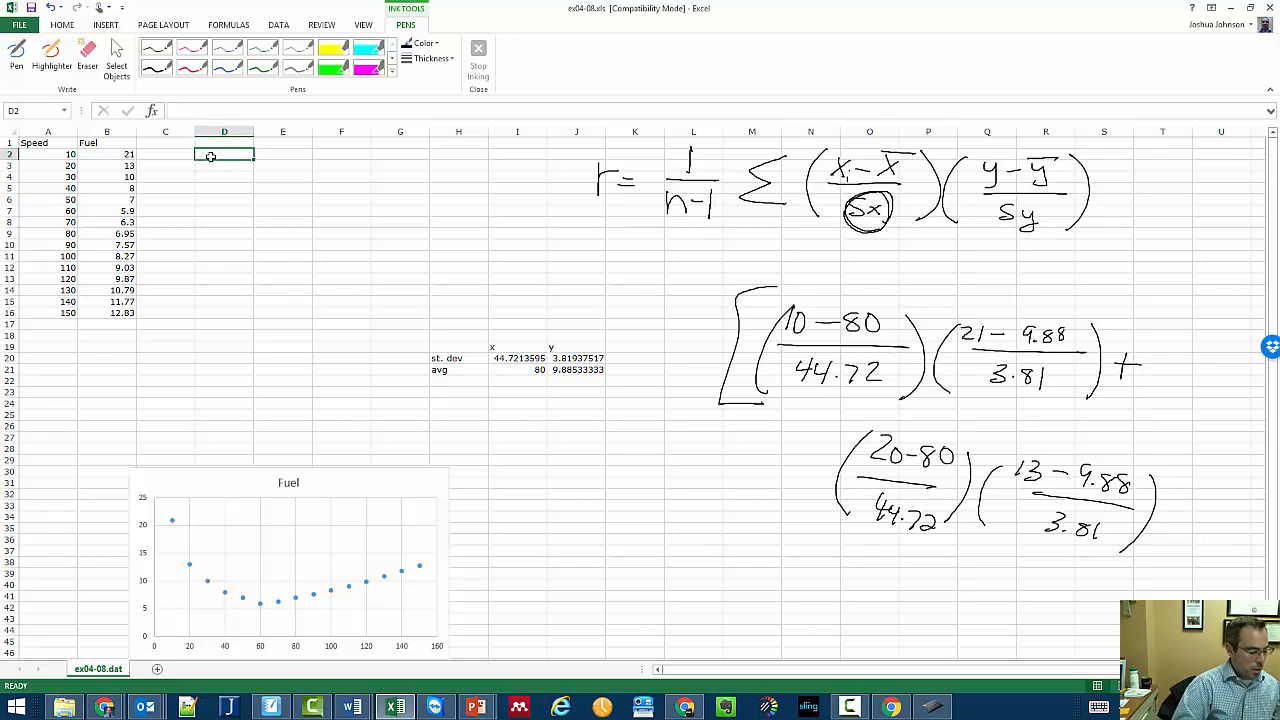
text(=A2-)
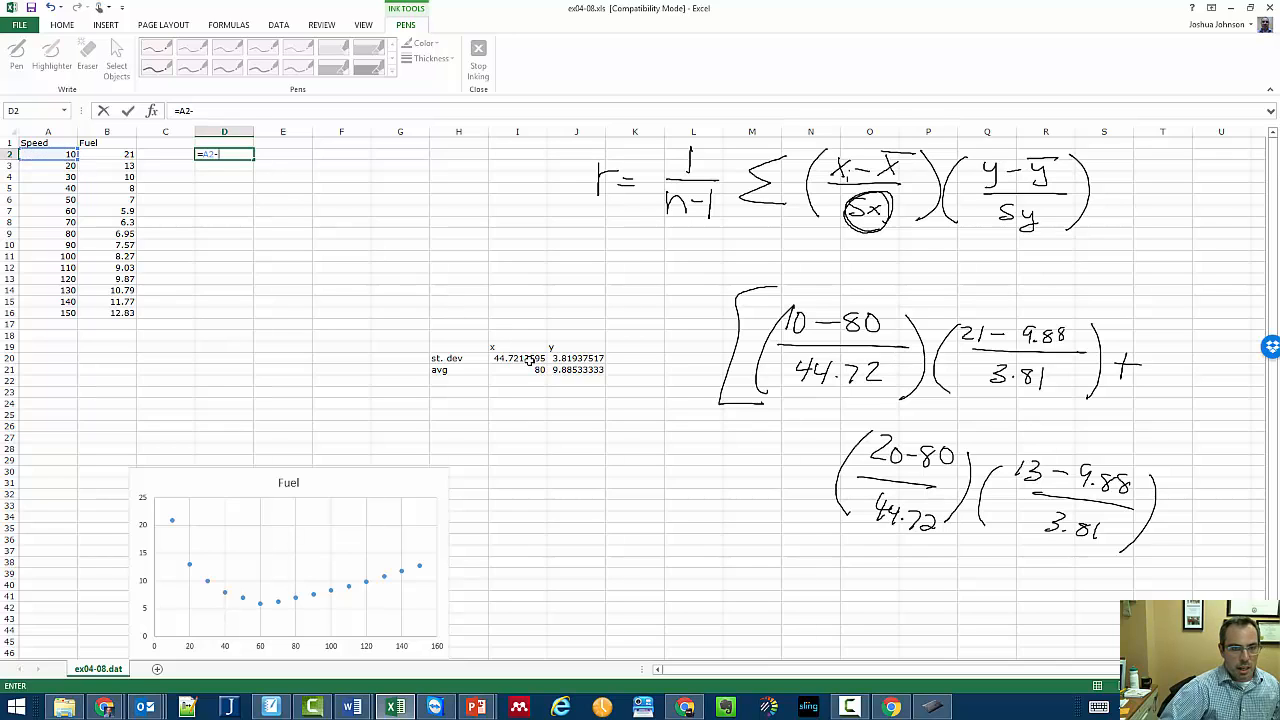
mouse_move(532, 370)
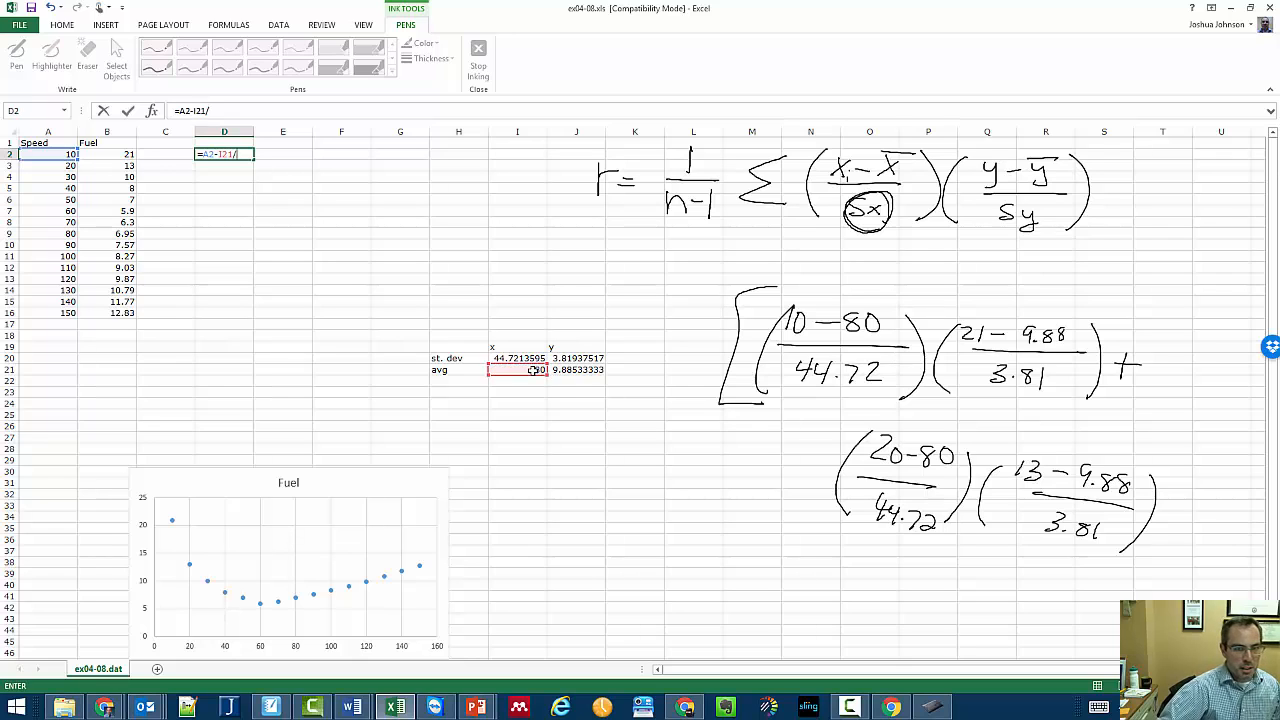
click(516, 356)
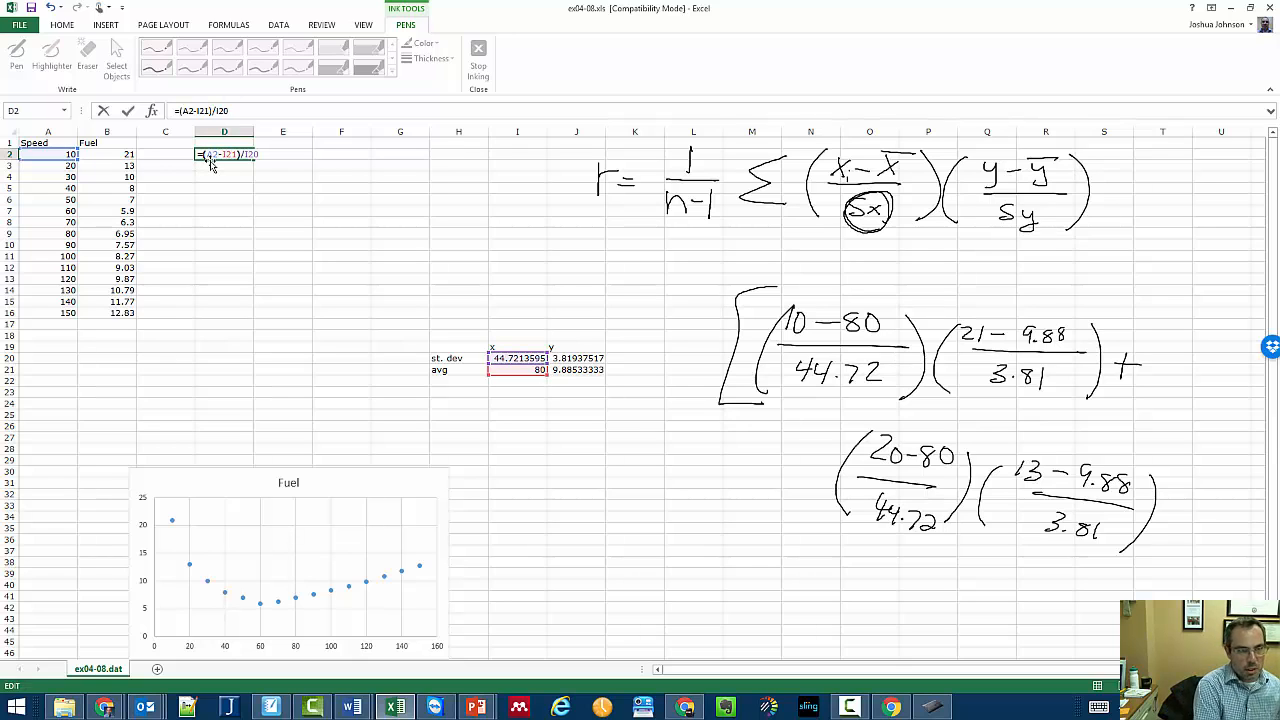
key(Return)
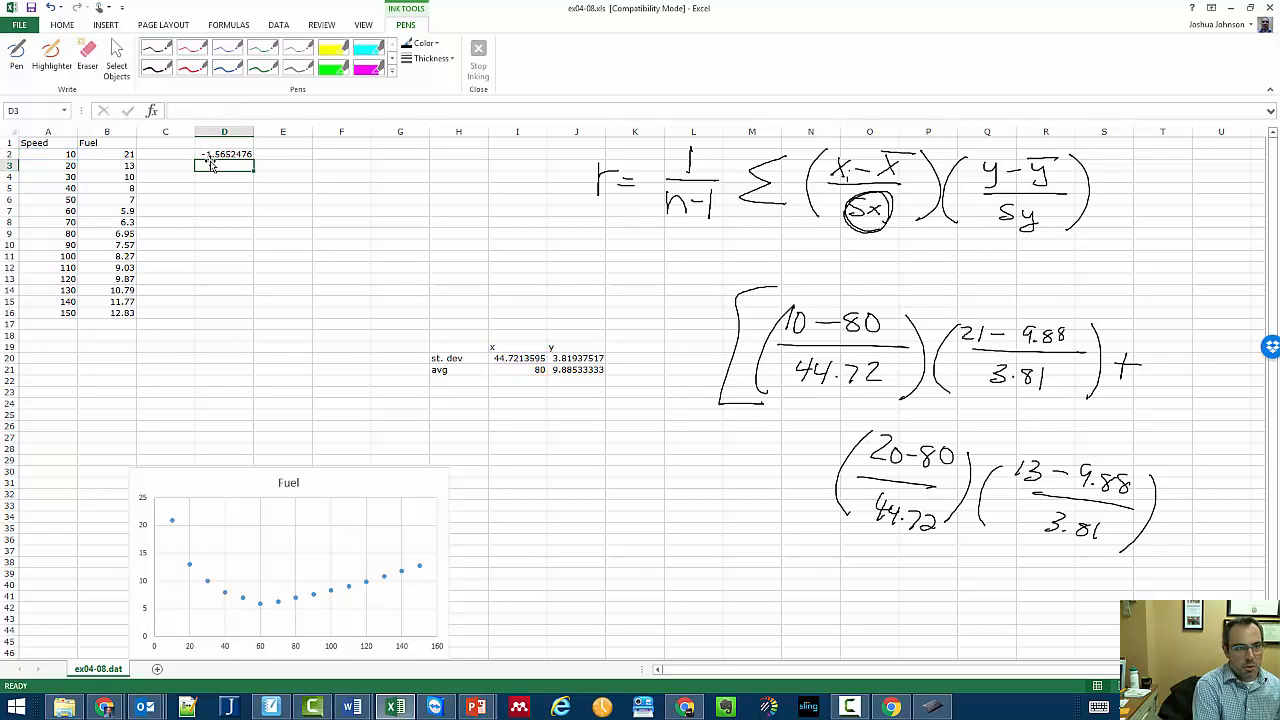
Lock the mean and standard deviation as $I$21 and $I$20, giving −1.5652 in D2
click(224, 152)
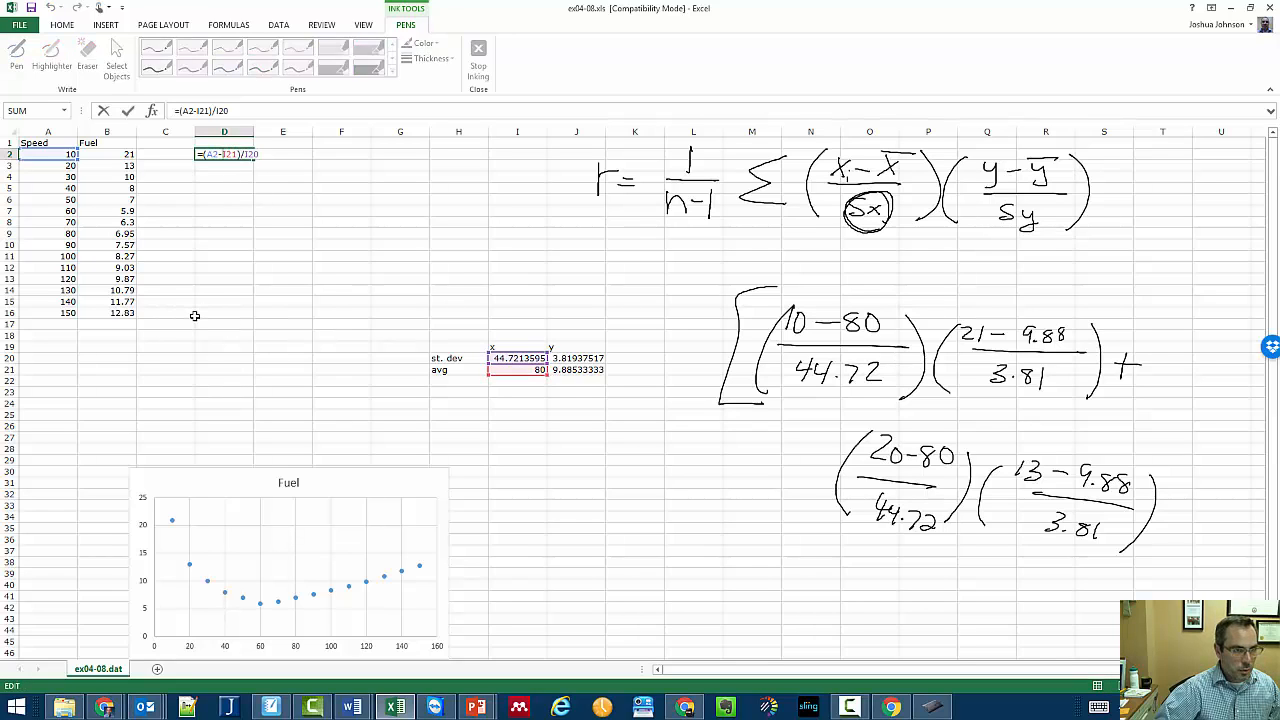
text($I)
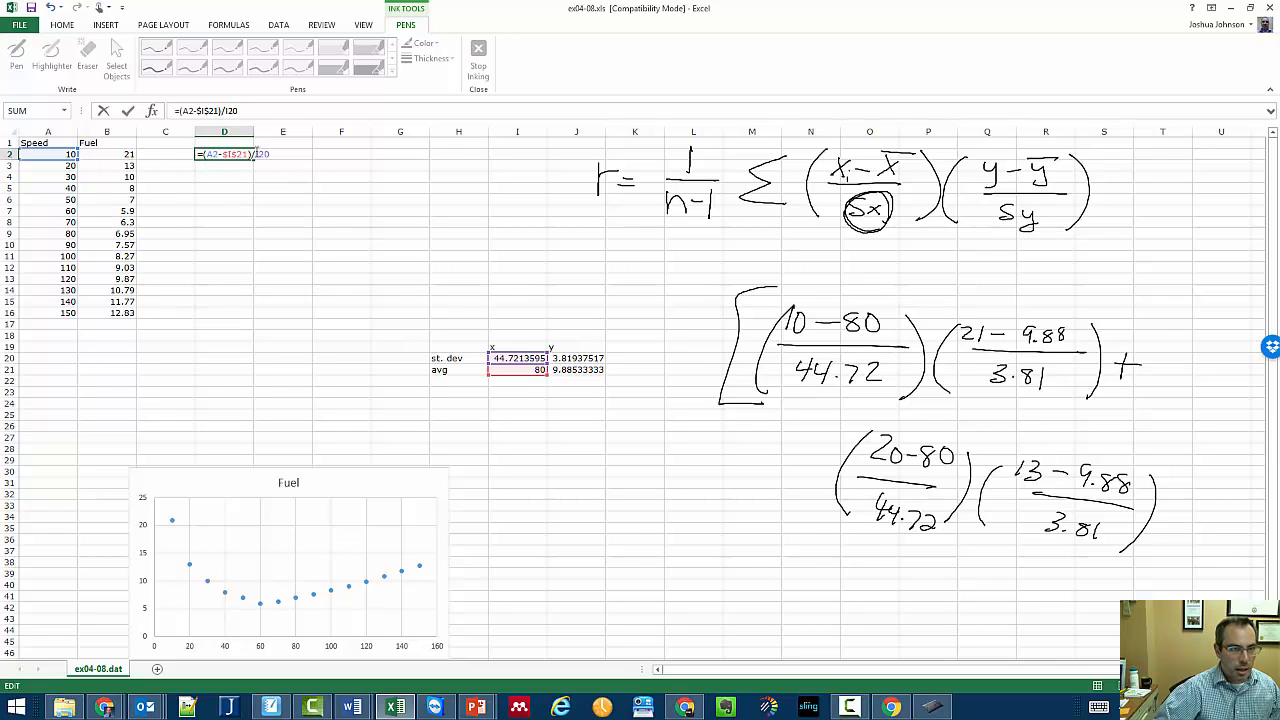
text($I$20)
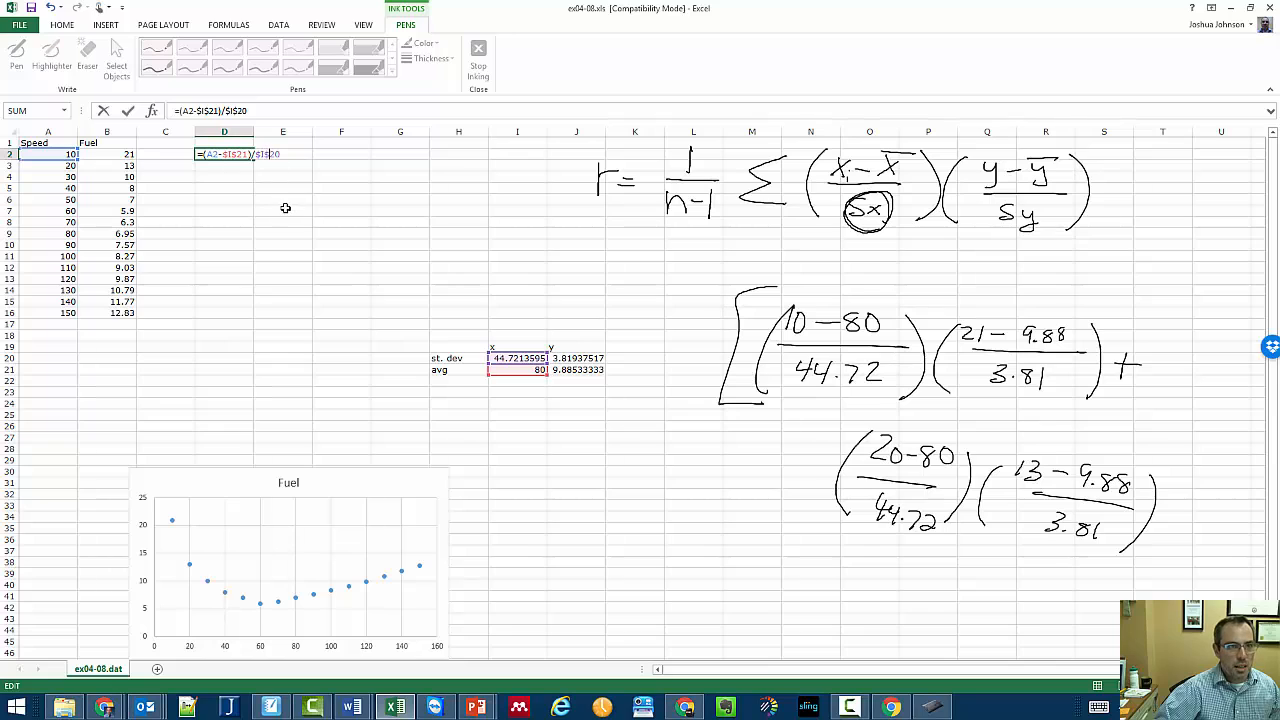
key(Return)
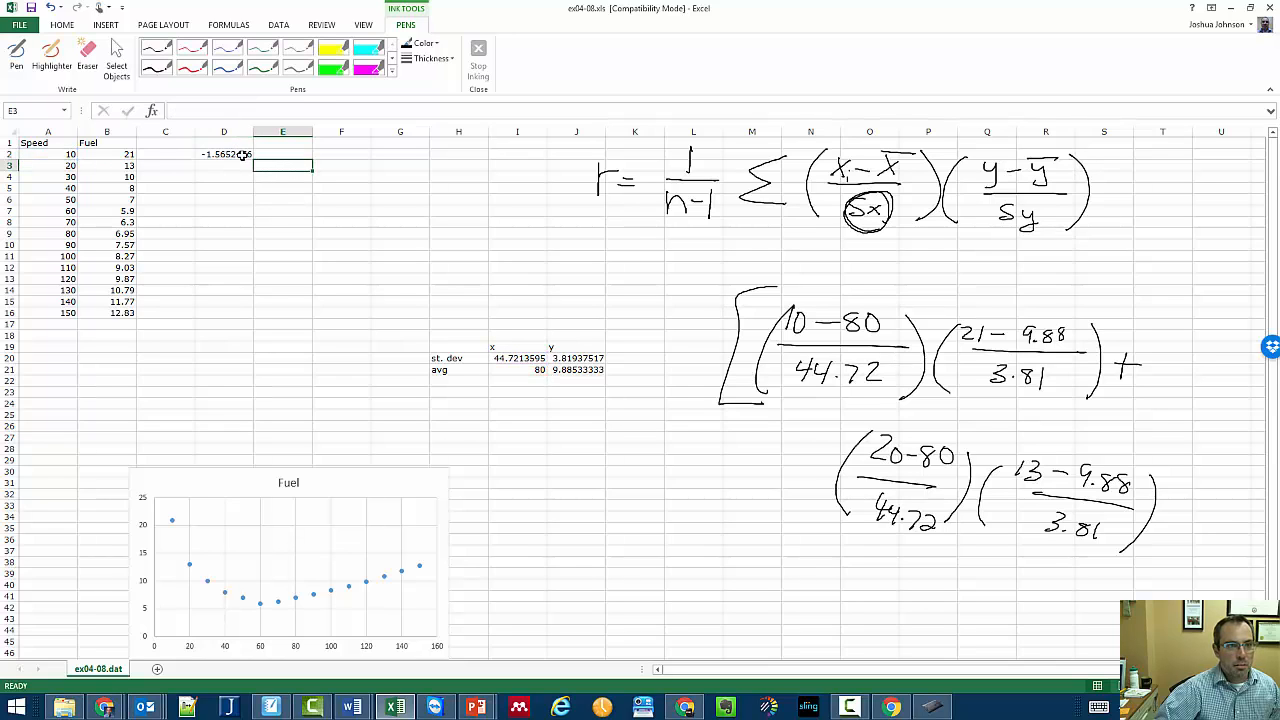
click(224, 152)
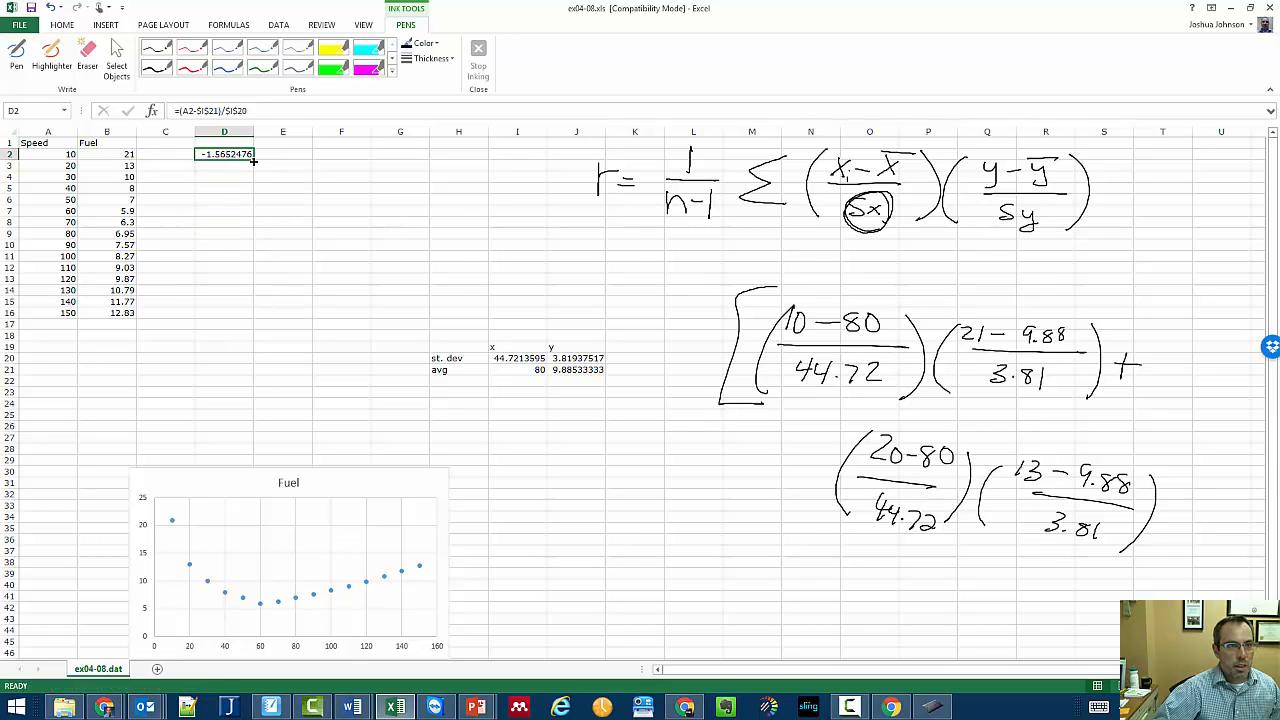
Fill the z-score formula from D2 down to D16, from −1.5652 to 1.5652
drag(252, 160, 252, 318)
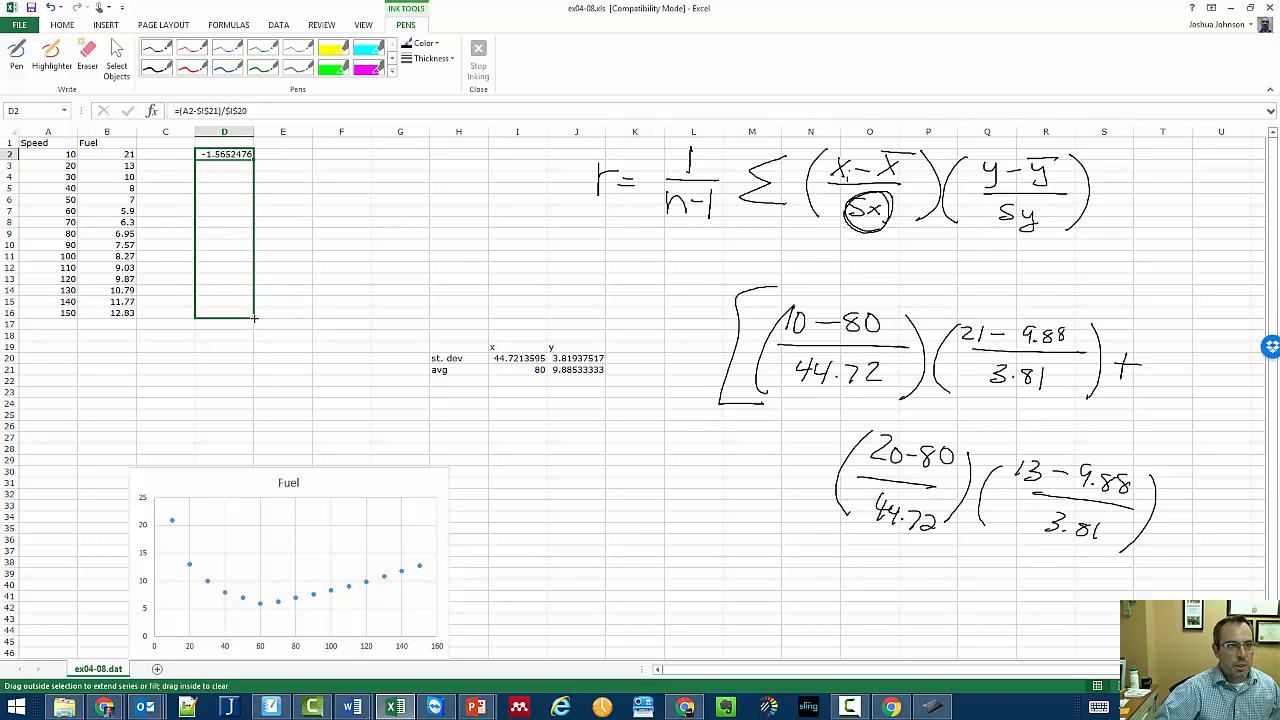
drag(224, 154, 224, 312)
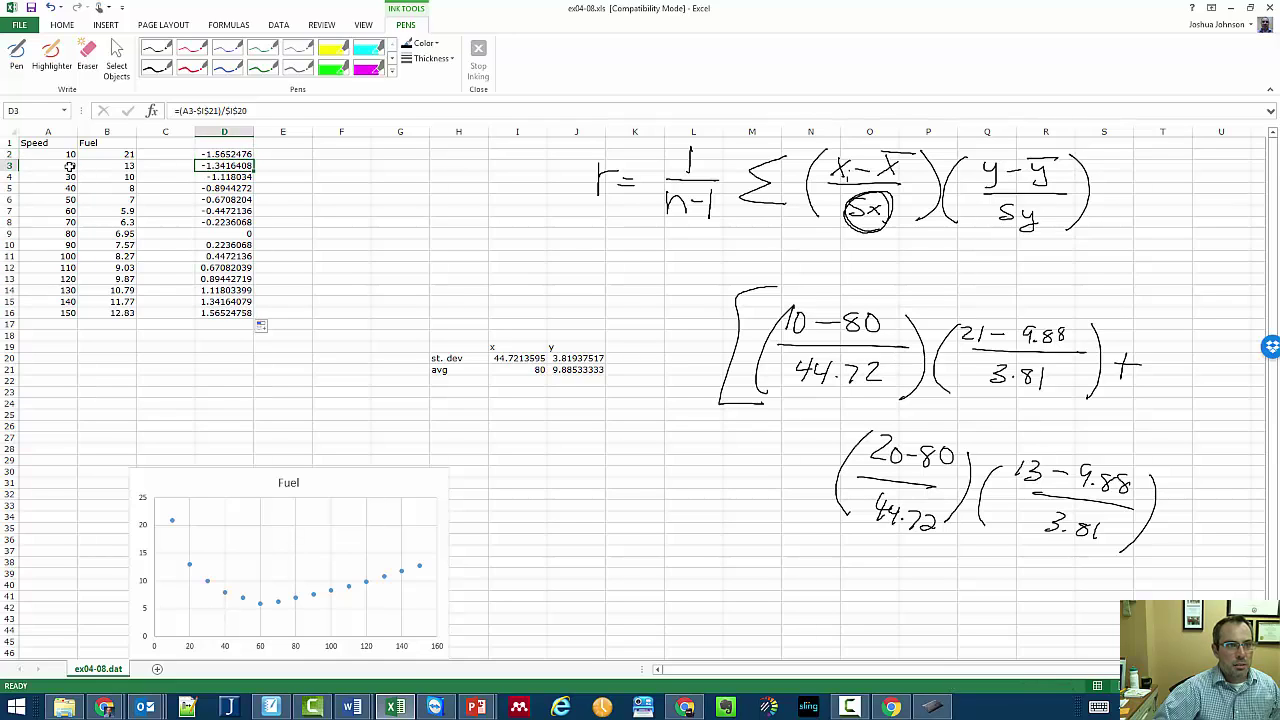
mouse_move(496, 362)
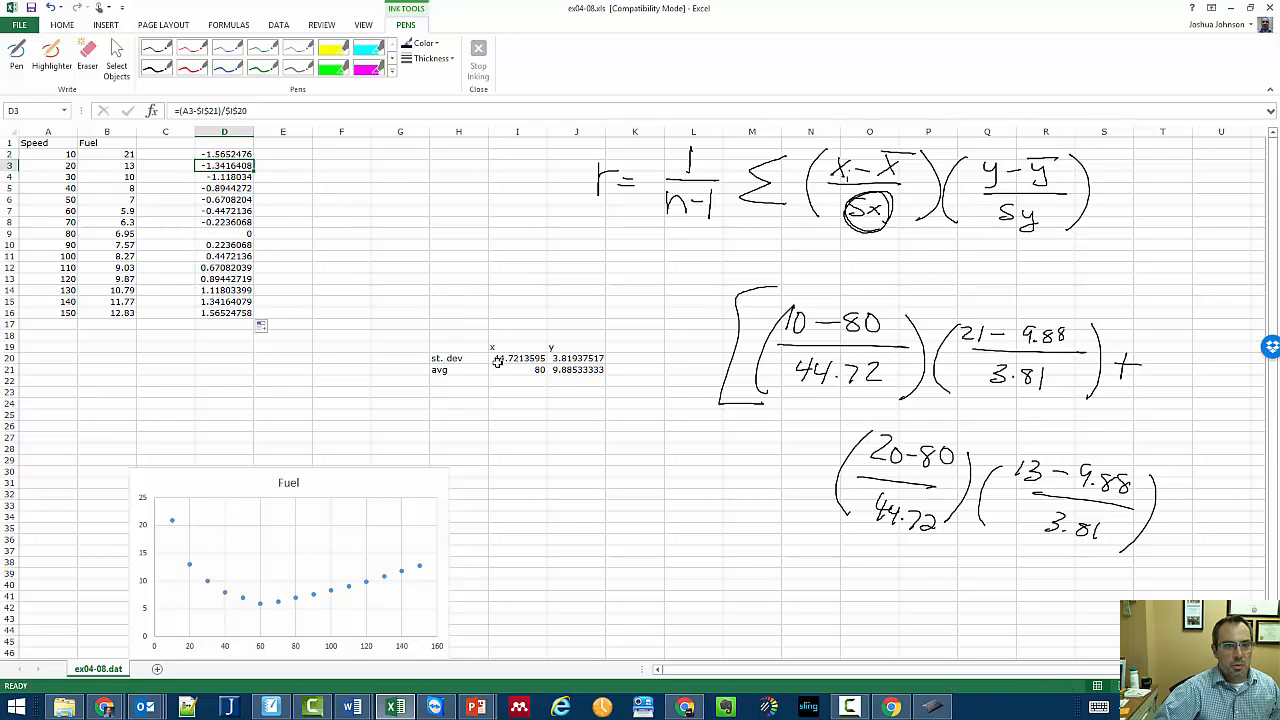
click(516, 358)
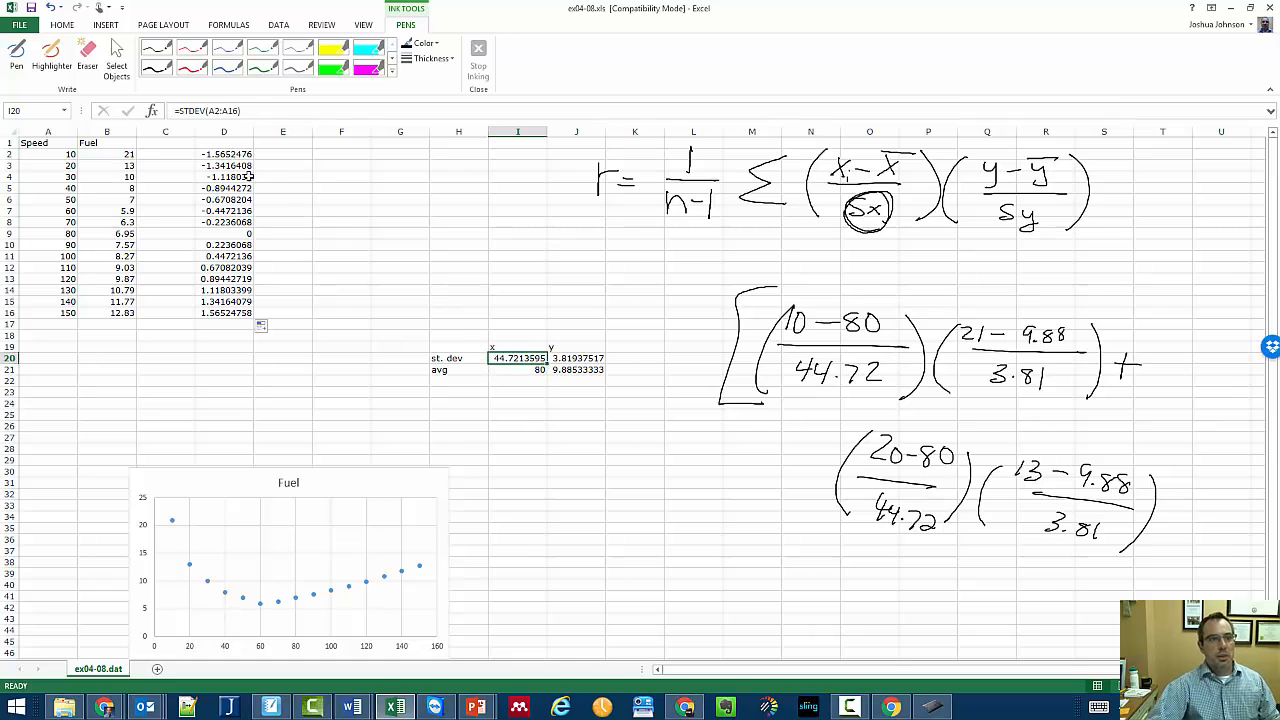
click(224, 152)
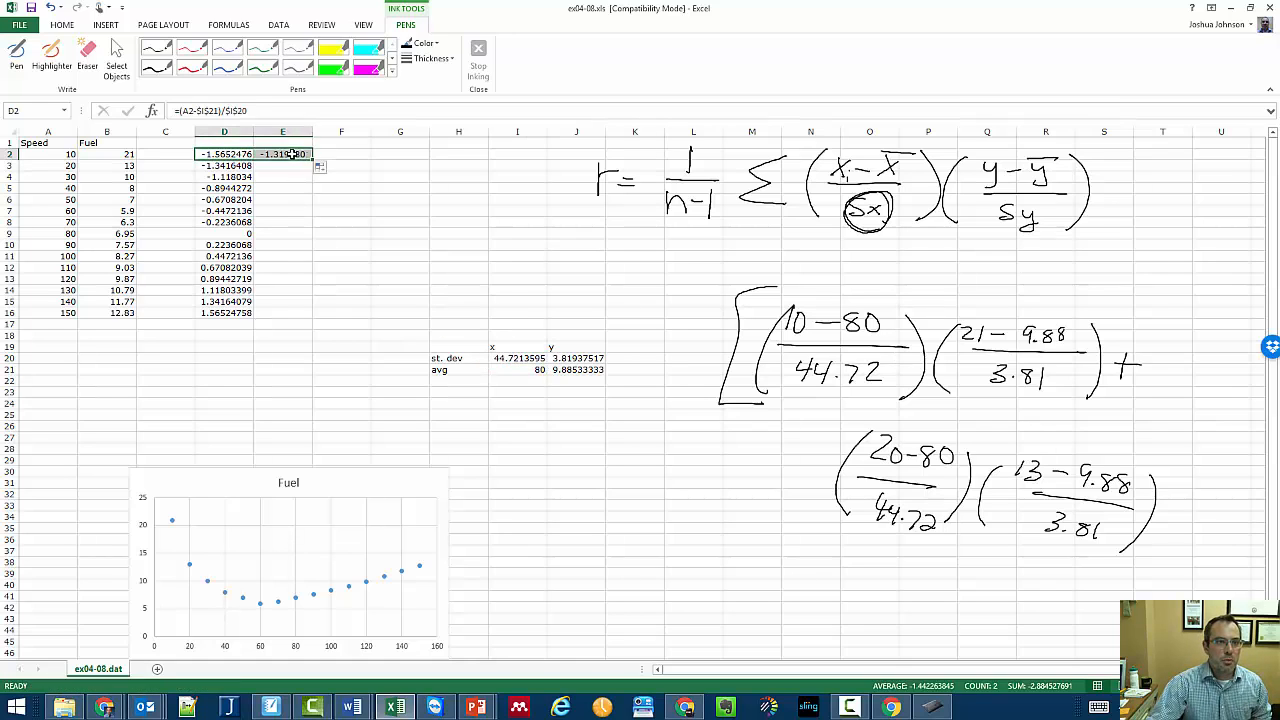
Make E2 =(B2-$J$21)/$J$20 and fill the Fuel z-scores down to E16
click(284, 152)
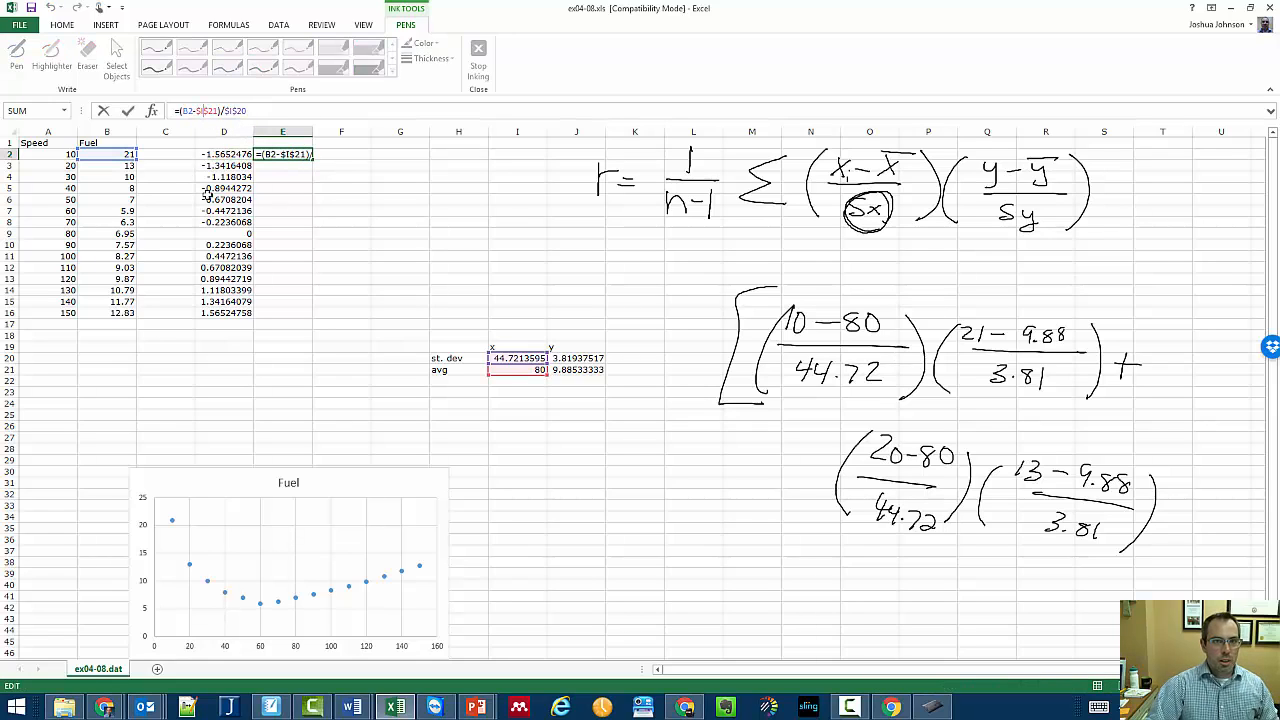
click(576, 356)
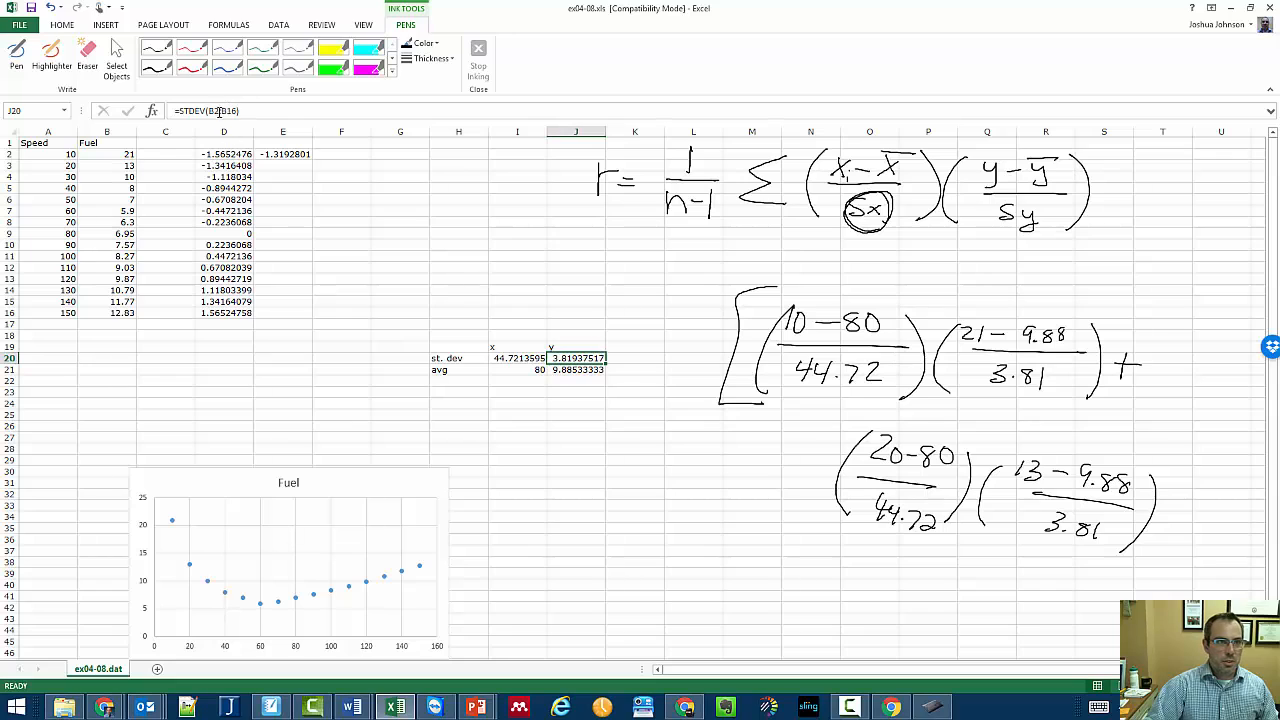
click(284, 154)
text(=(B2-$J$21)/$J$20)
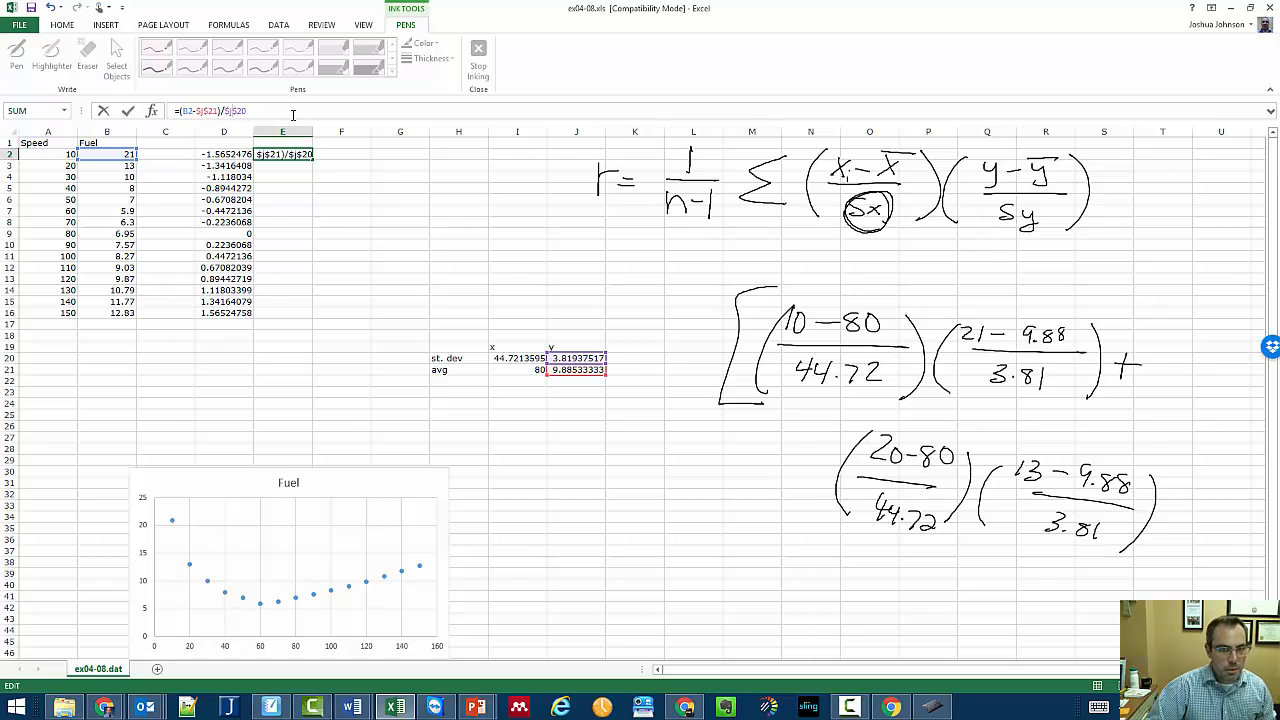
mouse_move(578, 348)
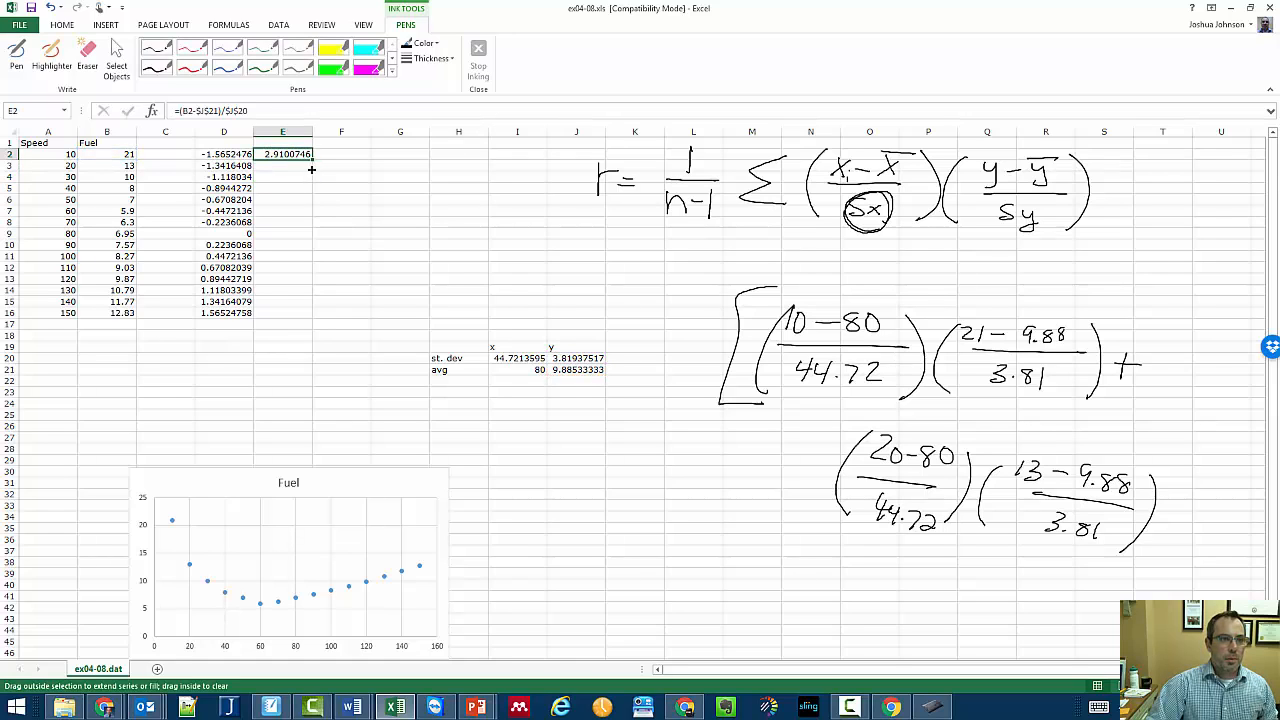
drag(282, 152, 282, 312)
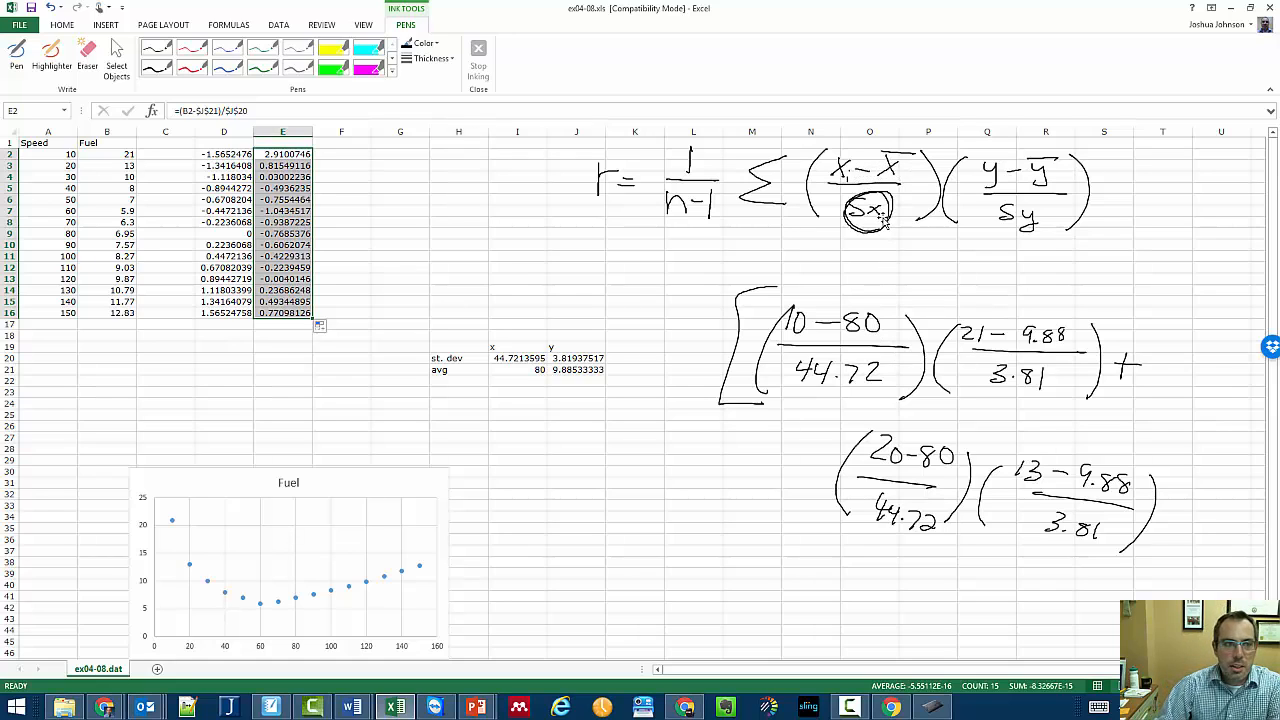
mouse_move(252, 346)
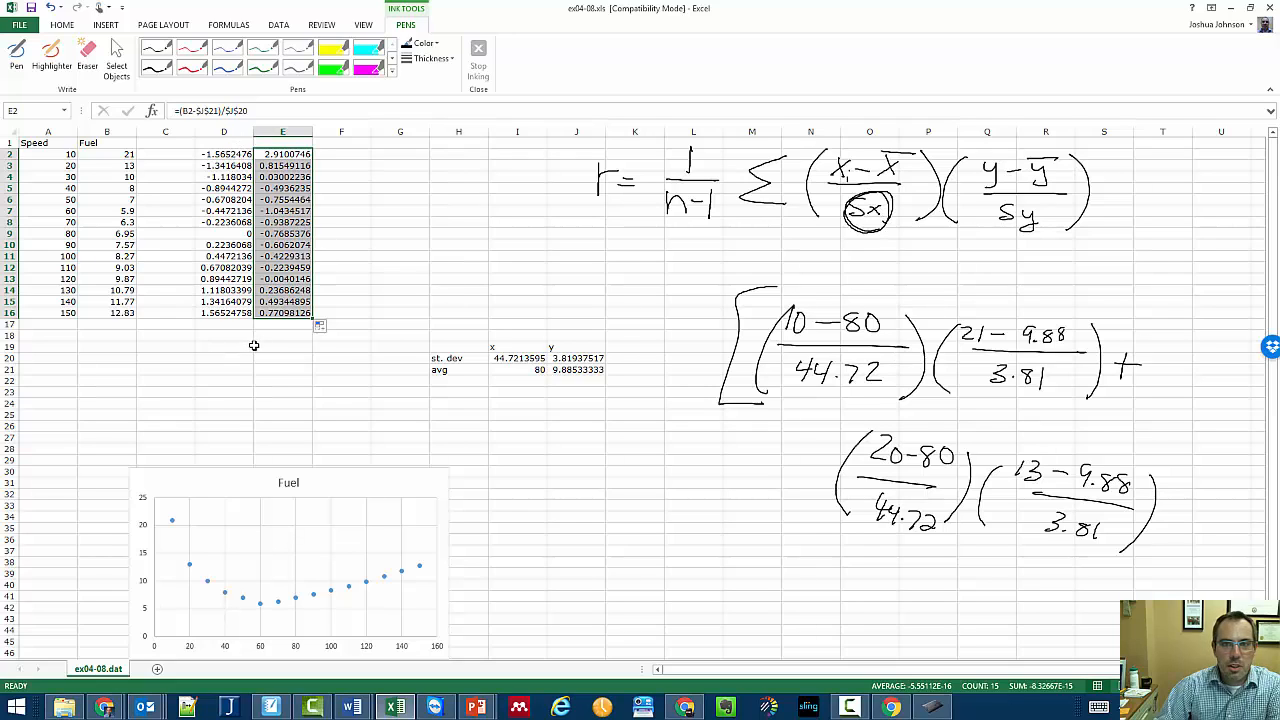
mouse_move(356, 156)
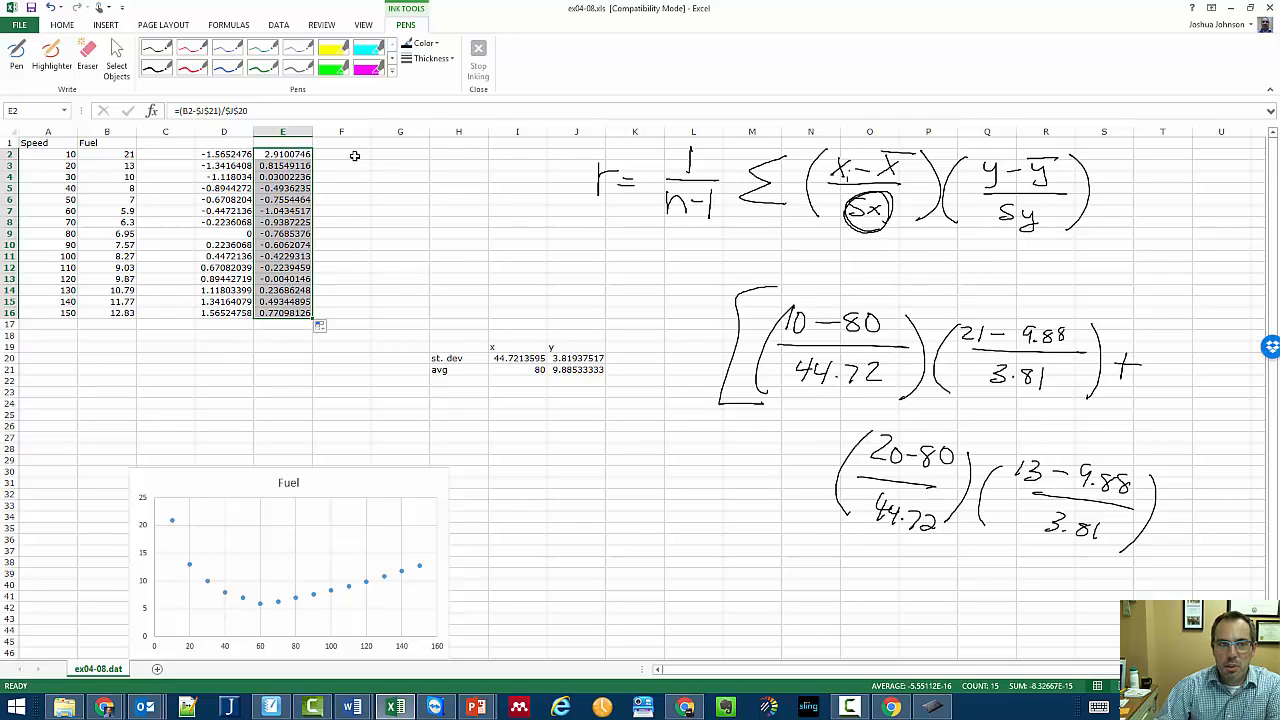
Head columns D and E (x-xbar)/sx and y-ybar/sy
click(224, 142)
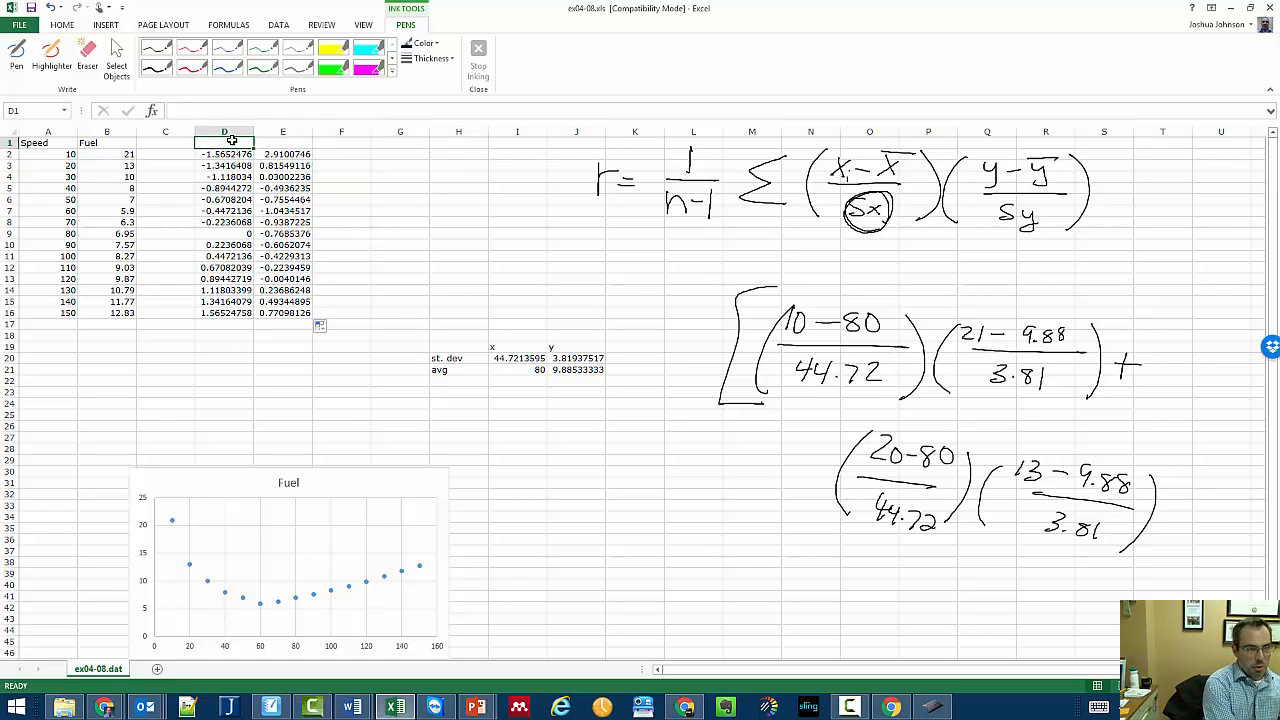
text((x-xbar)
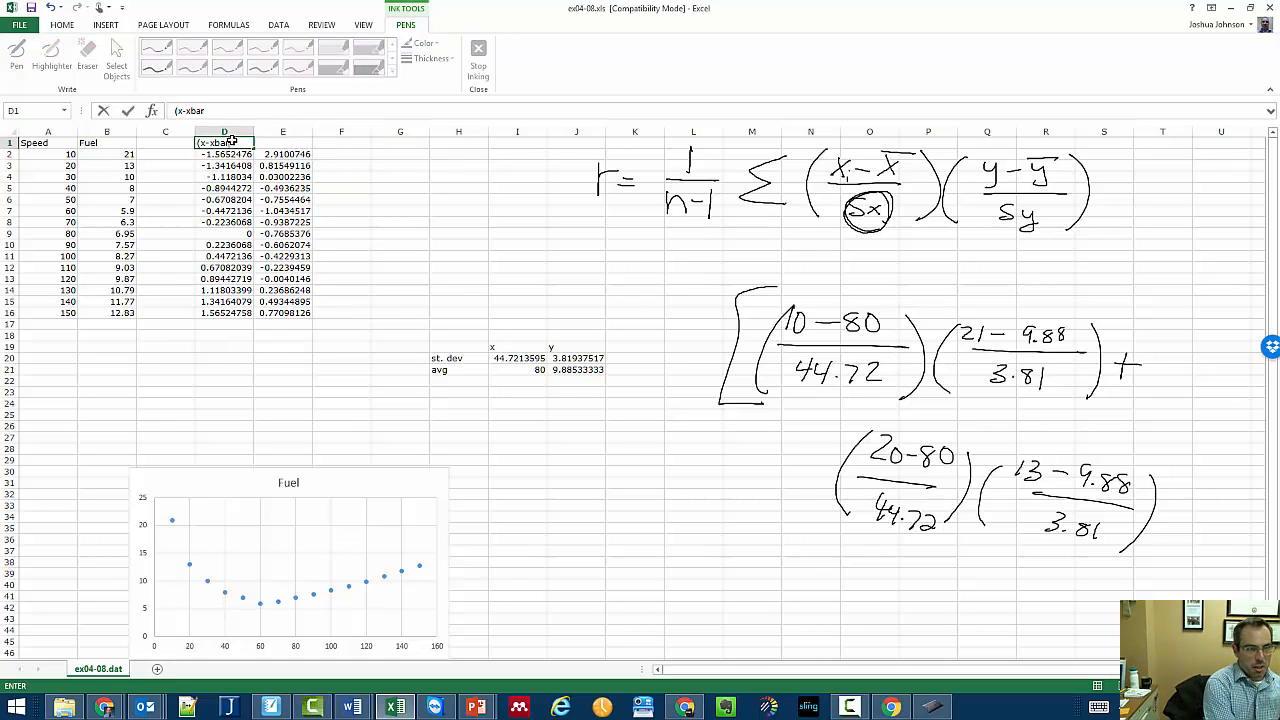
text()/)
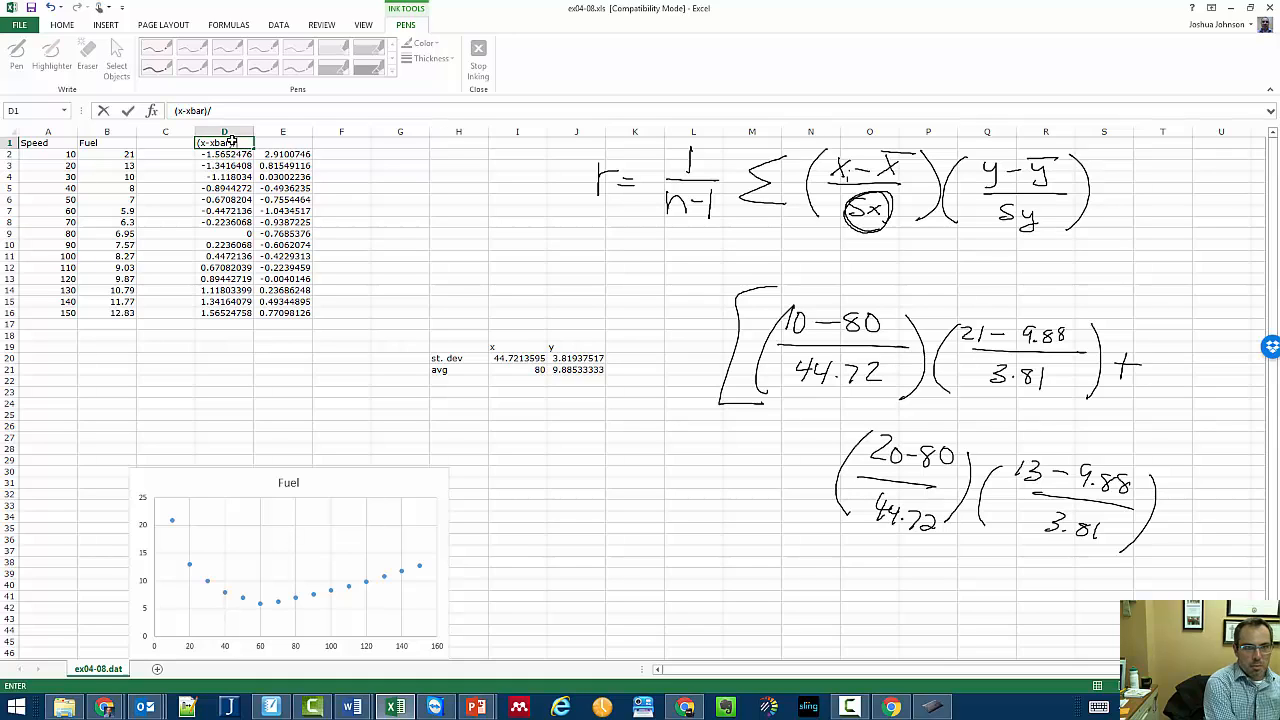
text(sx)
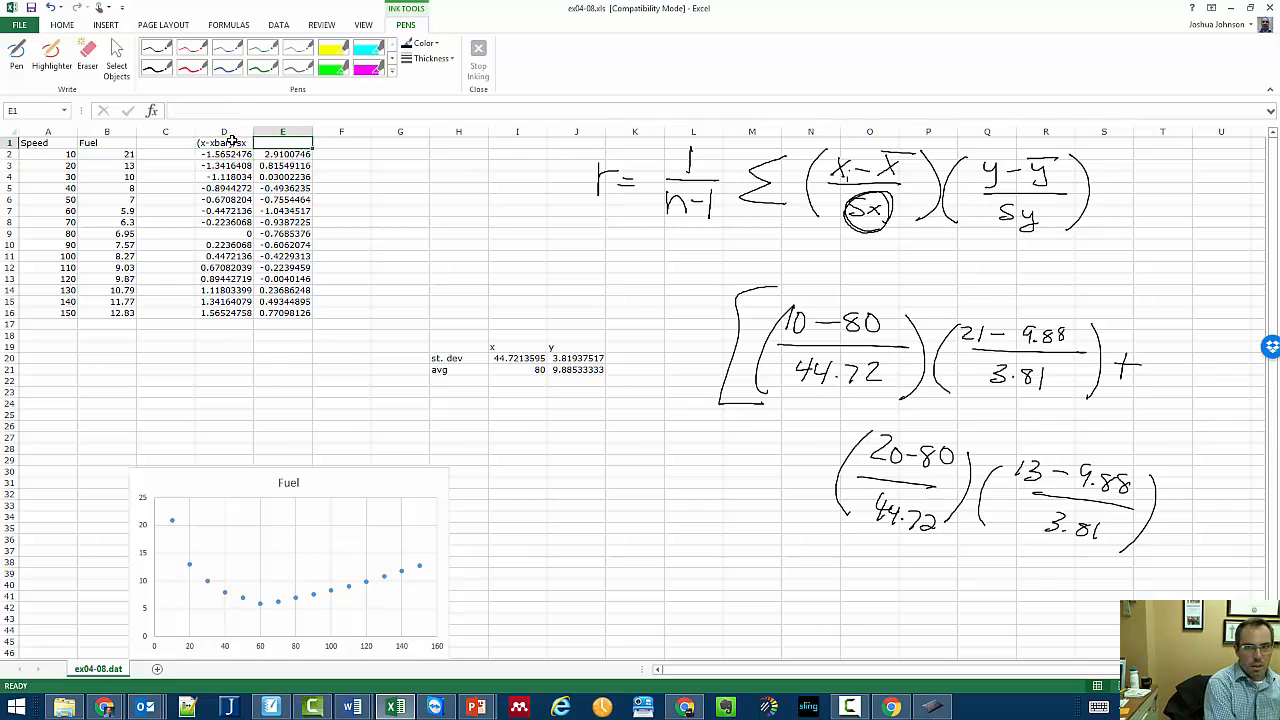
text(y-yba)
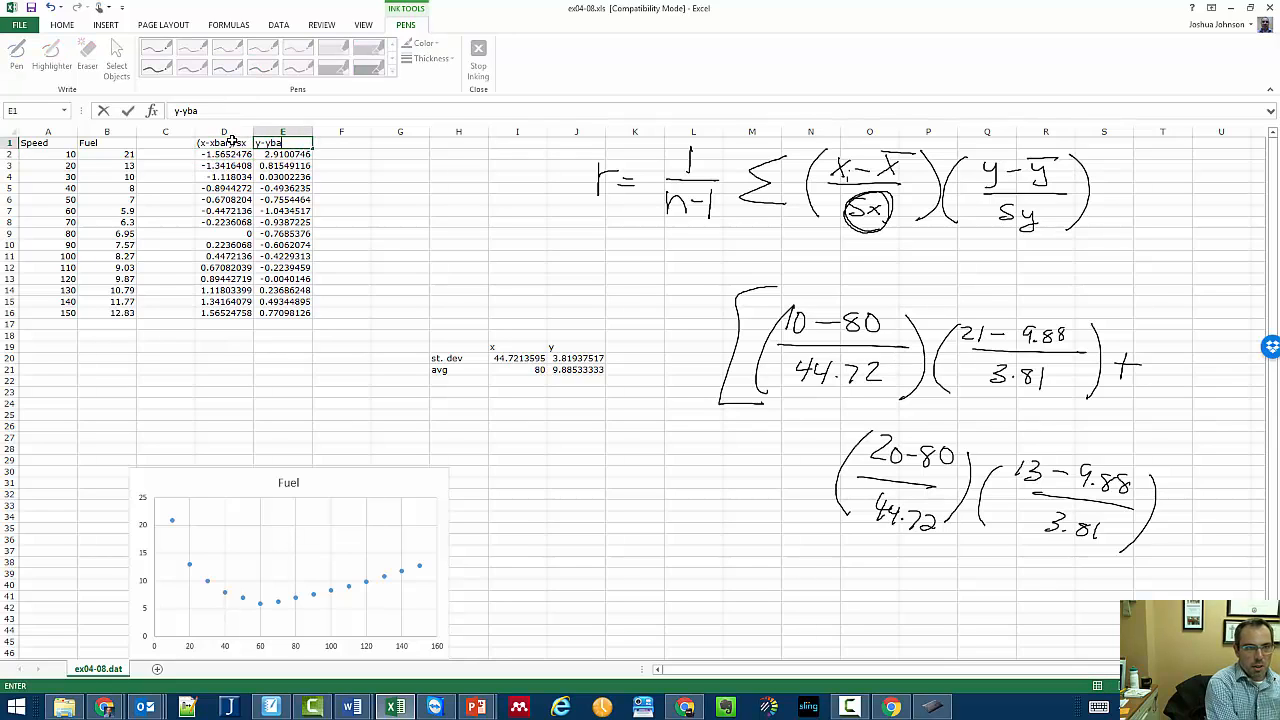
text(r/sy)
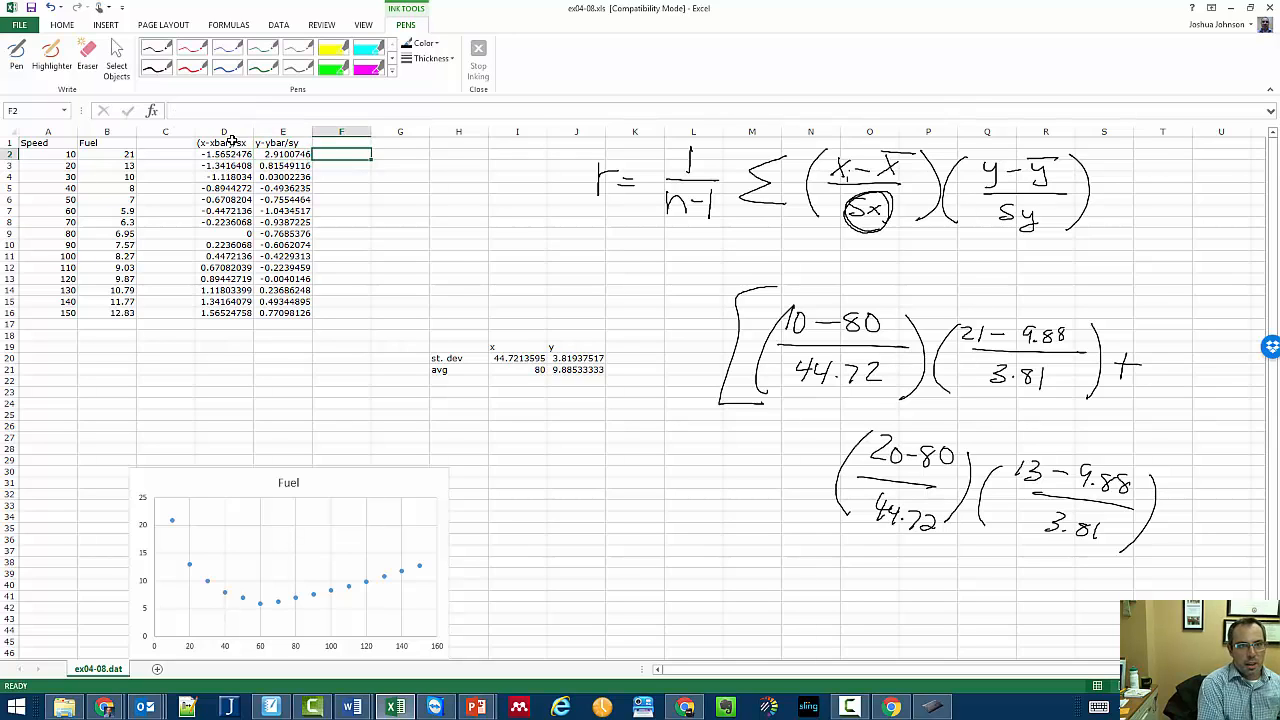
Add a product column F with =D2*E2 filled down to F16
click(342, 142)
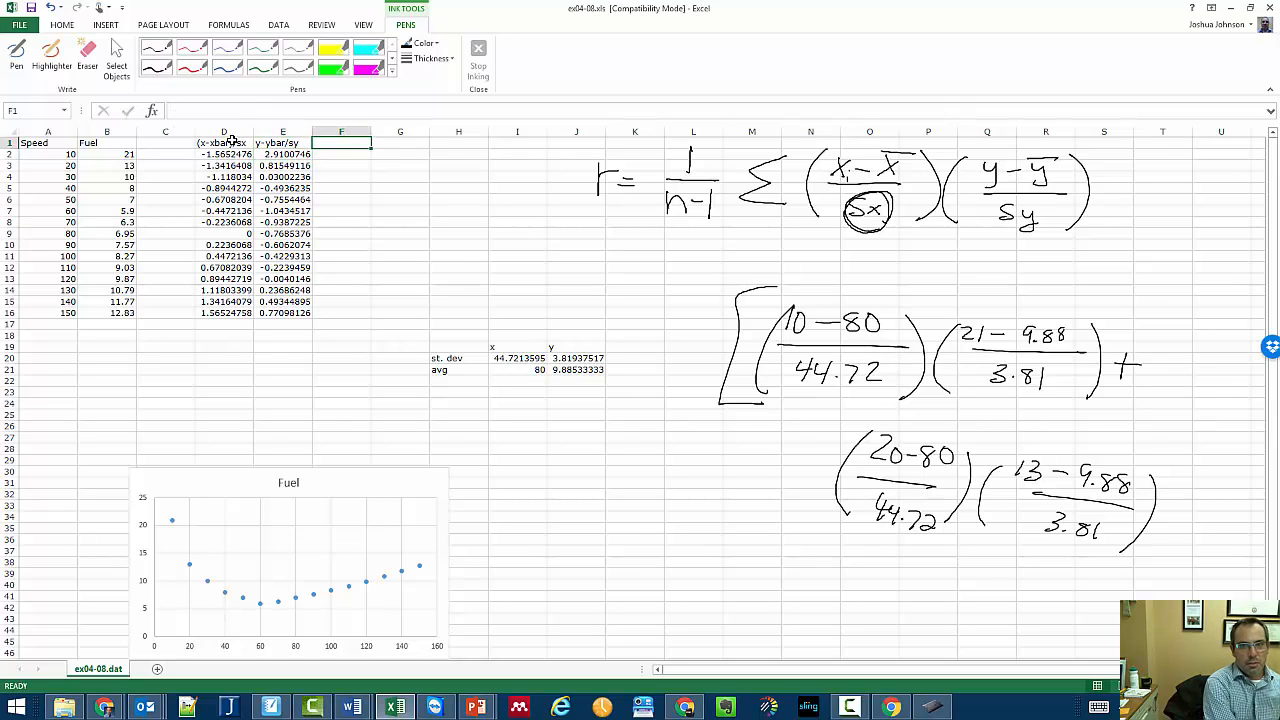
text(pro)
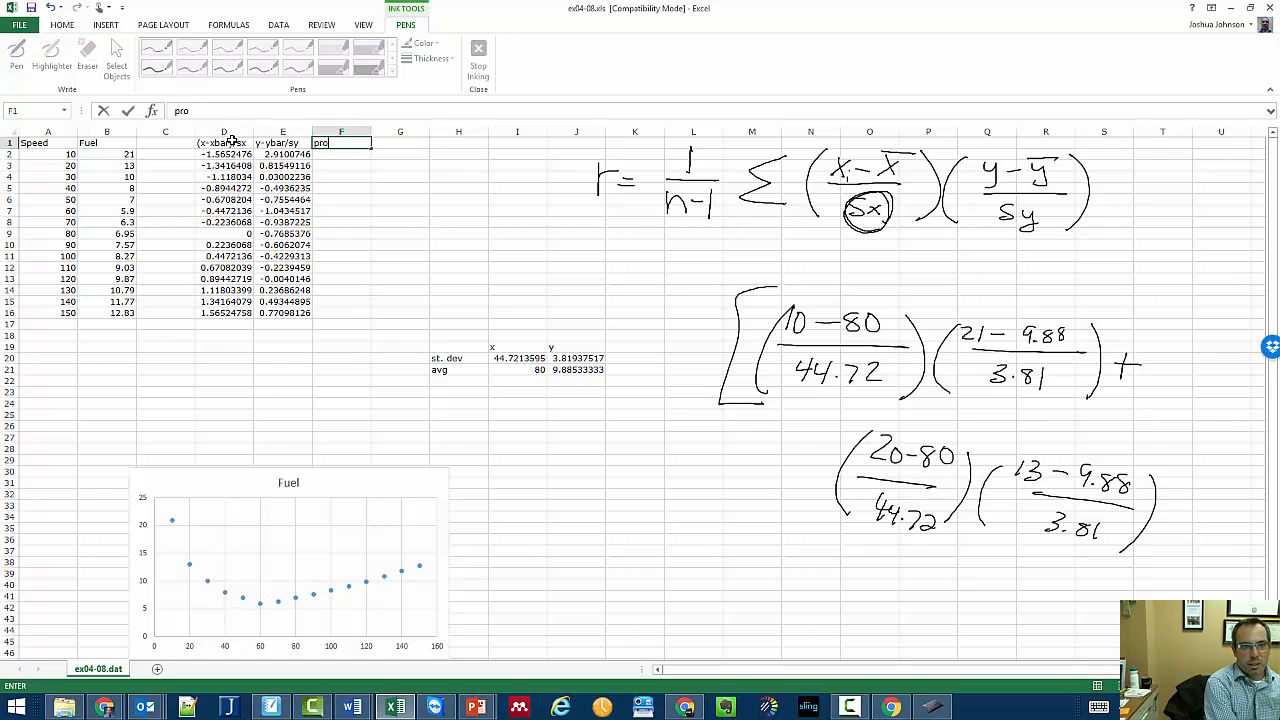
text(duct)
click(342, 154)
text(=)
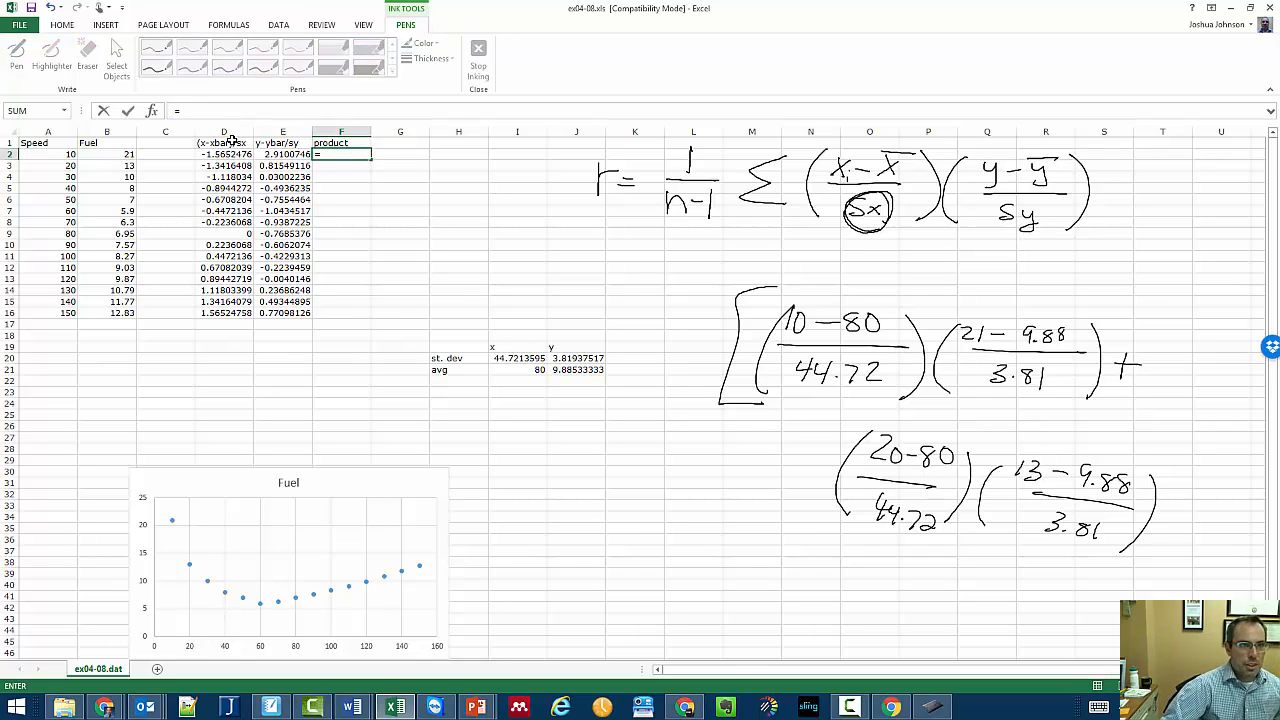
click(224, 154)
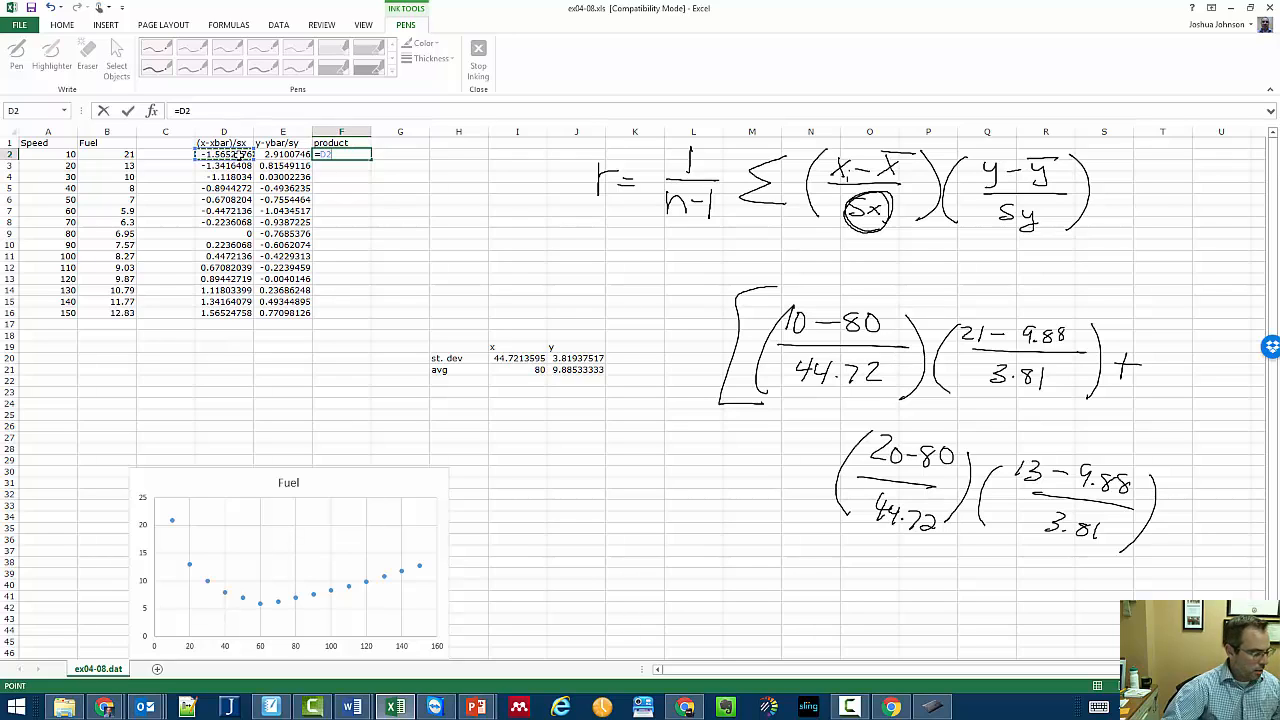
text(*E2)
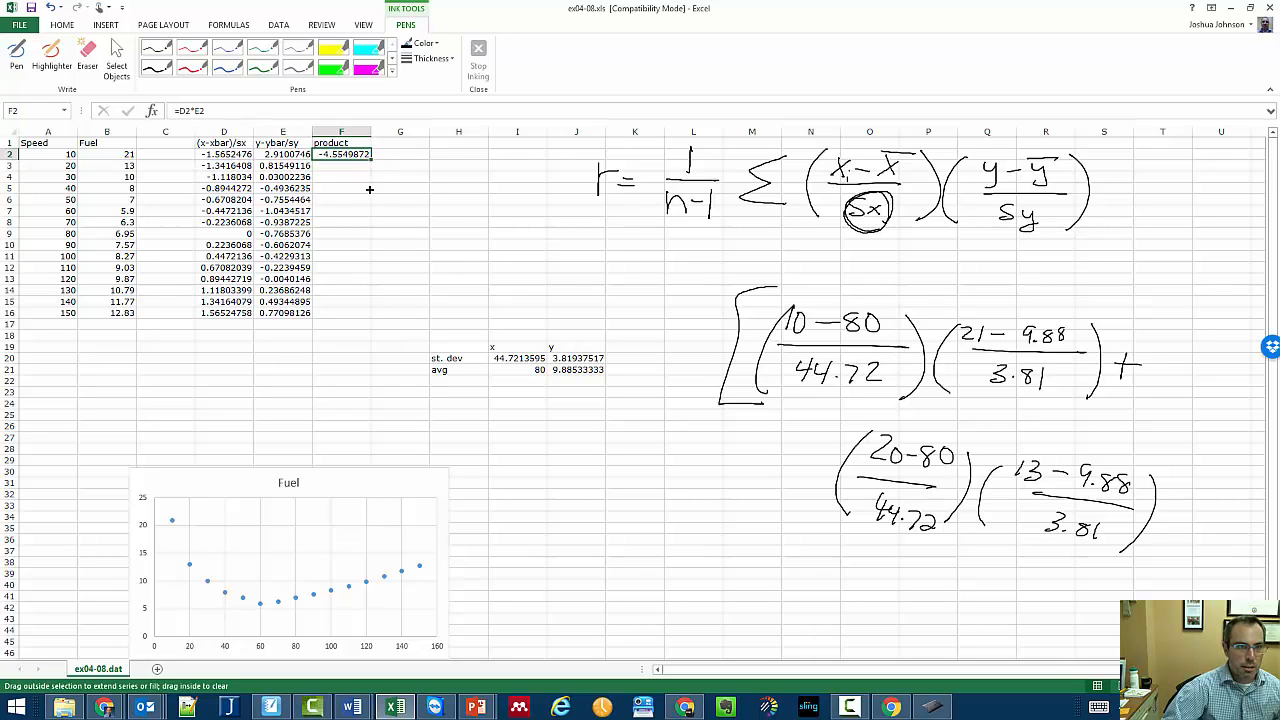
drag(340, 154, 340, 312)
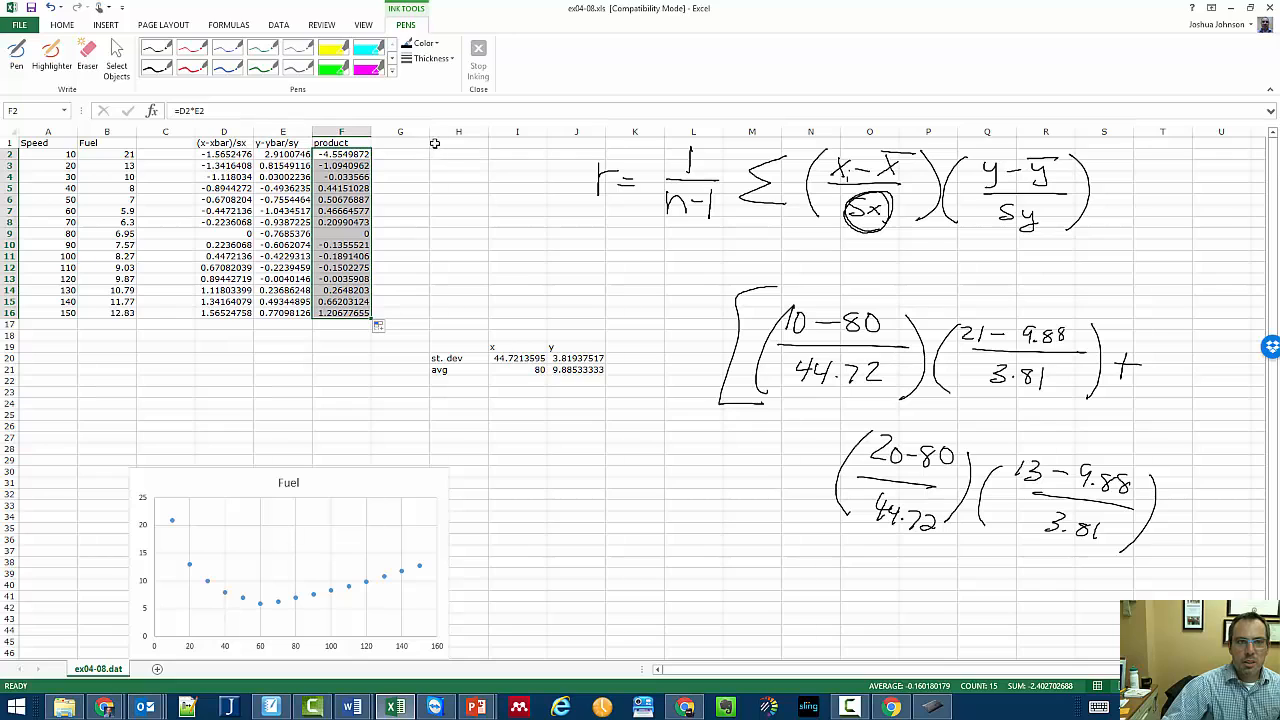
Label a cell sum and total the product column F2:F16, giving −2.4627027
click(458, 144)
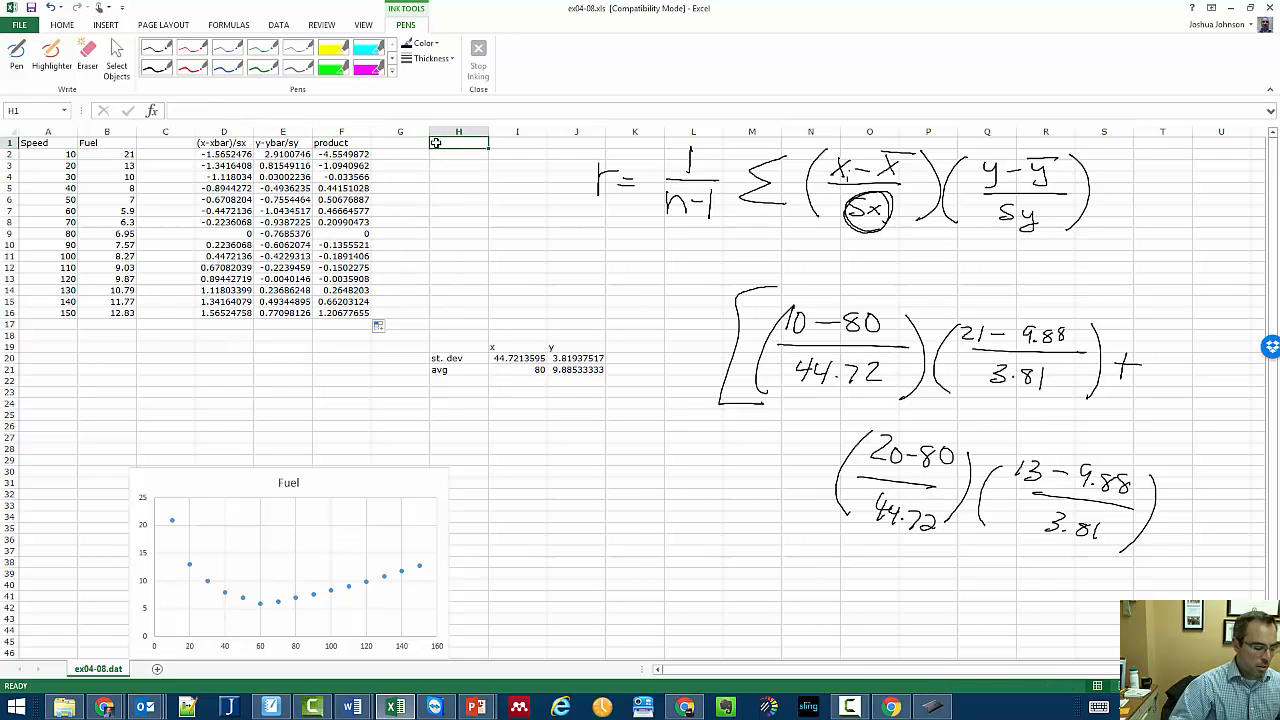
text(sum)
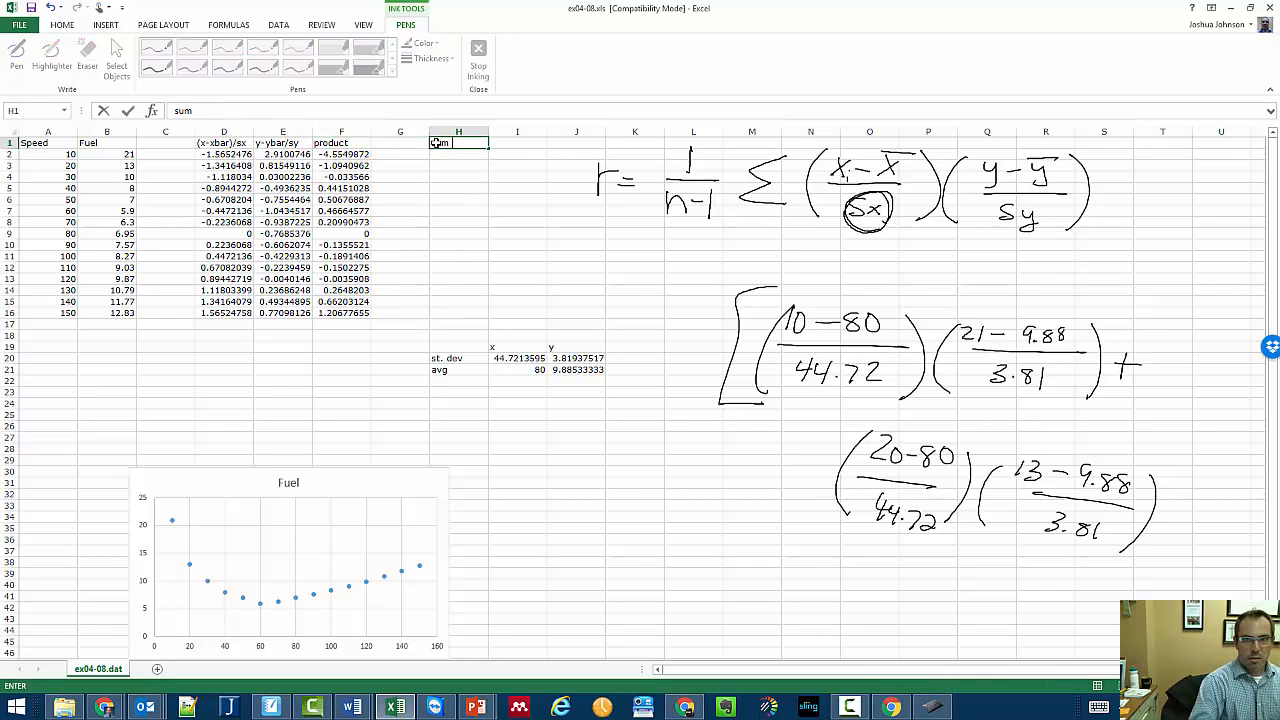
mouse_move(948, 332)
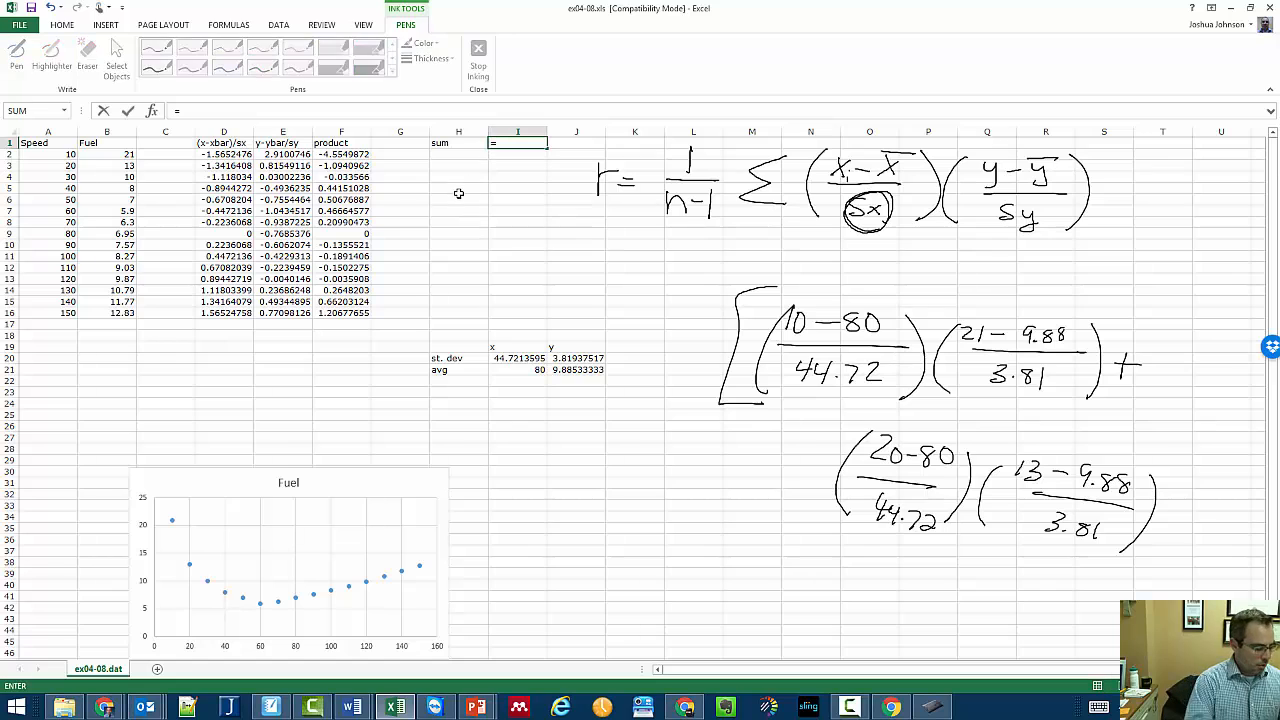
text(=sum()
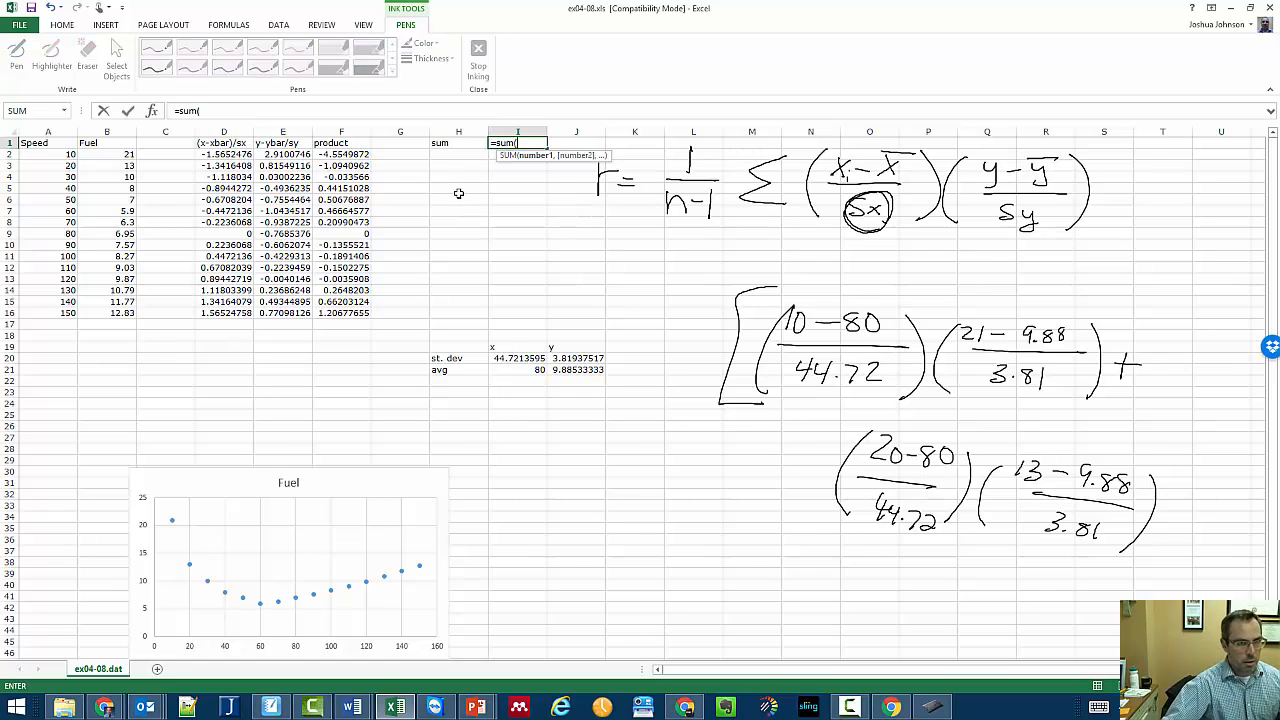
drag(340, 154, 340, 312)
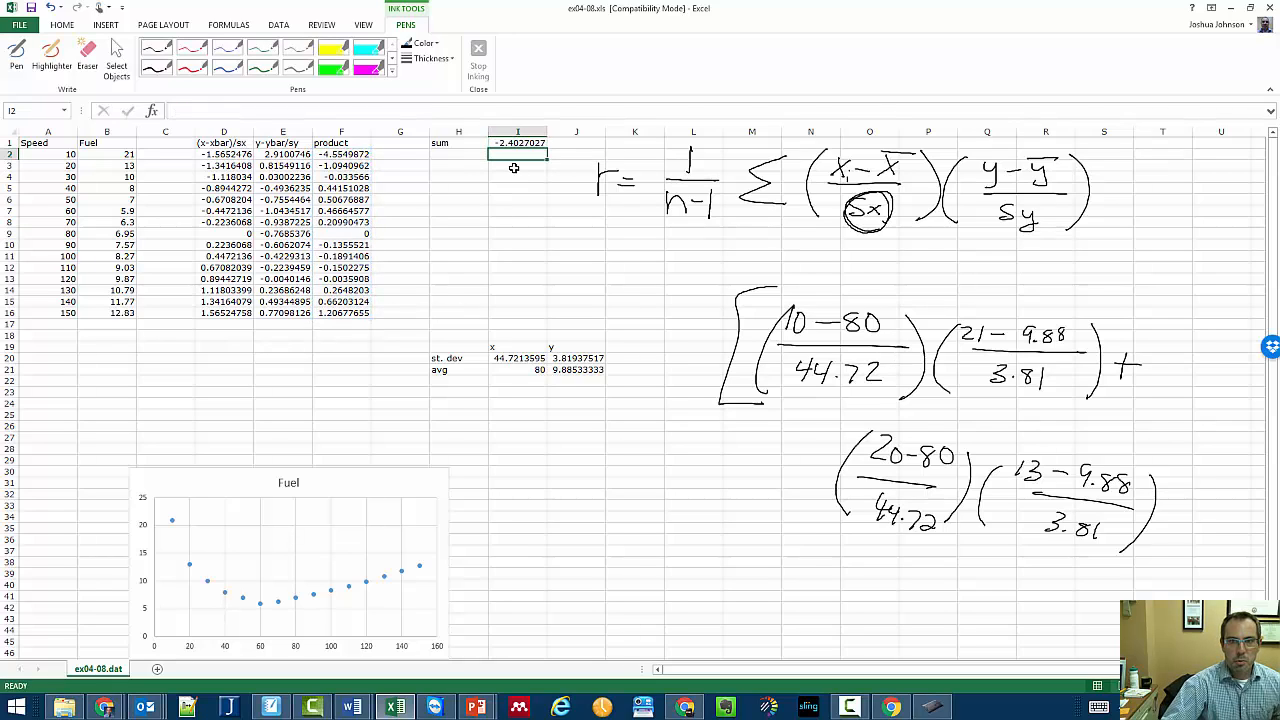
mouse_move(548, 202)
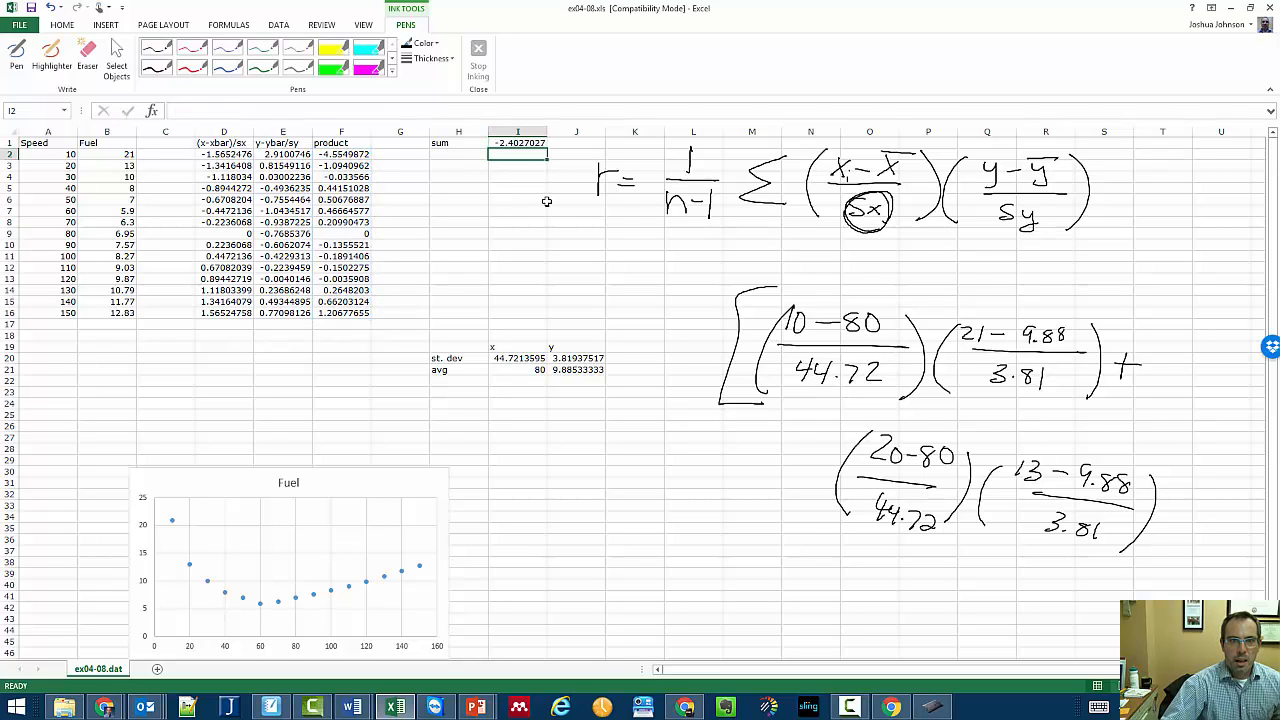
mouse_move(694, 184)
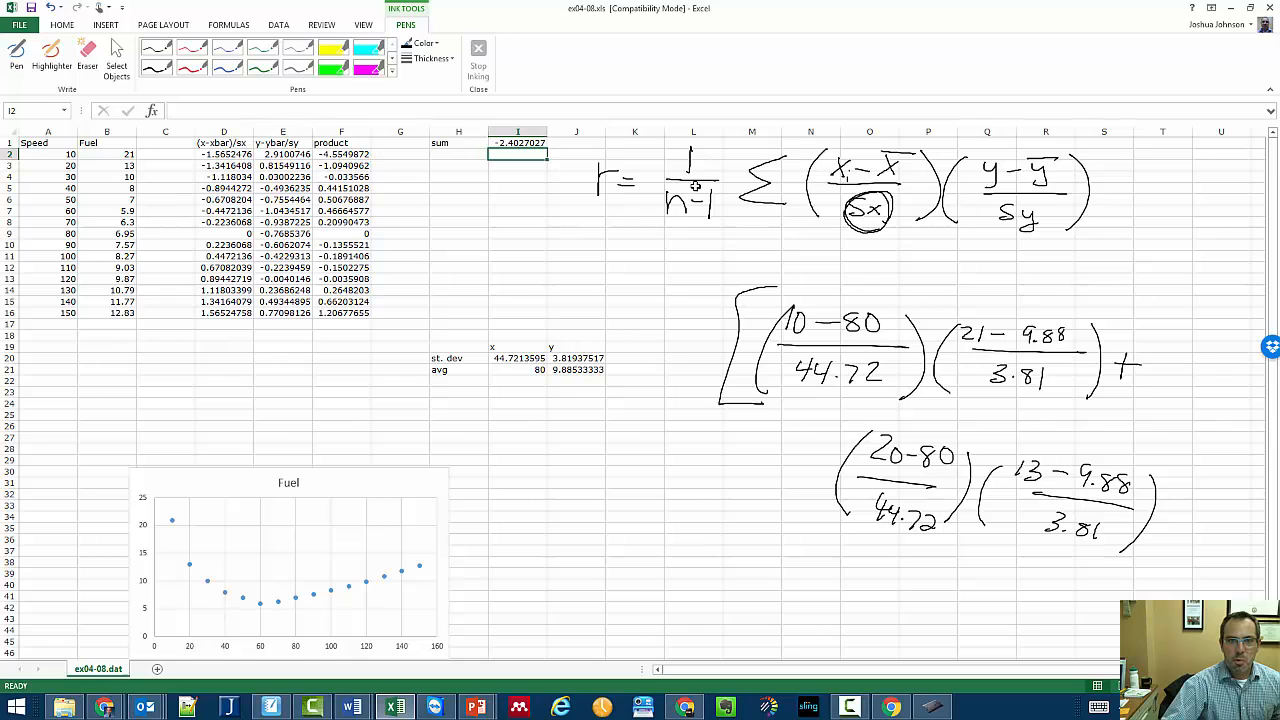
click(456, 154)
text(()
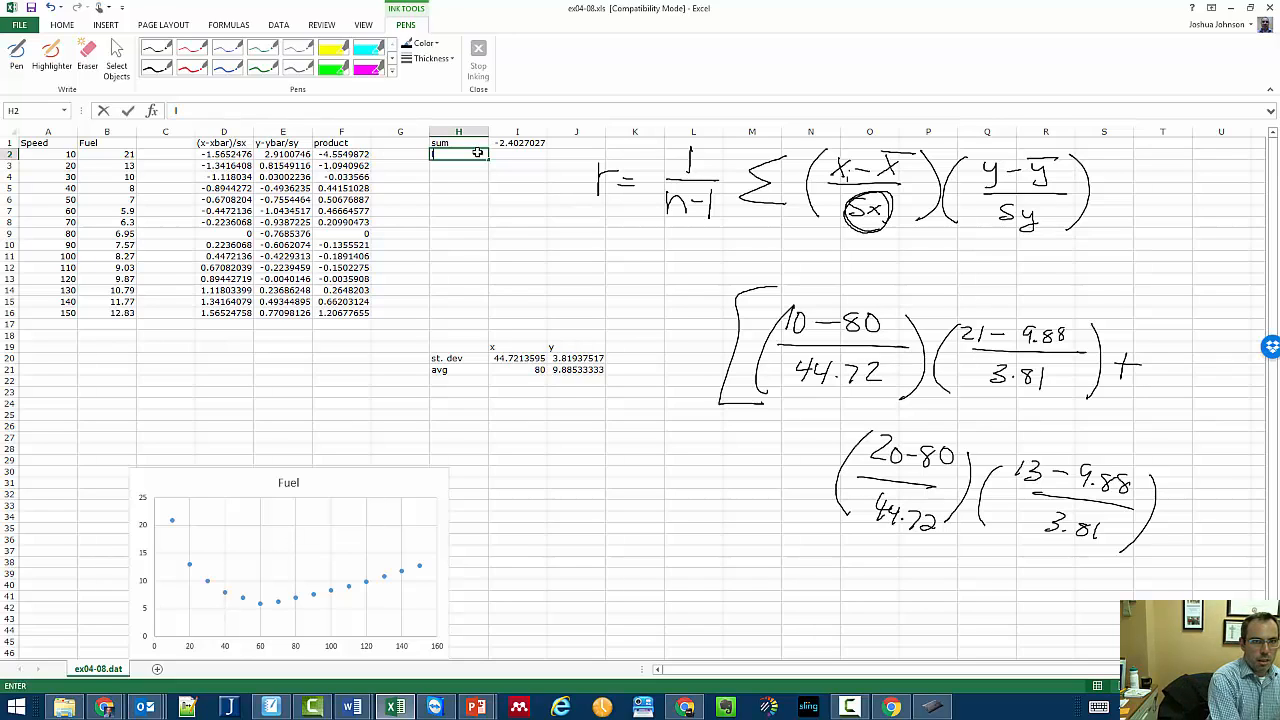
Label H2 'last step' and enter =(1/14)*I1 in I2, yielding r ≈ -0.1716216
text(last step)
click(518, 154)
text(=)
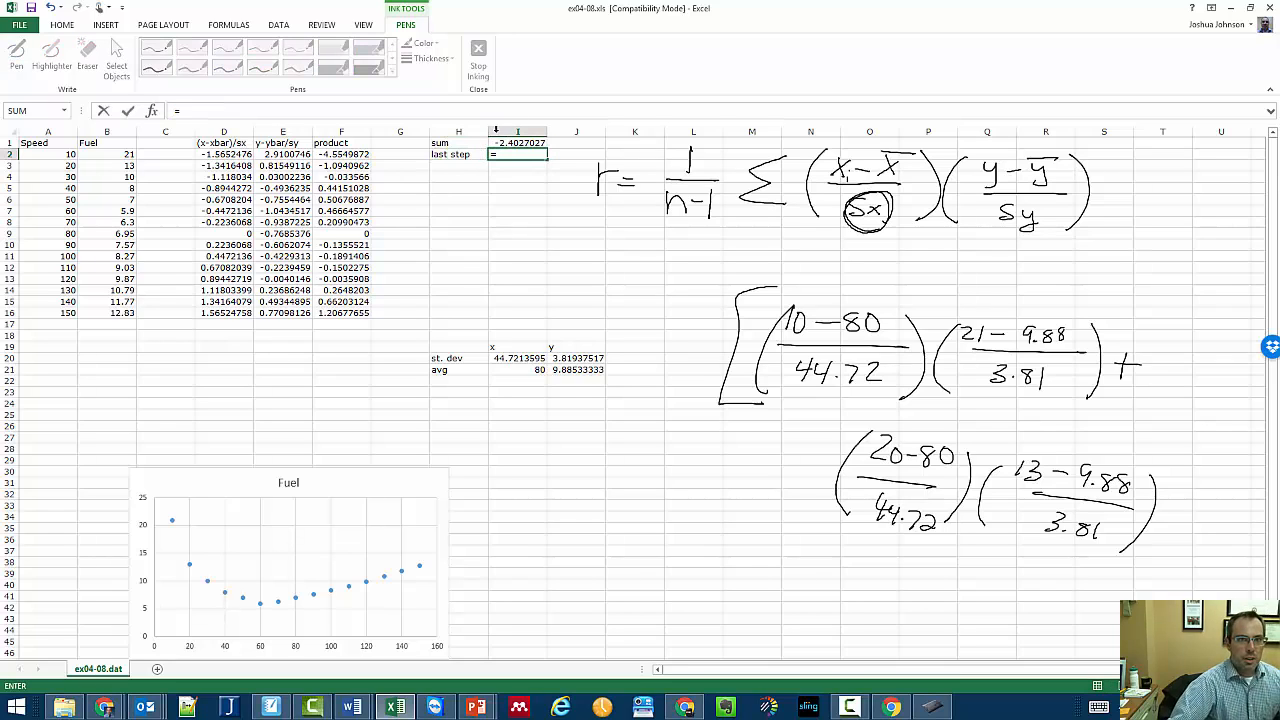
click(516, 144)
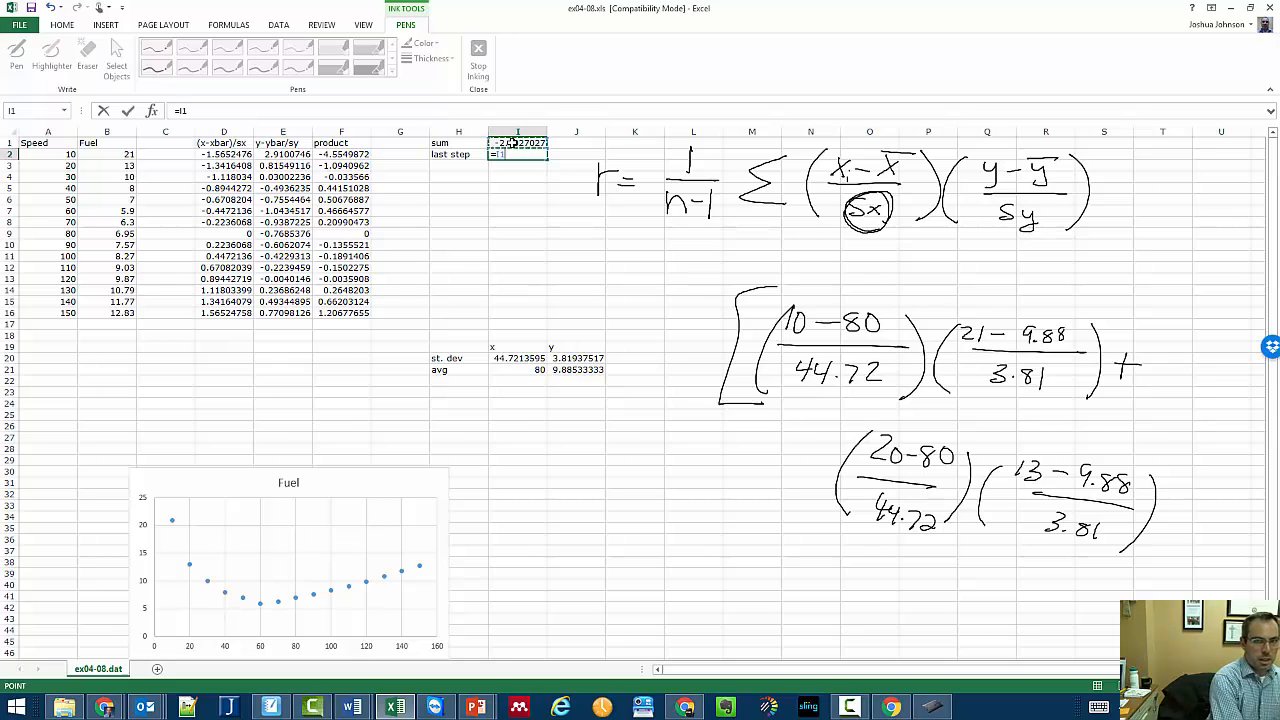
text((1/1)
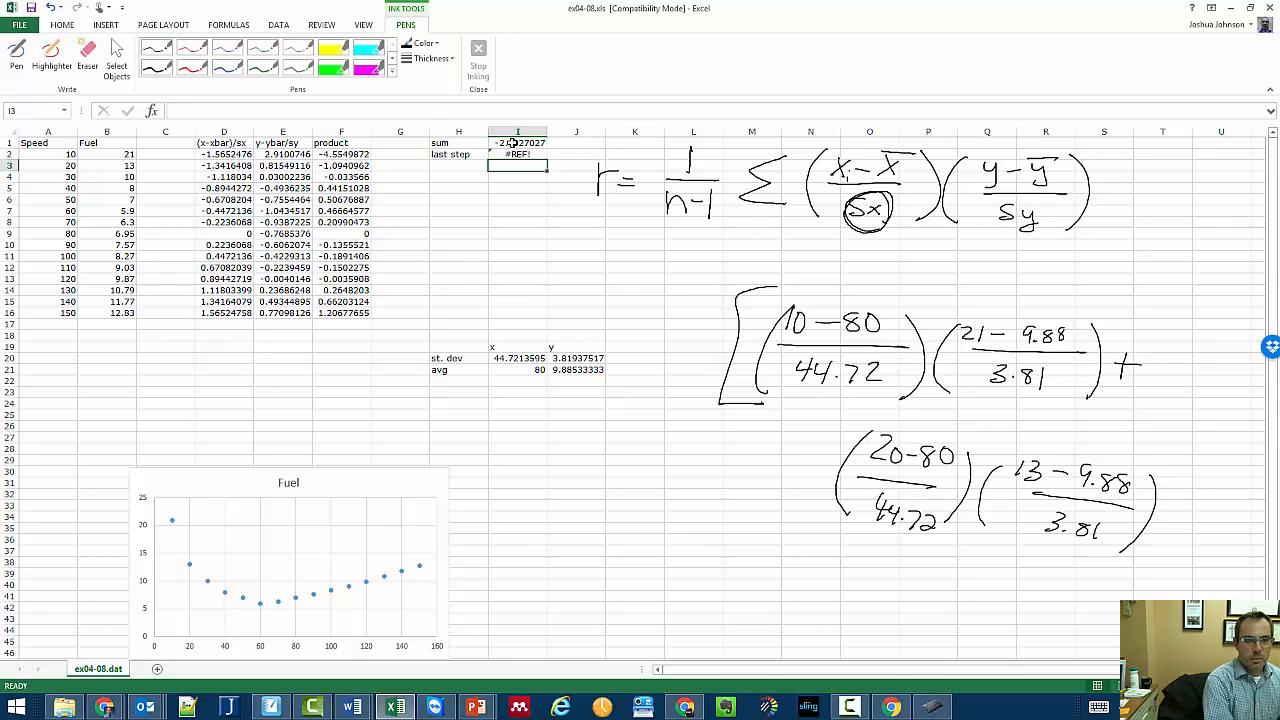
click(518, 152)
text(=I1(1/14)
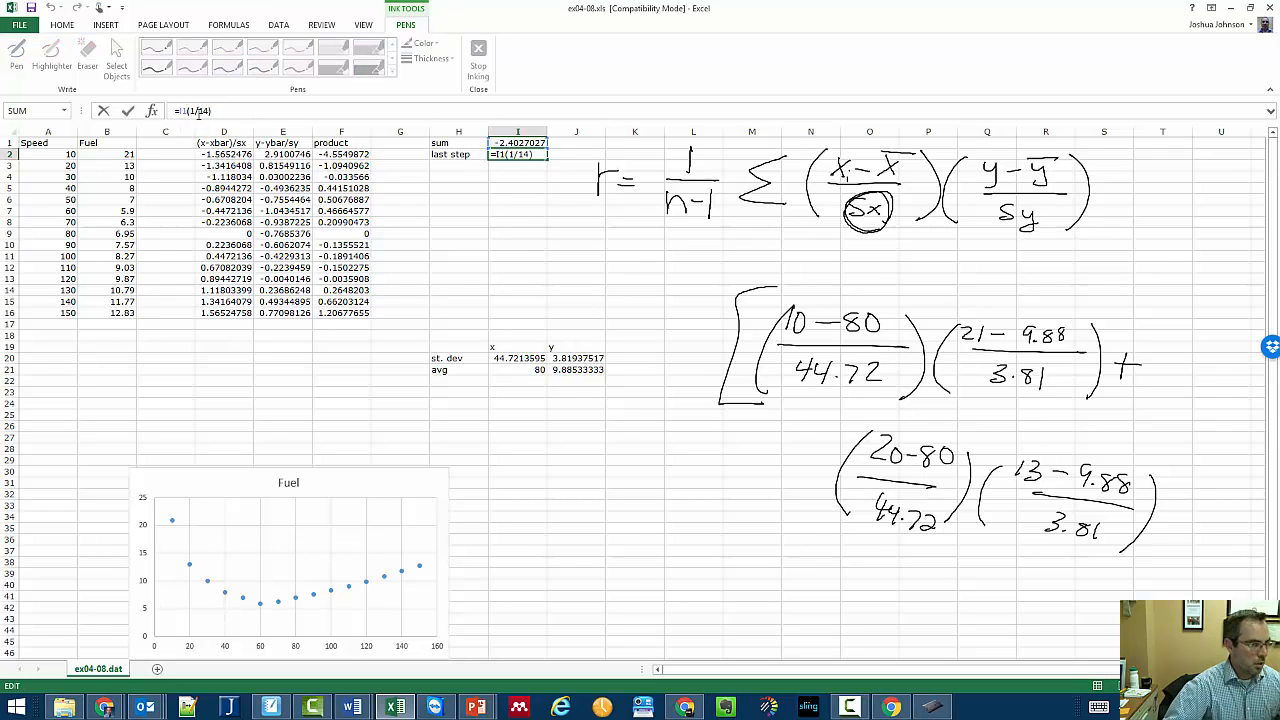
text(*)
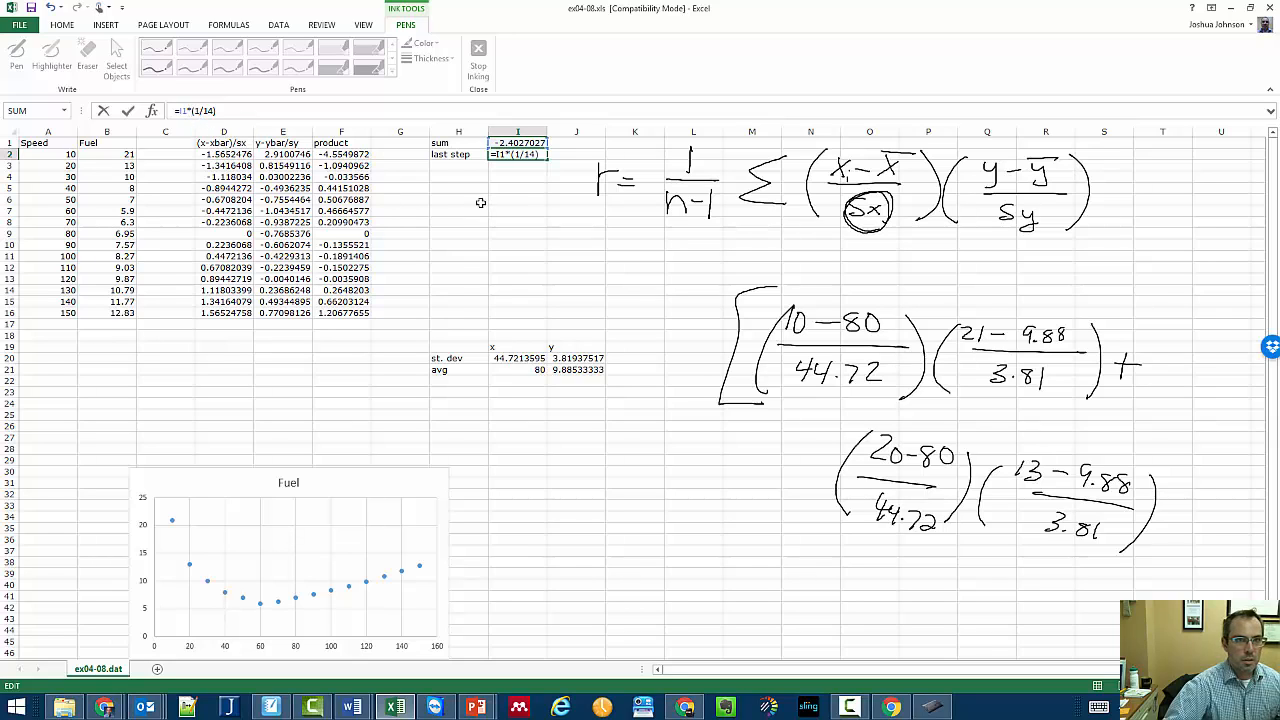
key(Return)
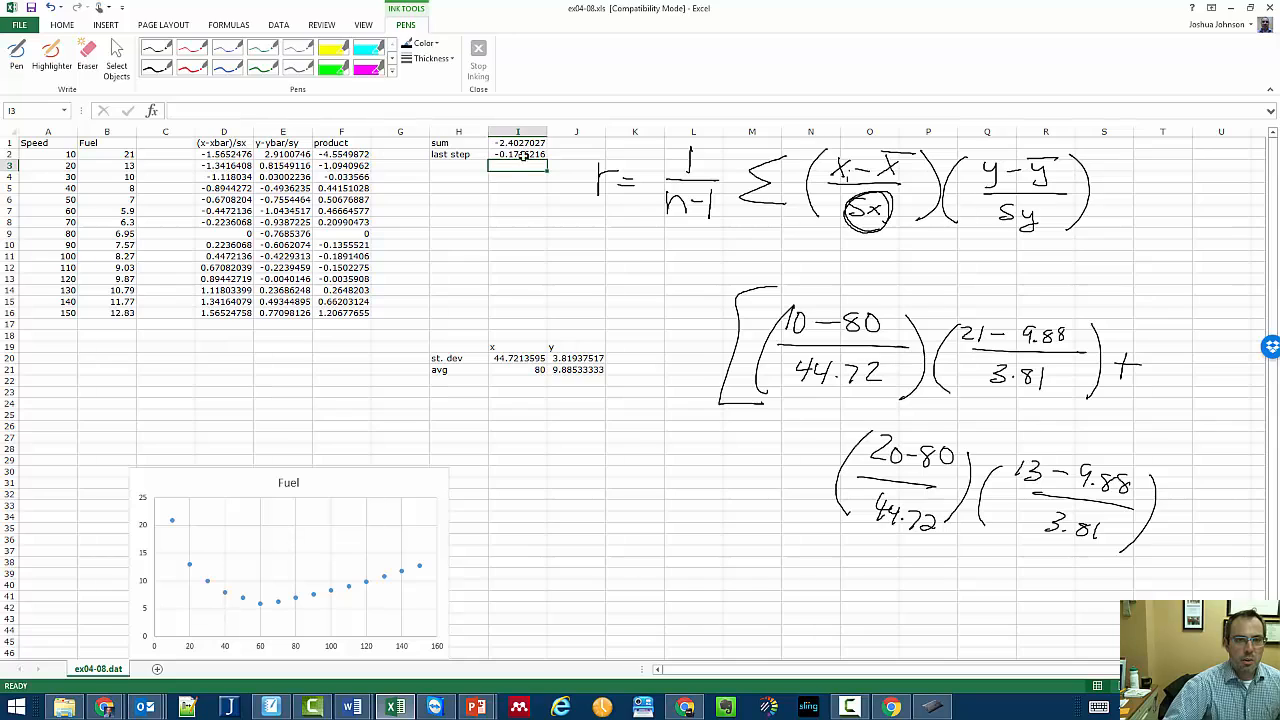
click(518, 164)
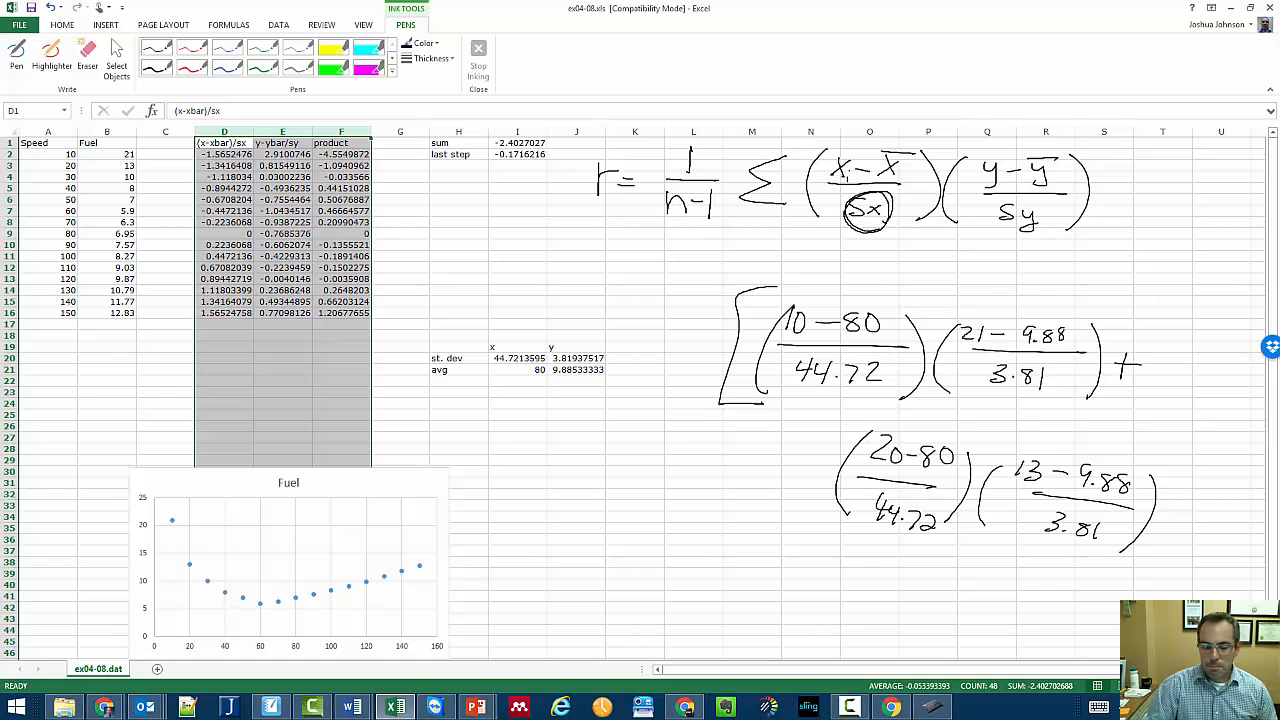
Show the Data Analysis correlation table reporting -0.1716216, matching the hand-computed value in I2
click(278, 24)
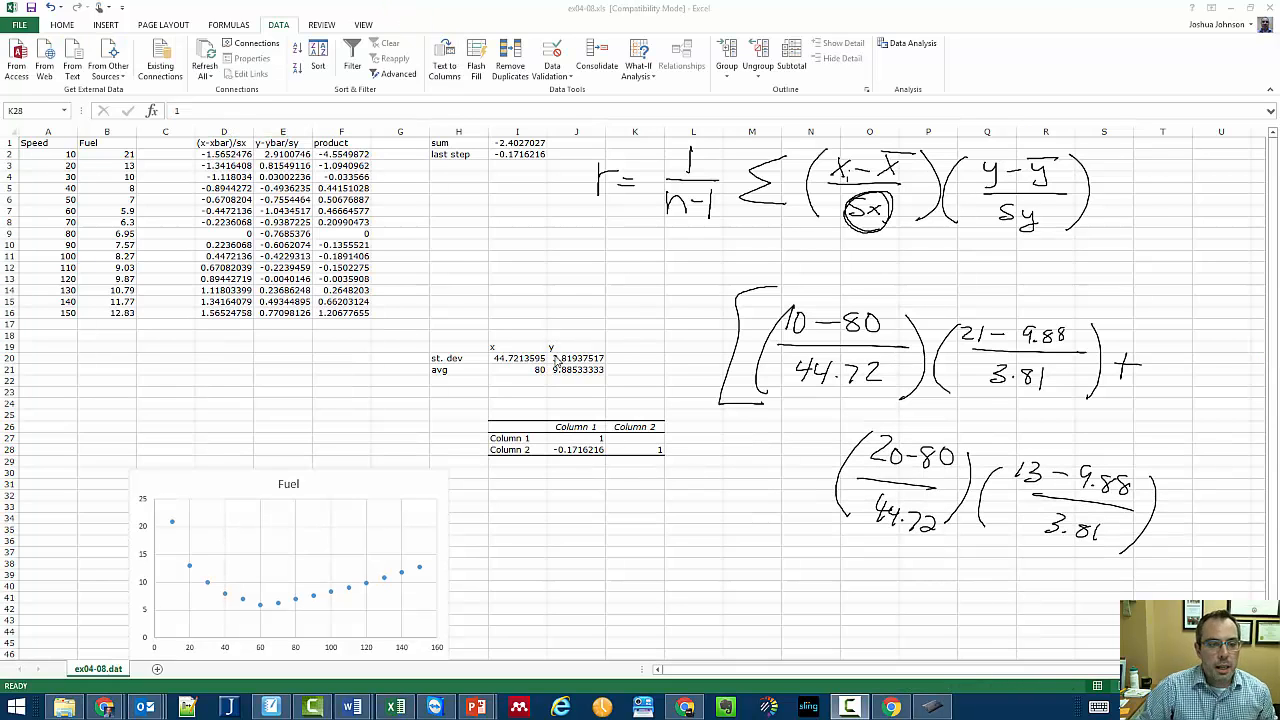
mouse_move(548, 404)
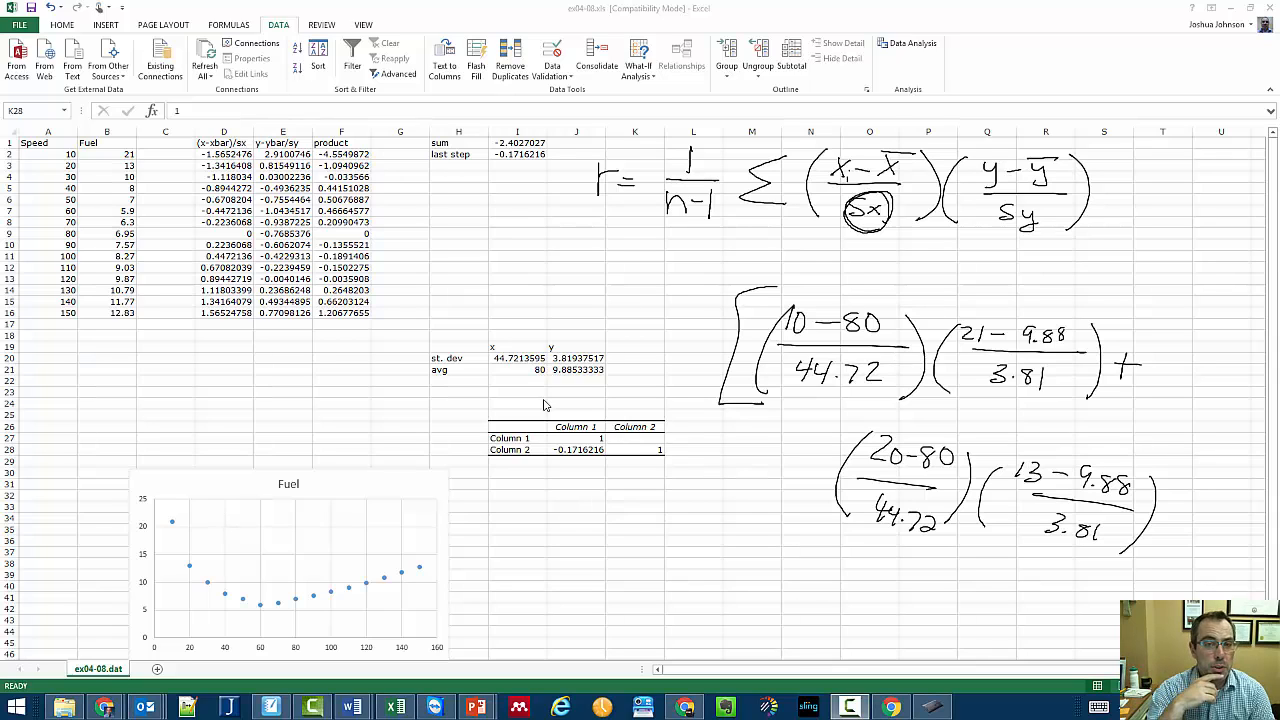
mouse_move(556, 456)
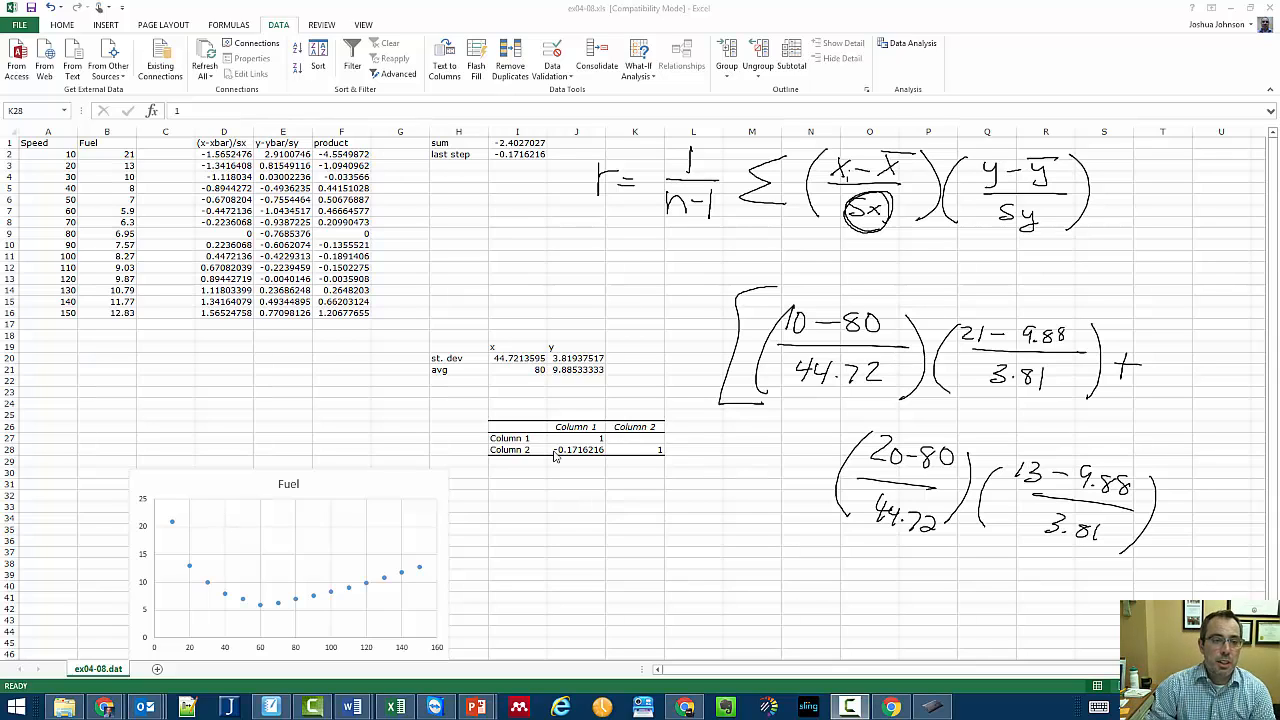
mouse_move(920, 392)
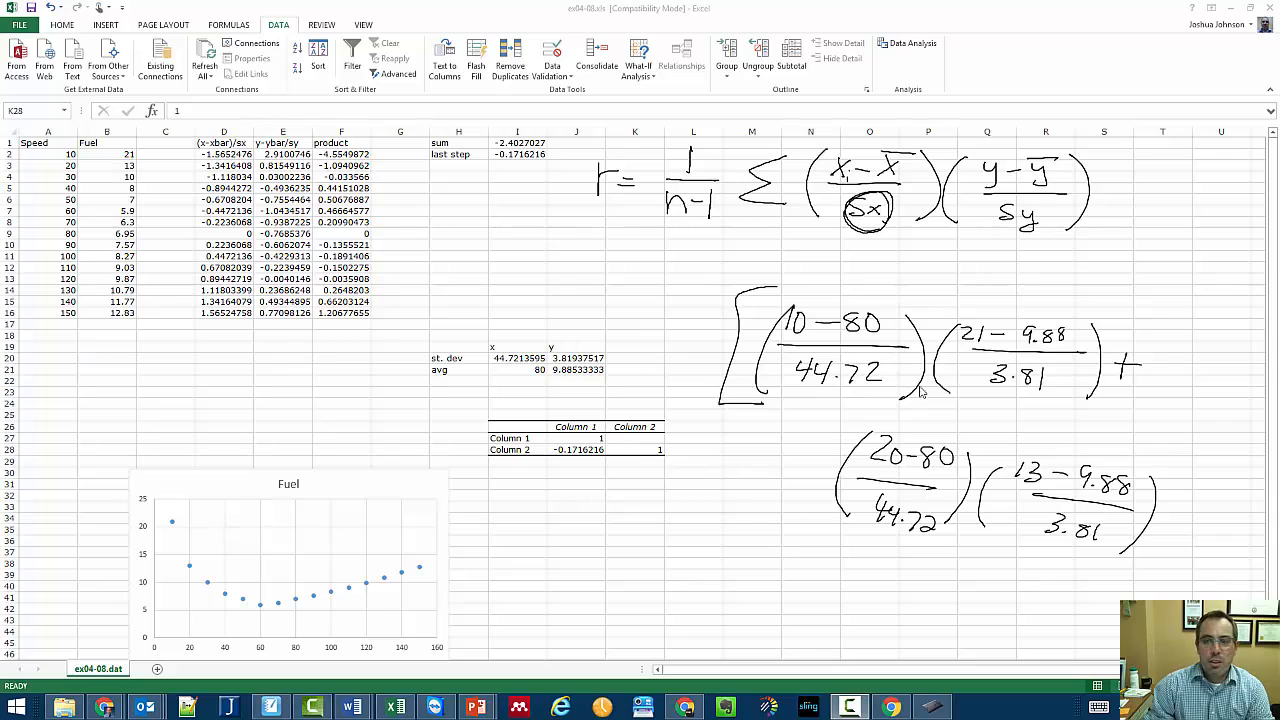
mouse_move(1076, 242)
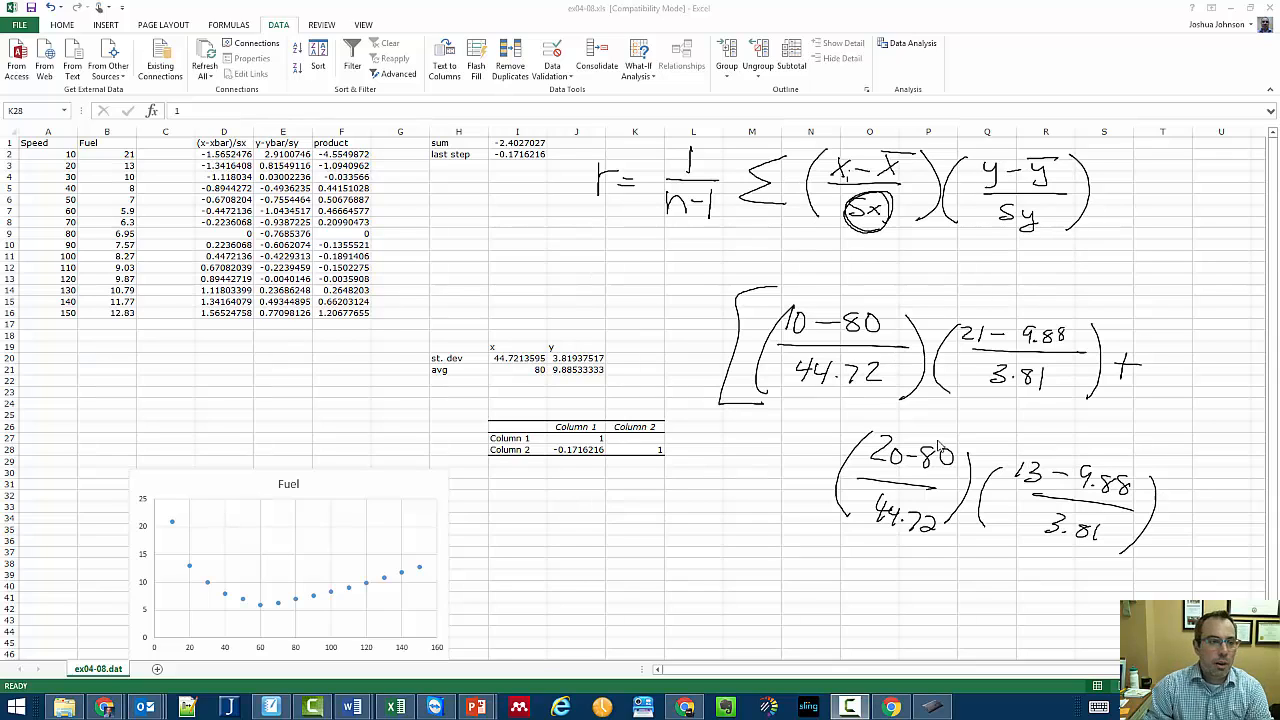
mouse_move(500, 164)
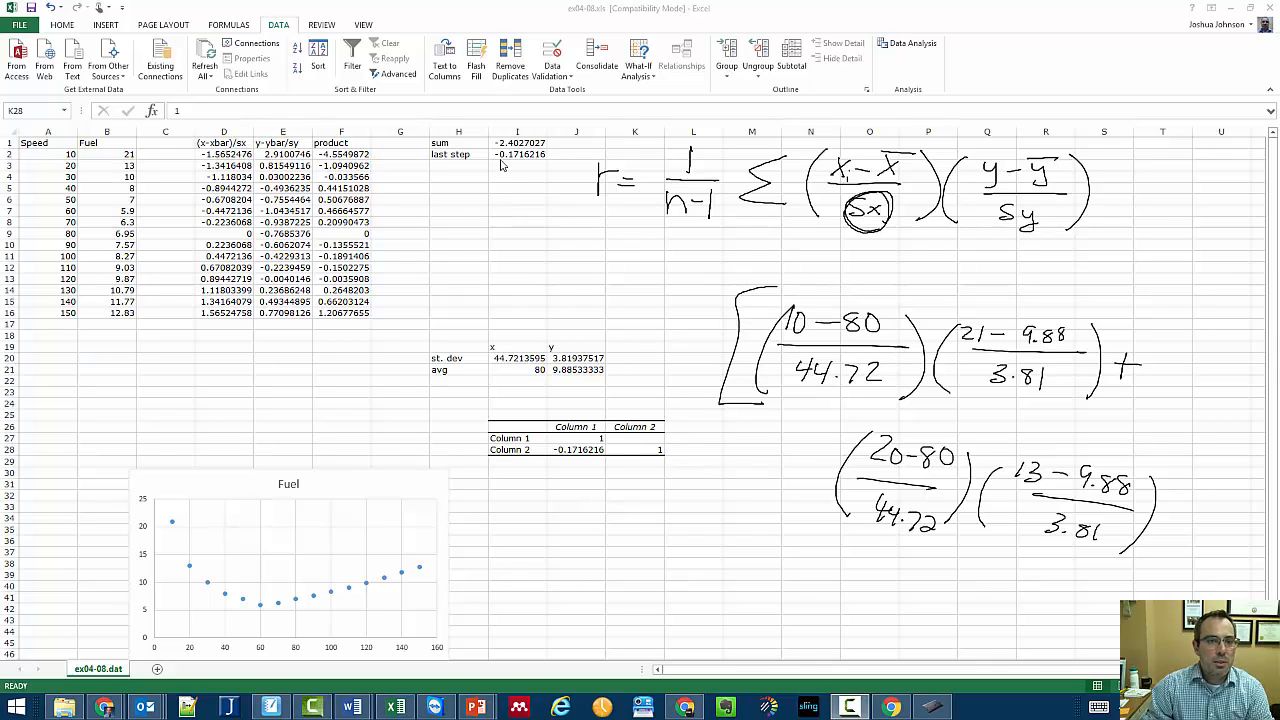
mouse_move(548, 162)
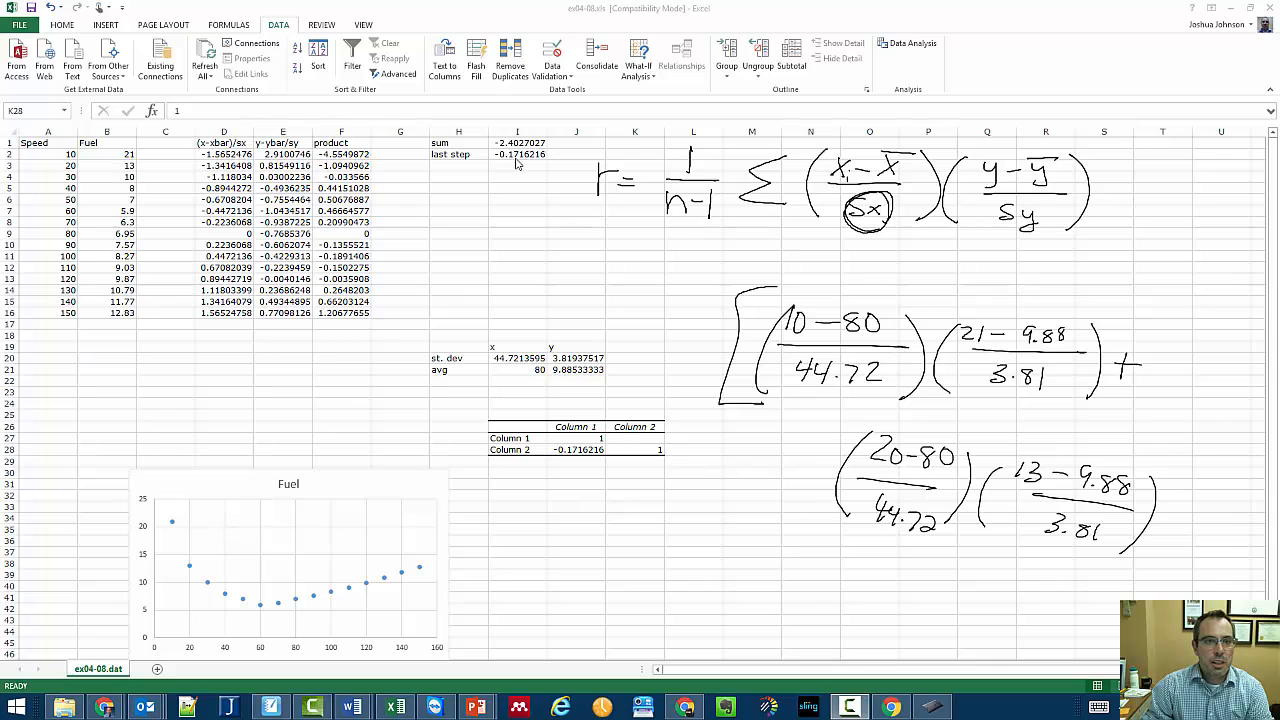
mouse_move(528, 176)
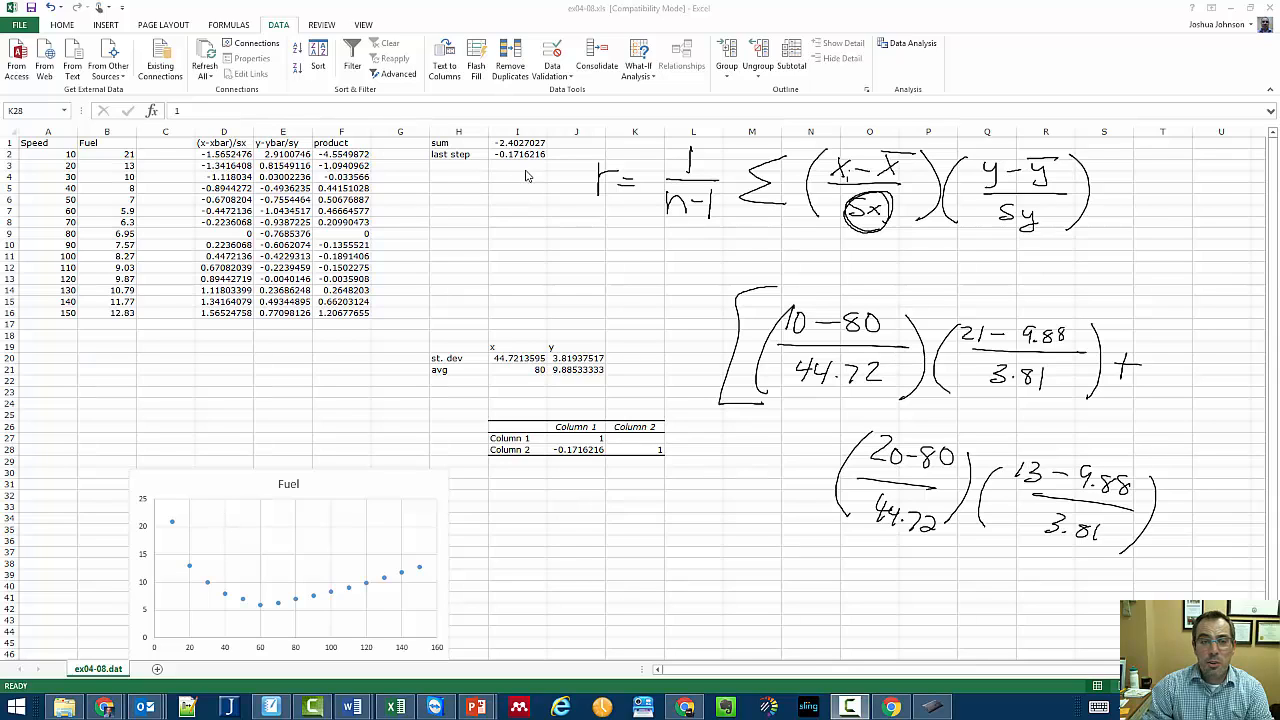
mouse_move(516, 156)
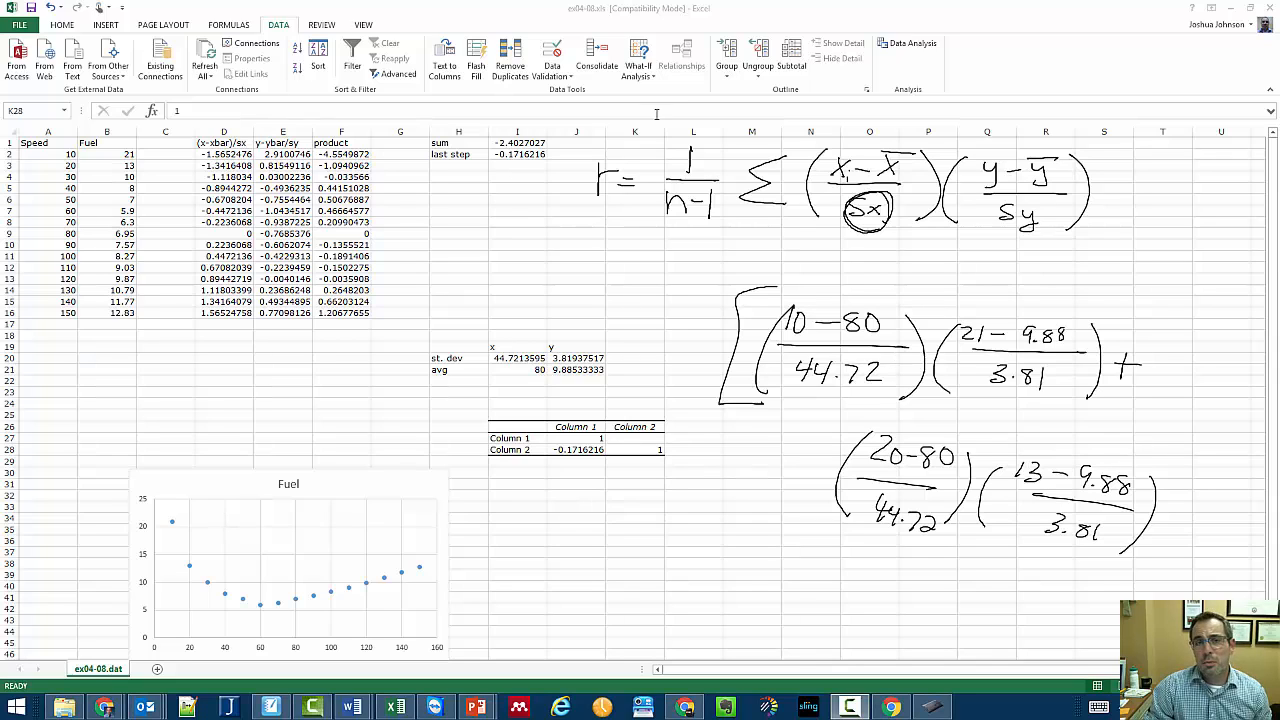
mouse_move(504, 492)
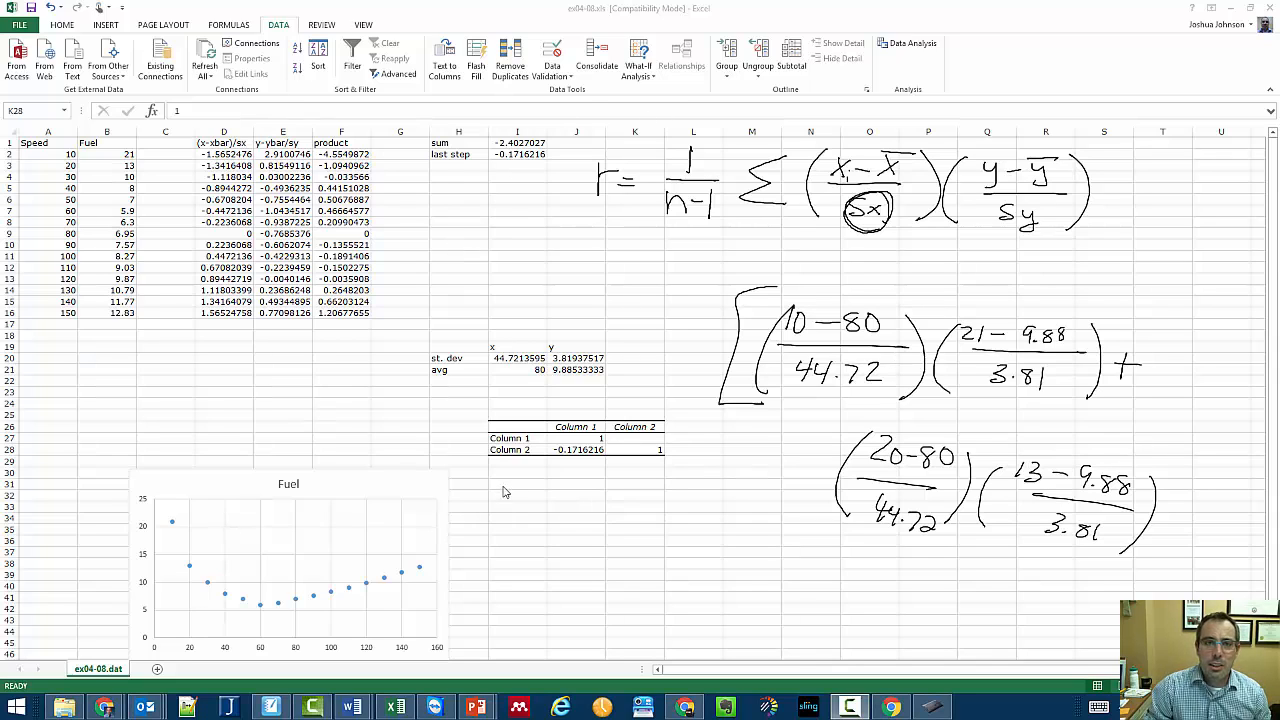
mouse_move(186, 524)
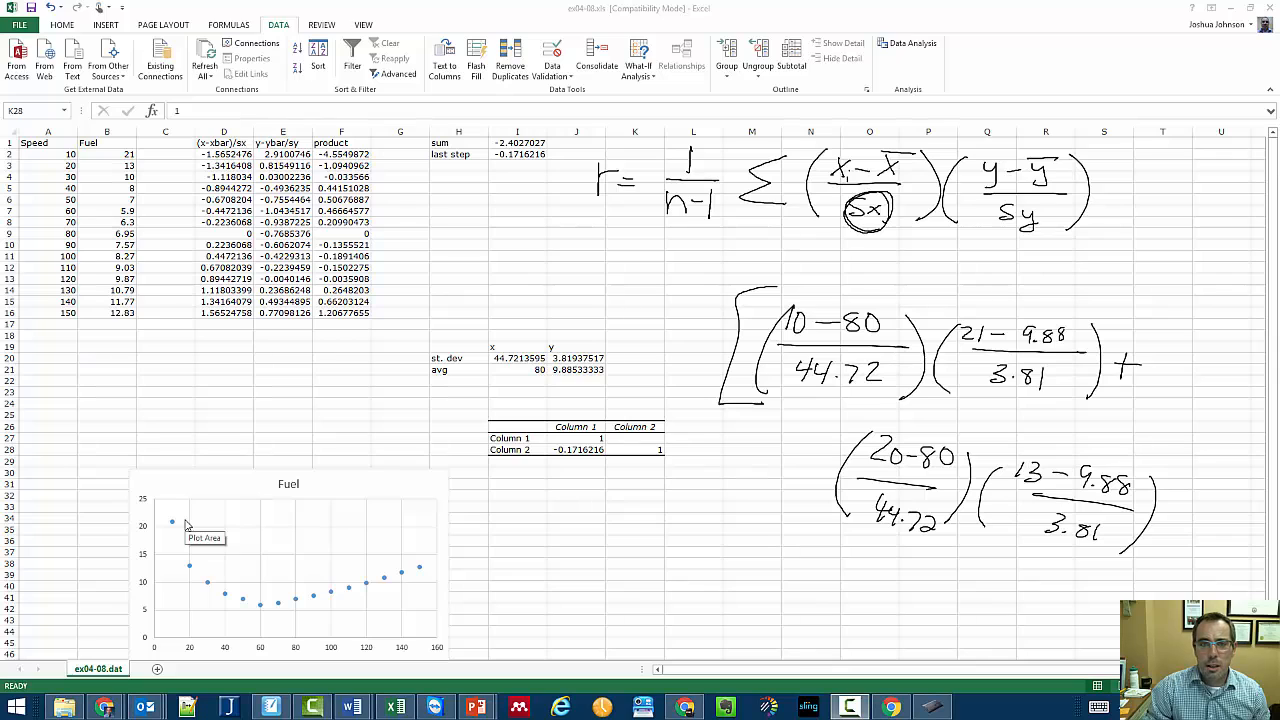